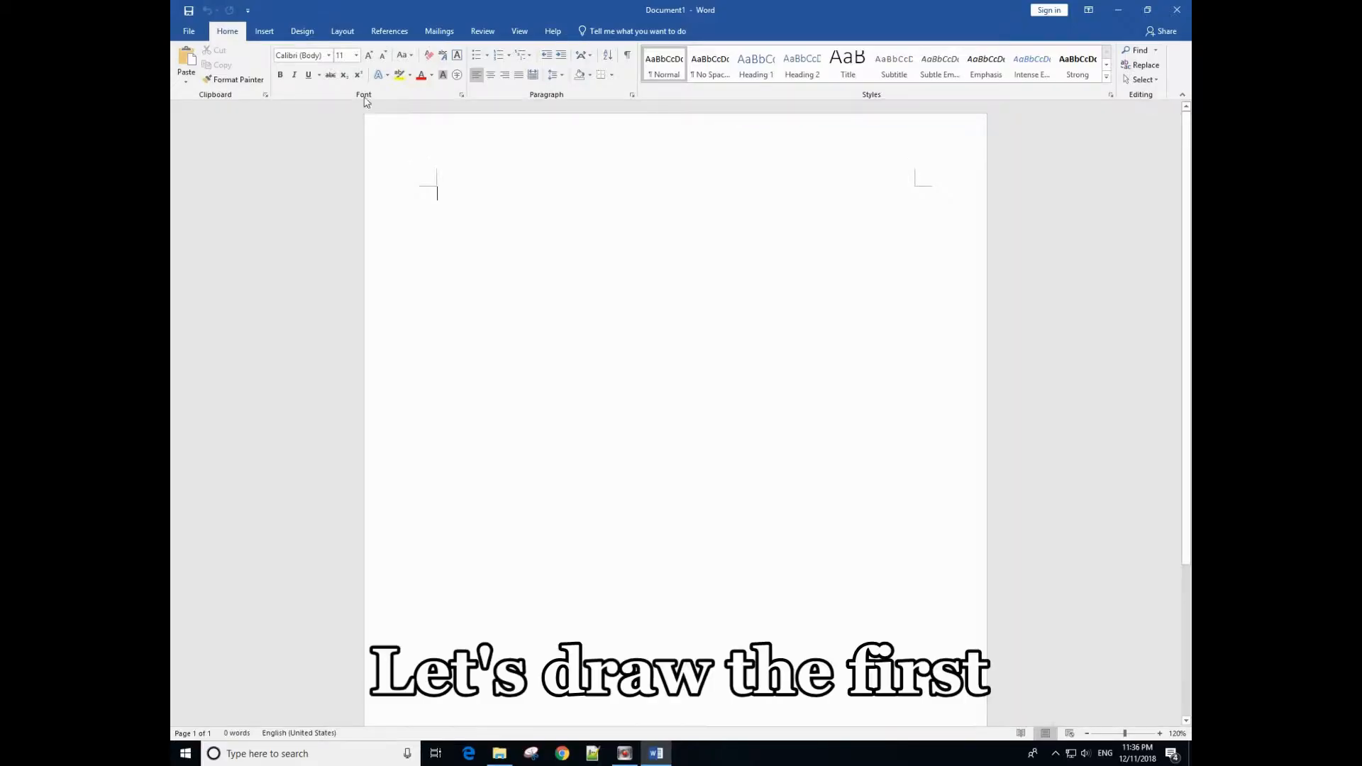
Step: Set the page to landscape orientation and zoom the blank document to Page Width
click(342, 30)
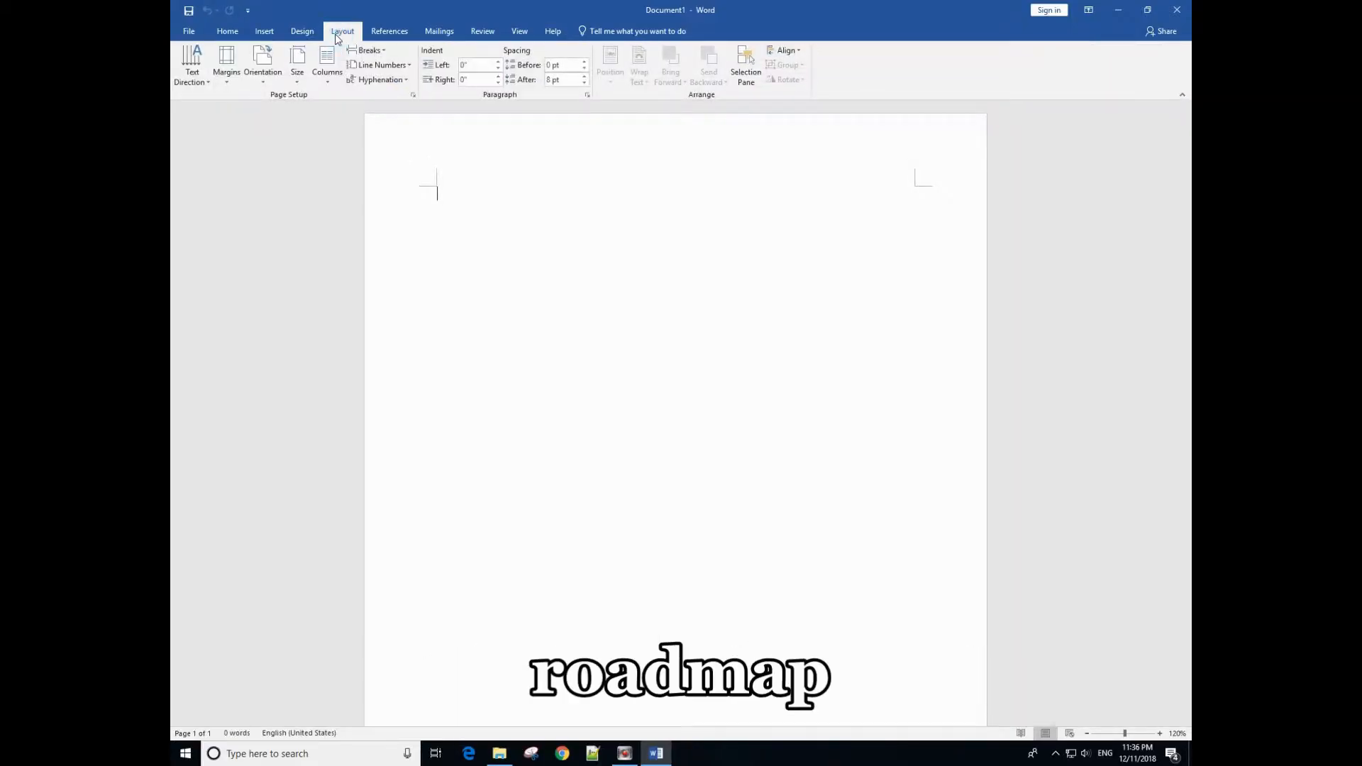
click(263, 66)
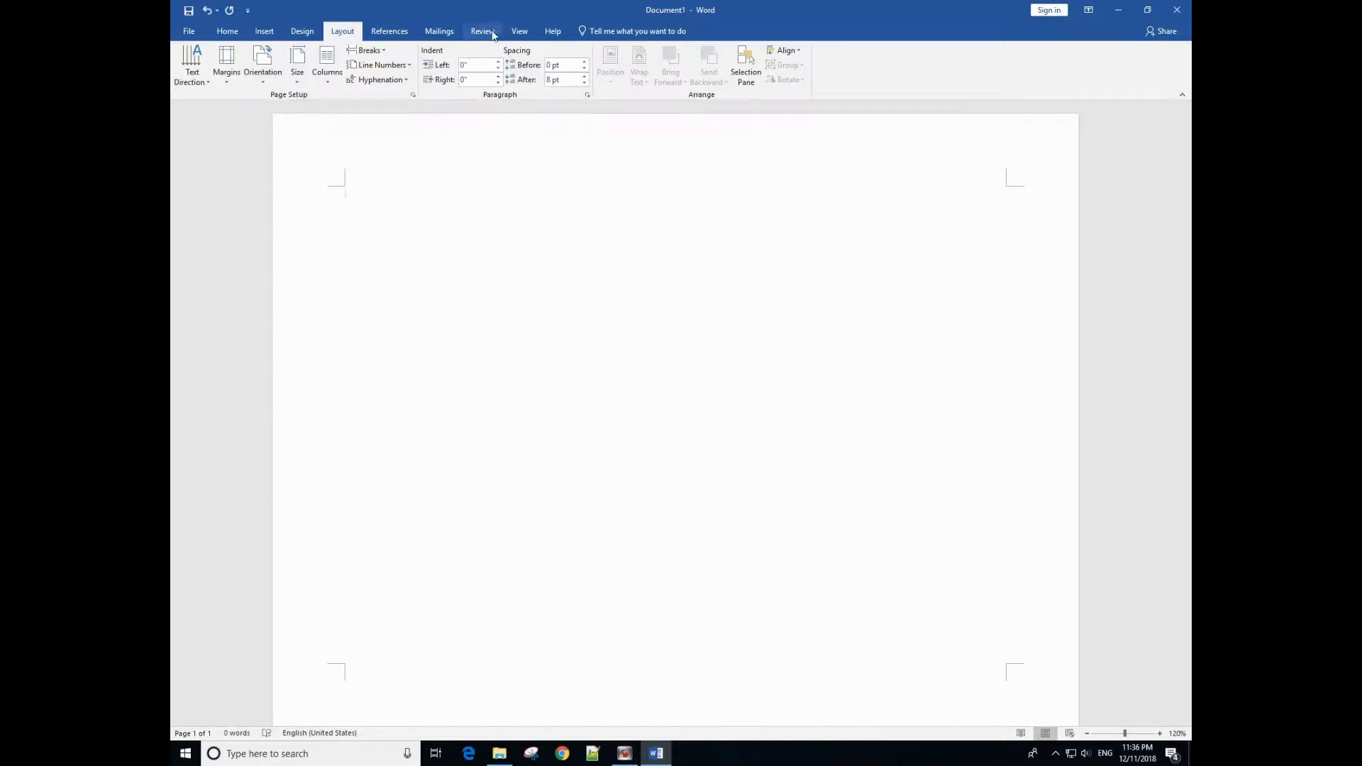
mouse_move(482, 30)
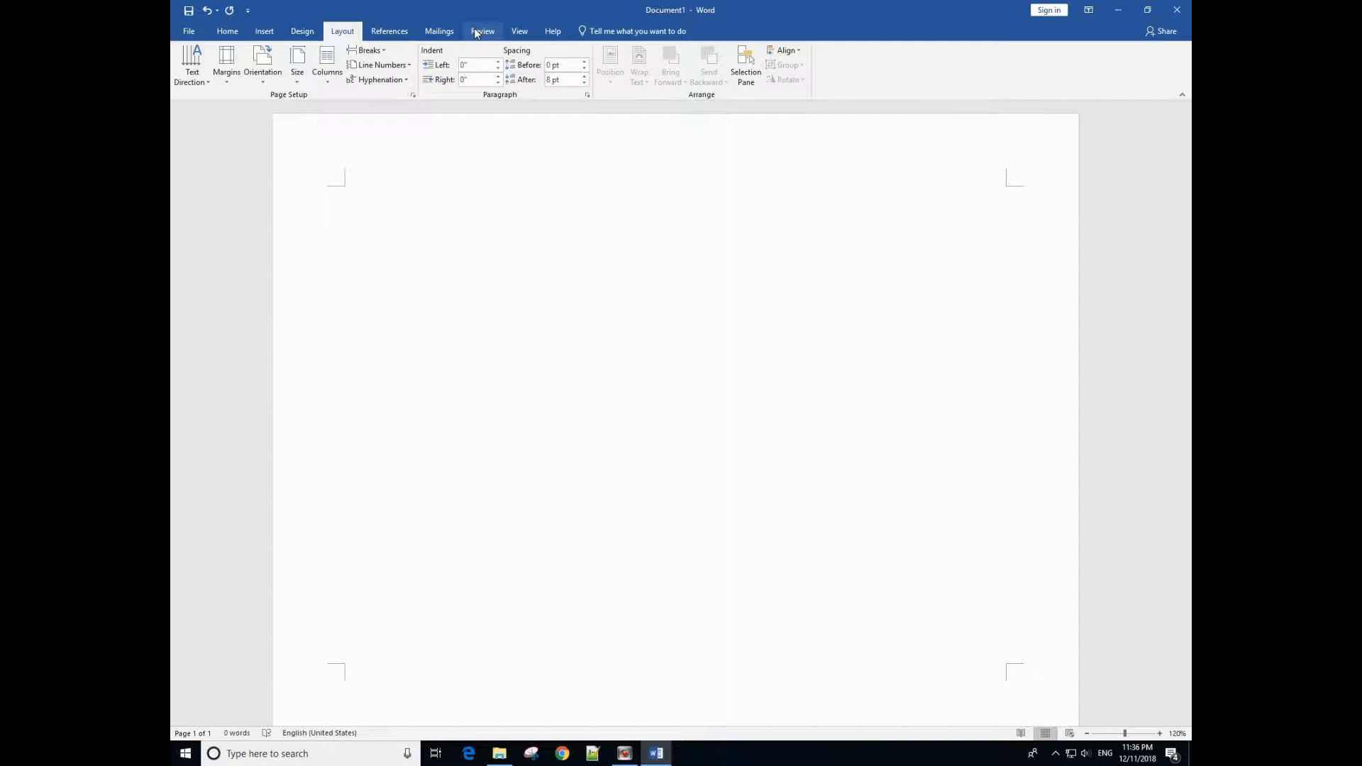
click(482, 30)
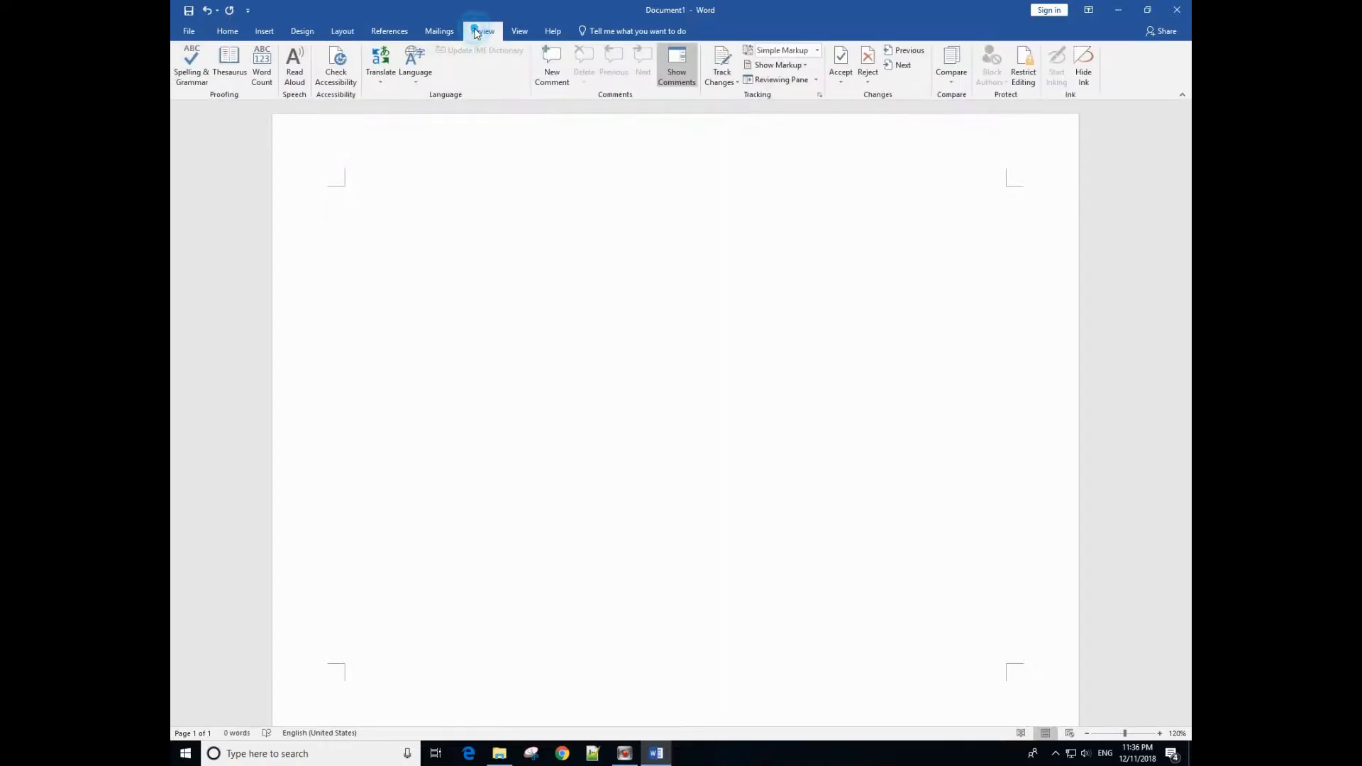
mouse_move(519, 30)
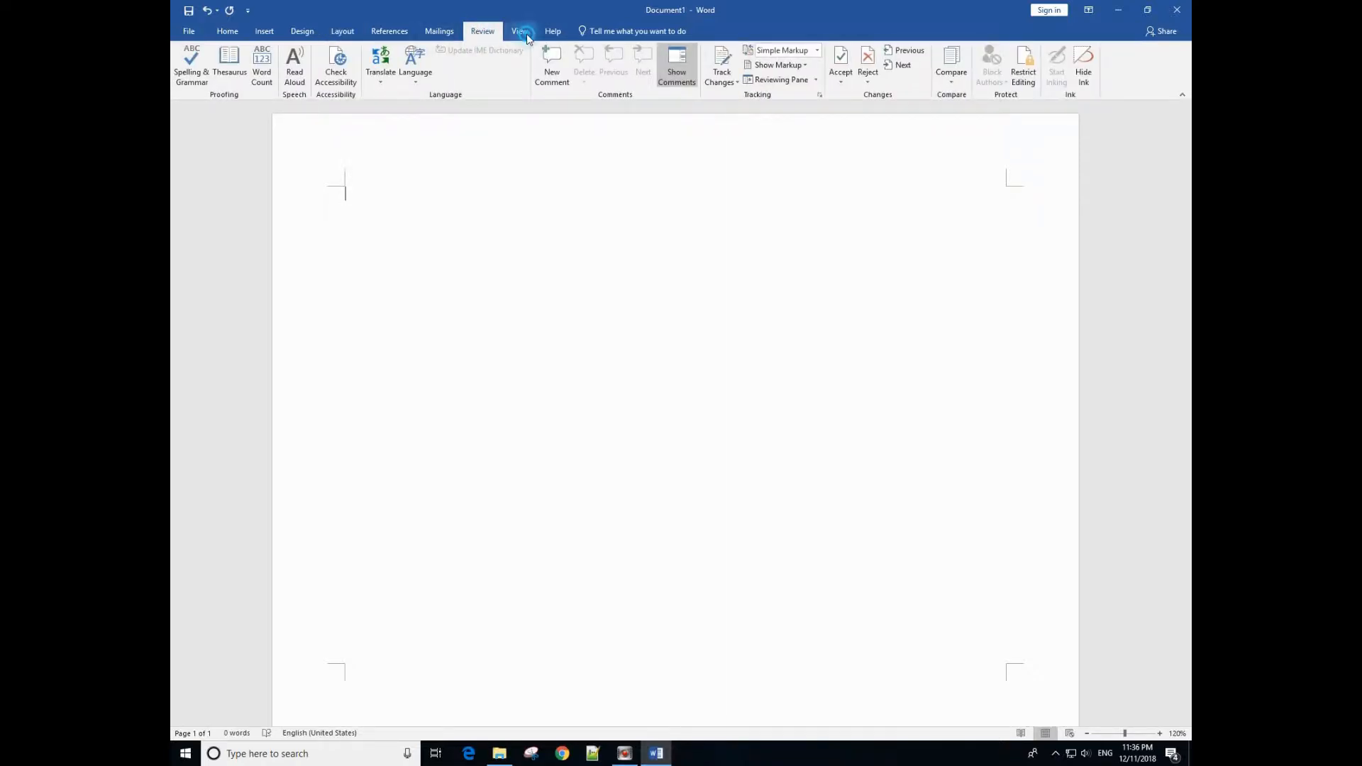
click(520, 30)
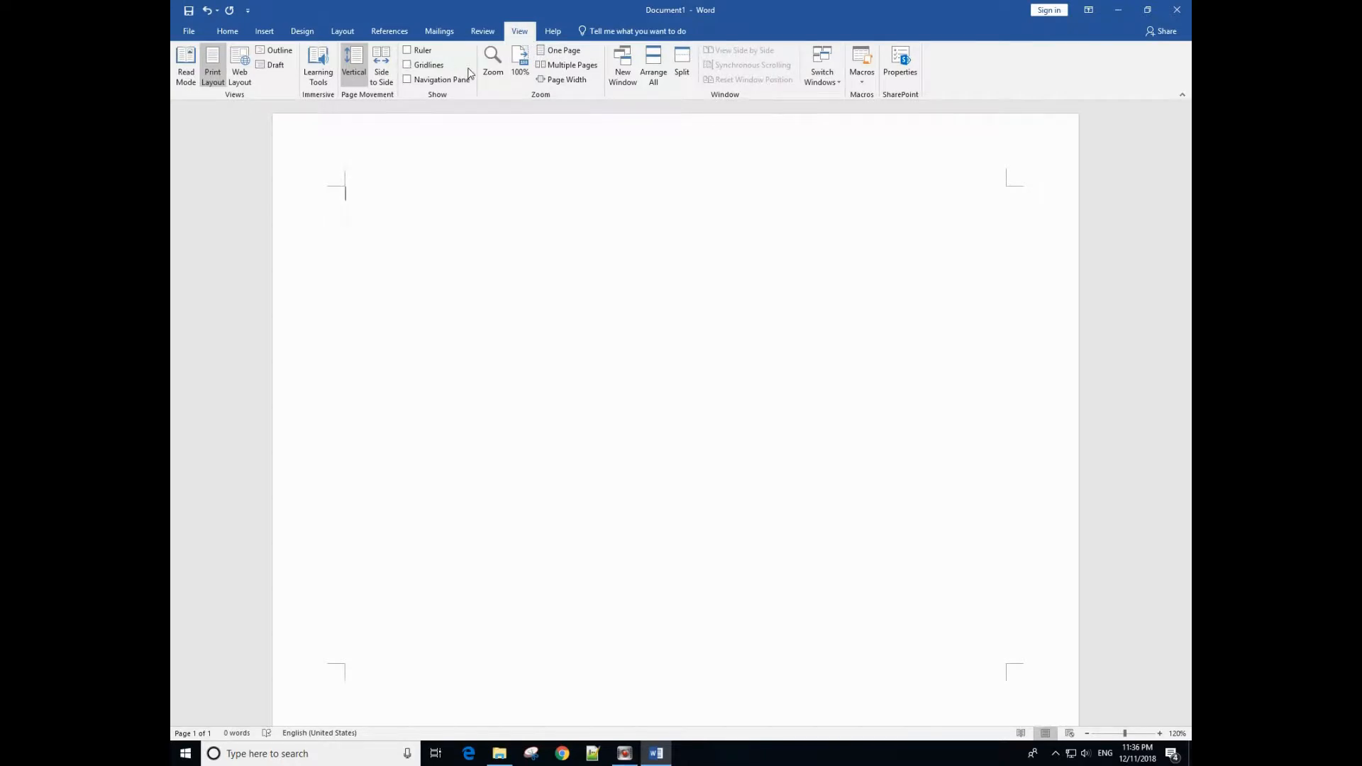
click(566, 79)
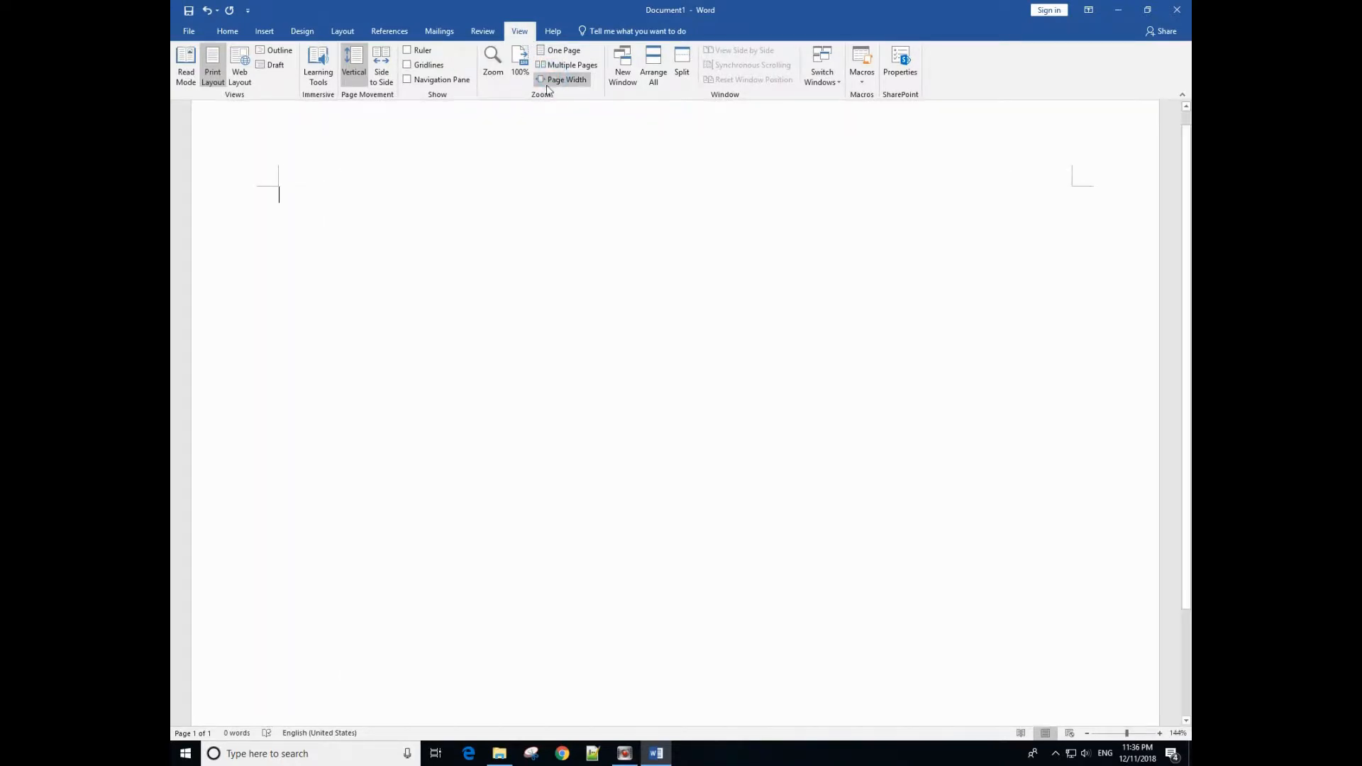
click(262, 30)
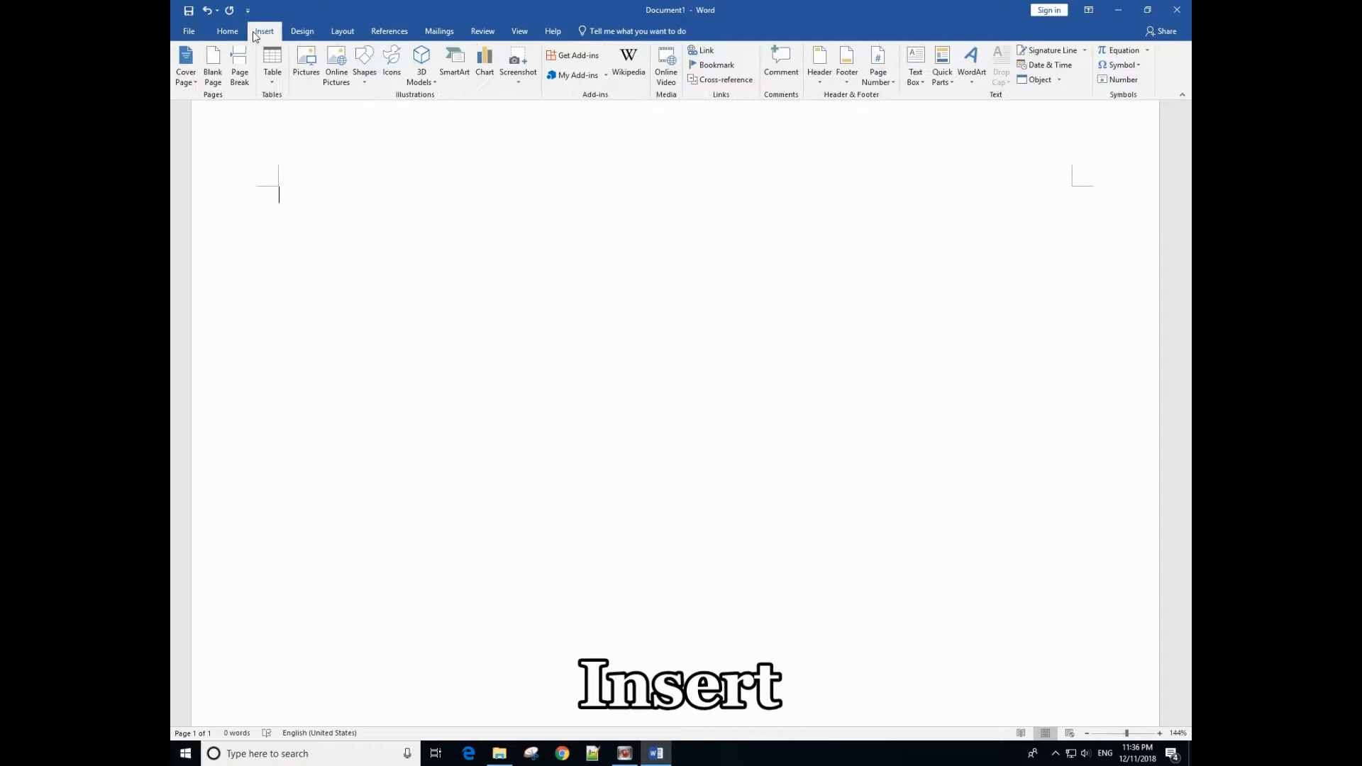
Step: Draw a freeform Curve shape as a long wavy S-line running down the page
click(364, 65)
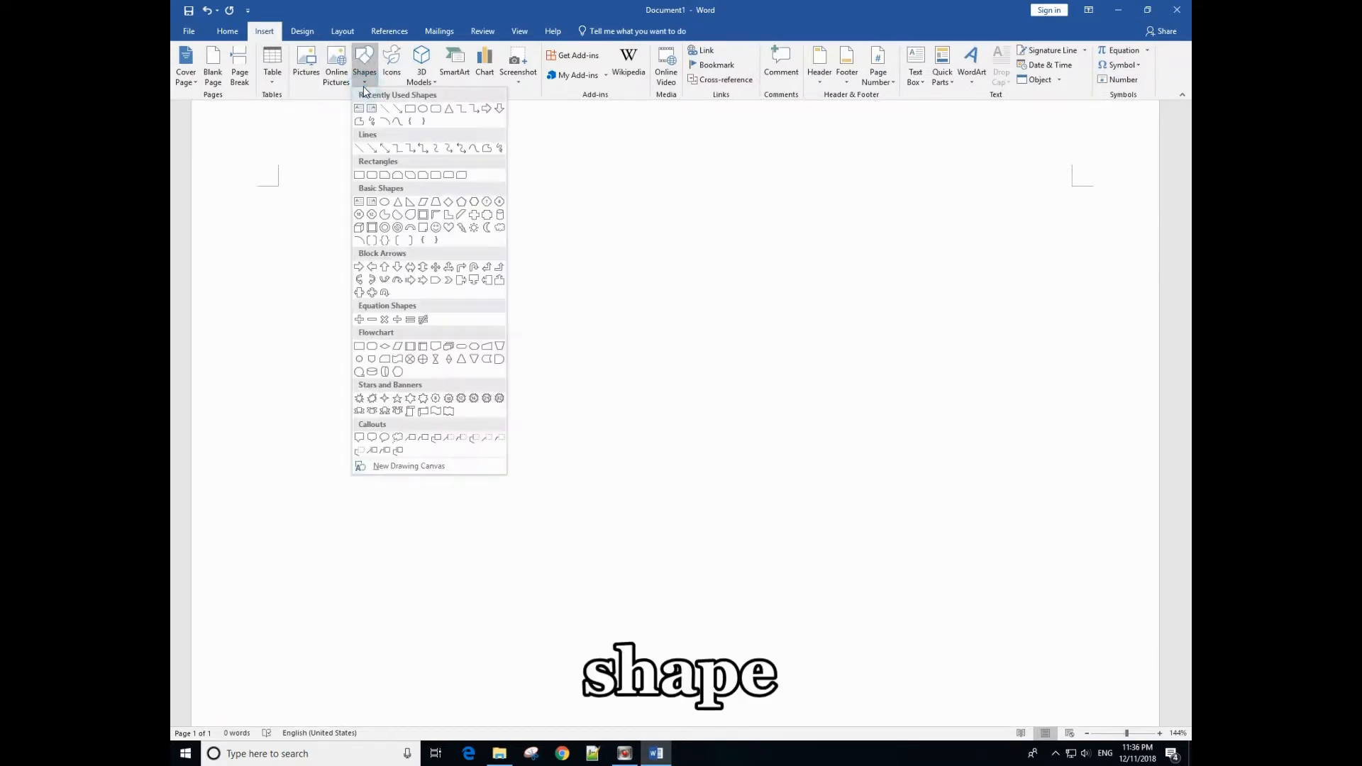
mouse_move(451, 163)
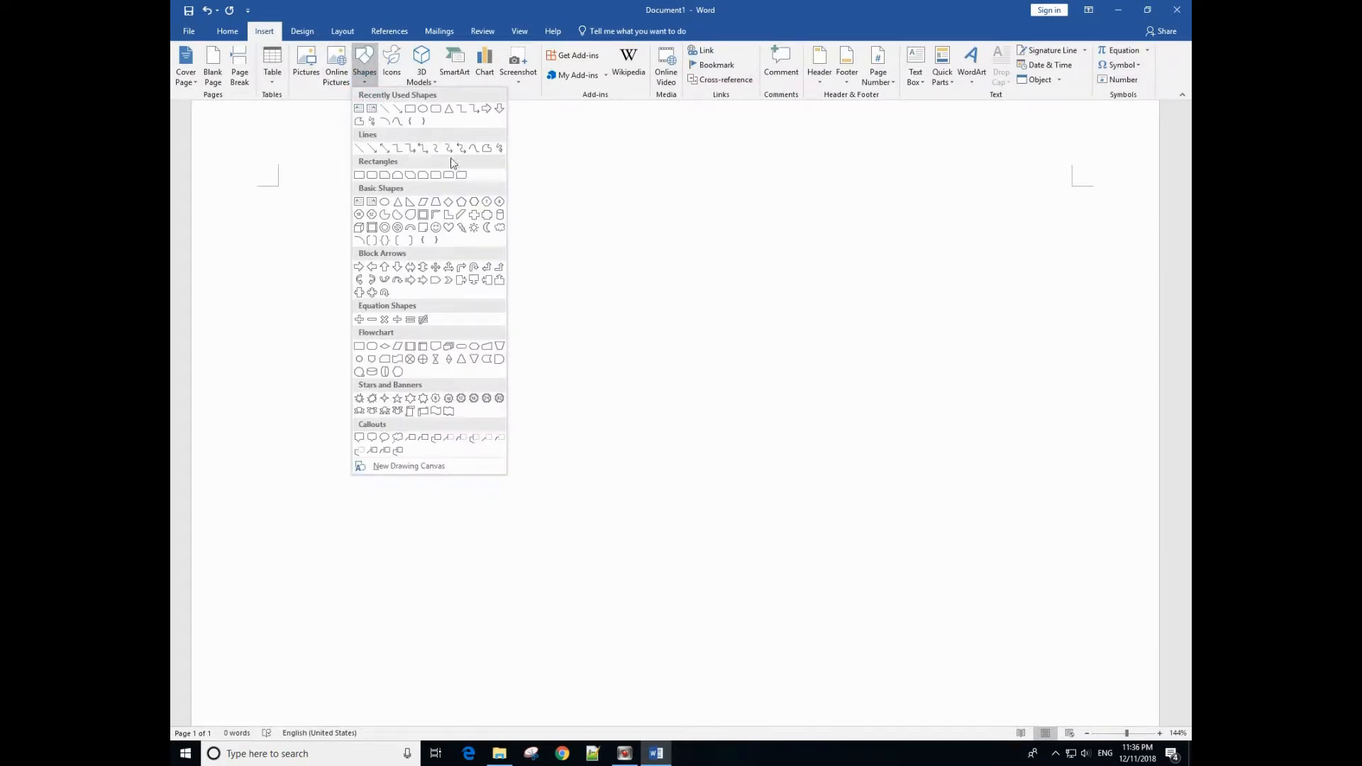
mouse_move(474, 147)
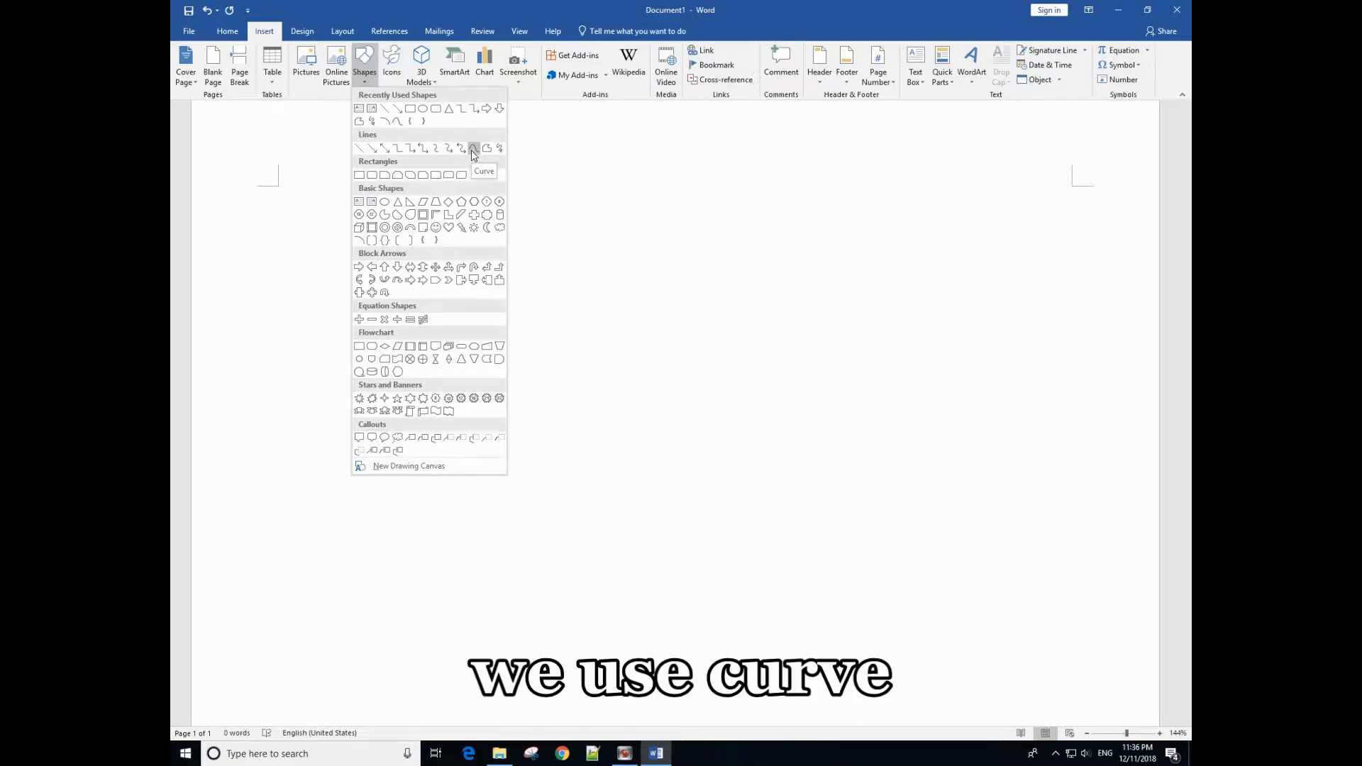
click(472, 147)
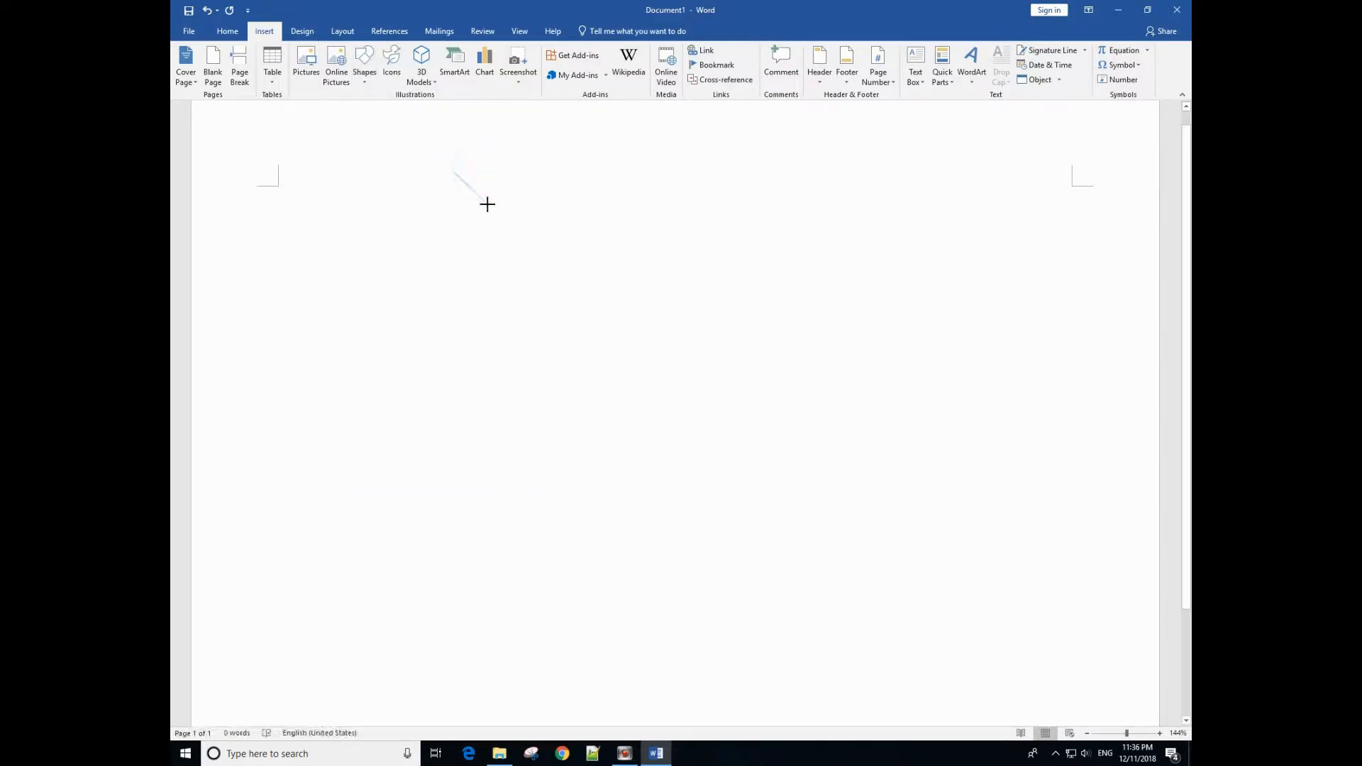
drag(451, 169, 498, 272)
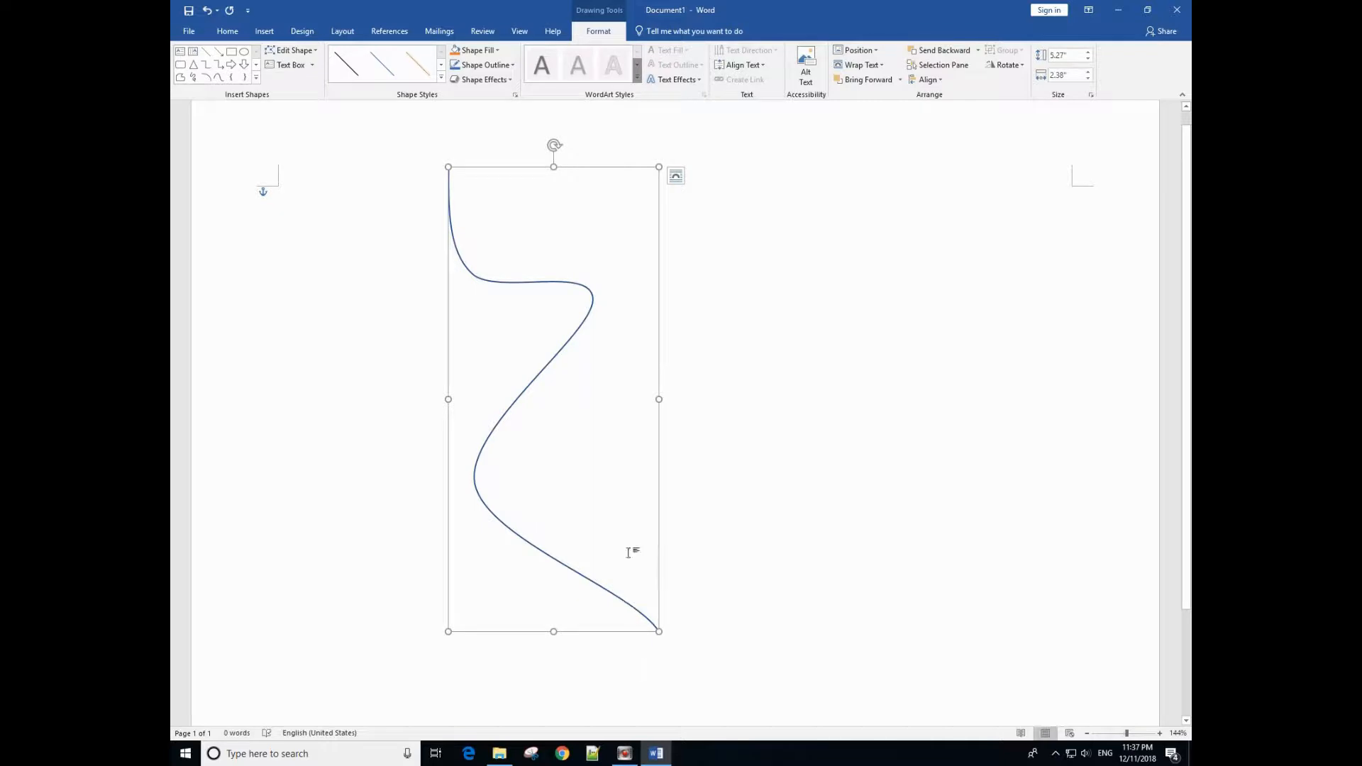
mouse_move(595, 254)
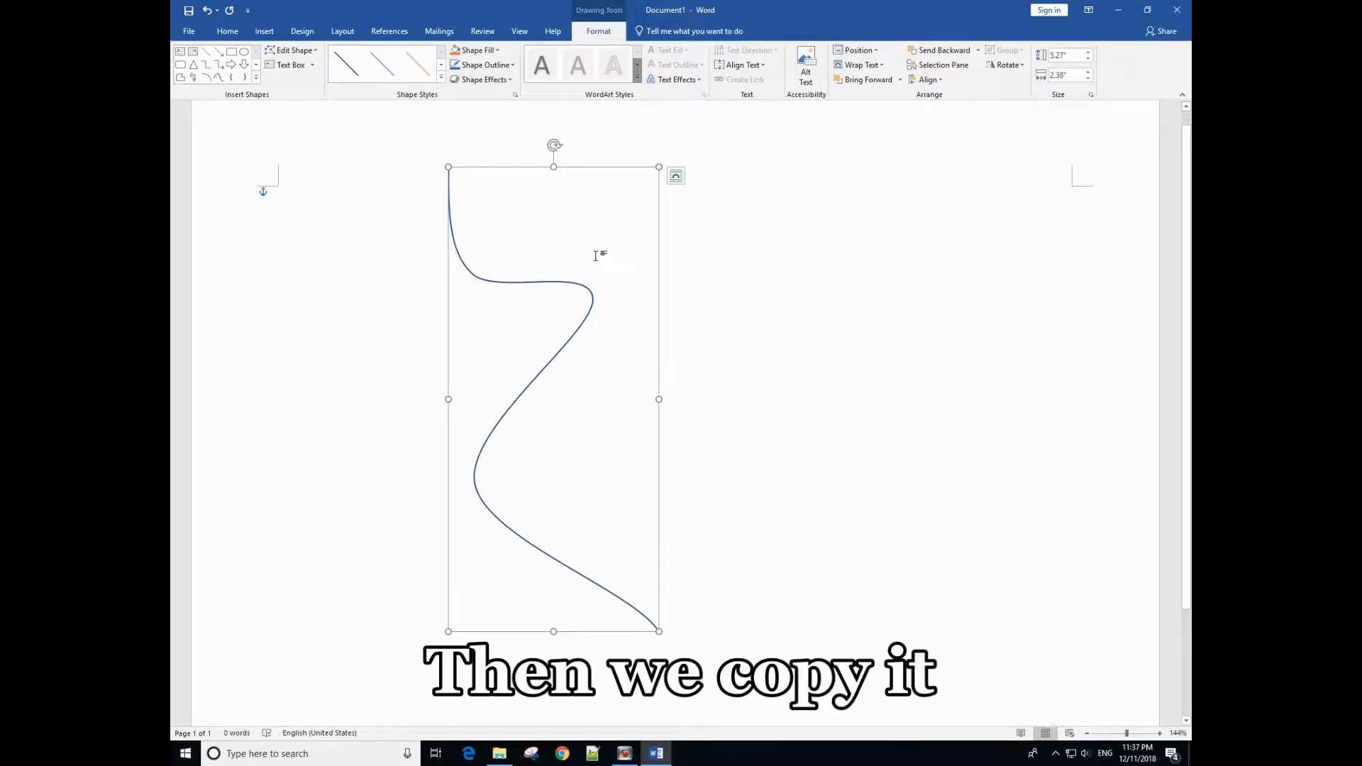
Step: Copy the wavy curve and paste a duplicate to its left, keeping source formatting
right_click(594, 256)
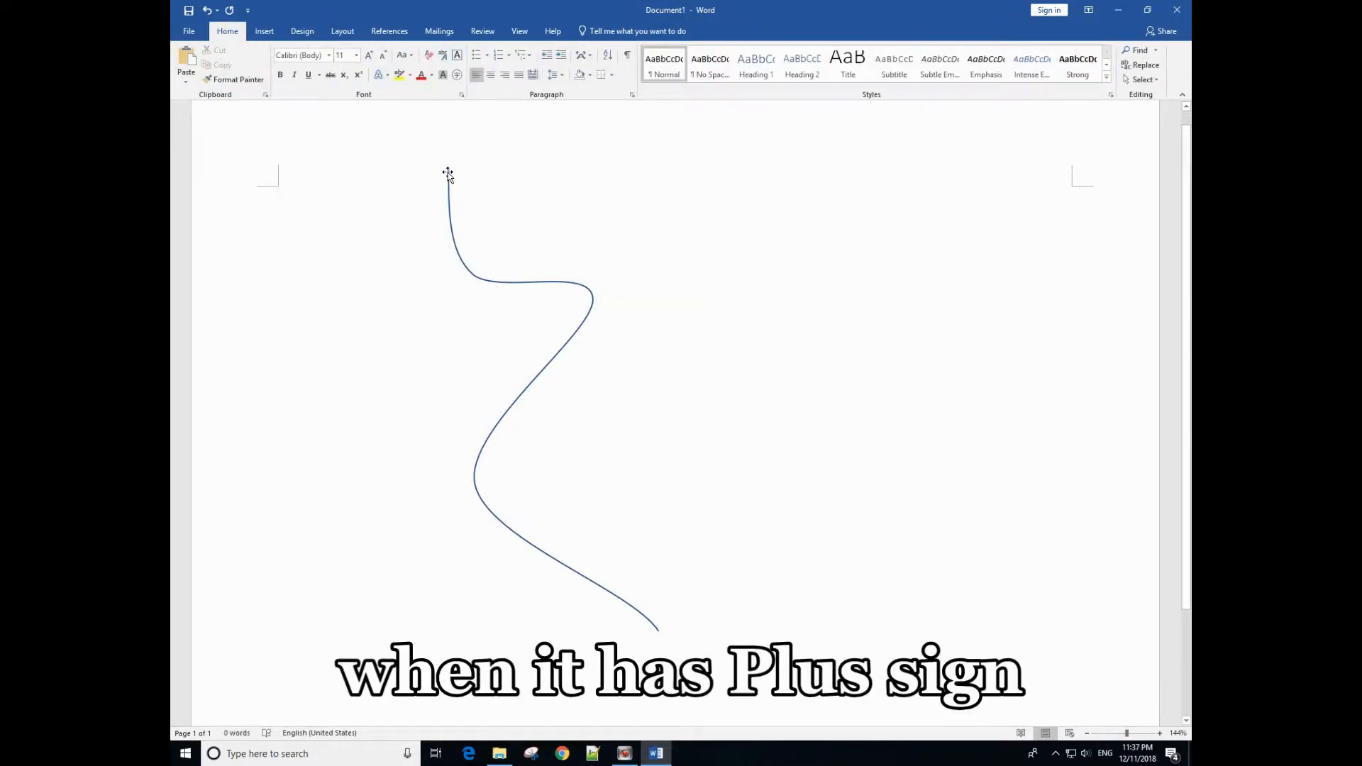
right_click(447, 178)
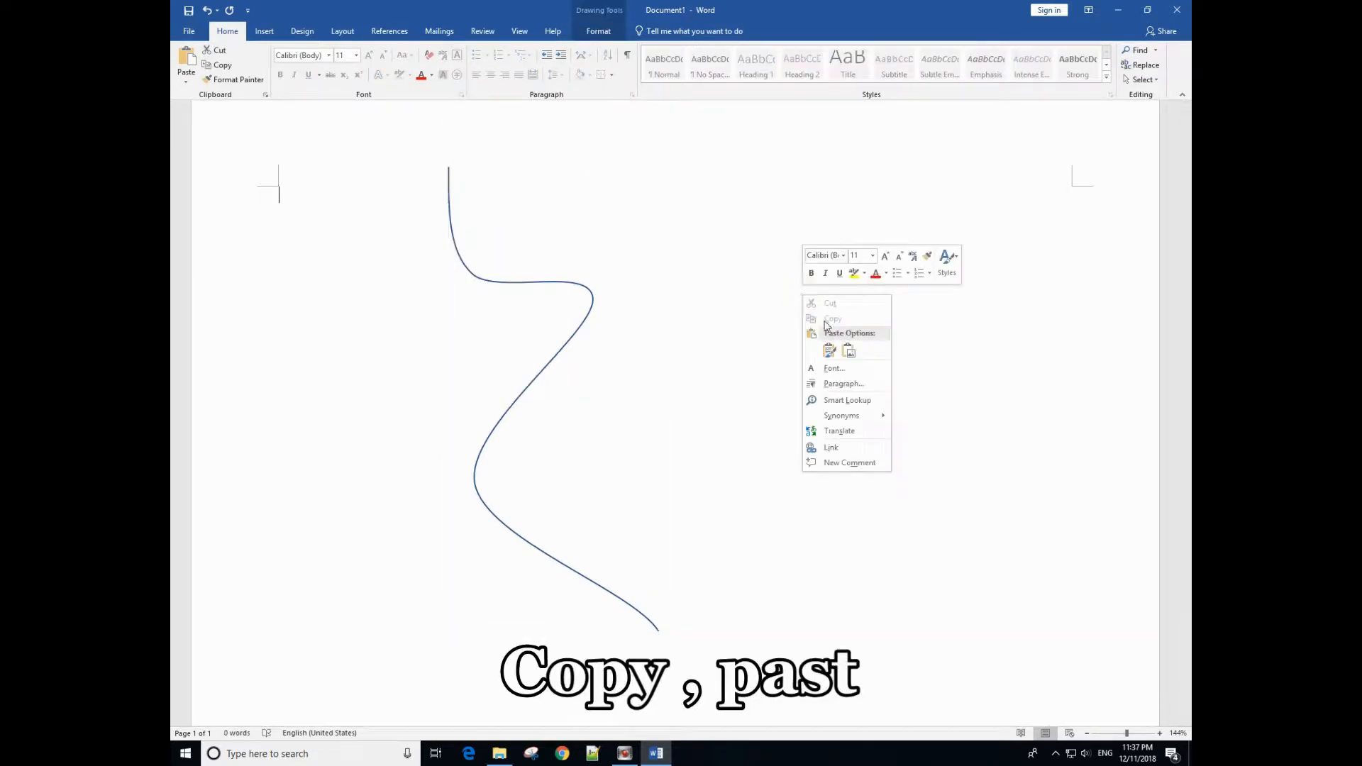
click(848, 350)
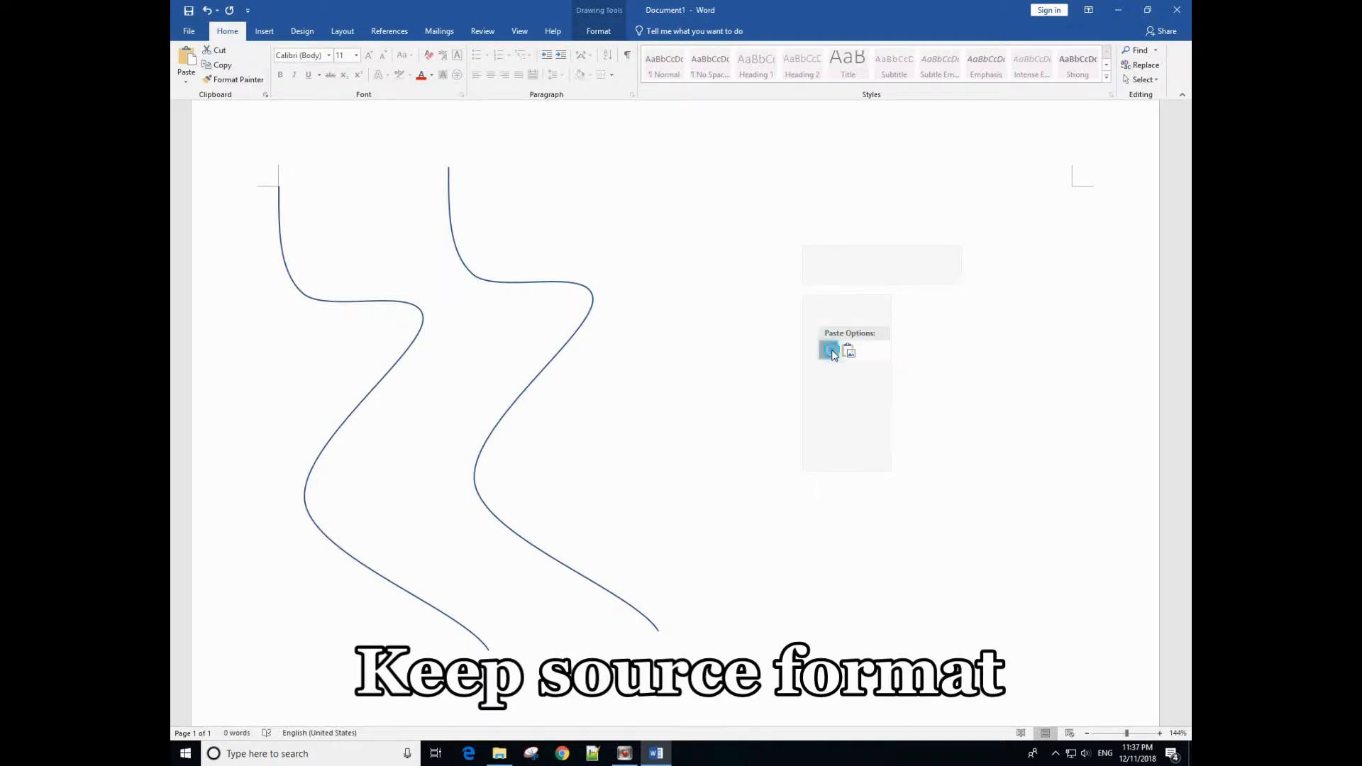
click(827, 351)
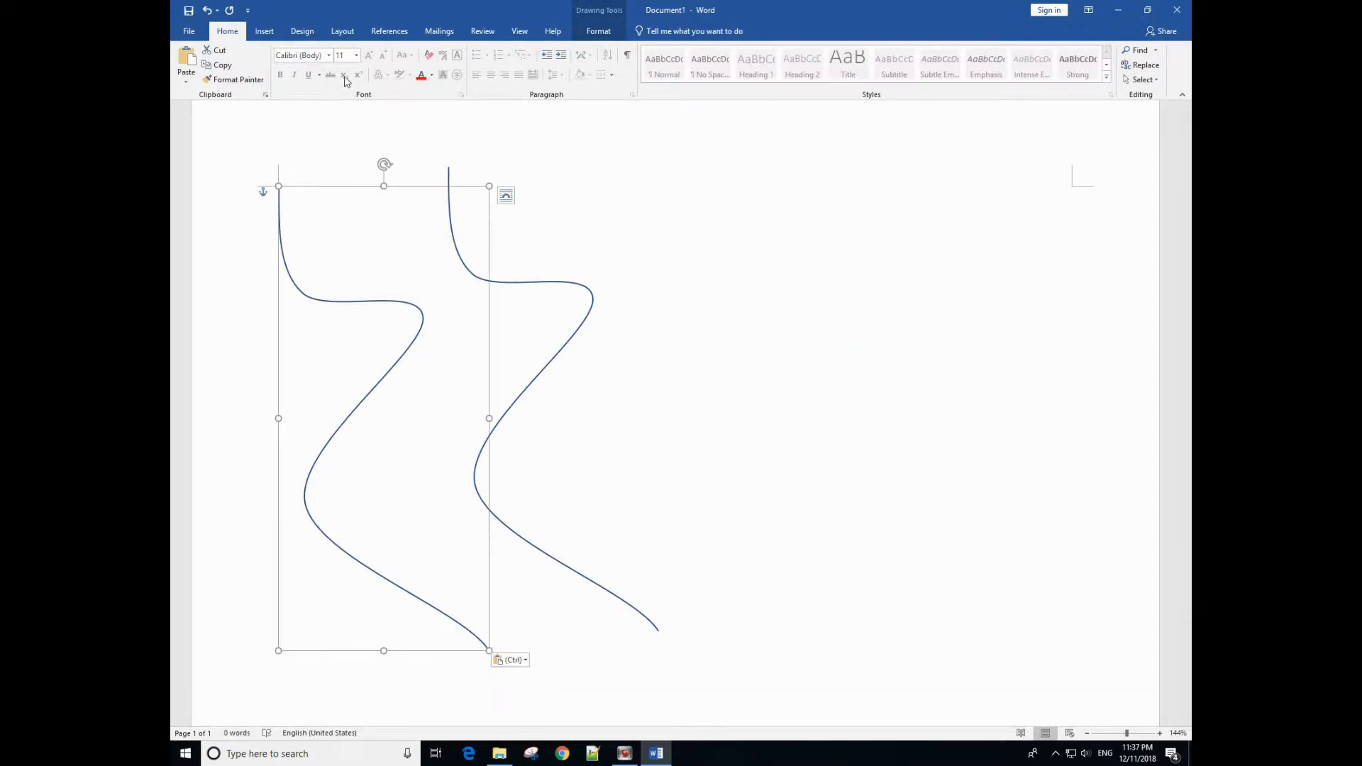
Step: Give the left curve a 6 pt outline weight via Shape Outline
click(598, 29)
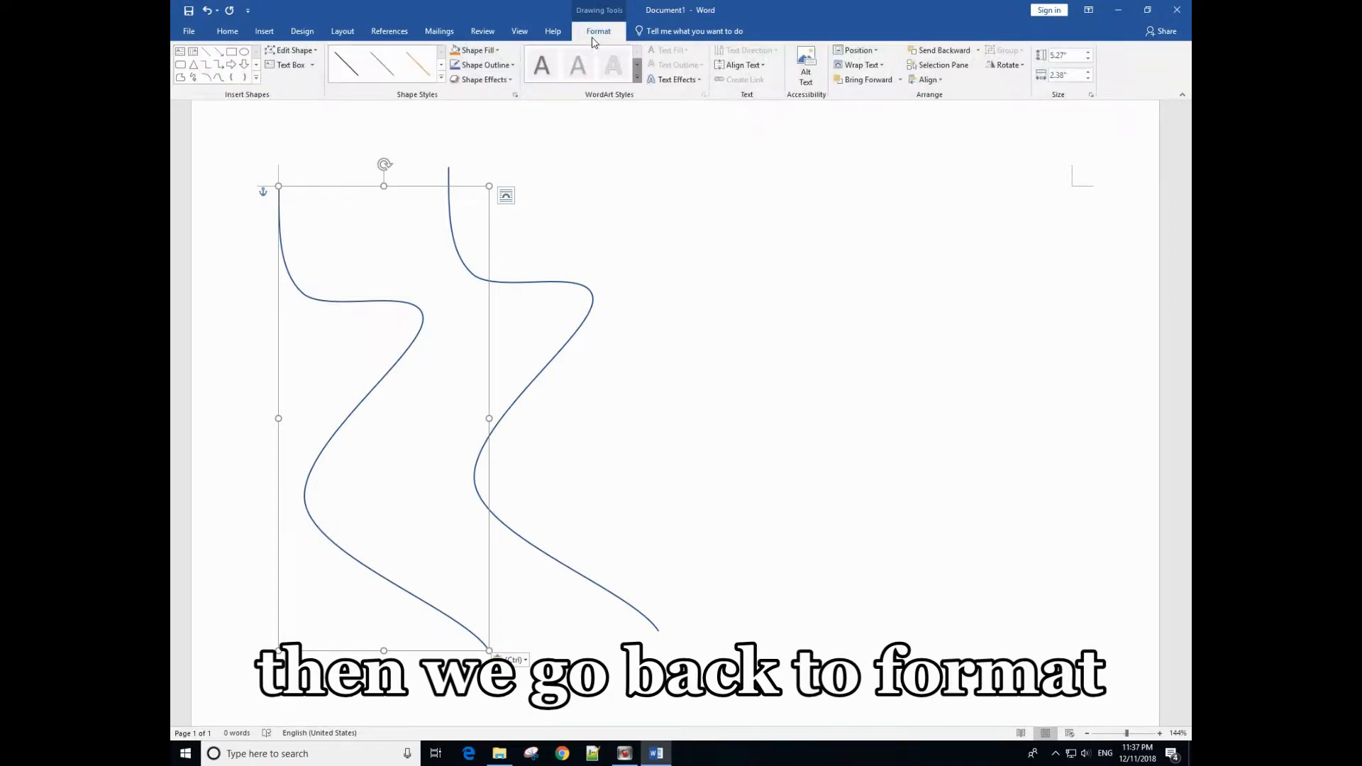
mouse_move(485, 65)
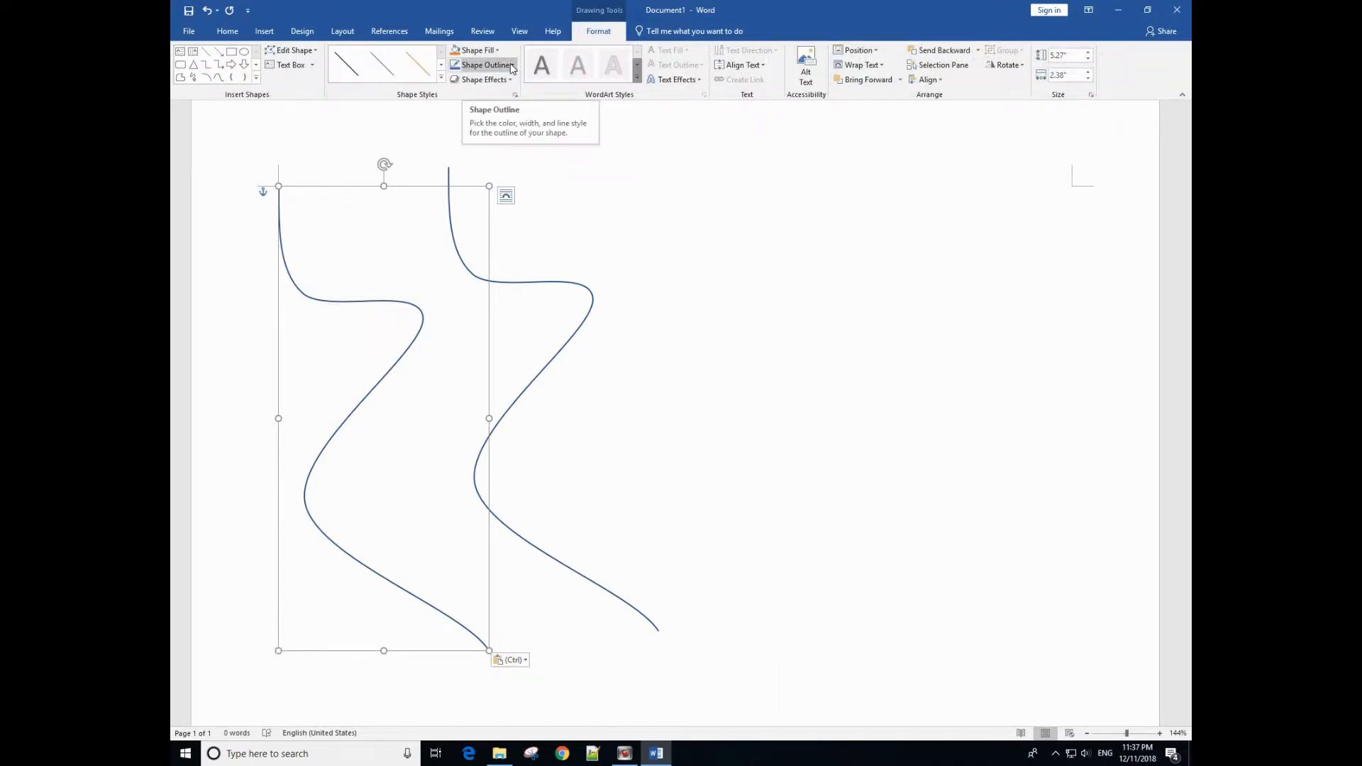
click(484, 63)
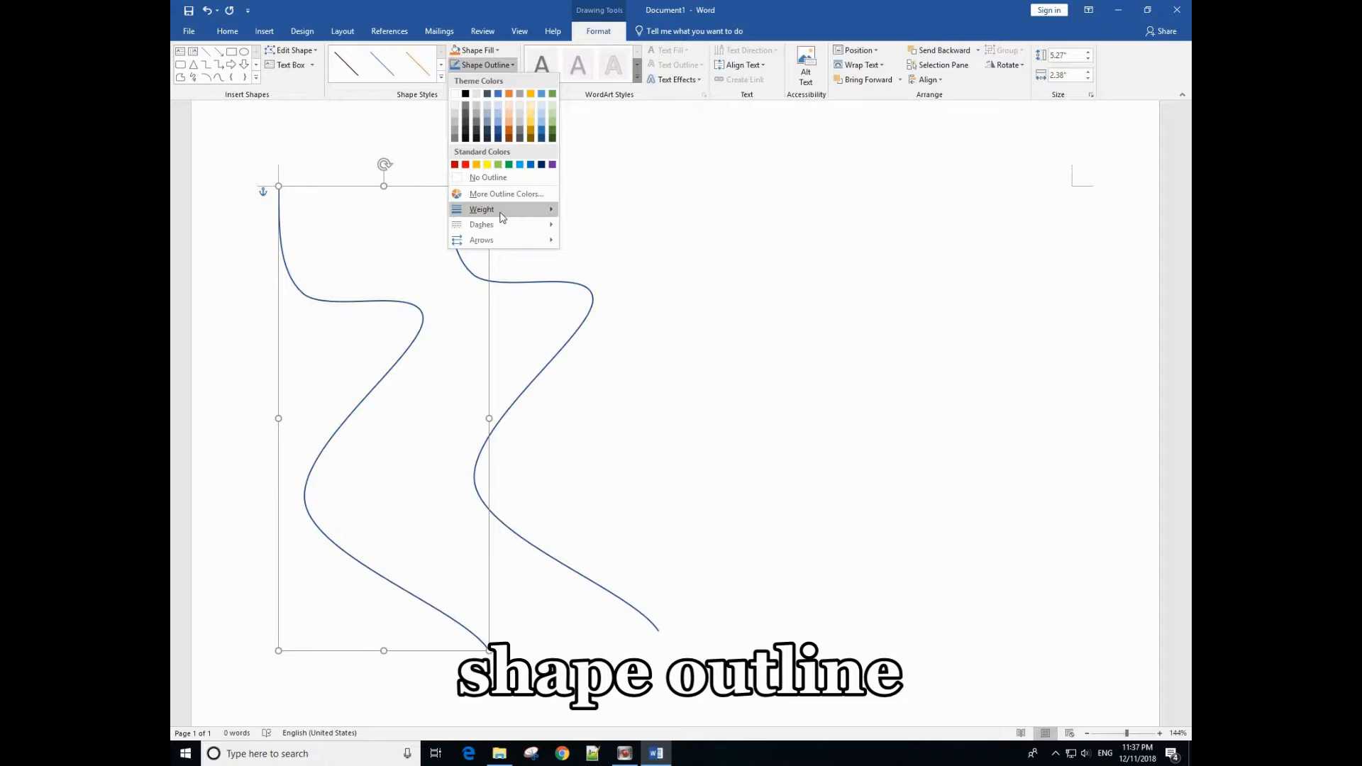
click(481, 209)
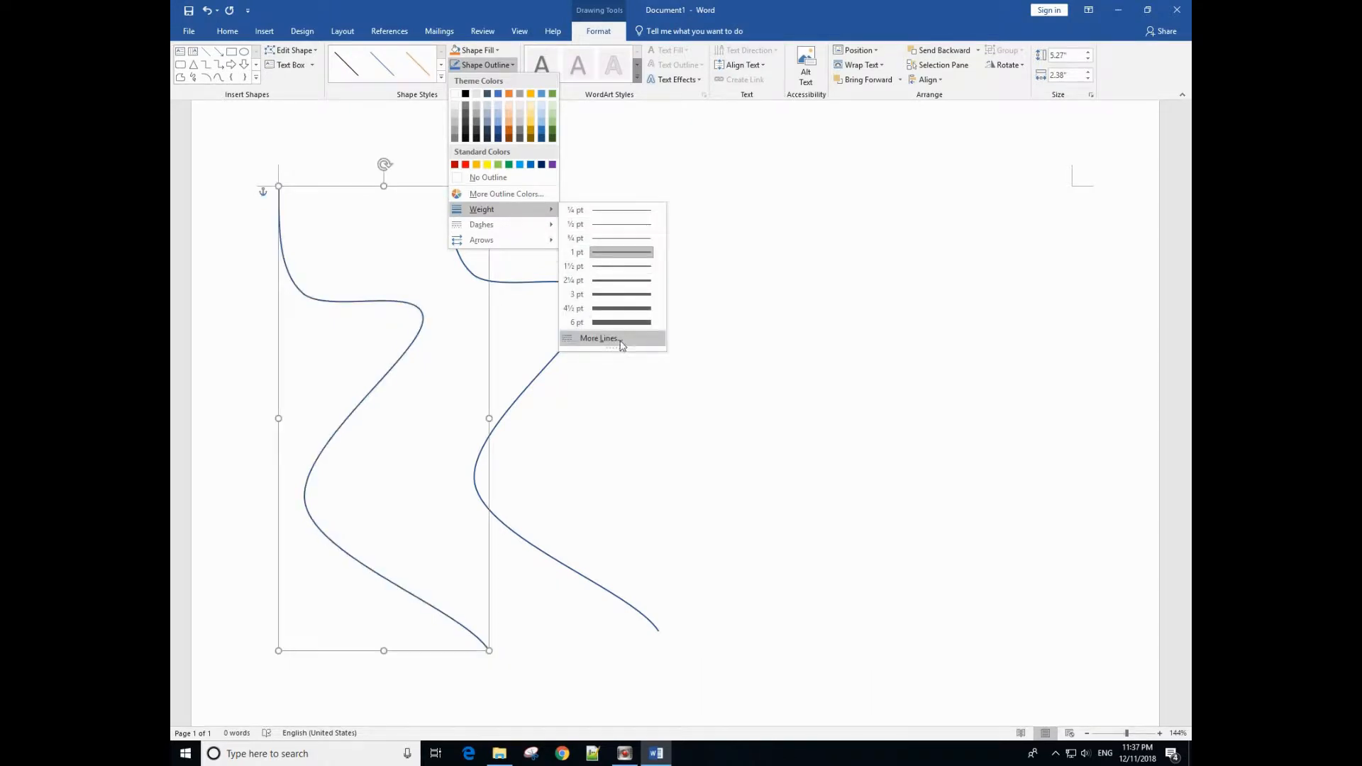
click(576, 322)
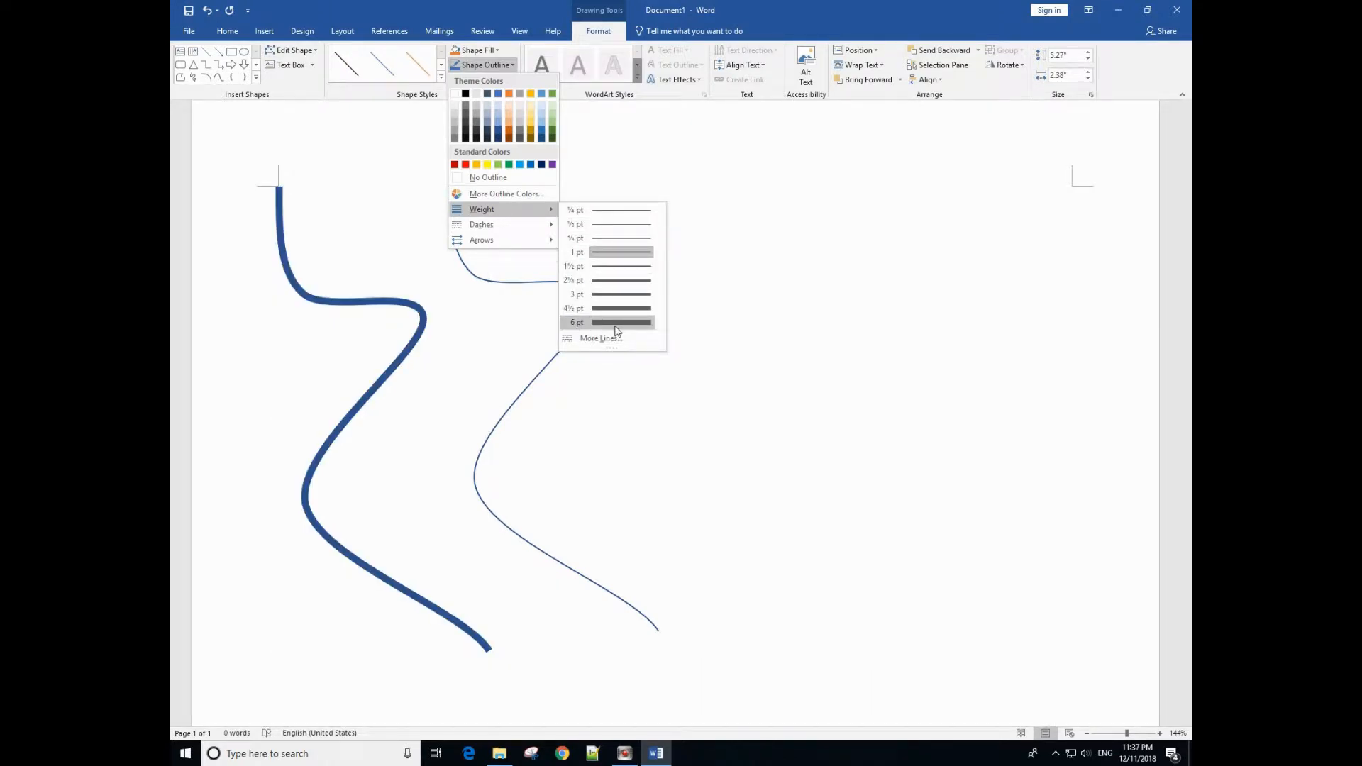
click(576, 322)
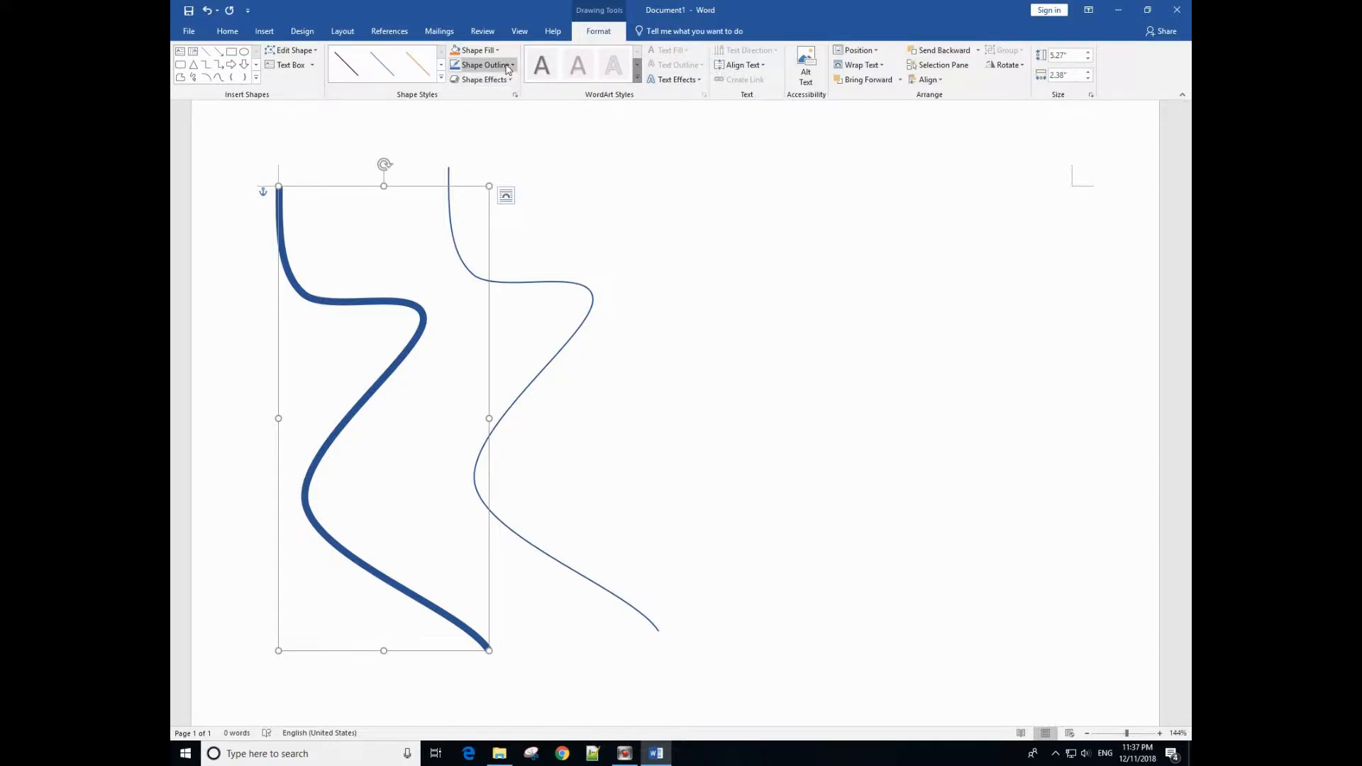
Step: Colour the thickened left curve's outline dark grey
click(483, 66)
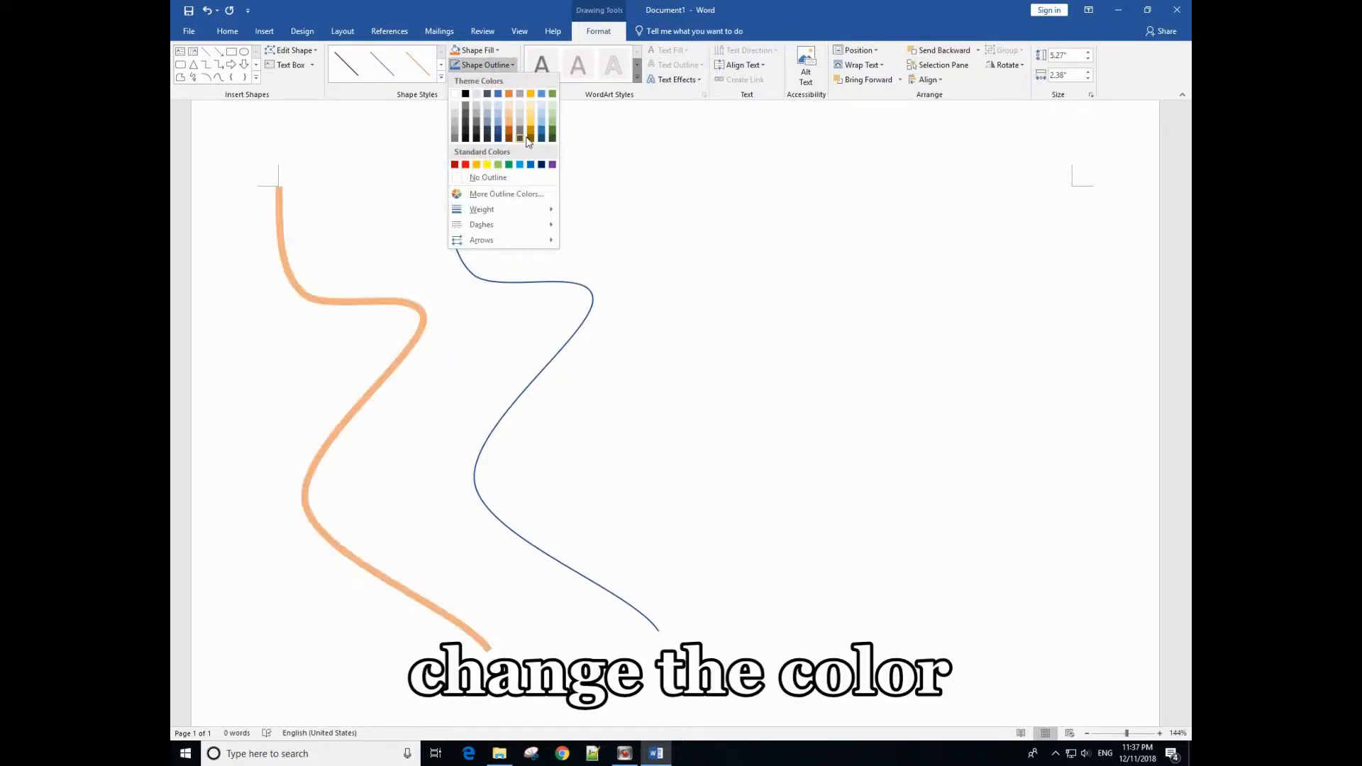
click(521, 134)
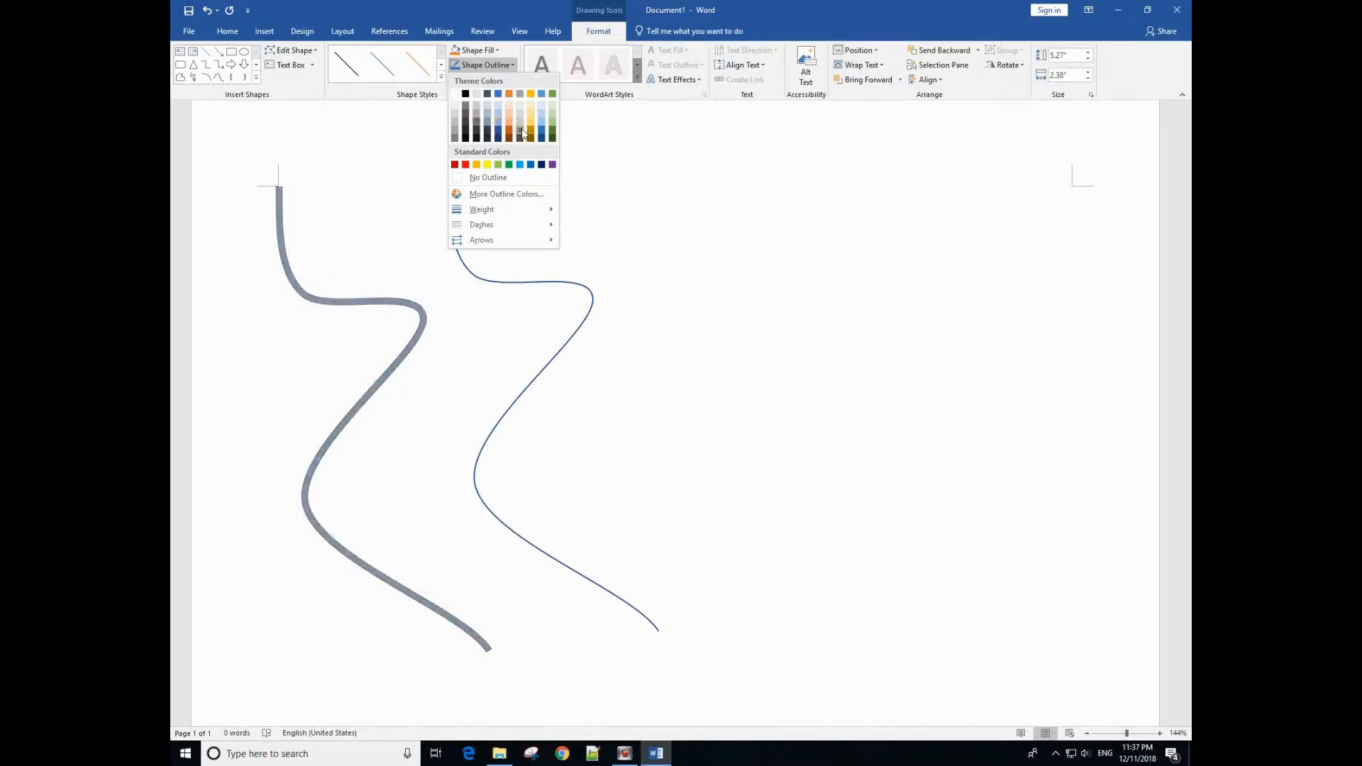
click(532, 136)
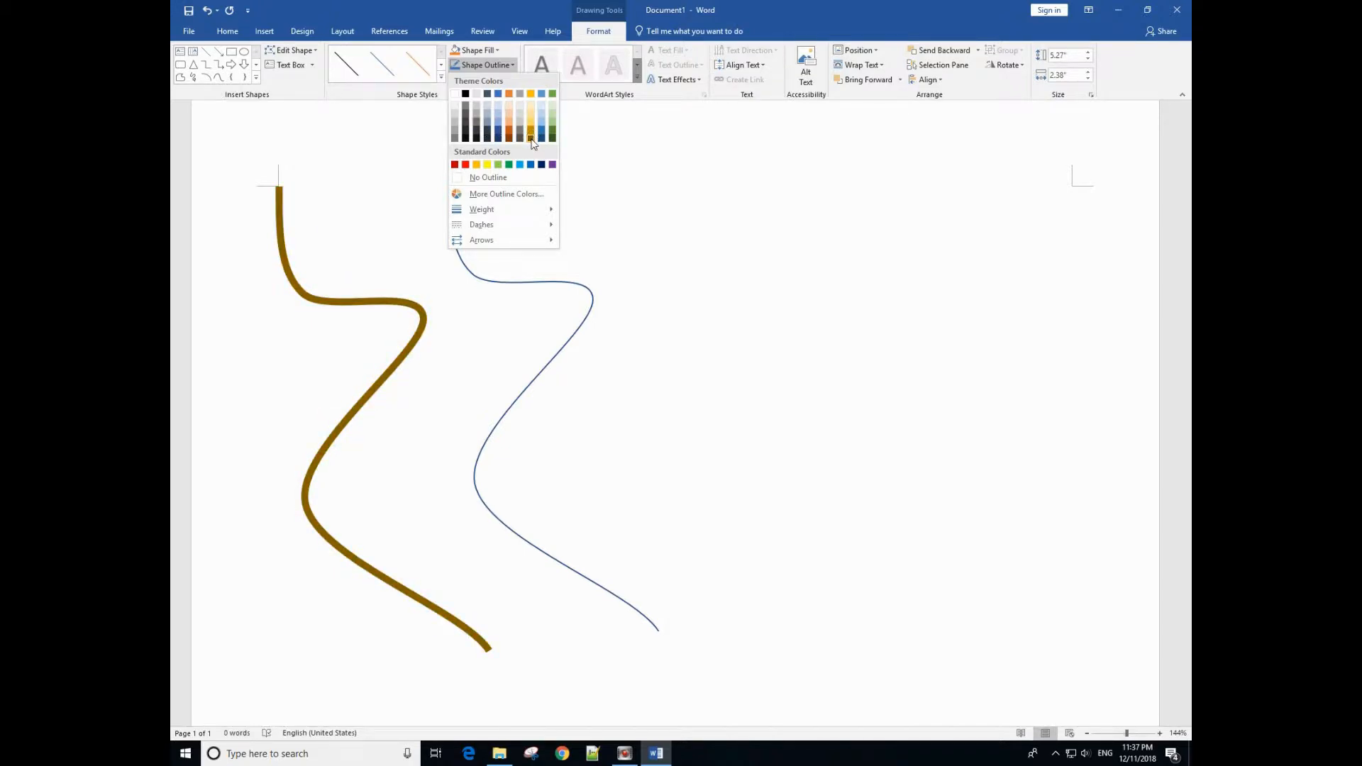
click(520, 135)
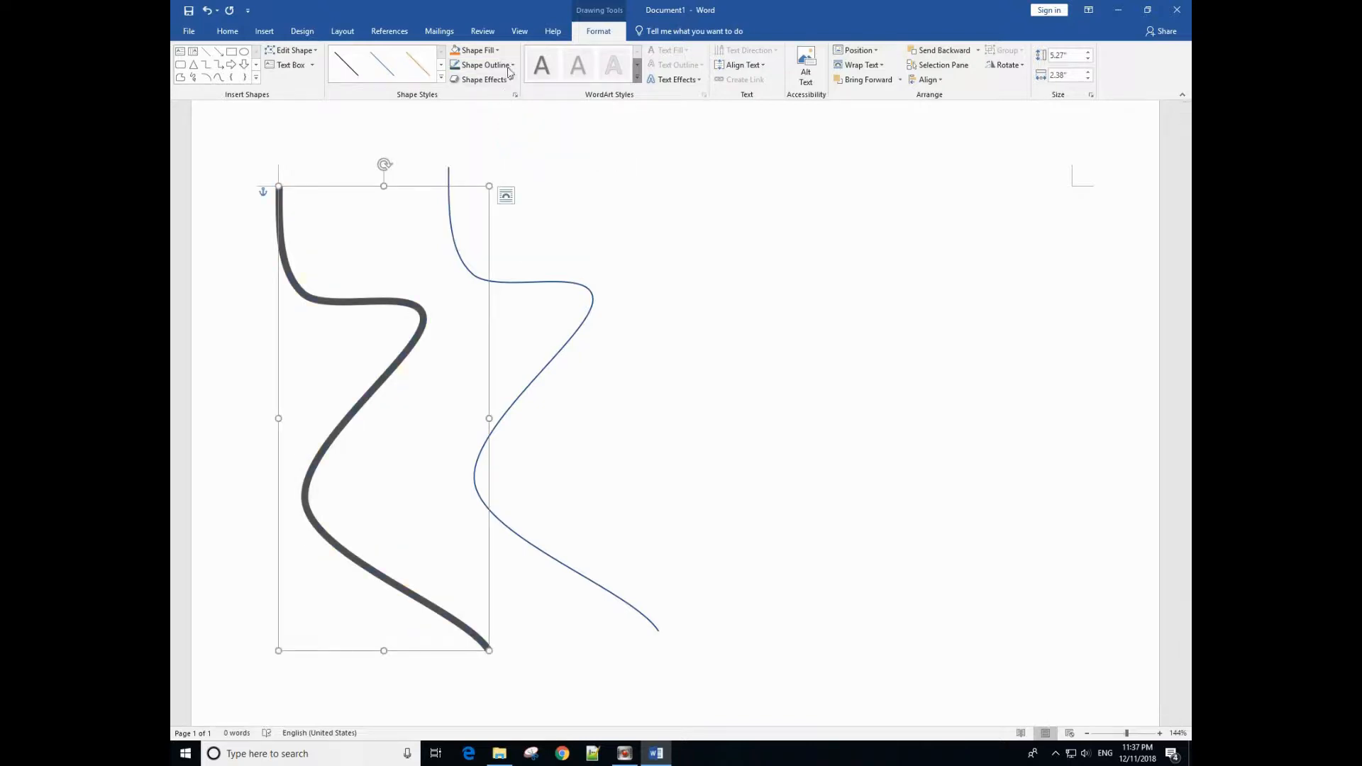
click(483, 64)
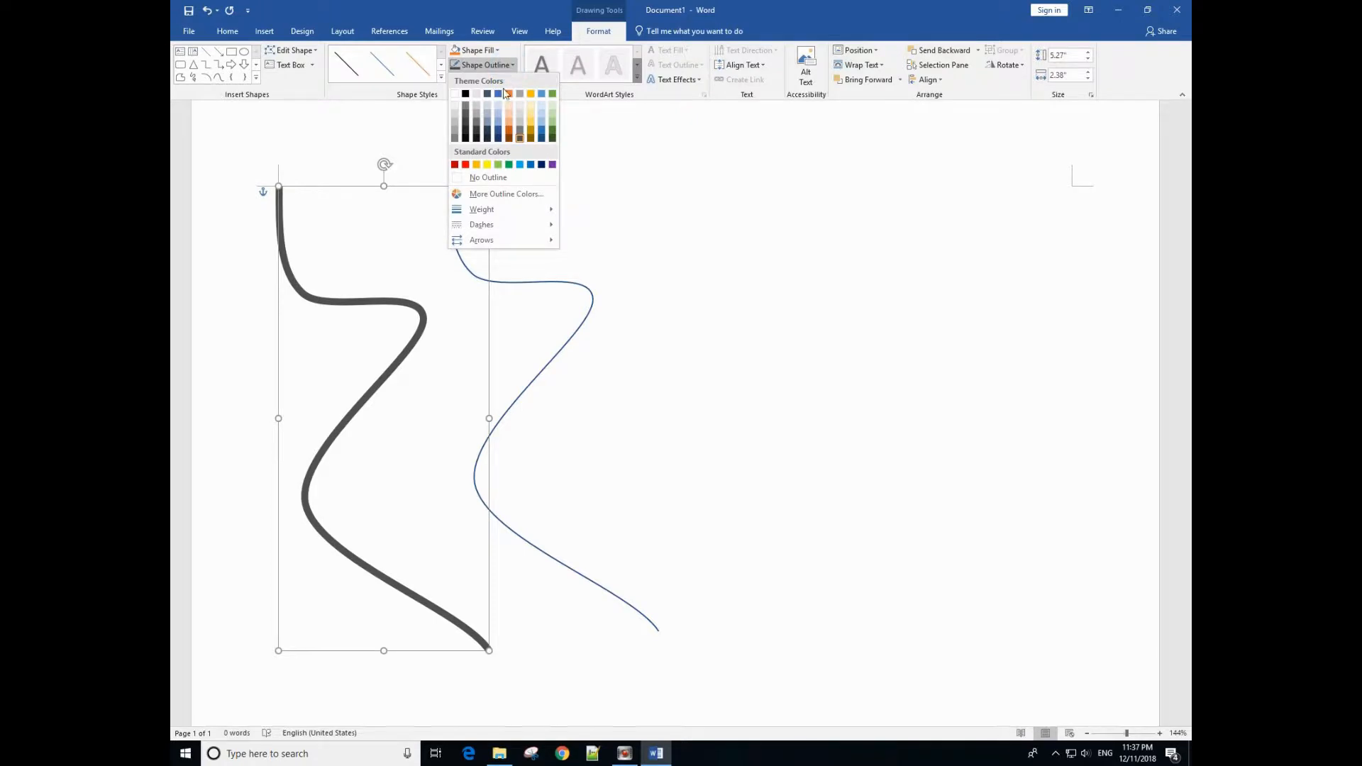
mouse_move(481, 224)
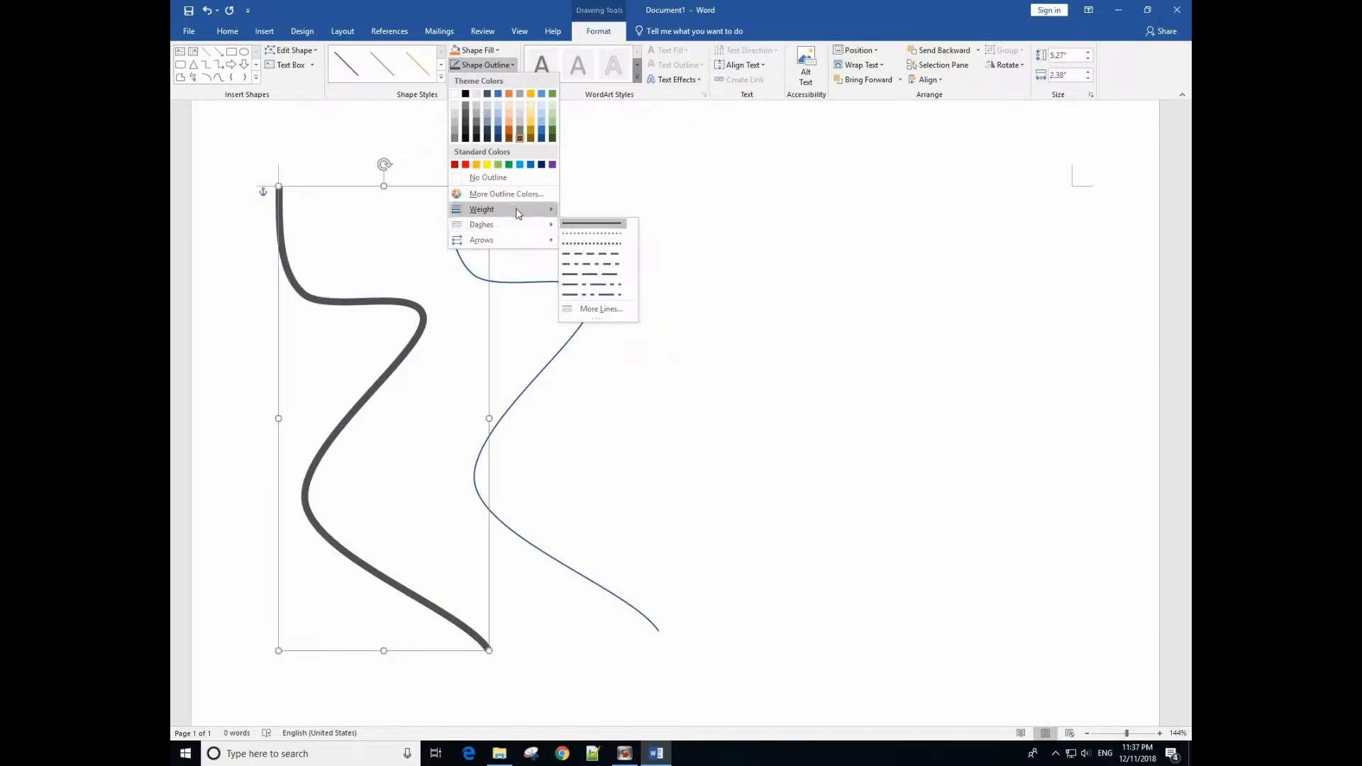
click(481, 210)
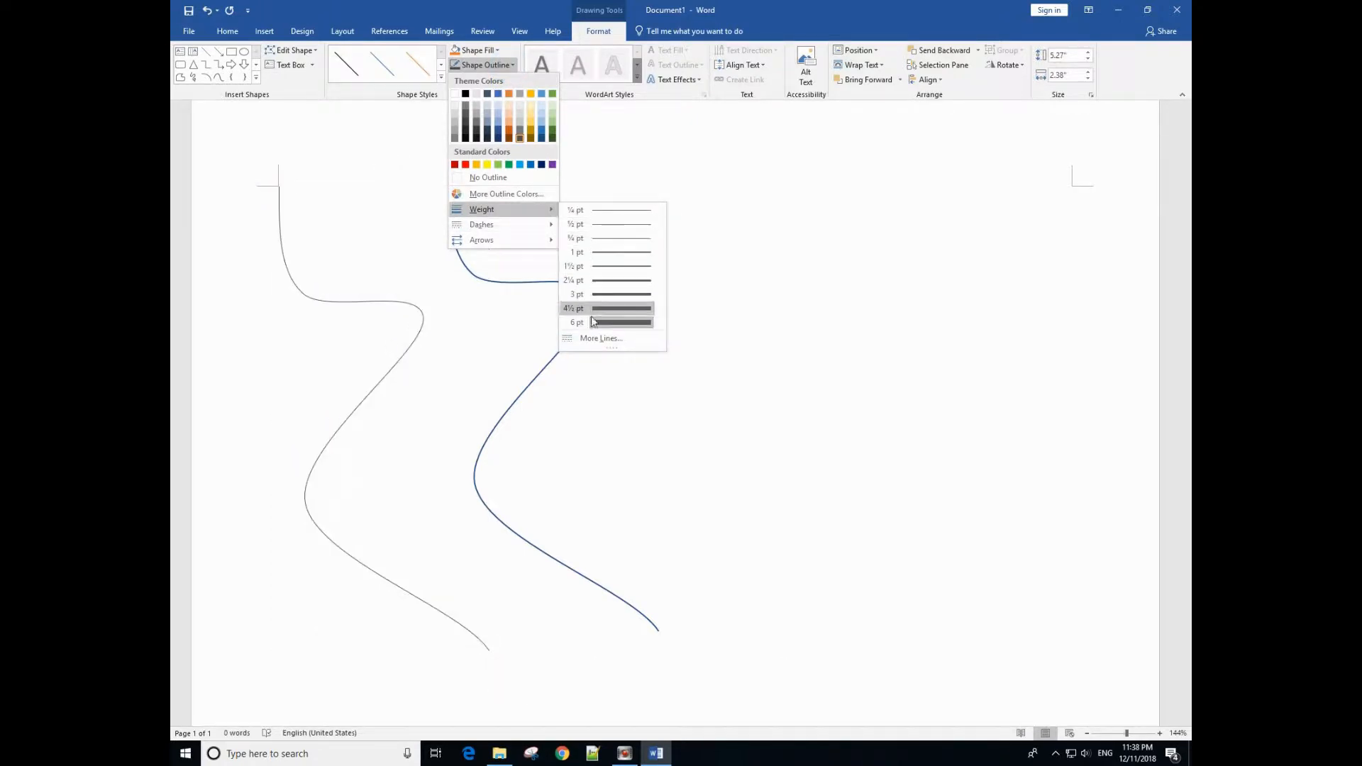
Step: Set the grey curve's line width to 60 pt in Format Shape and drag the band lower
click(573, 308)
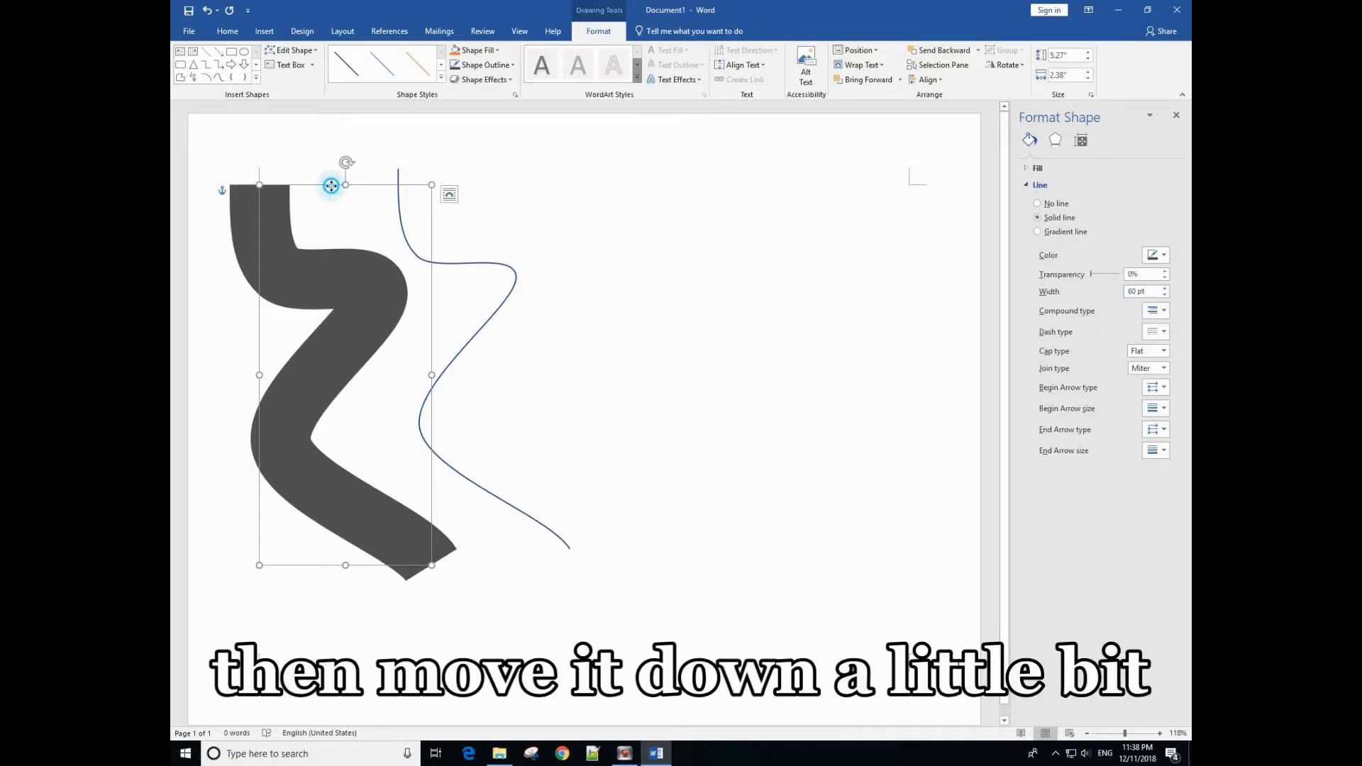
drag(330, 185, 414, 237)
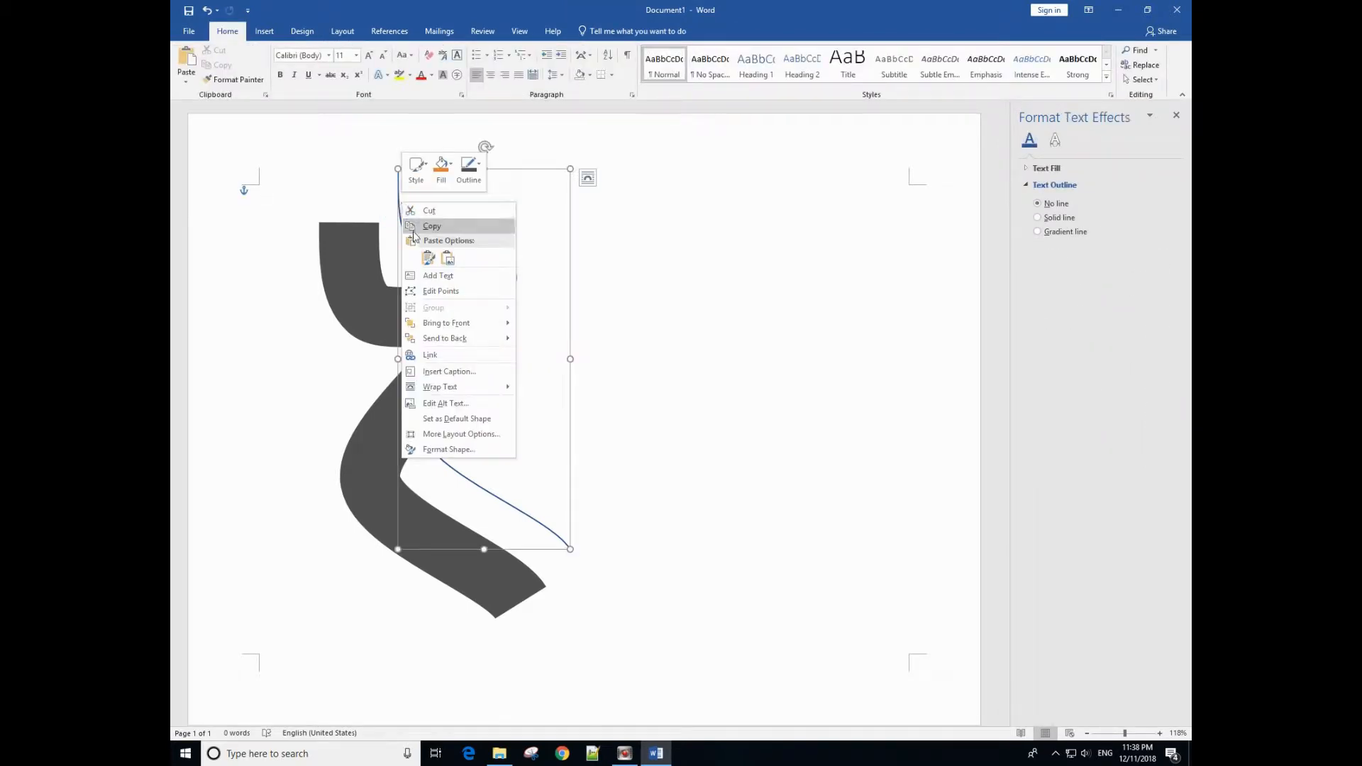
mouse_move(446, 322)
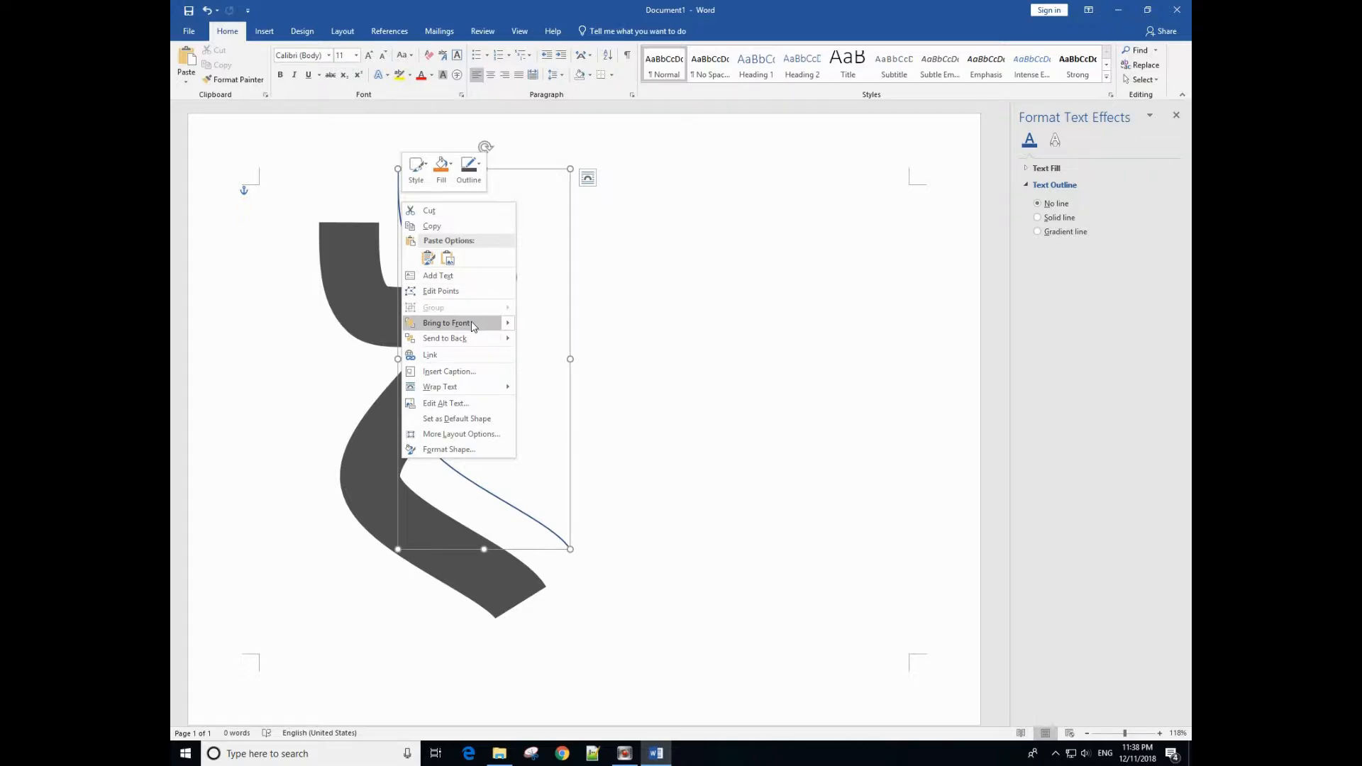
Step: Bring the thin blue curve to the front, centred along the wide grey band
click(450, 450)
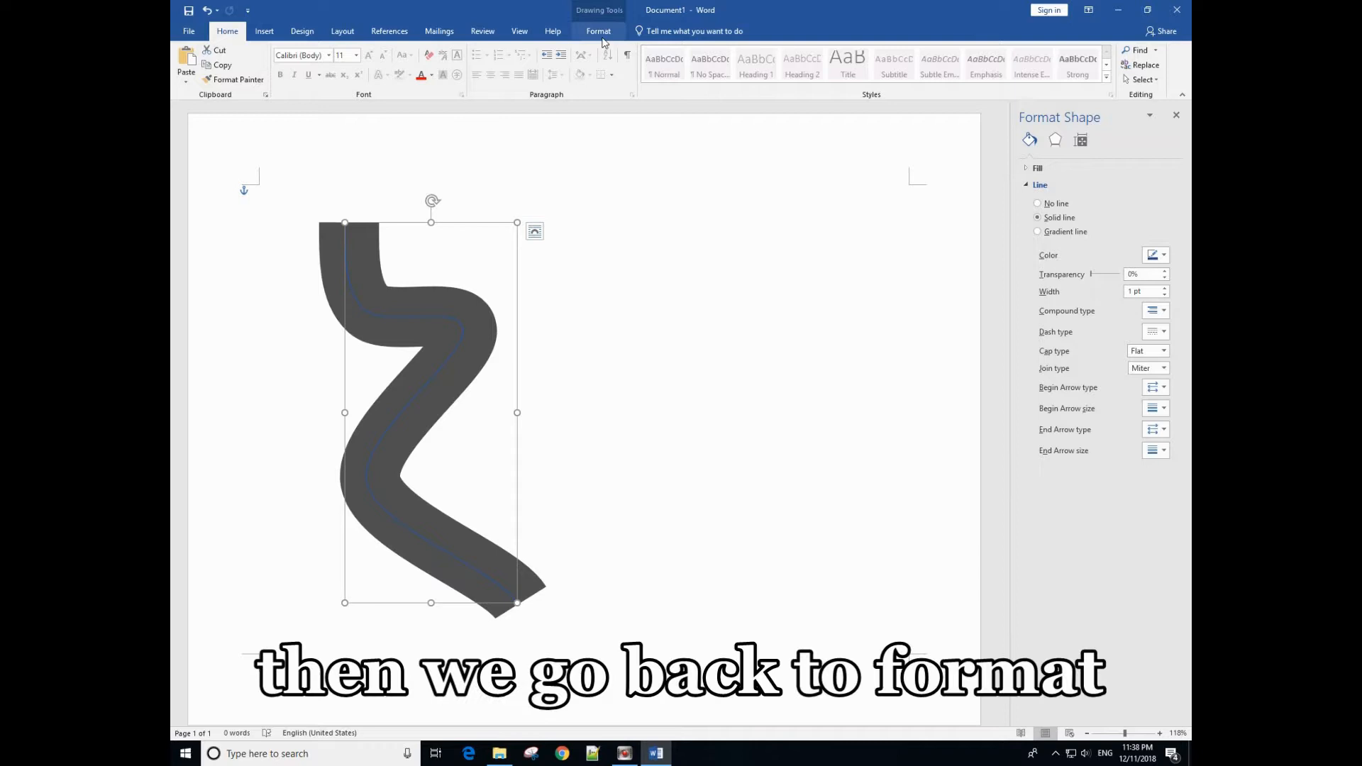
Step: Make the centre curve a white Dash Dot line so the band reads as a road
click(597, 31)
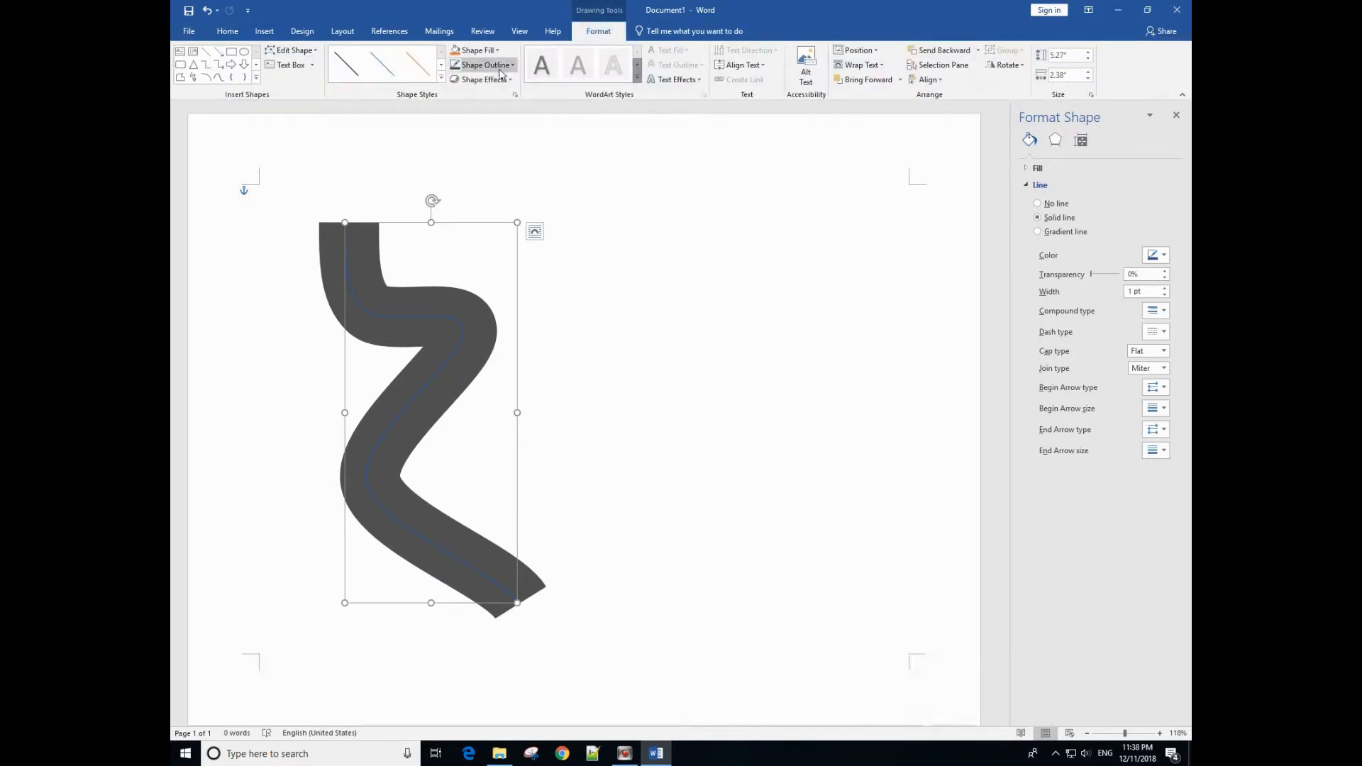
click(484, 66)
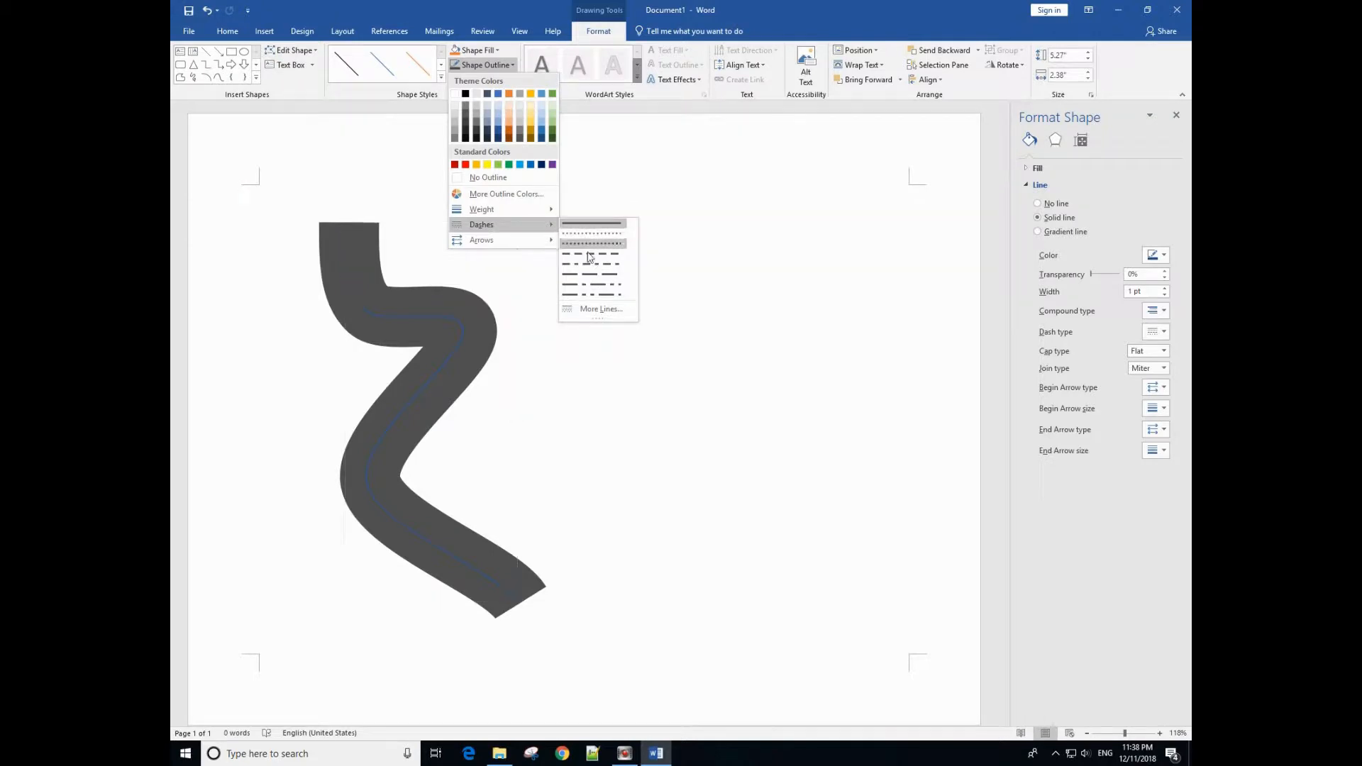
mouse_move(595, 286)
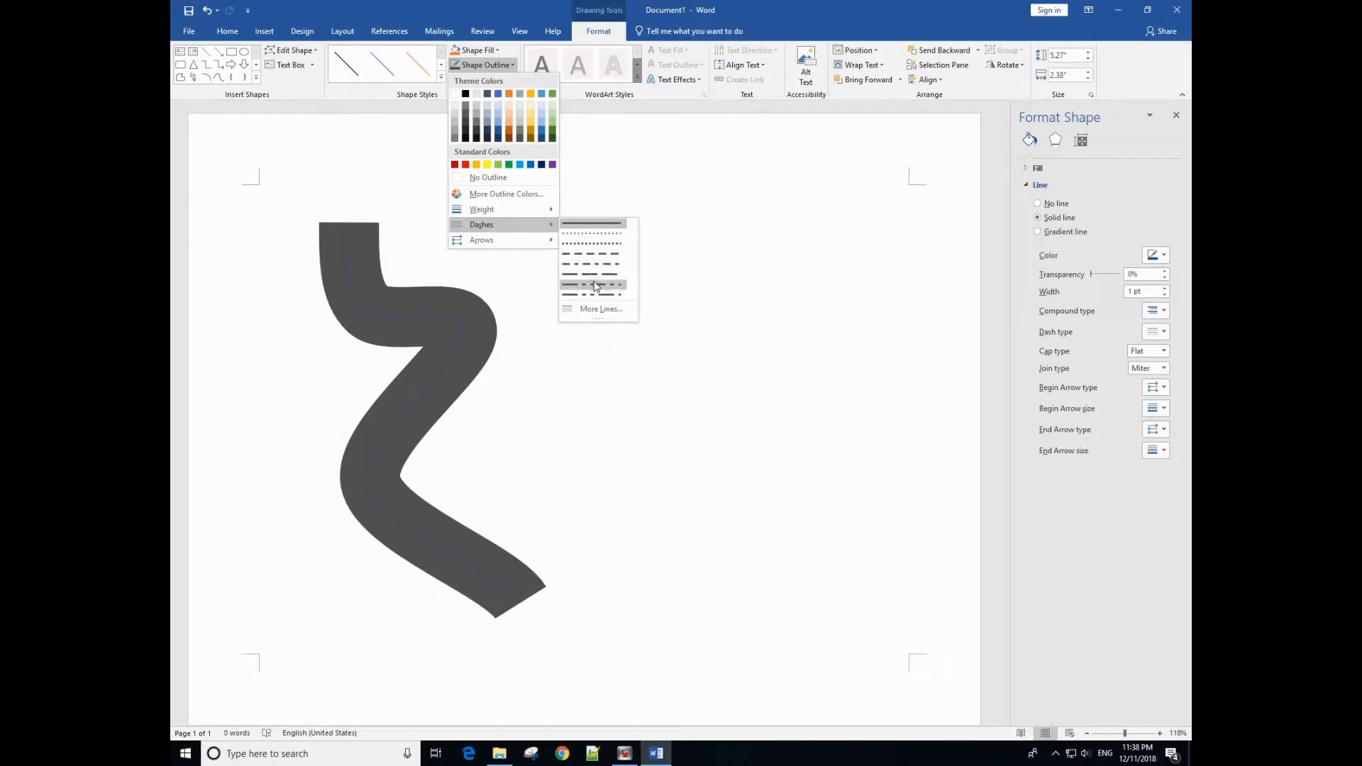
mouse_move(593, 284)
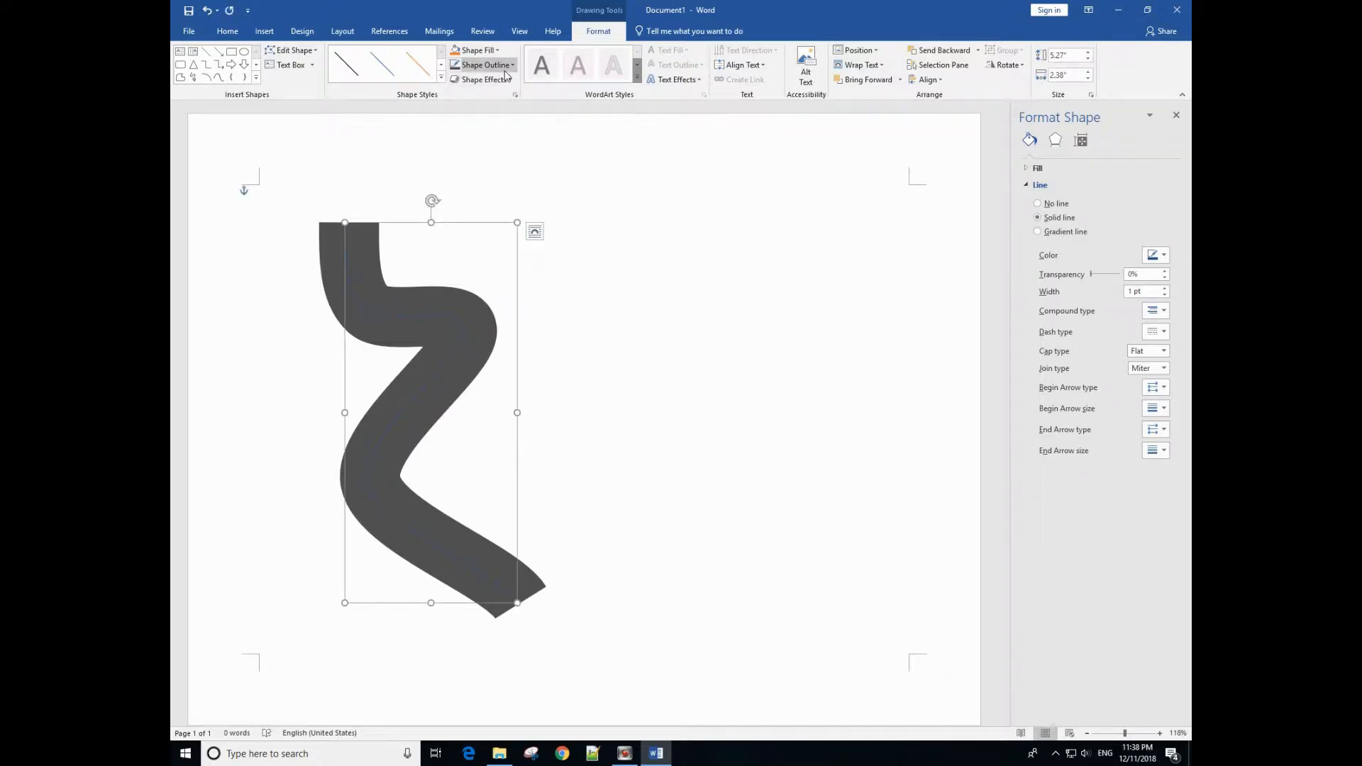
mouse_move(477, 50)
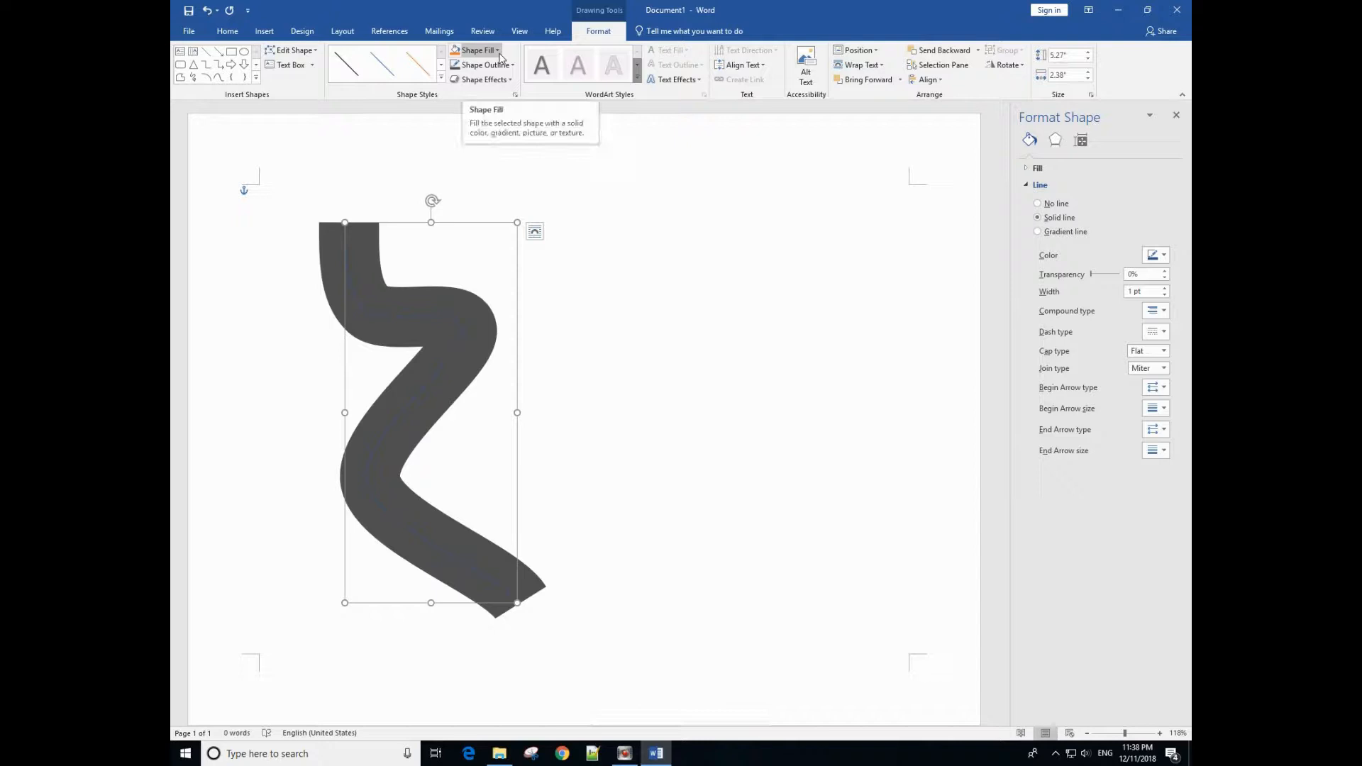
click(484, 64)
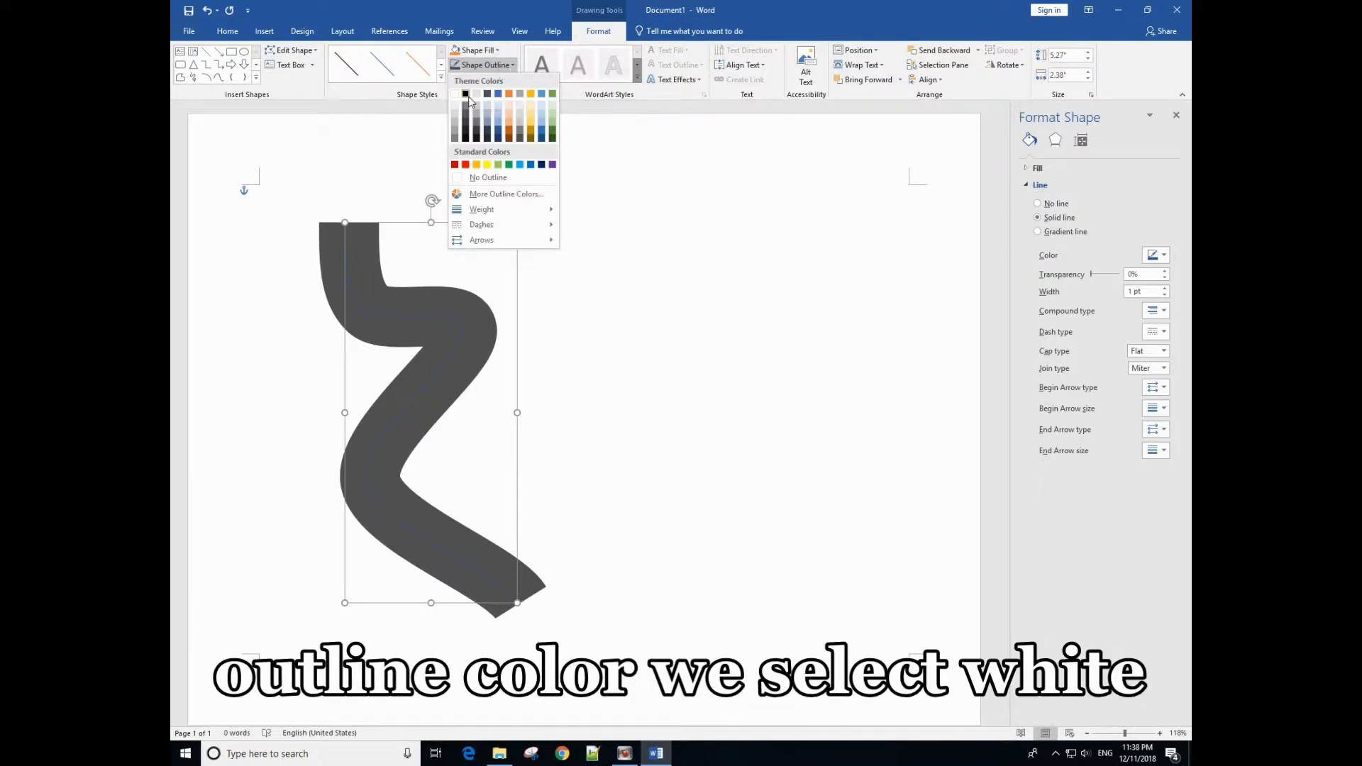
click(455, 94)
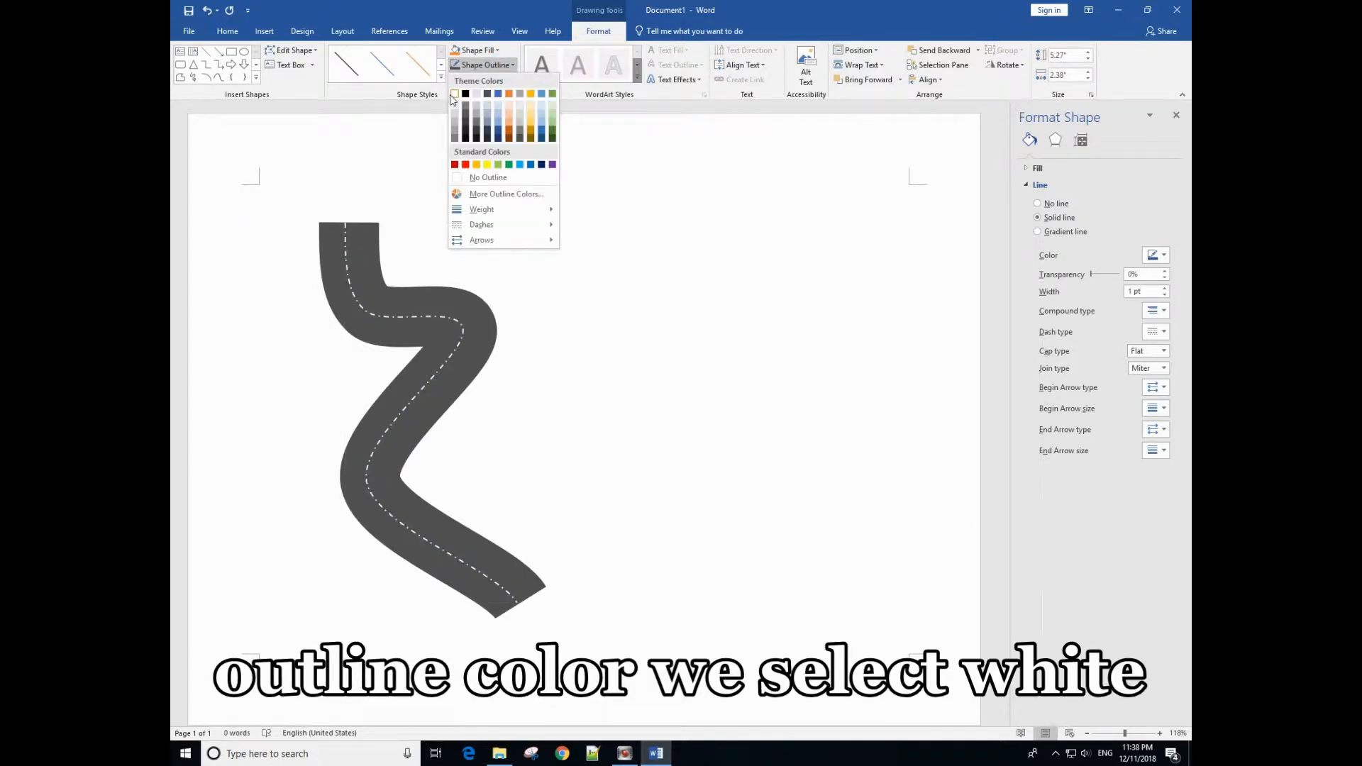
click(454, 94)
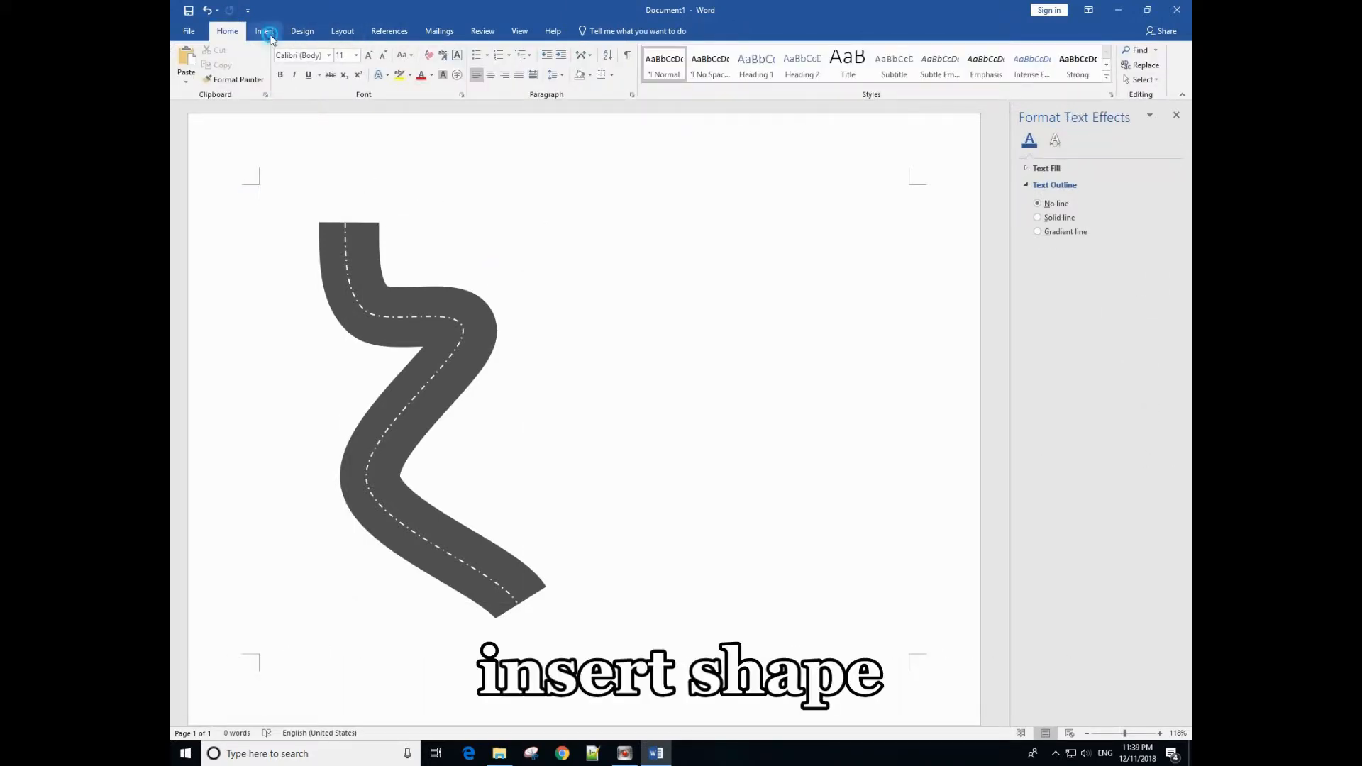
Step: Insert the car icon from the Vehicles category of the Icons library
click(264, 32)
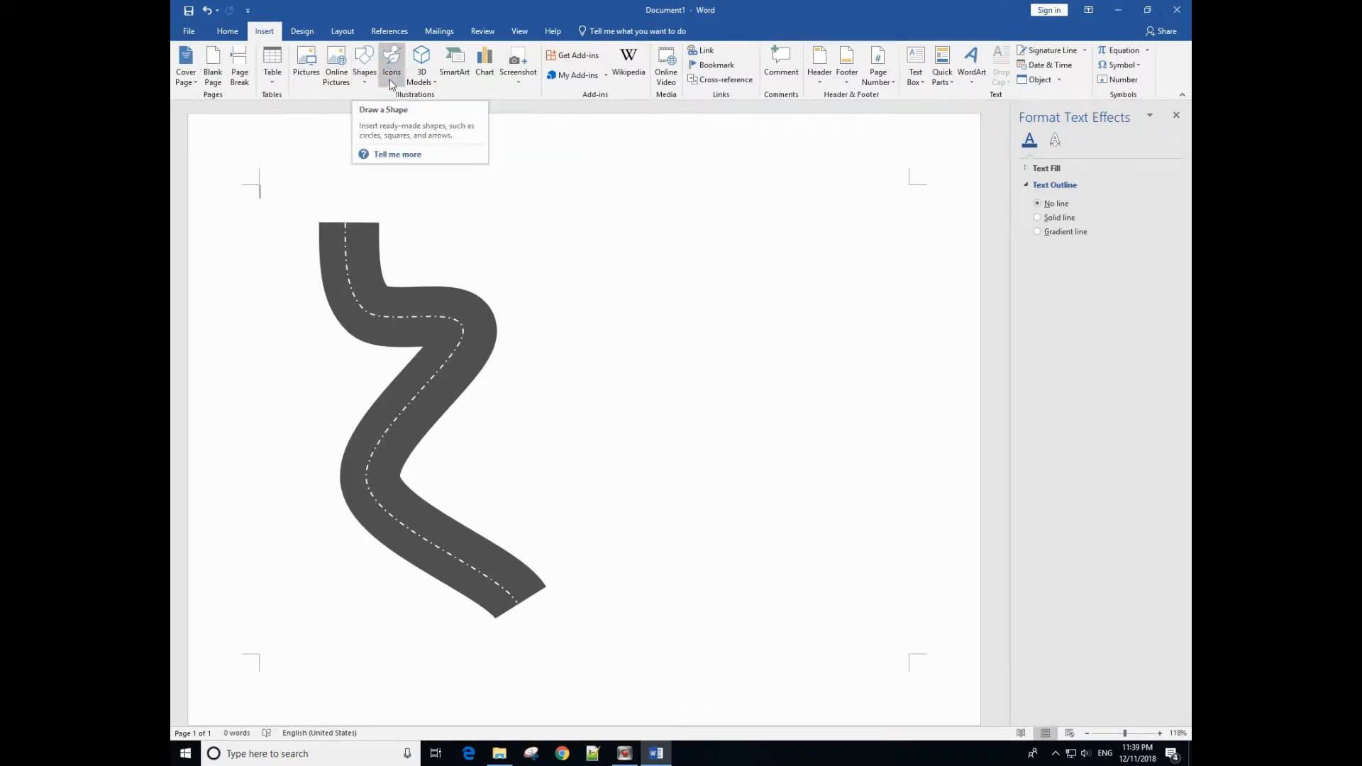
click(391, 66)
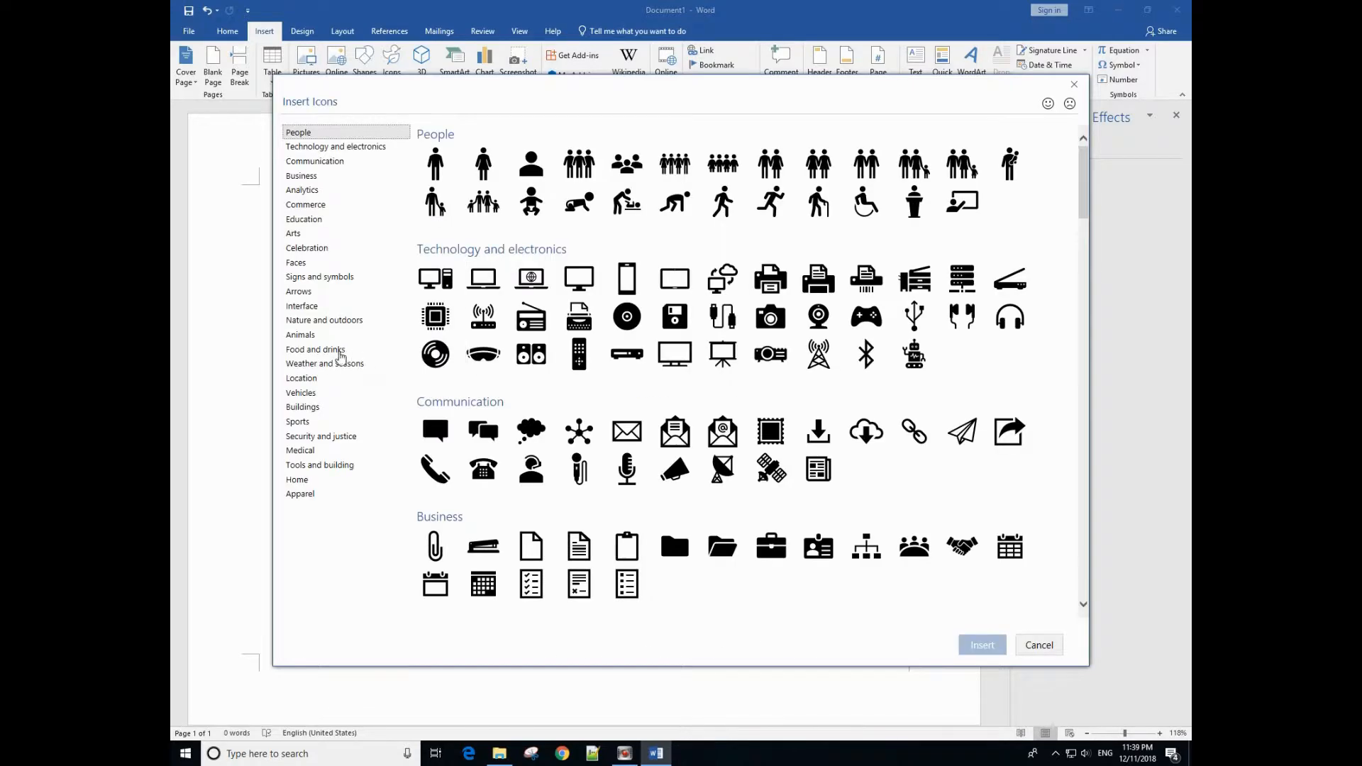
mouse_move(308, 435)
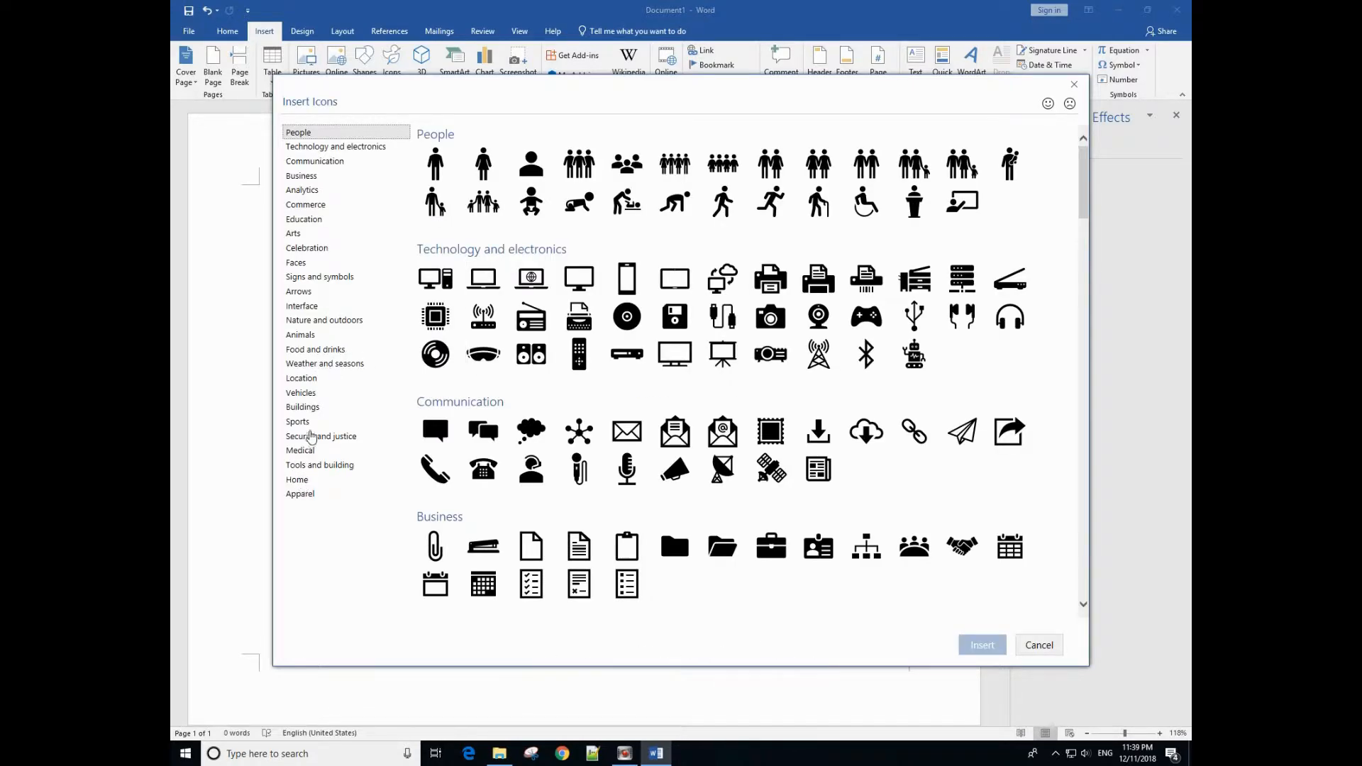
click(301, 393)
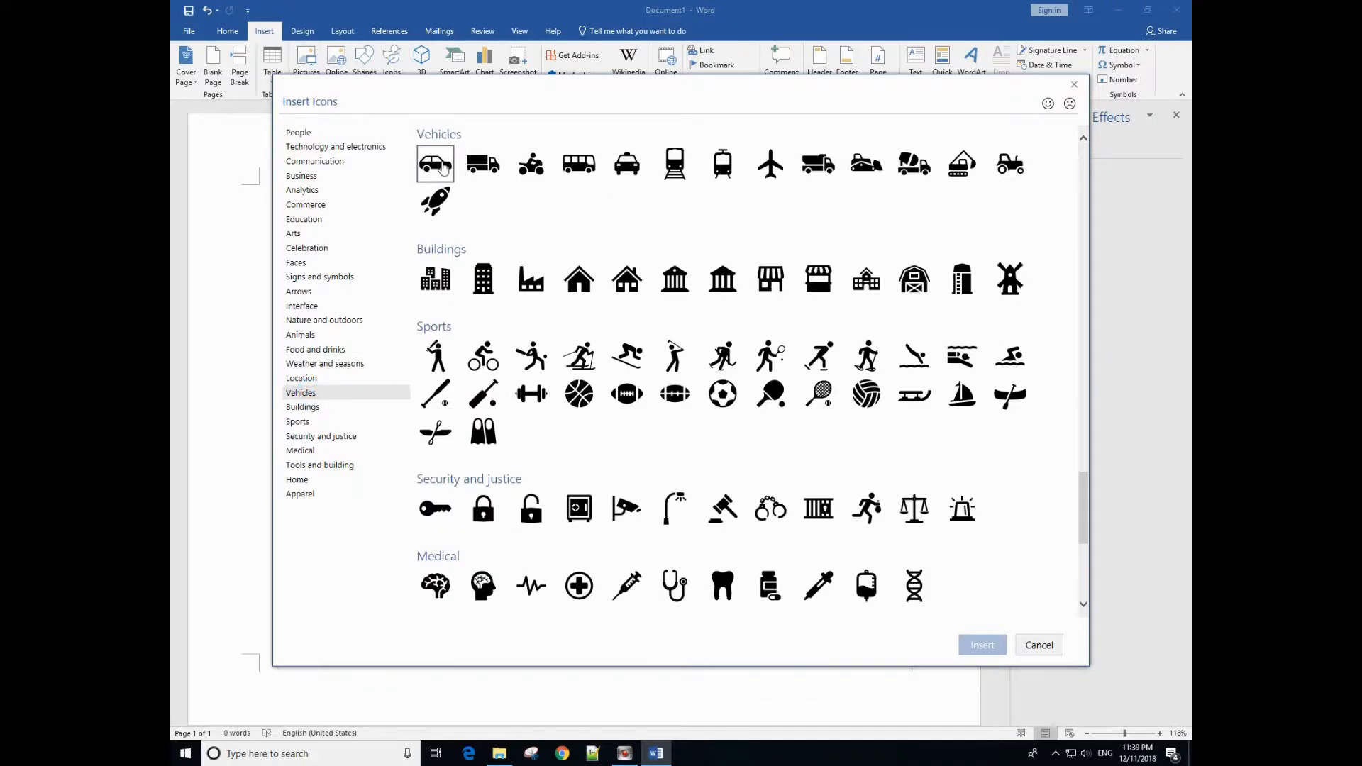
click(435, 163)
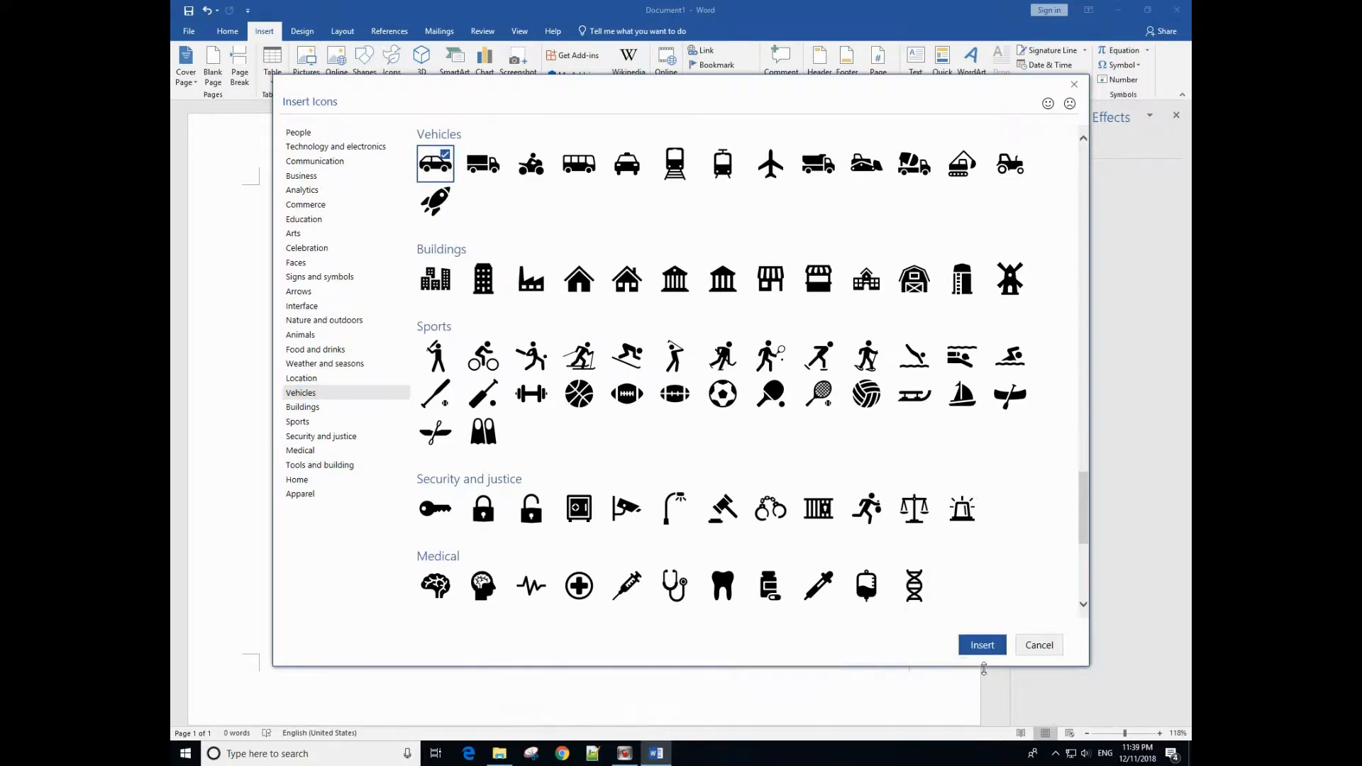
click(982, 644)
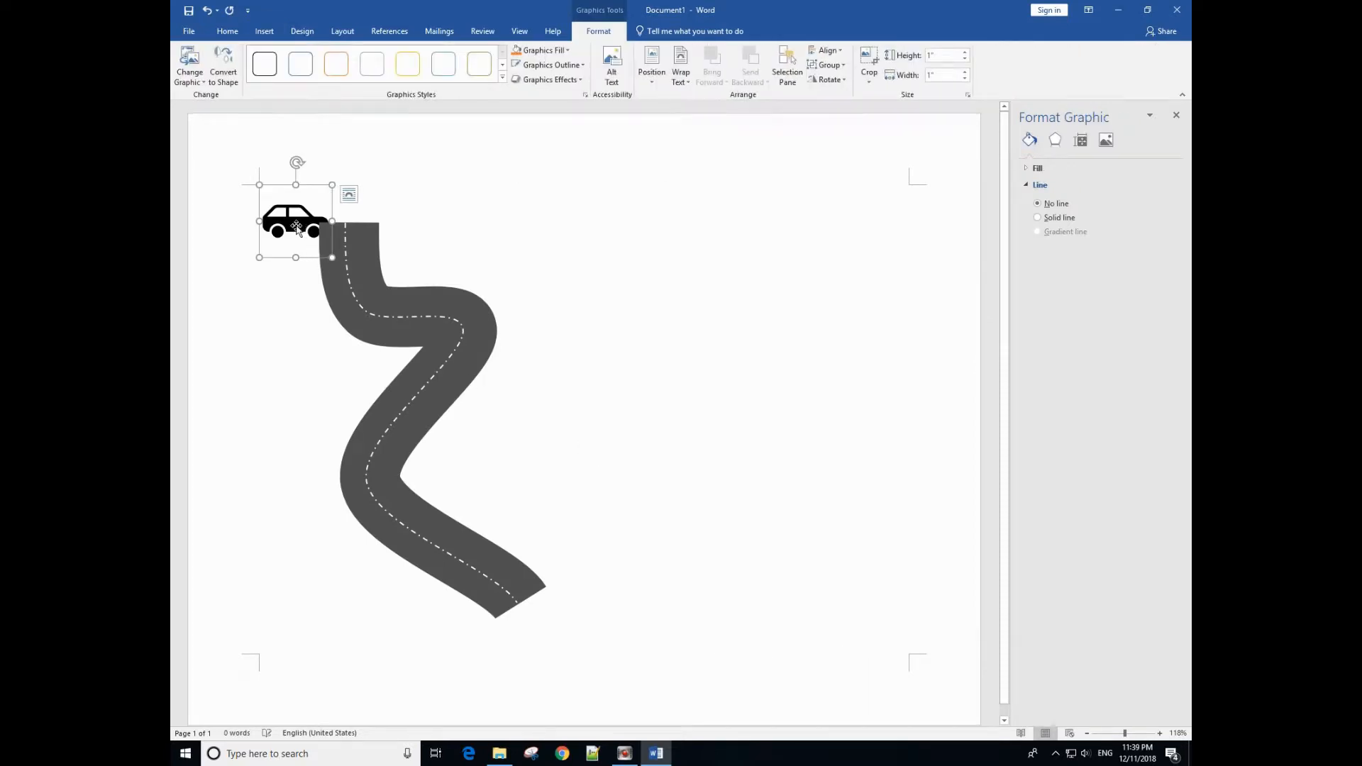
Step: Resize the car icon to about 0.77 inches and place it on the road's top end
right_click(295, 222)
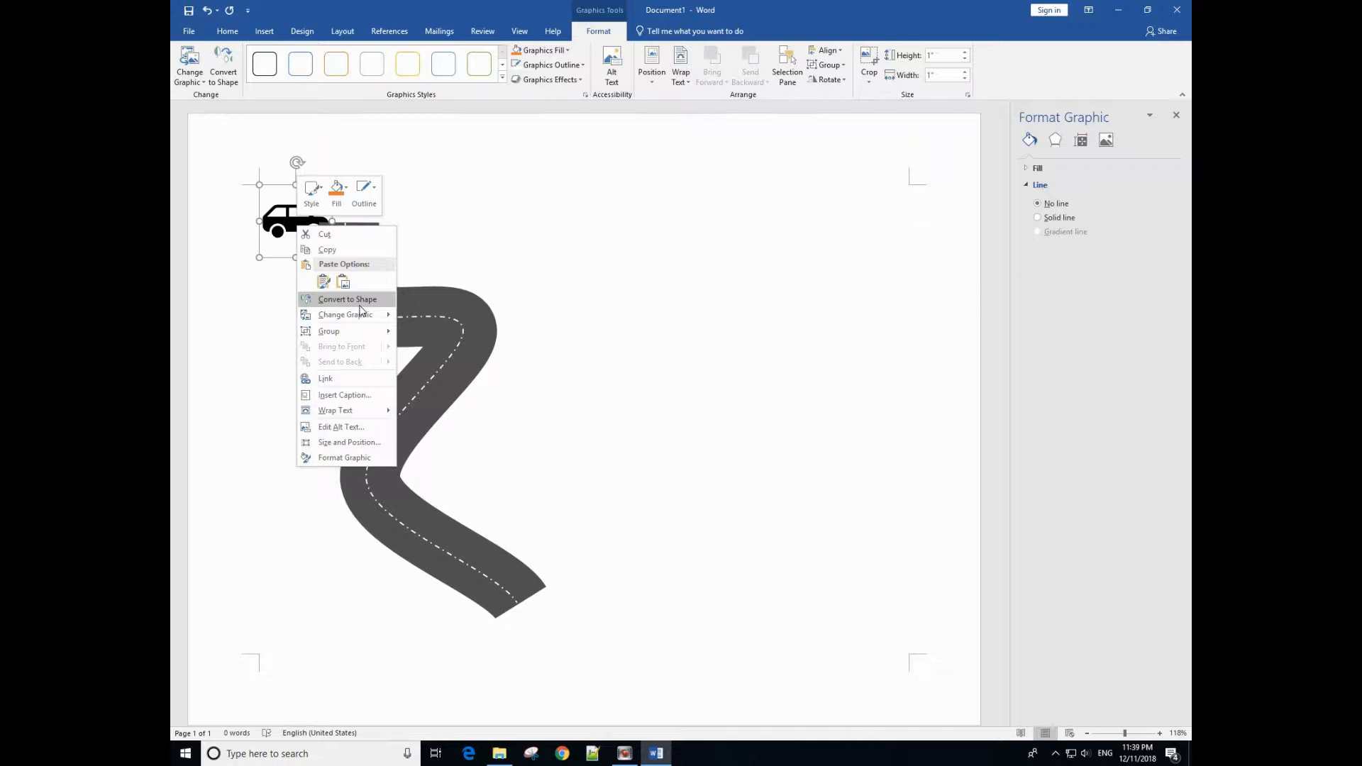
mouse_move(297, 191)
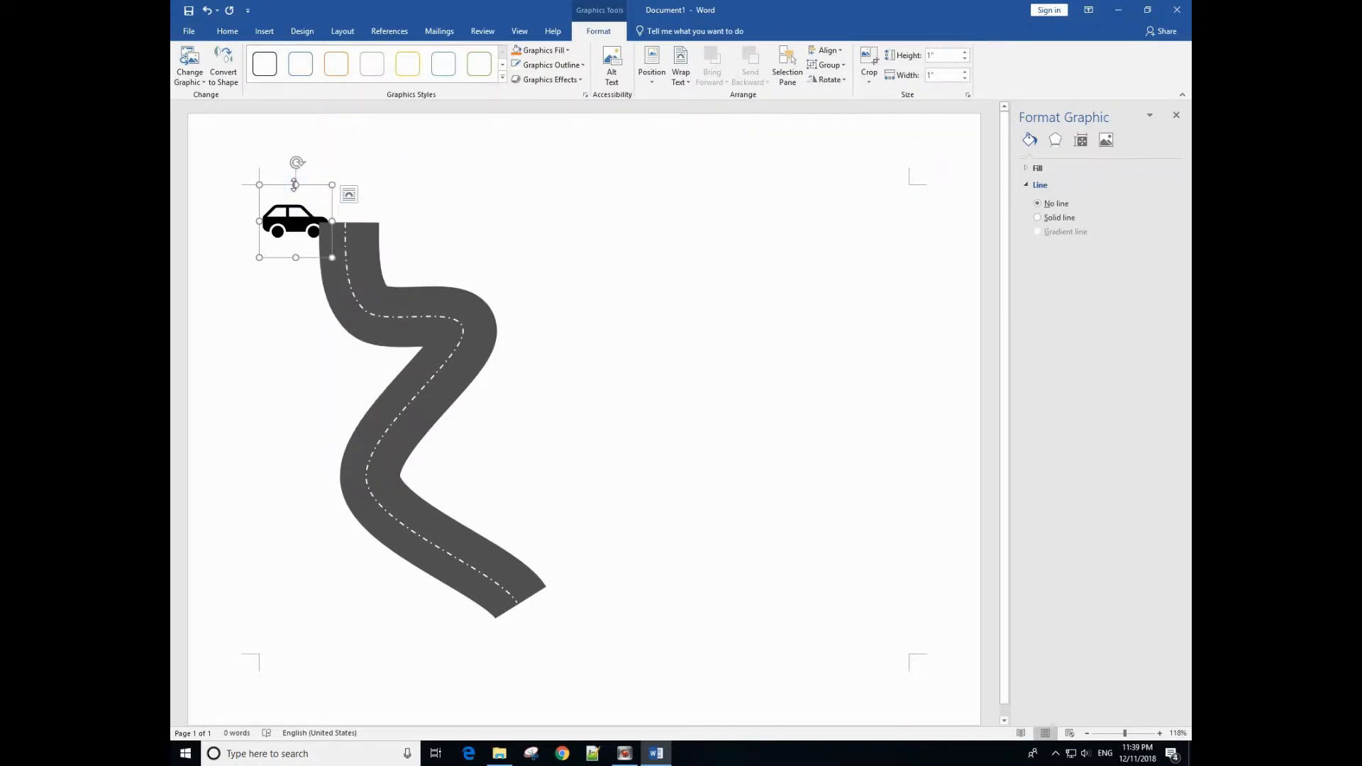
right_click(295, 221)
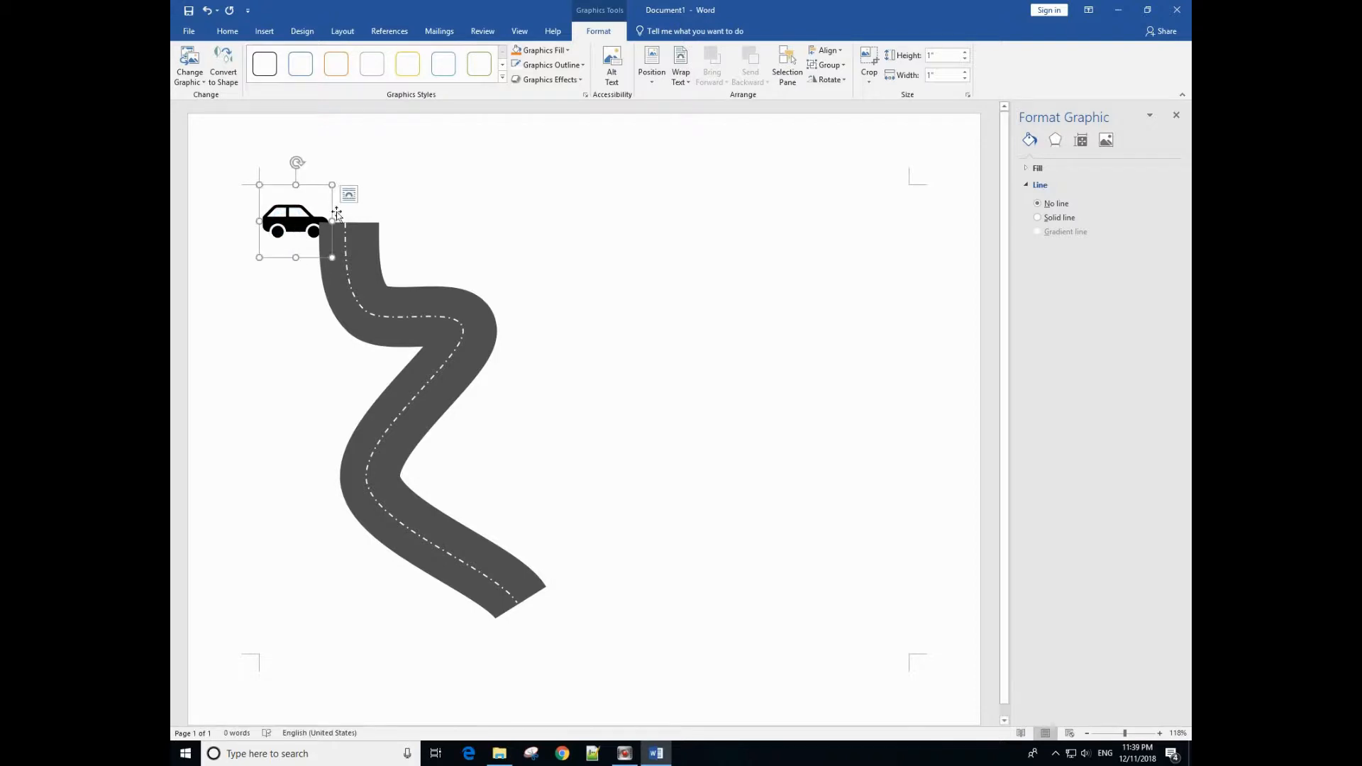
click(349, 194)
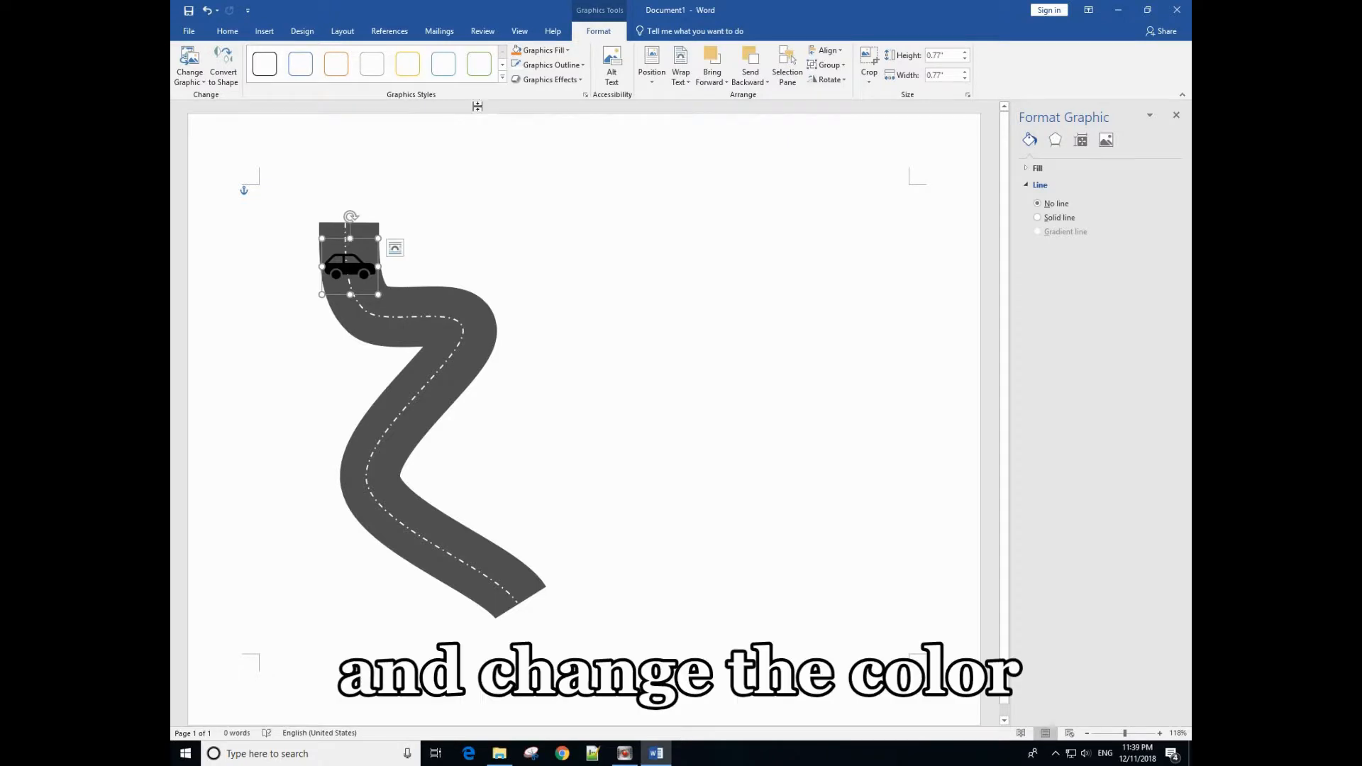
Step: Fill the car Dark Red and rotate it to point down along the road, then deselect
click(541, 50)
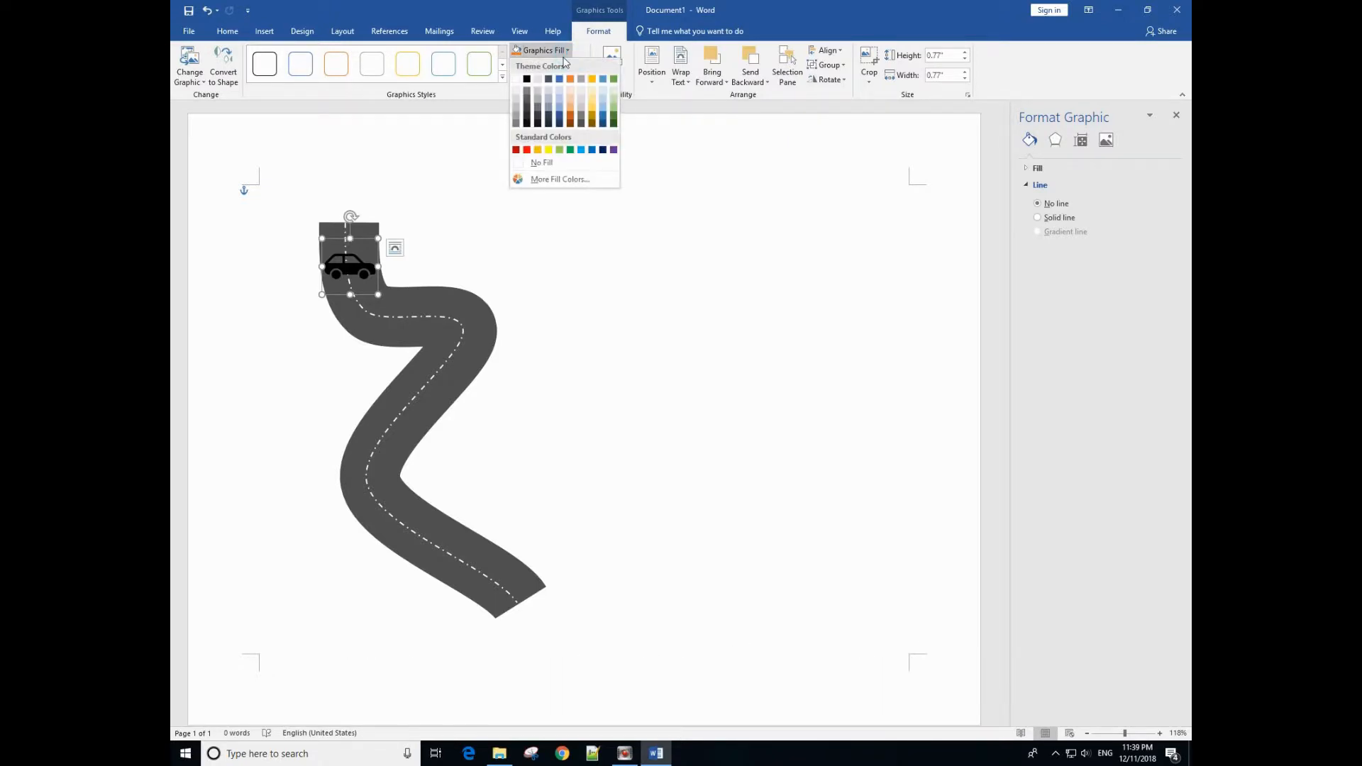
click(516, 149)
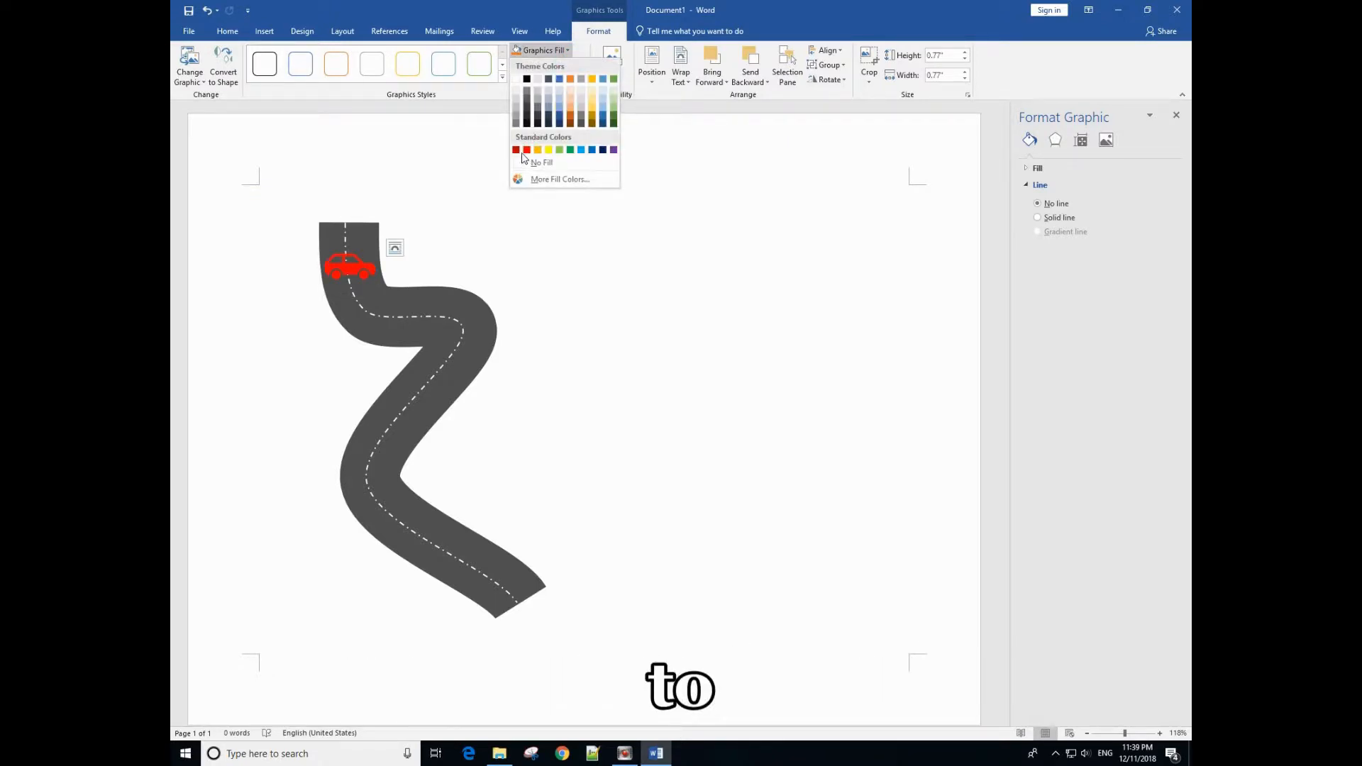
mouse_move(516, 149)
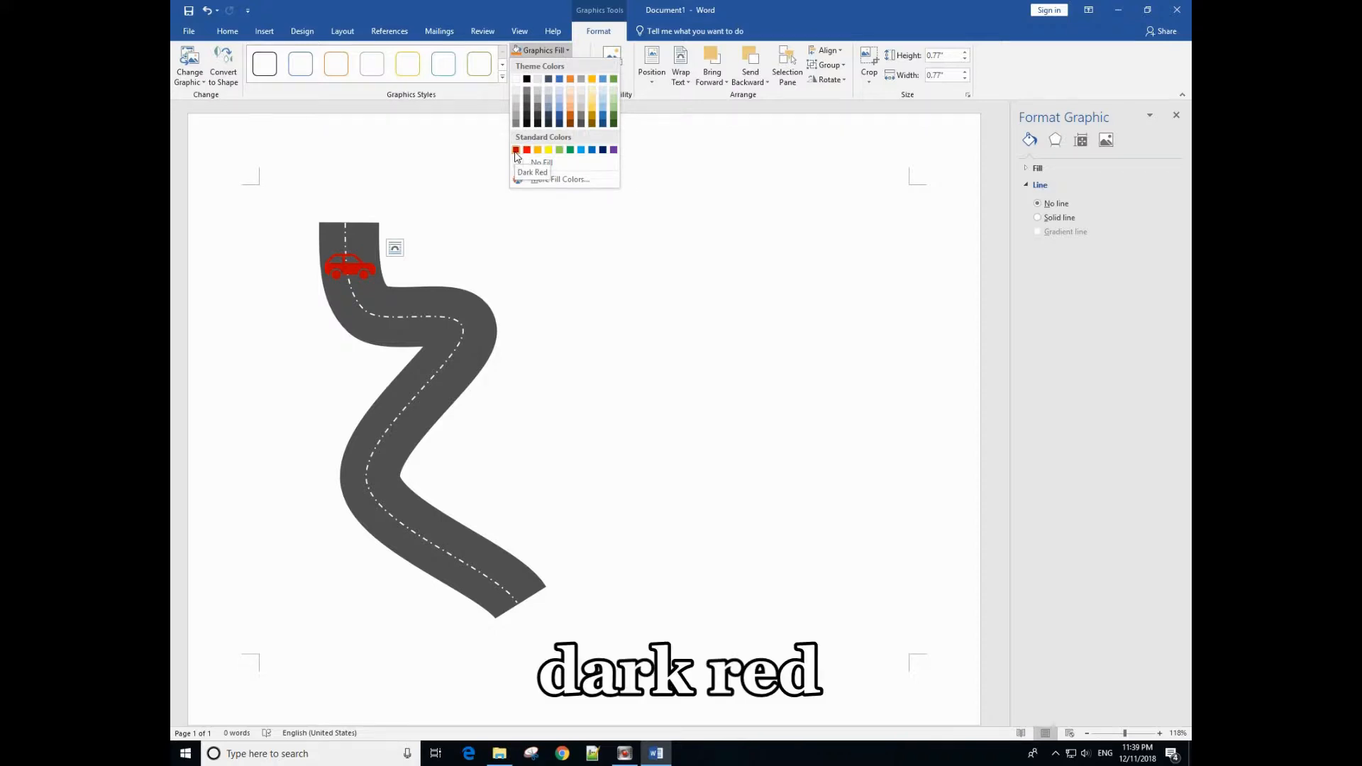
click(517, 149)
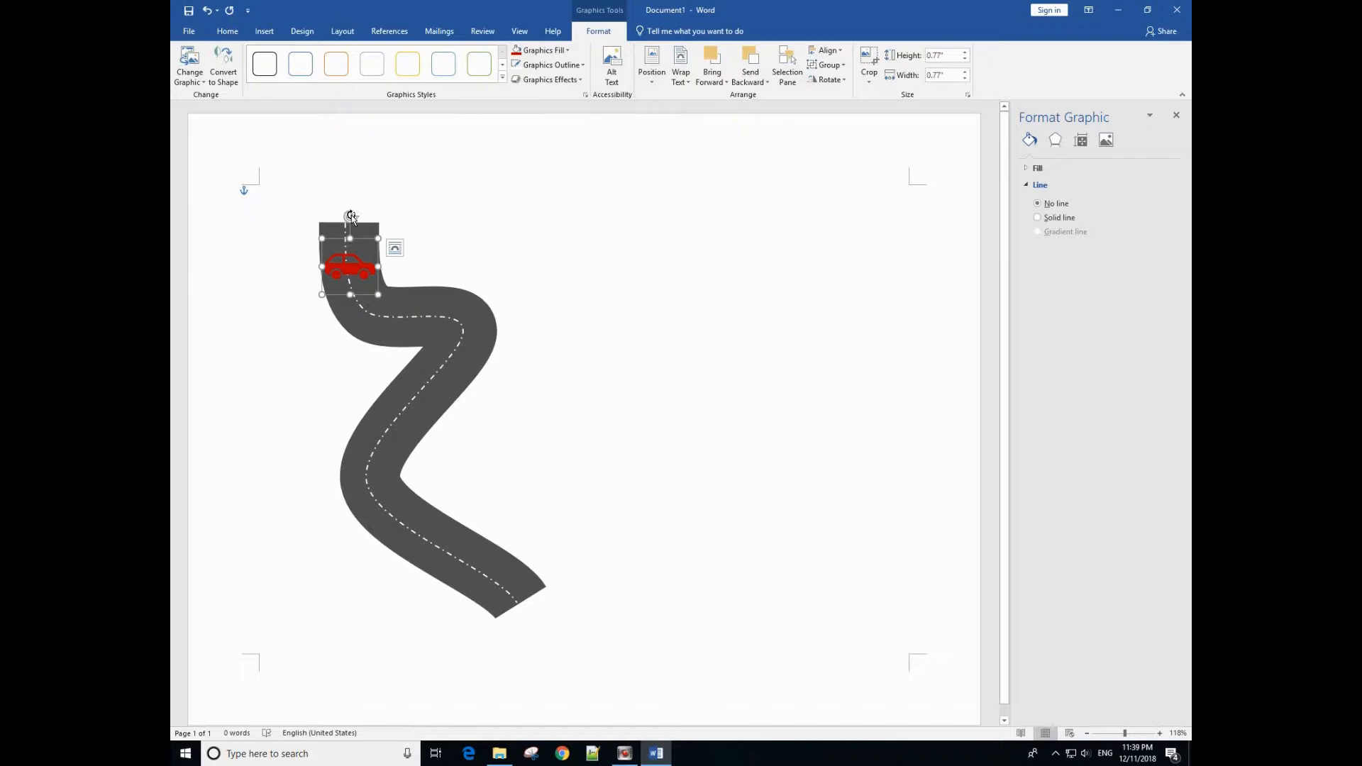
drag(351, 216, 396, 241)
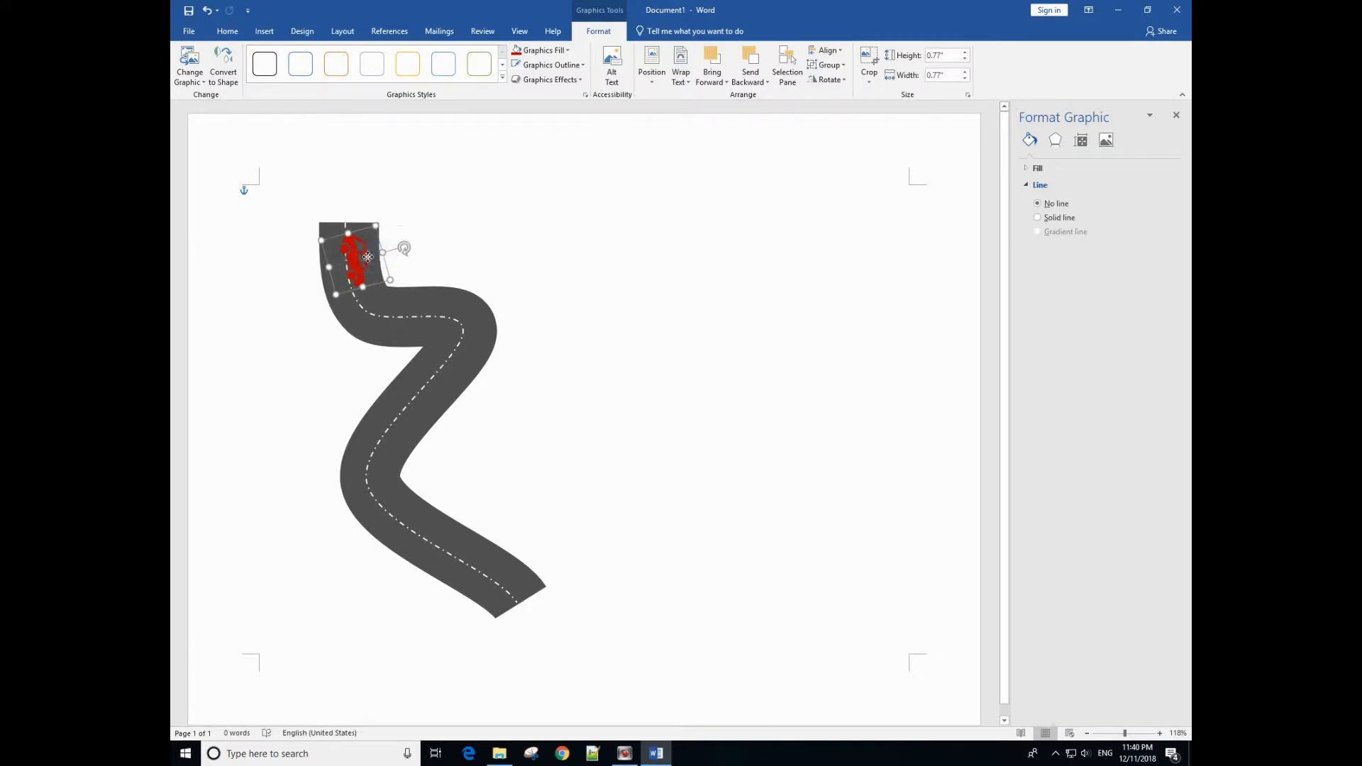
click(450, 271)
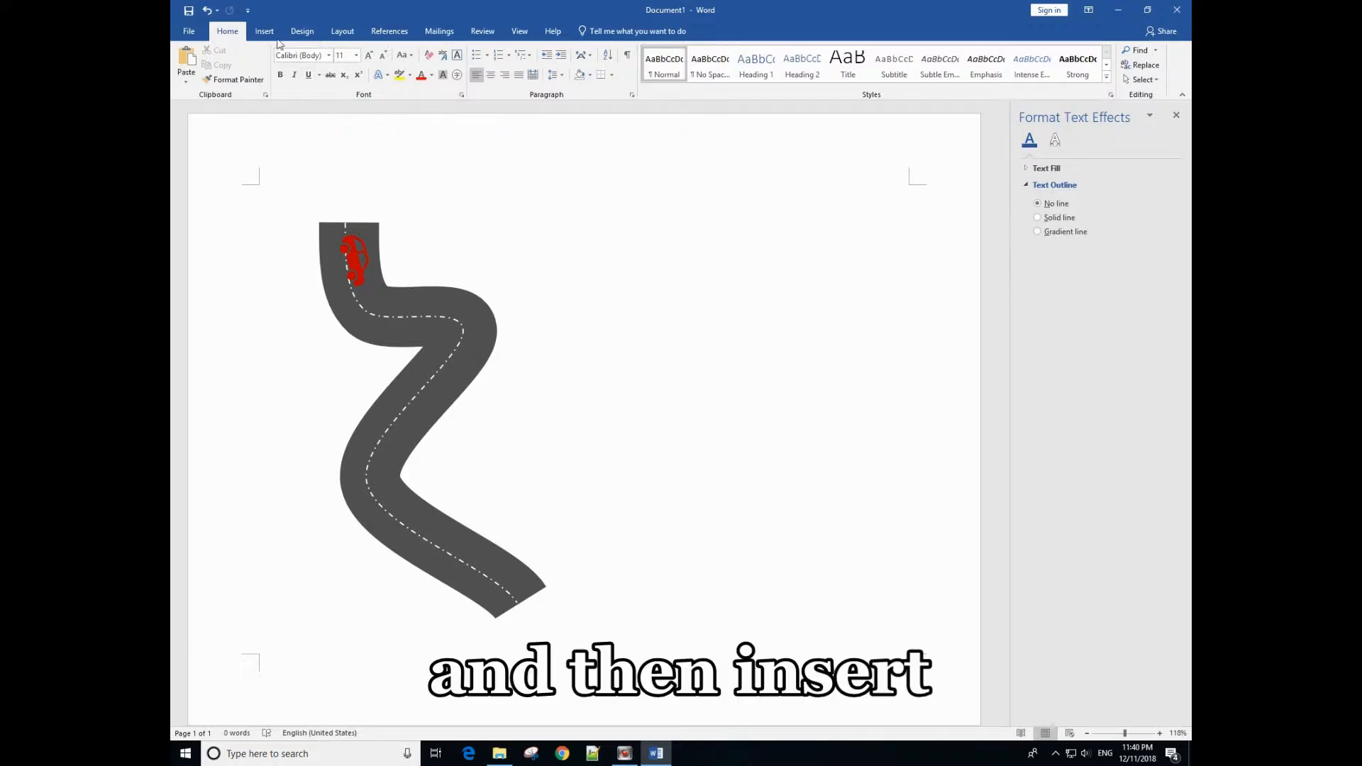
Step: Draw a blue teardrop beside the road's upper bend and stretch its point outward
click(264, 30)
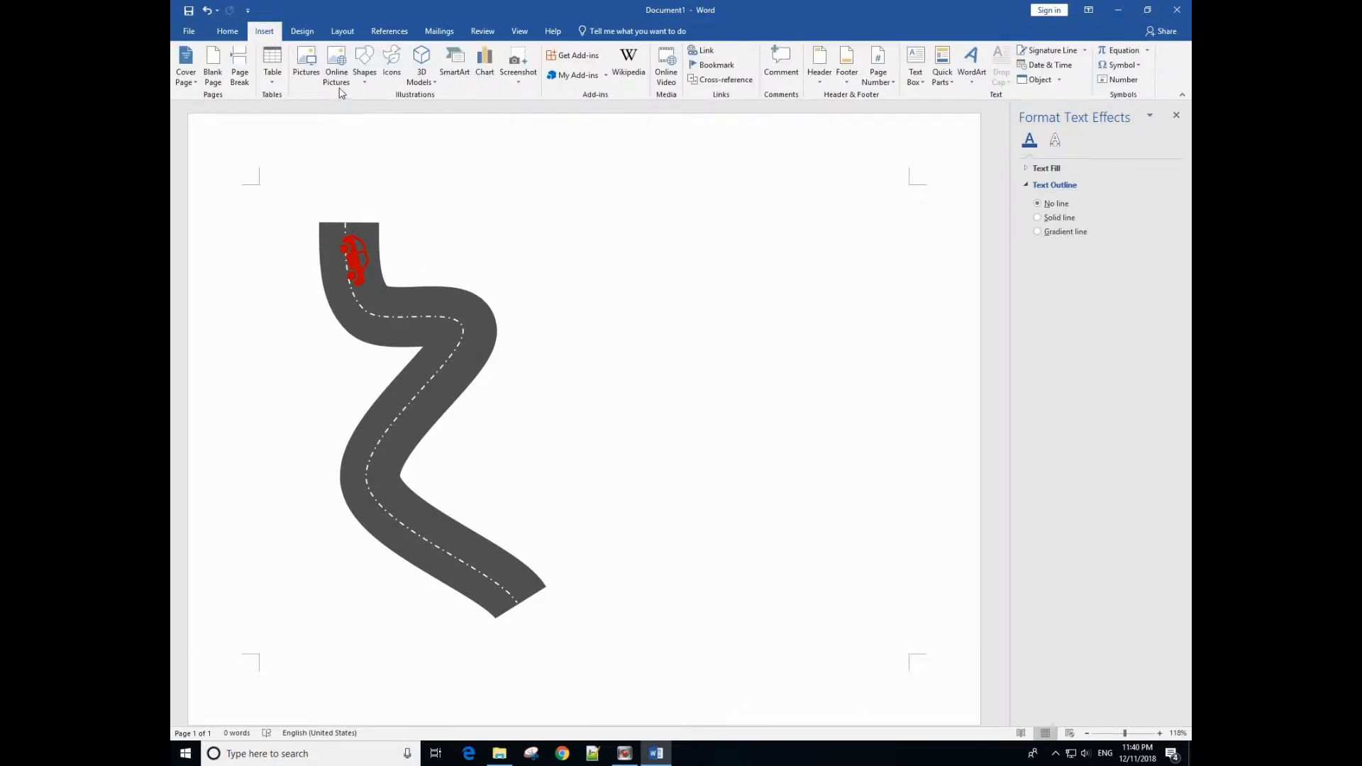
click(365, 65)
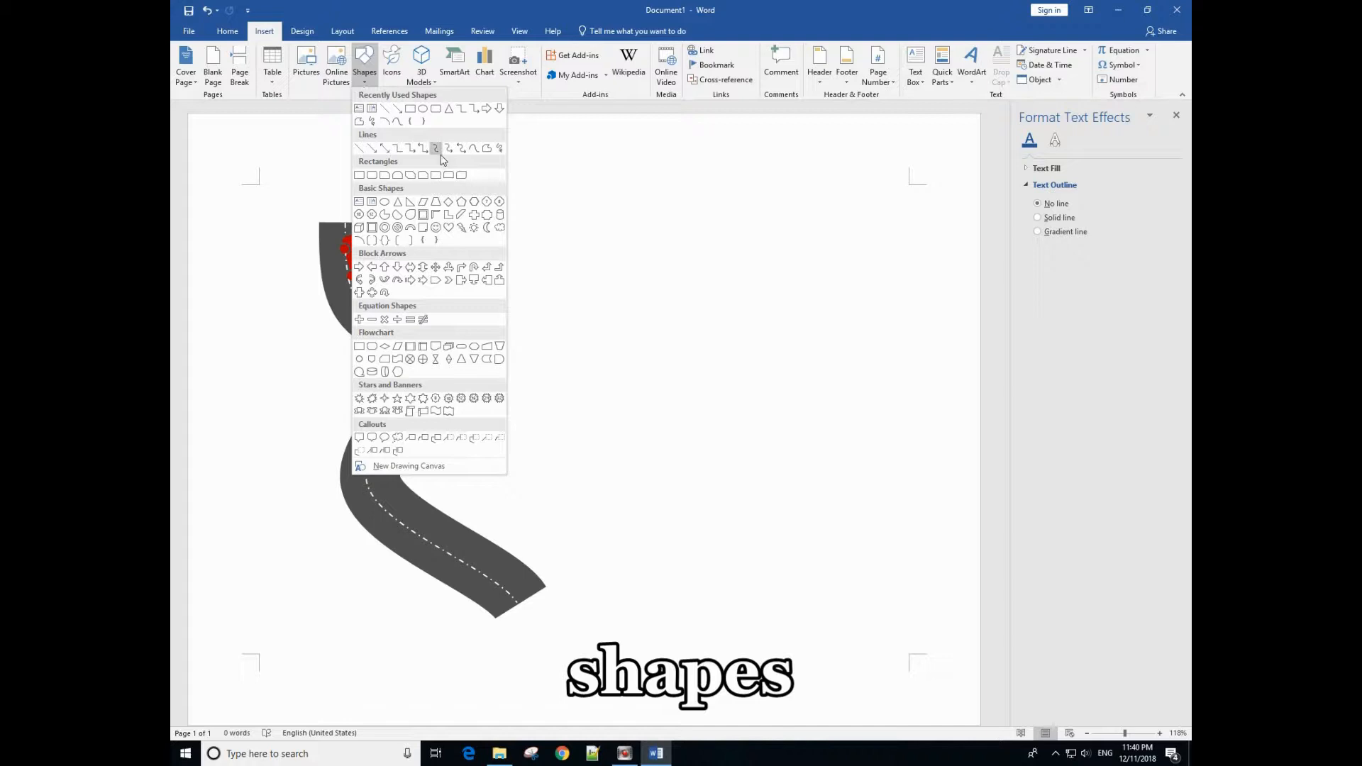
mouse_move(498, 201)
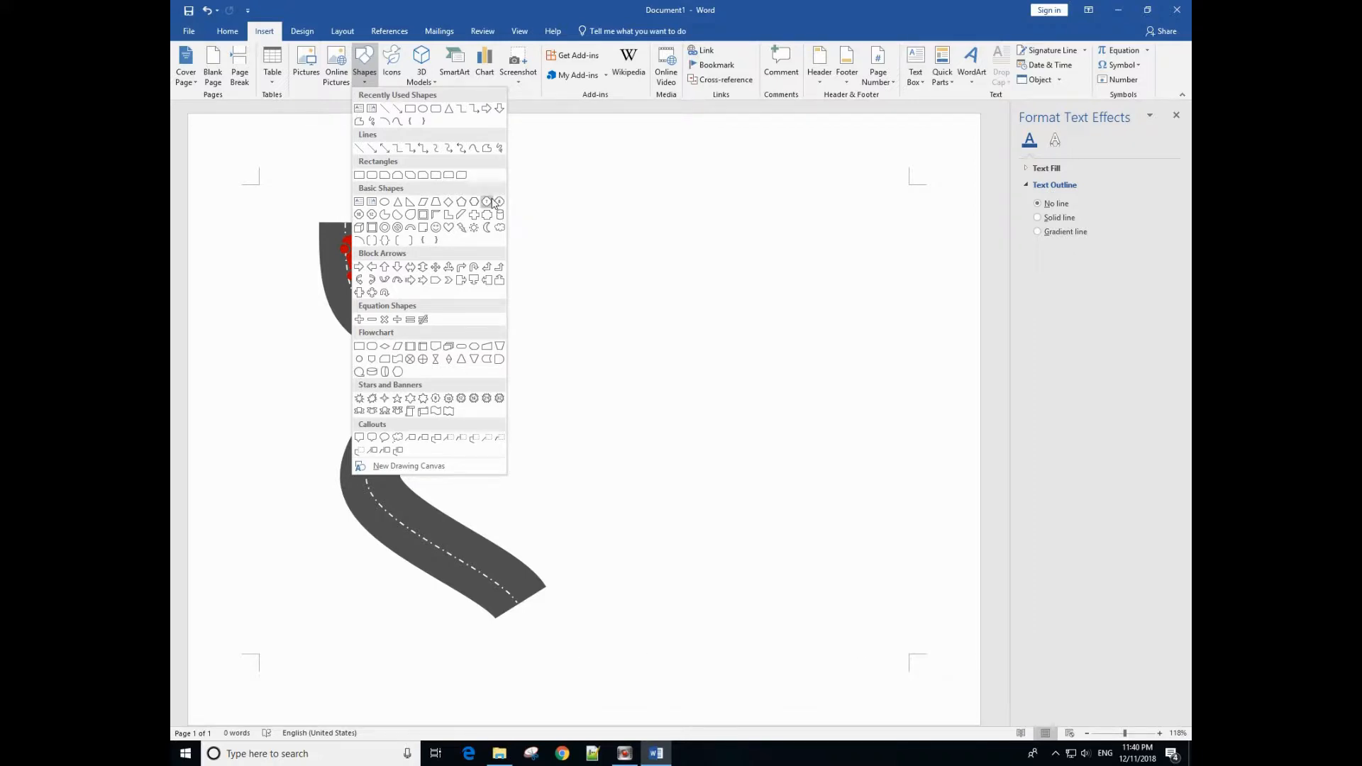
mouse_move(409, 214)
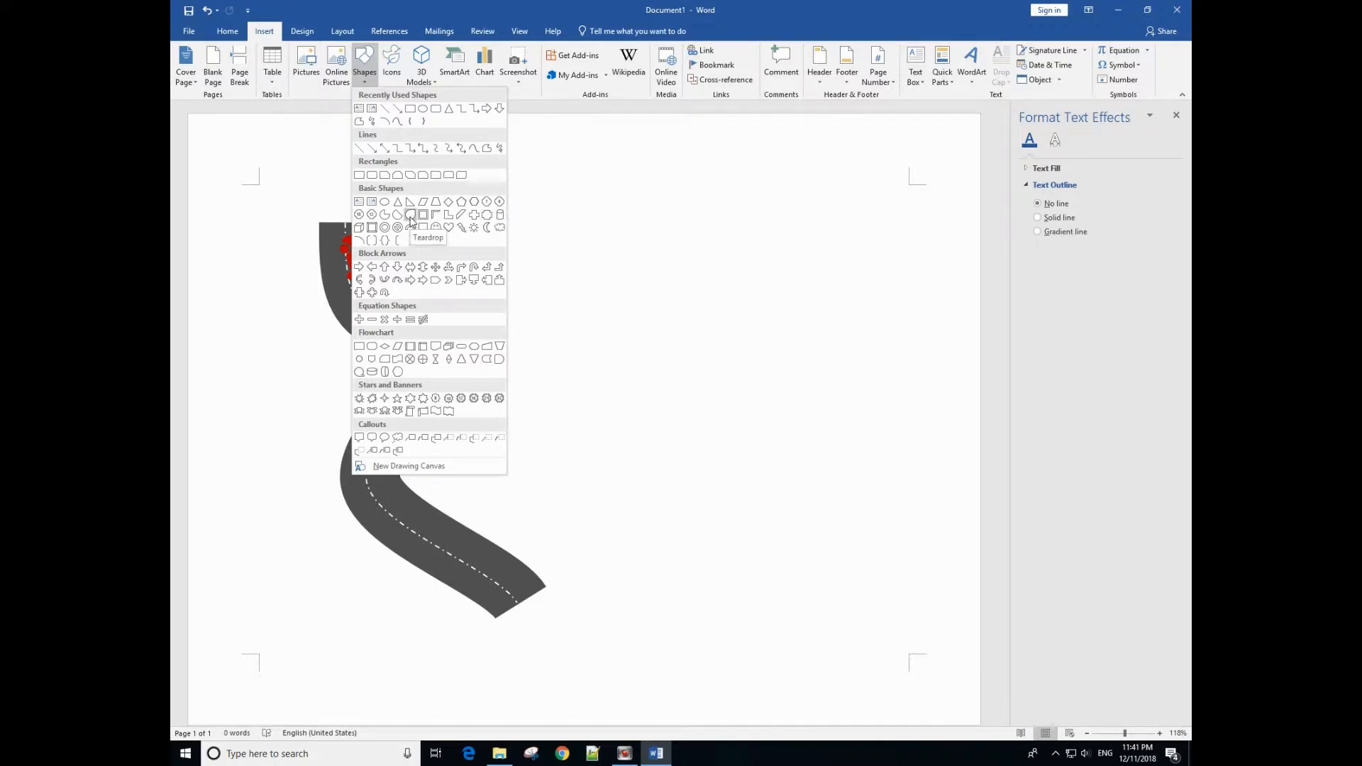
click(408, 214)
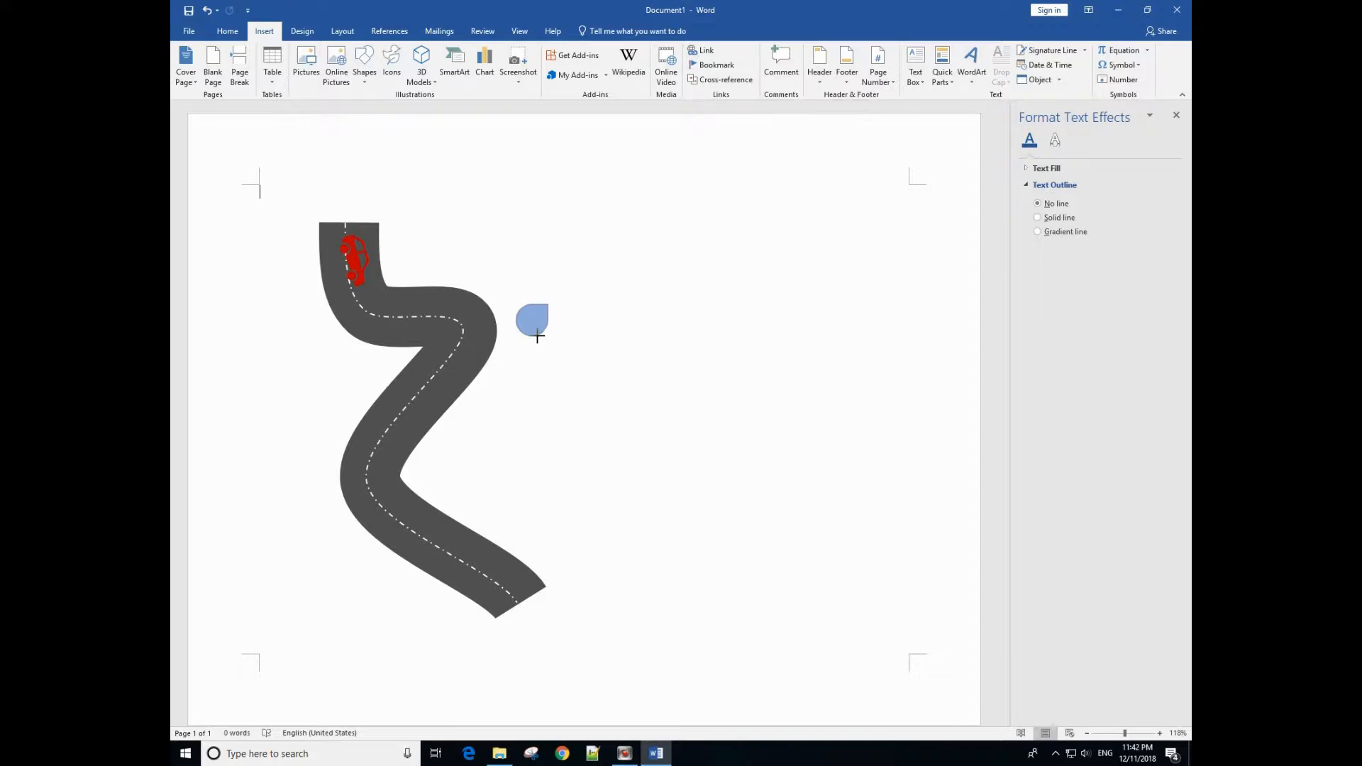
click(532, 319)
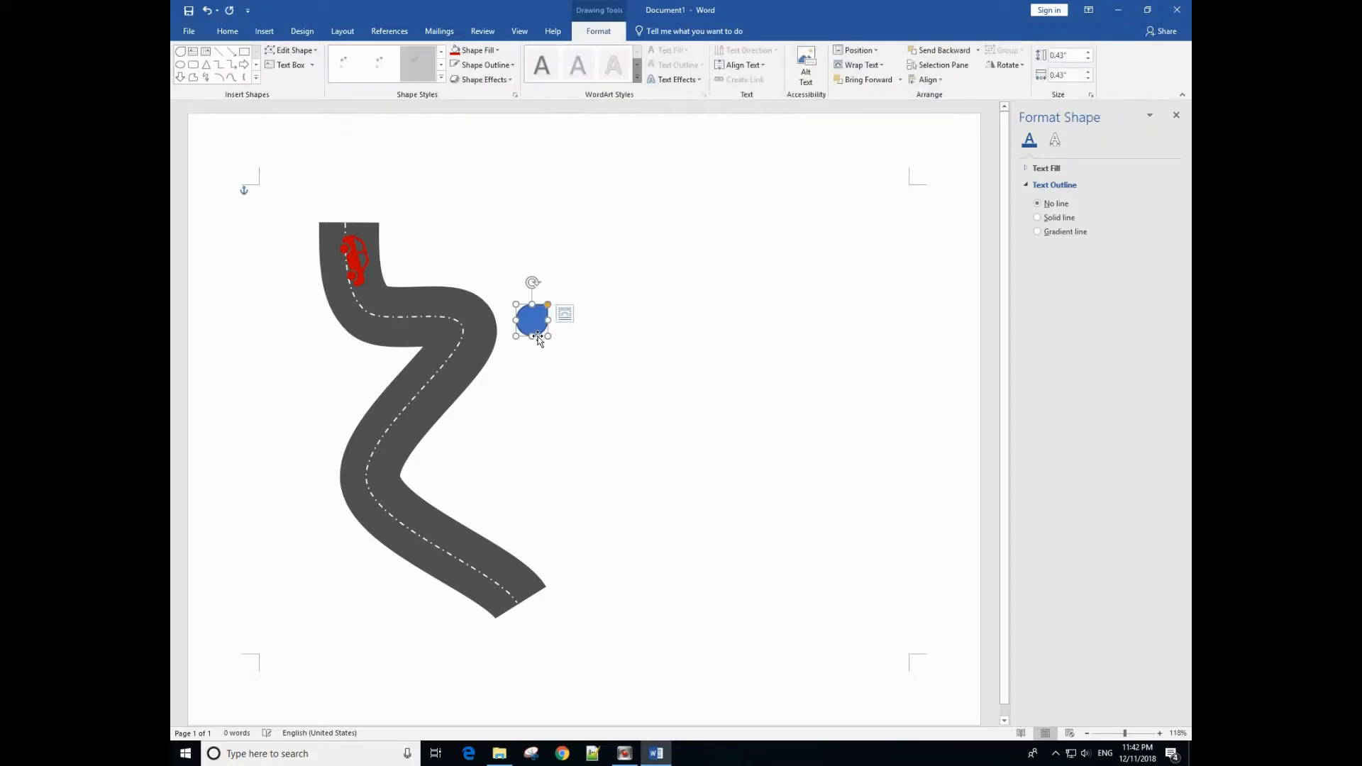
click(1030, 141)
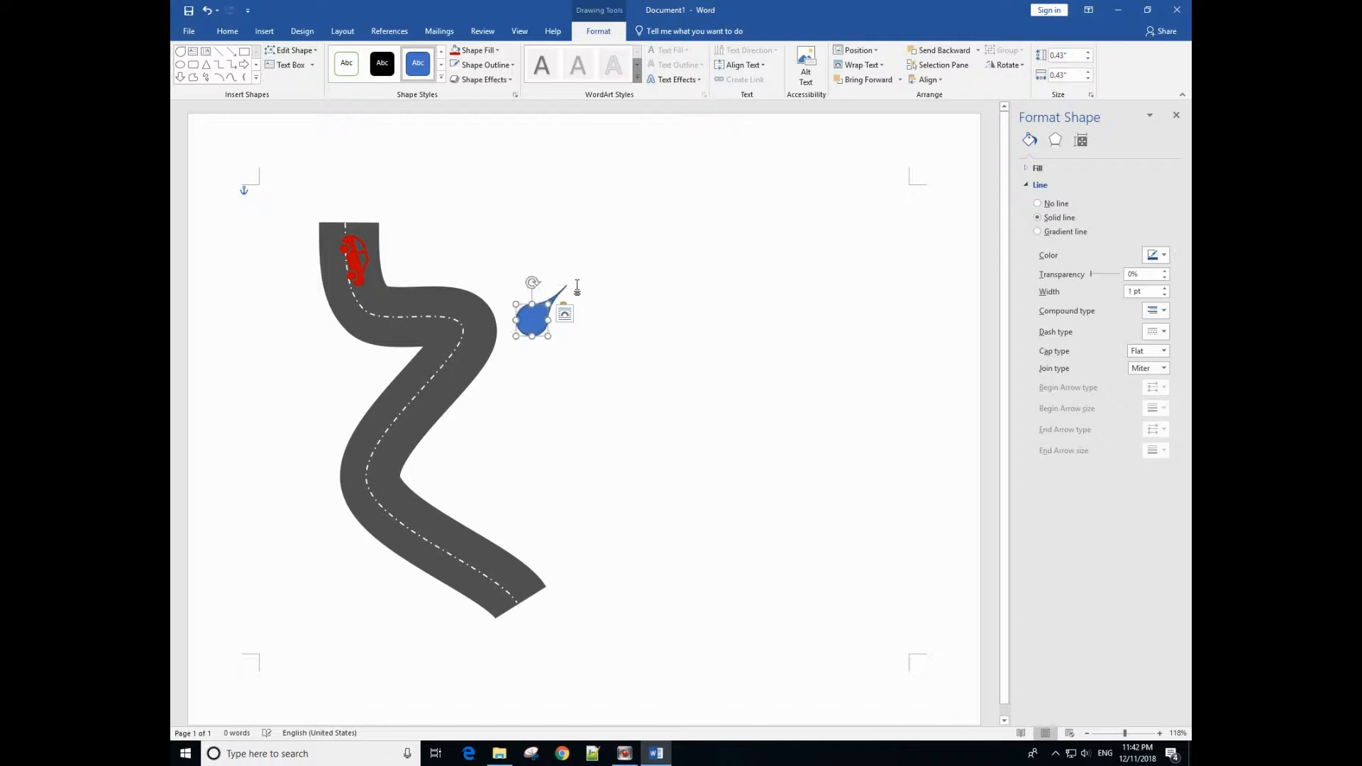
mouse_move(567, 338)
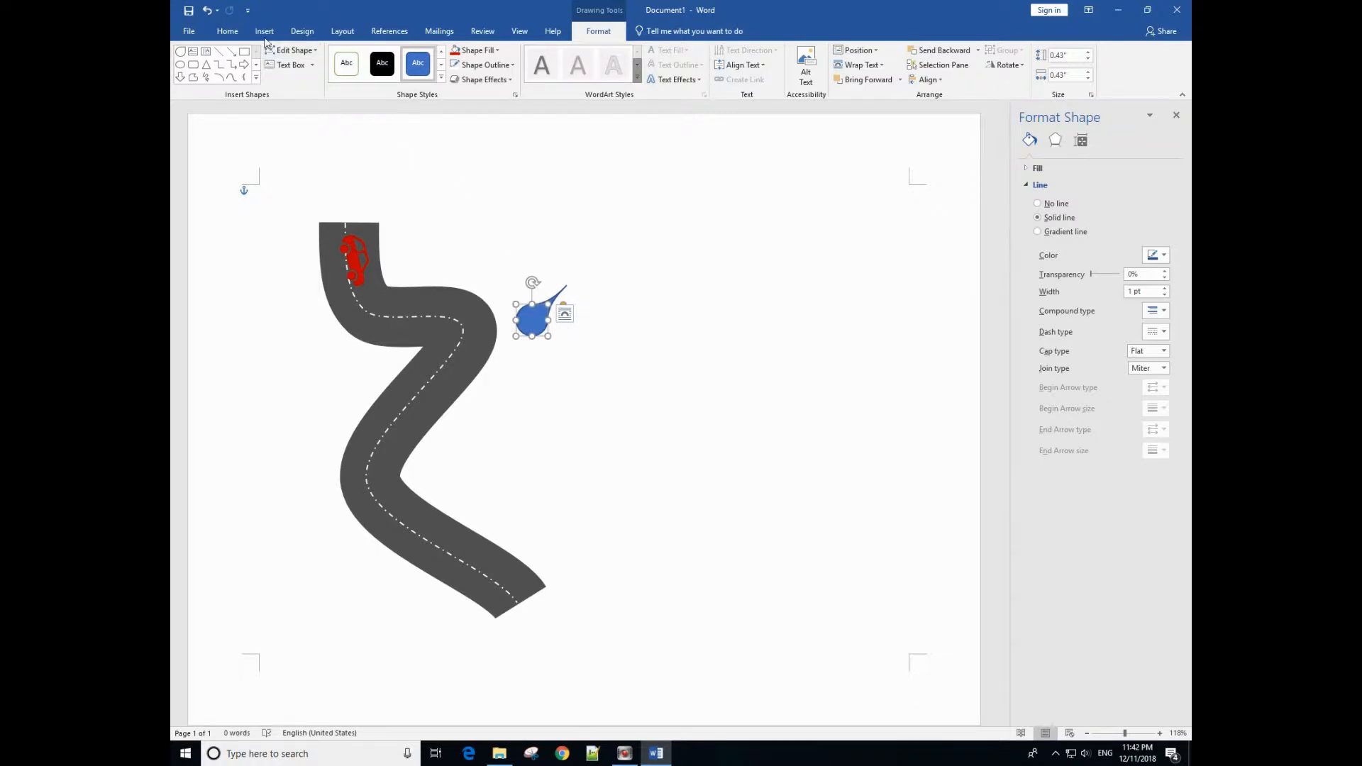
Step: Draw a small oval inside the teardrop and fill it white to form a location pin
click(263, 30)
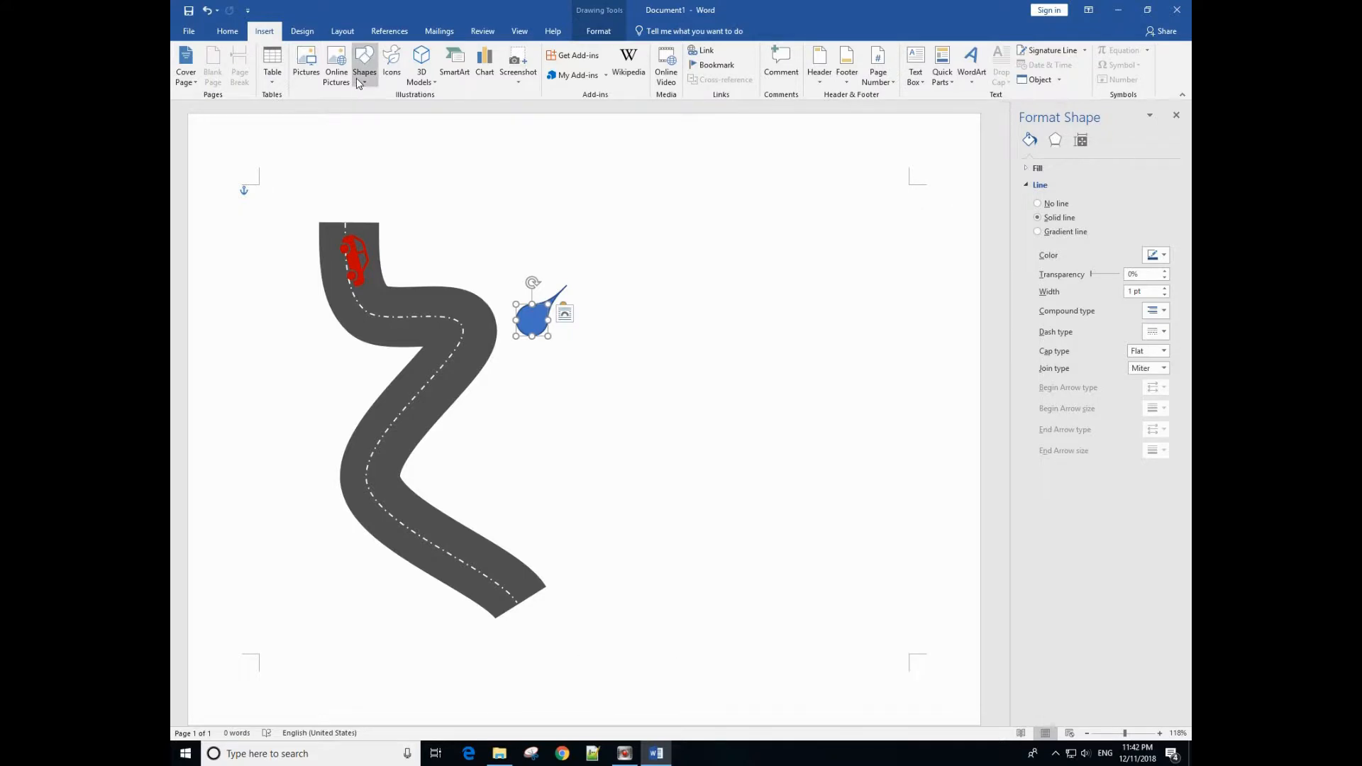
click(365, 65)
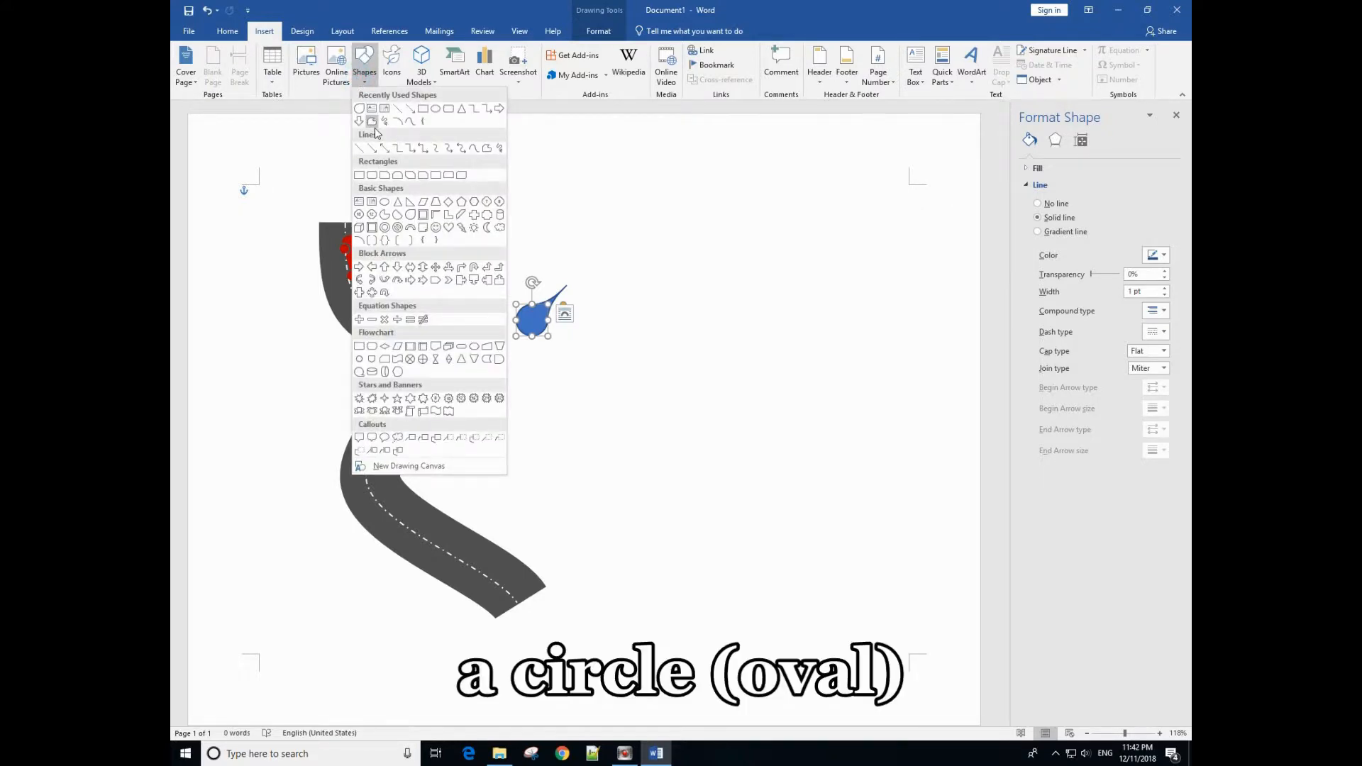
mouse_move(459, 202)
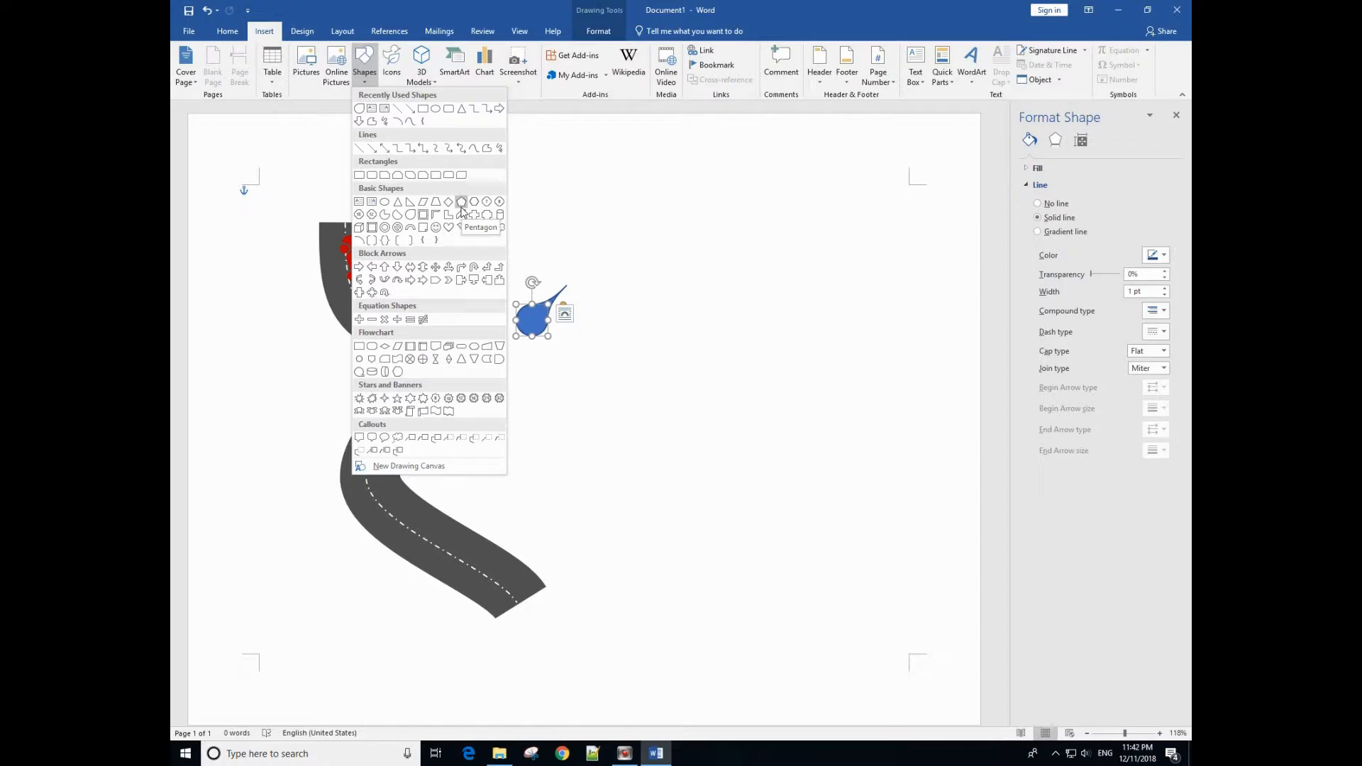
mouse_move(449, 228)
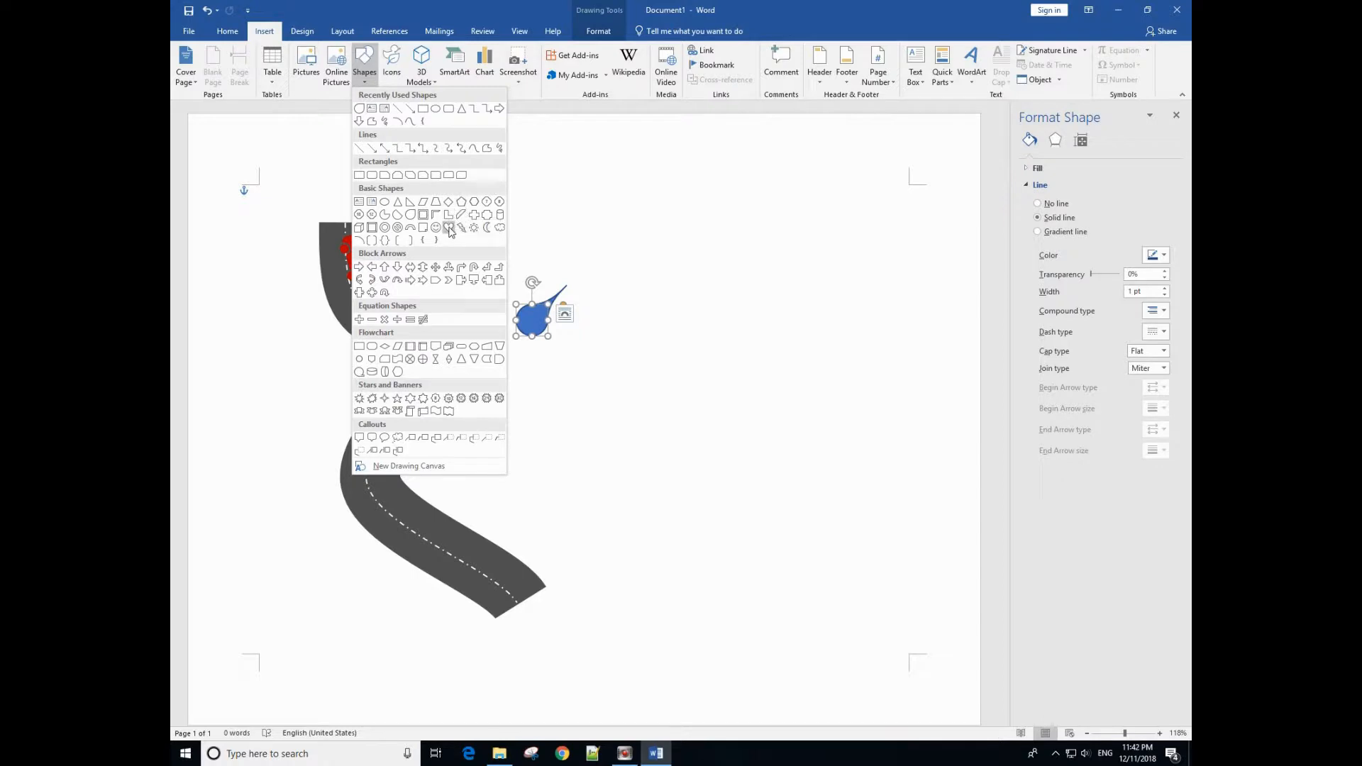
mouse_move(448, 227)
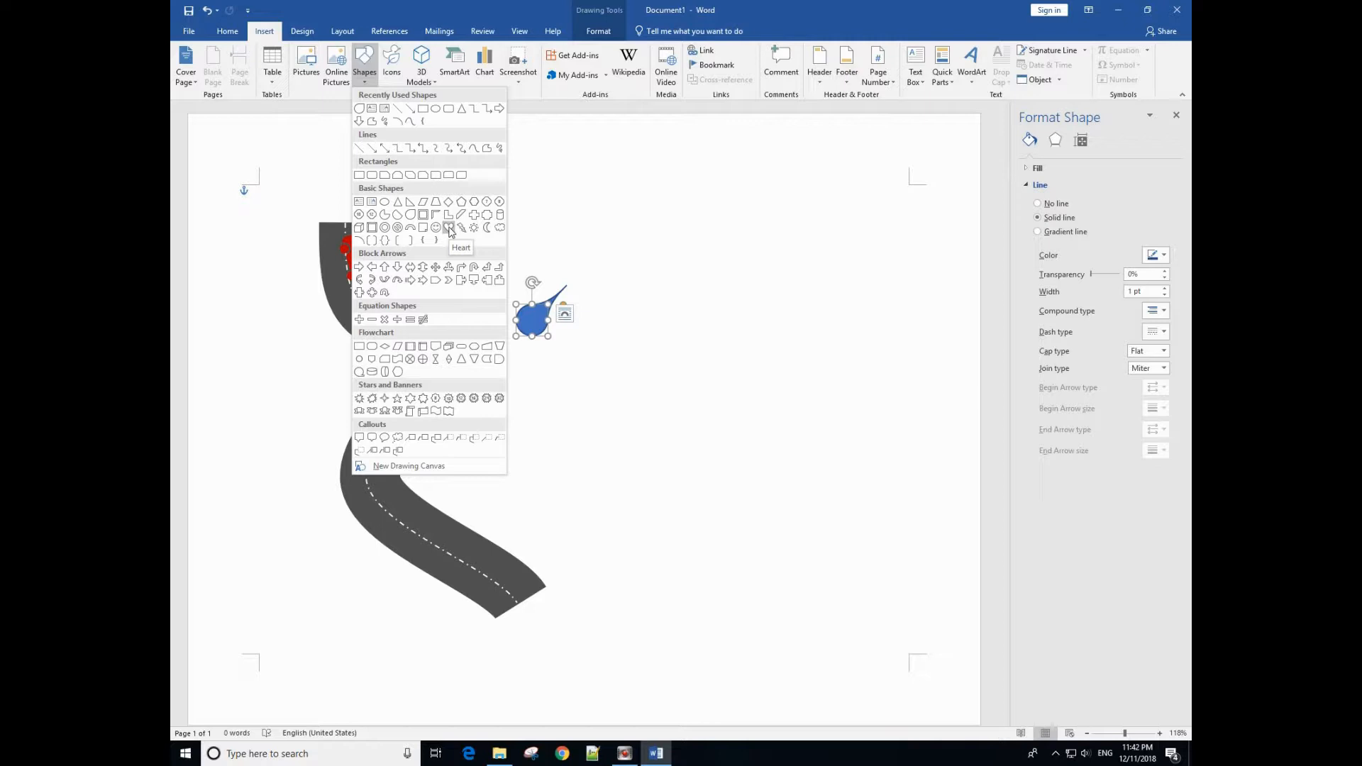
mouse_move(434, 108)
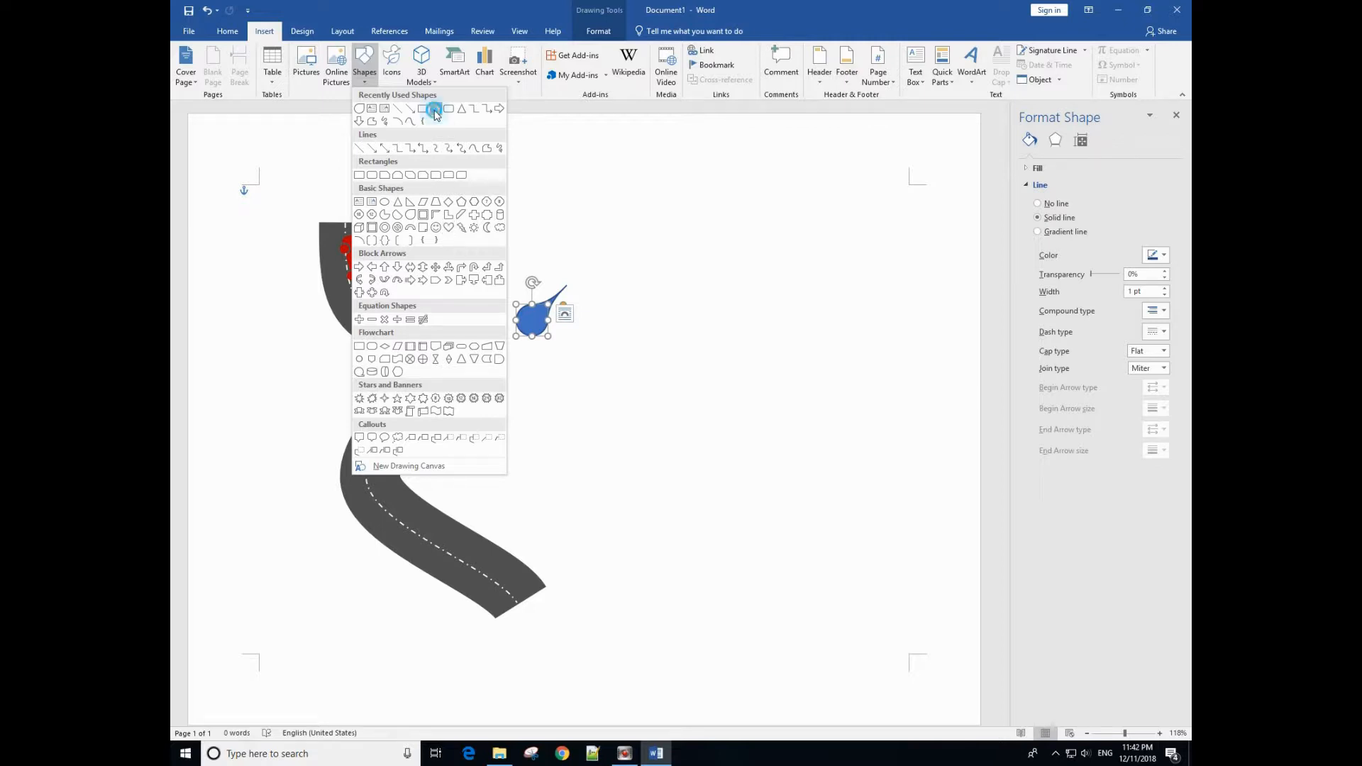
click(434, 108)
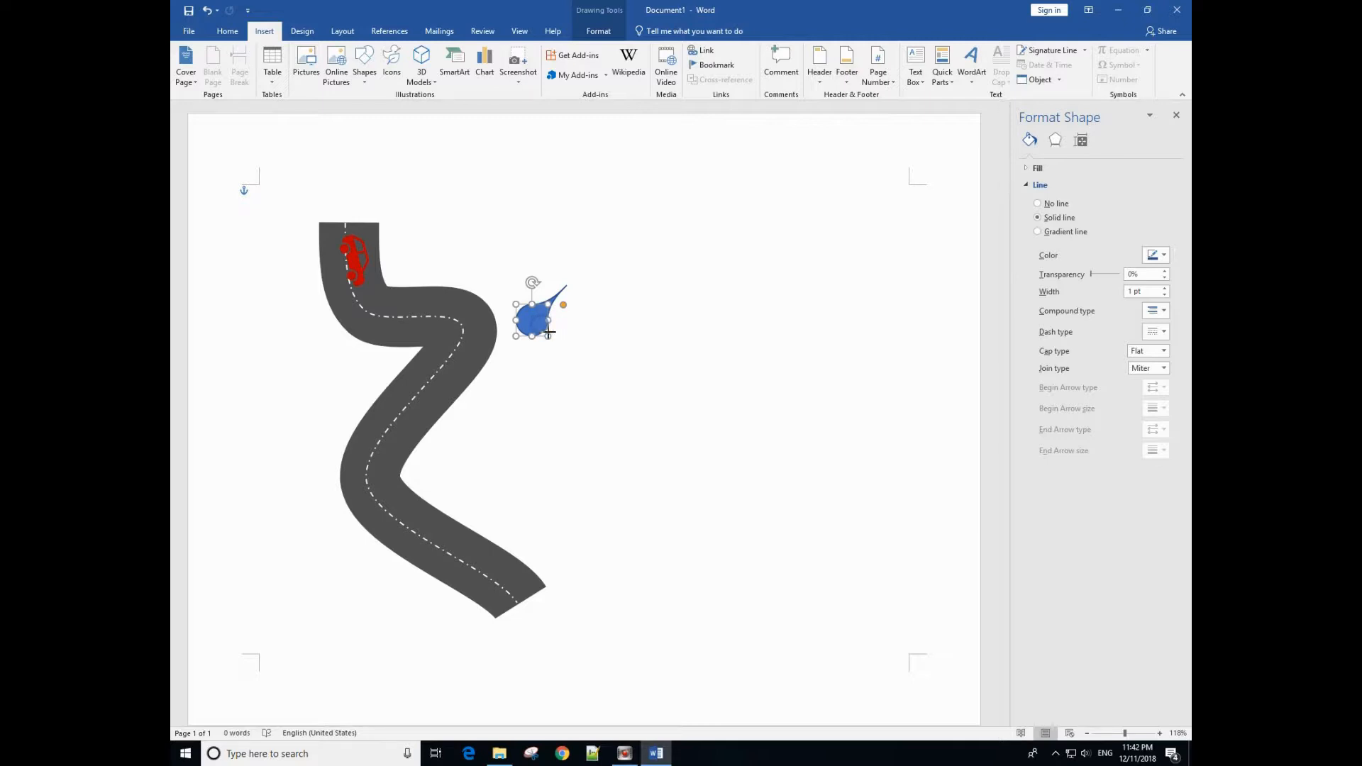
click(535, 319)
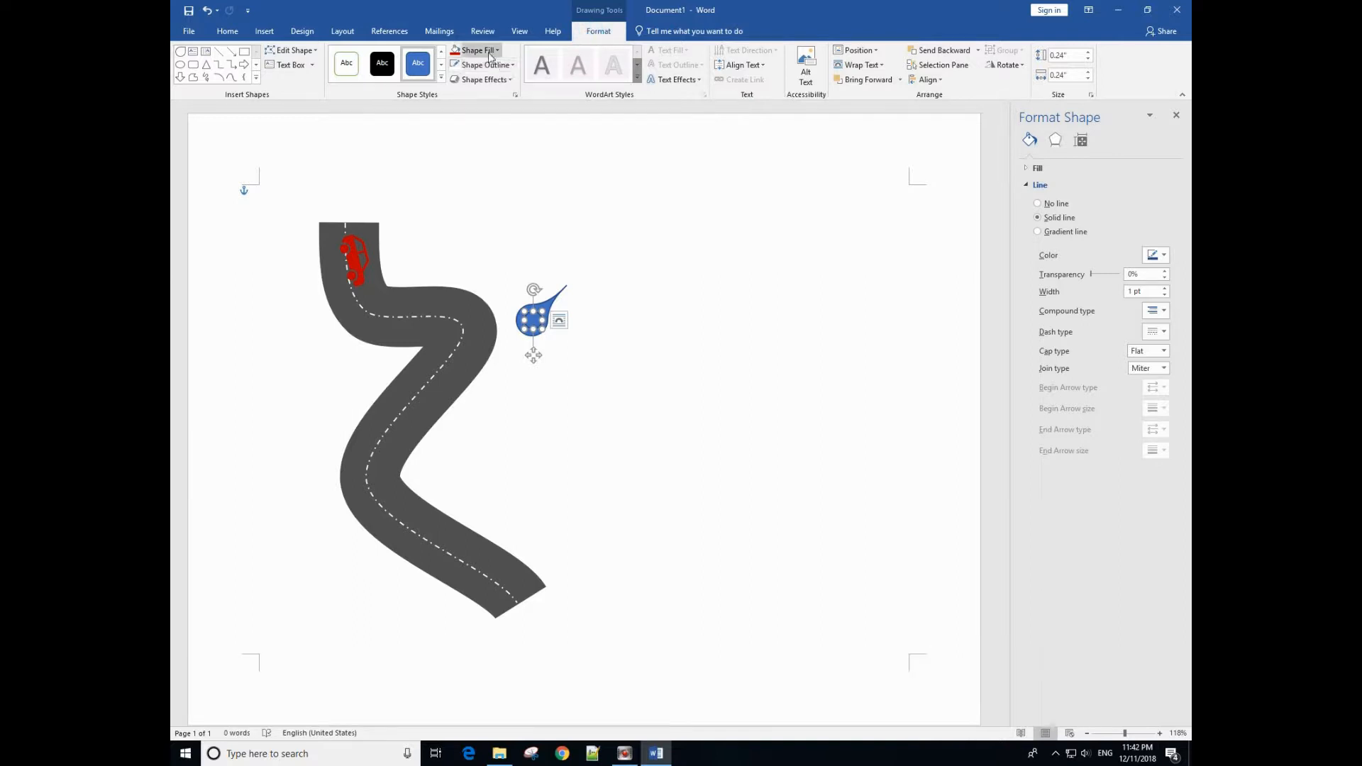
click(477, 49)
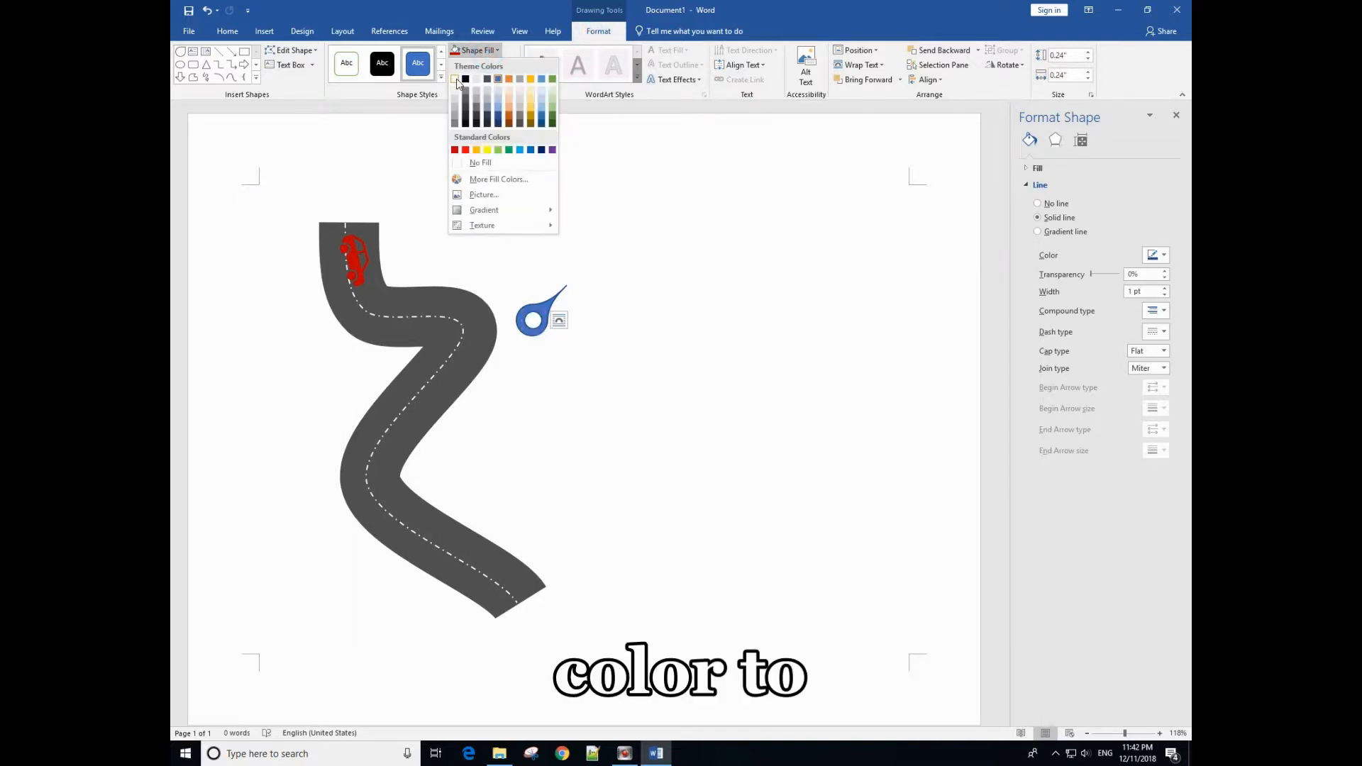
click(458, 79)
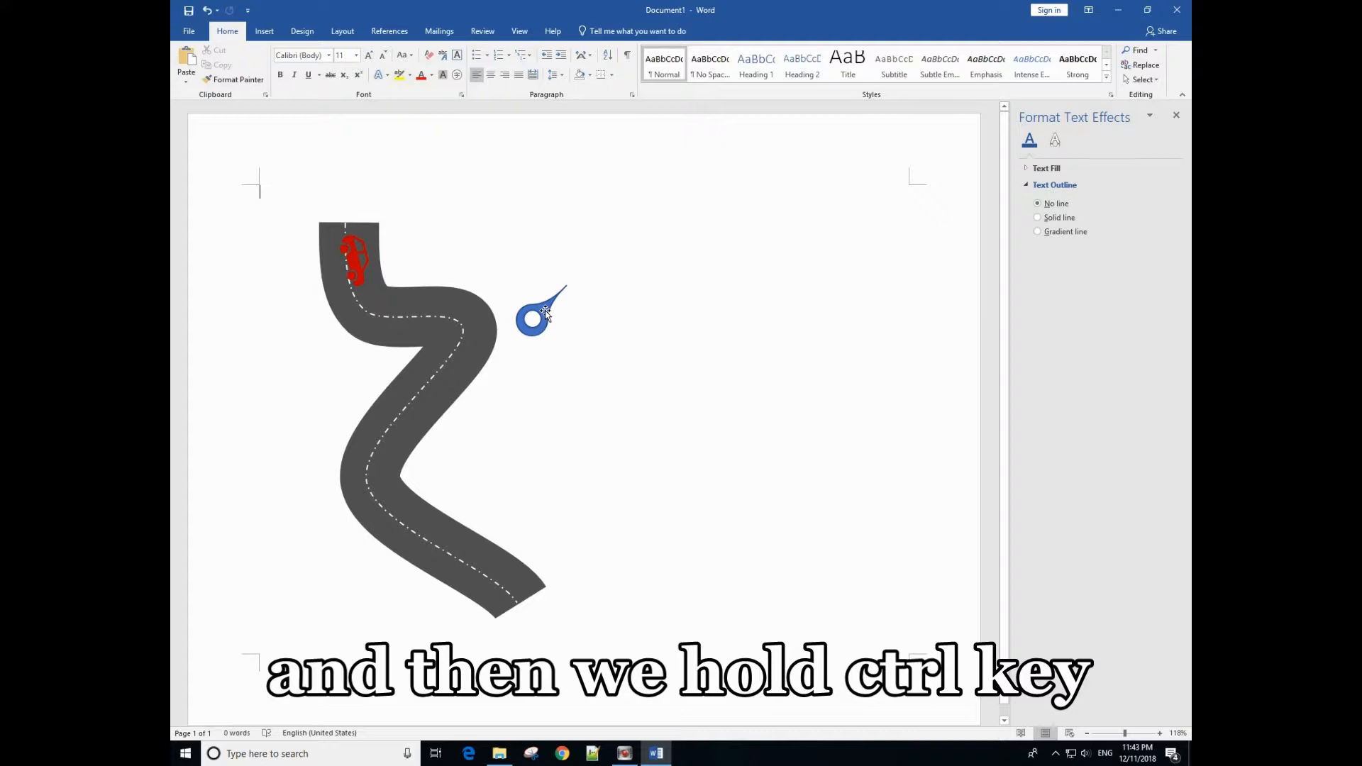
Step: Group the teardrop and white circle into one pin and move it onto the upper bend
click(533, 317)
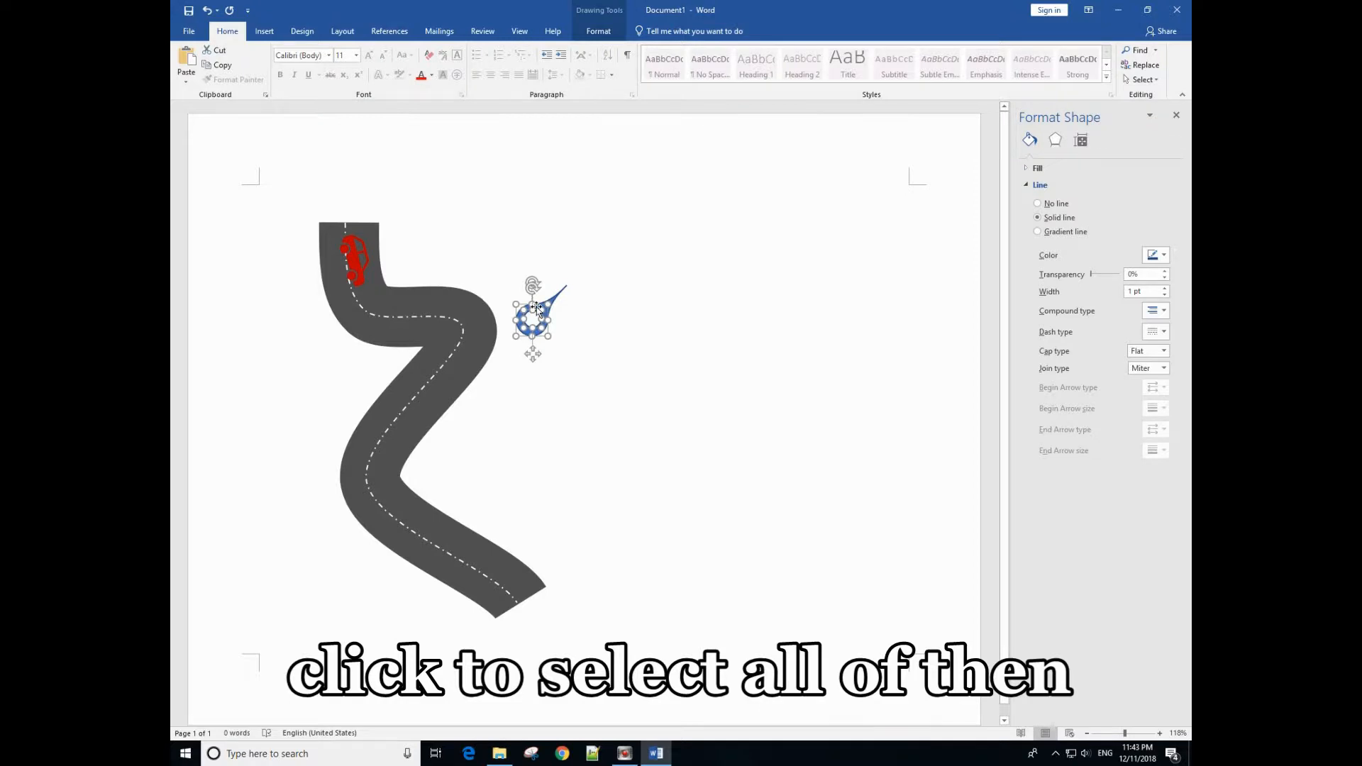
right_click(532, 317)
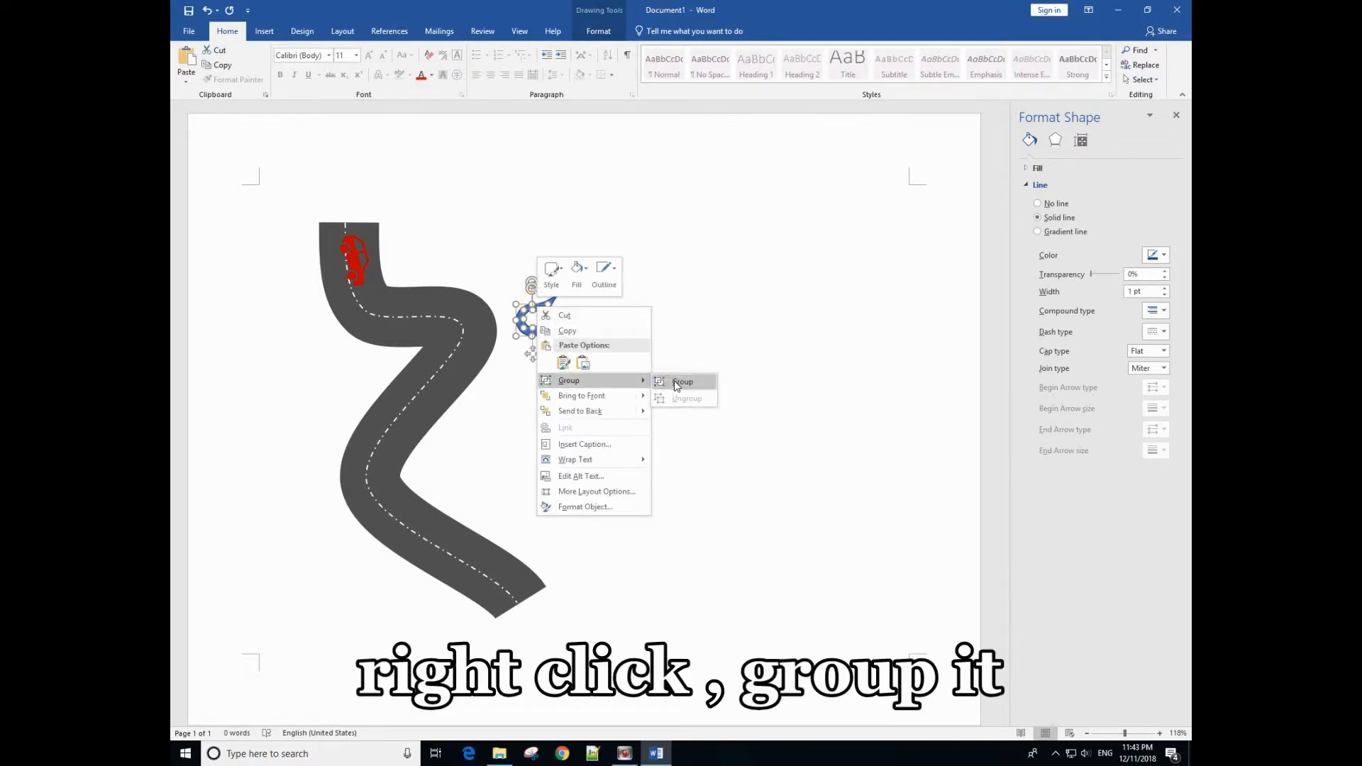
click(682, 381)
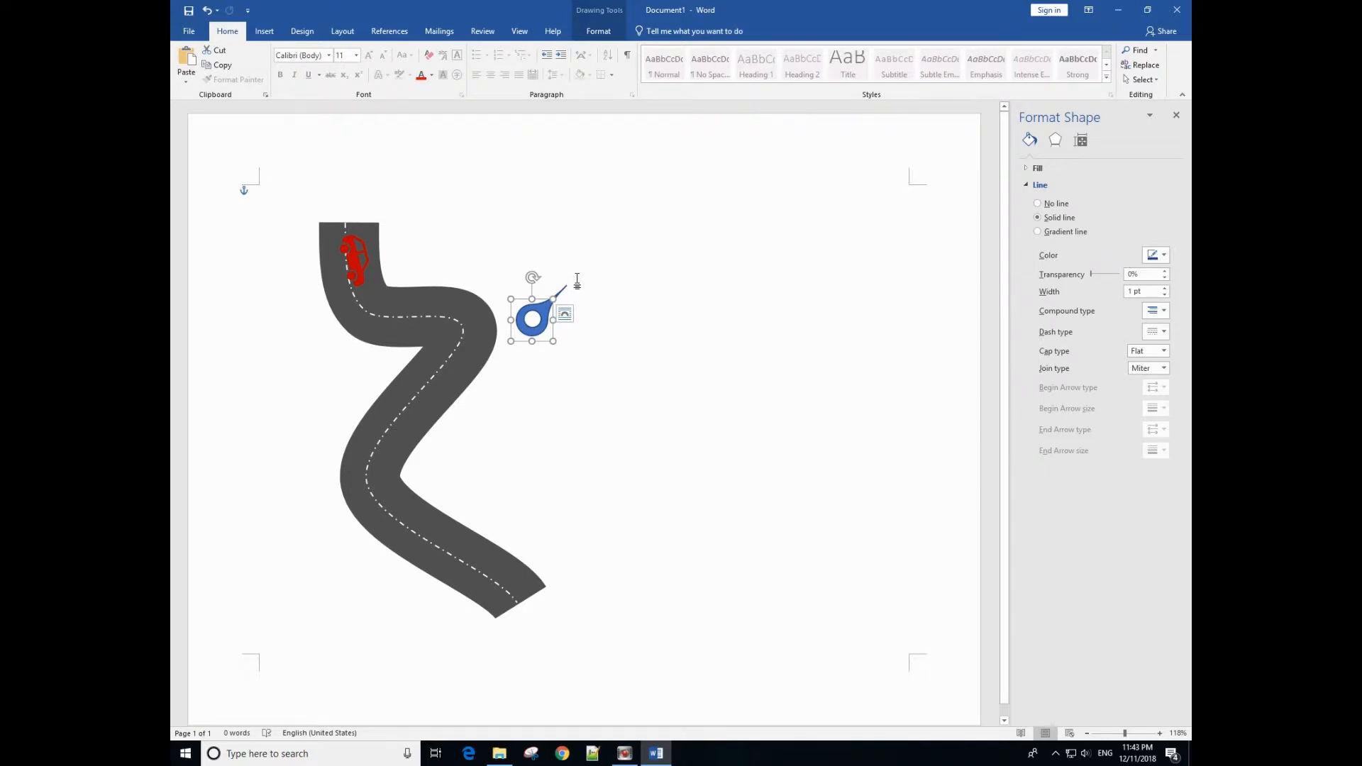
mouse_move(539, 266)
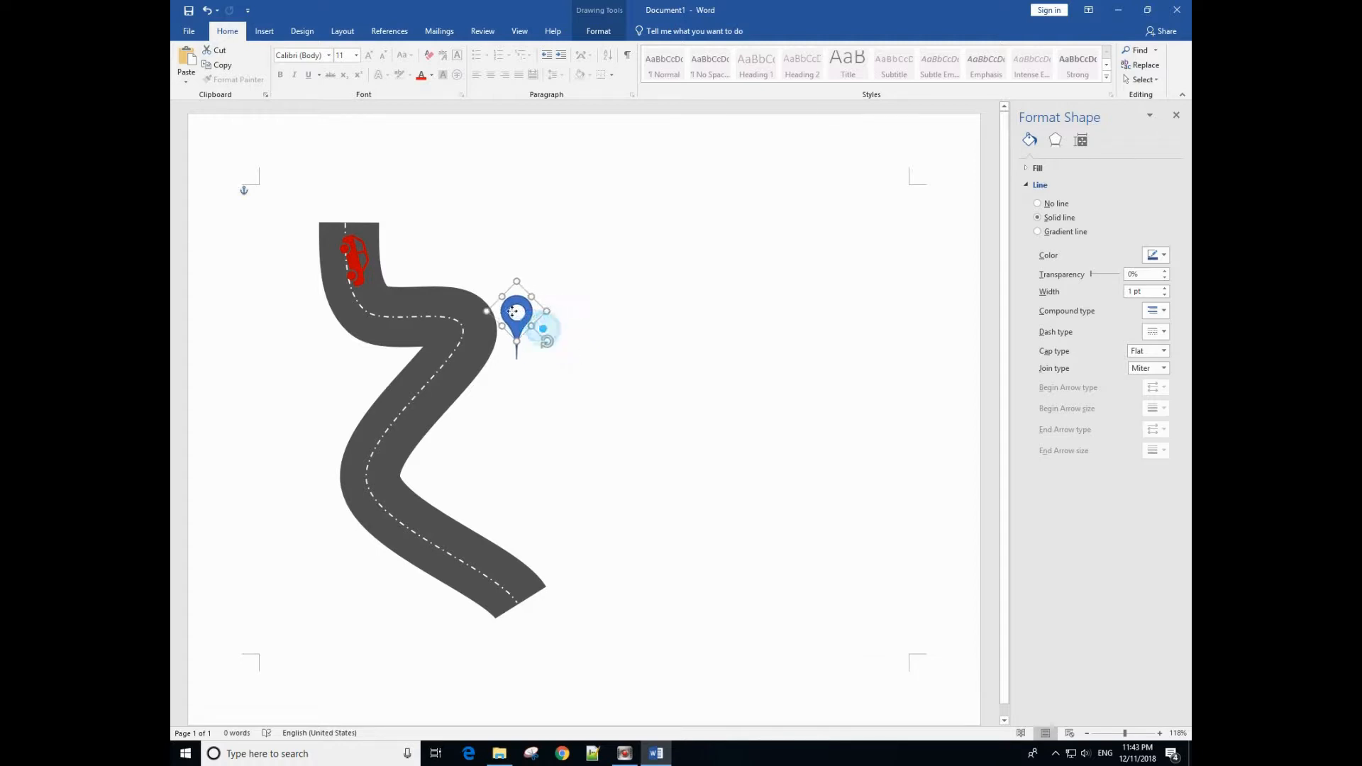
drag(517, 312, 472, 279)
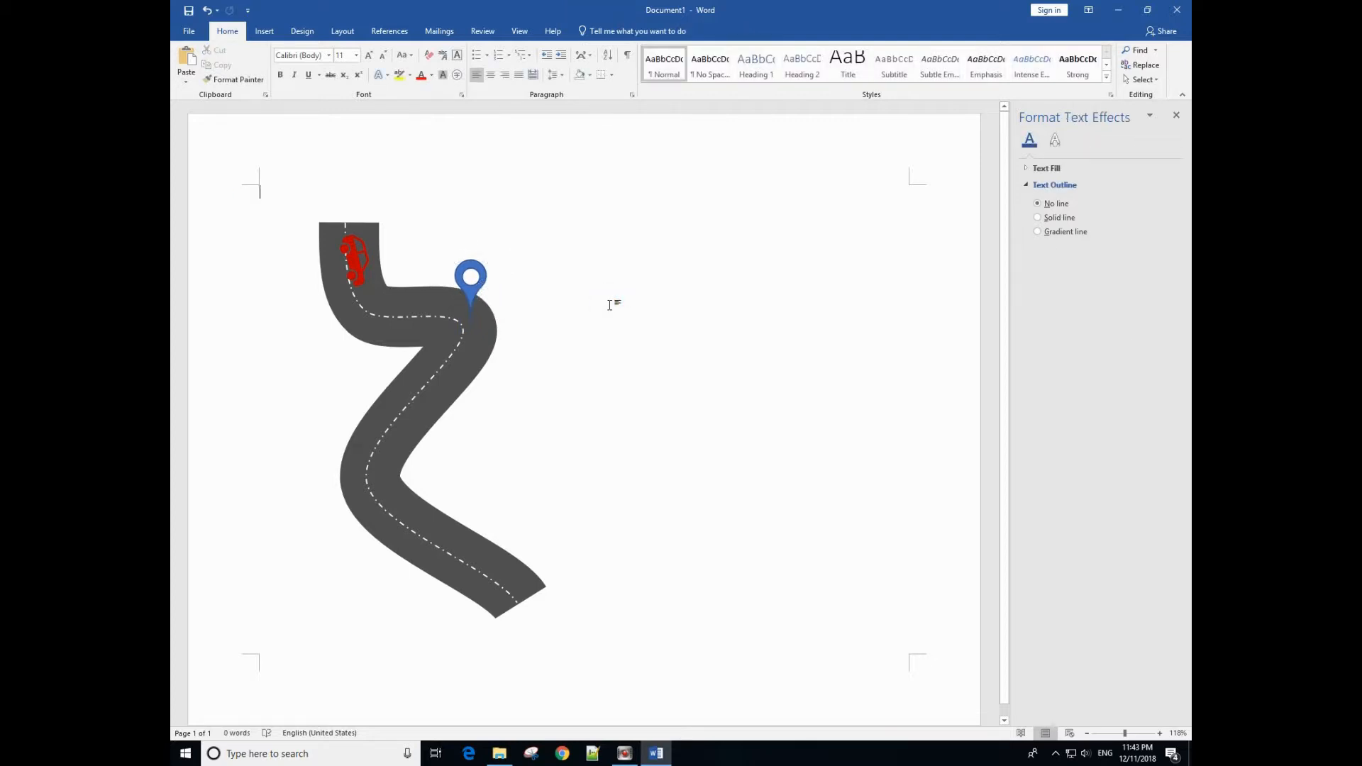
mouse_move(601, 308)
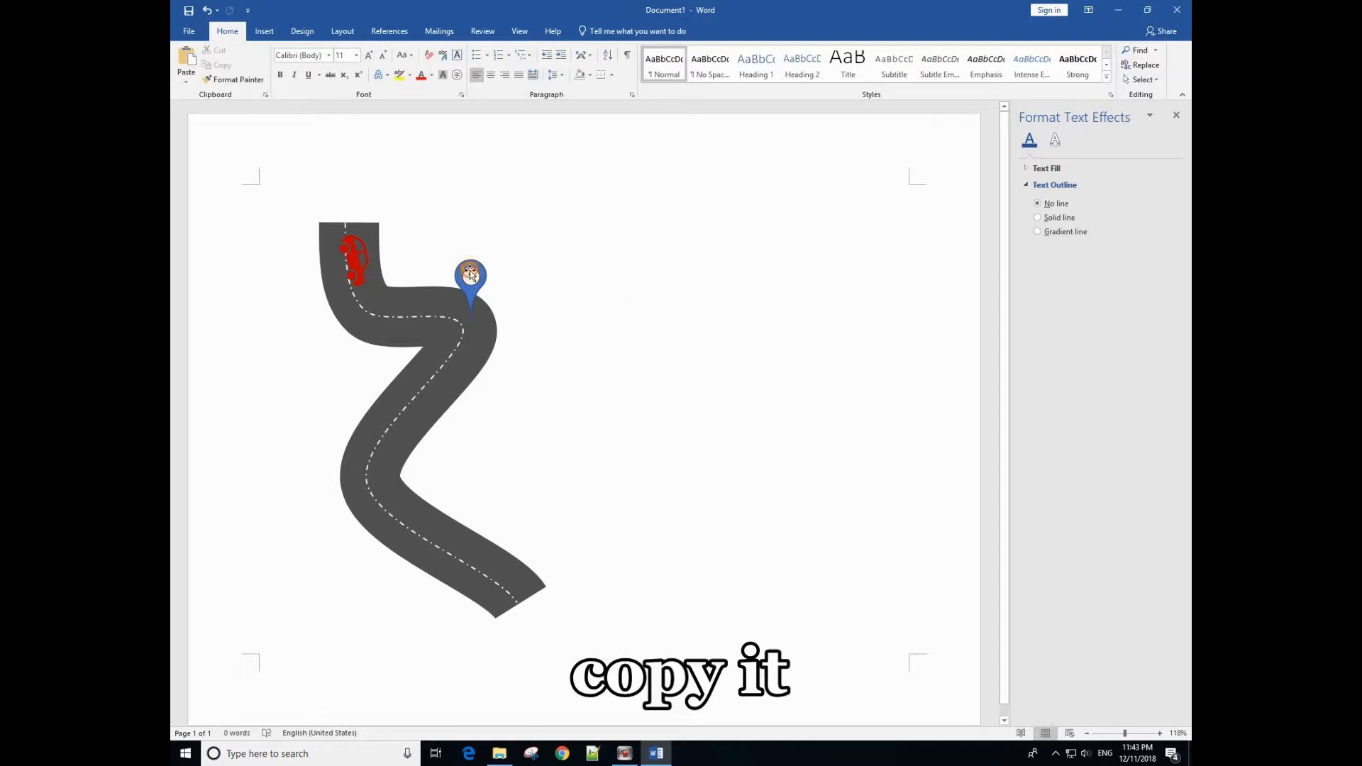
Step: Copy the pin and place the pasted duplicate on the road's lower-left bend
right_click(470, 275)
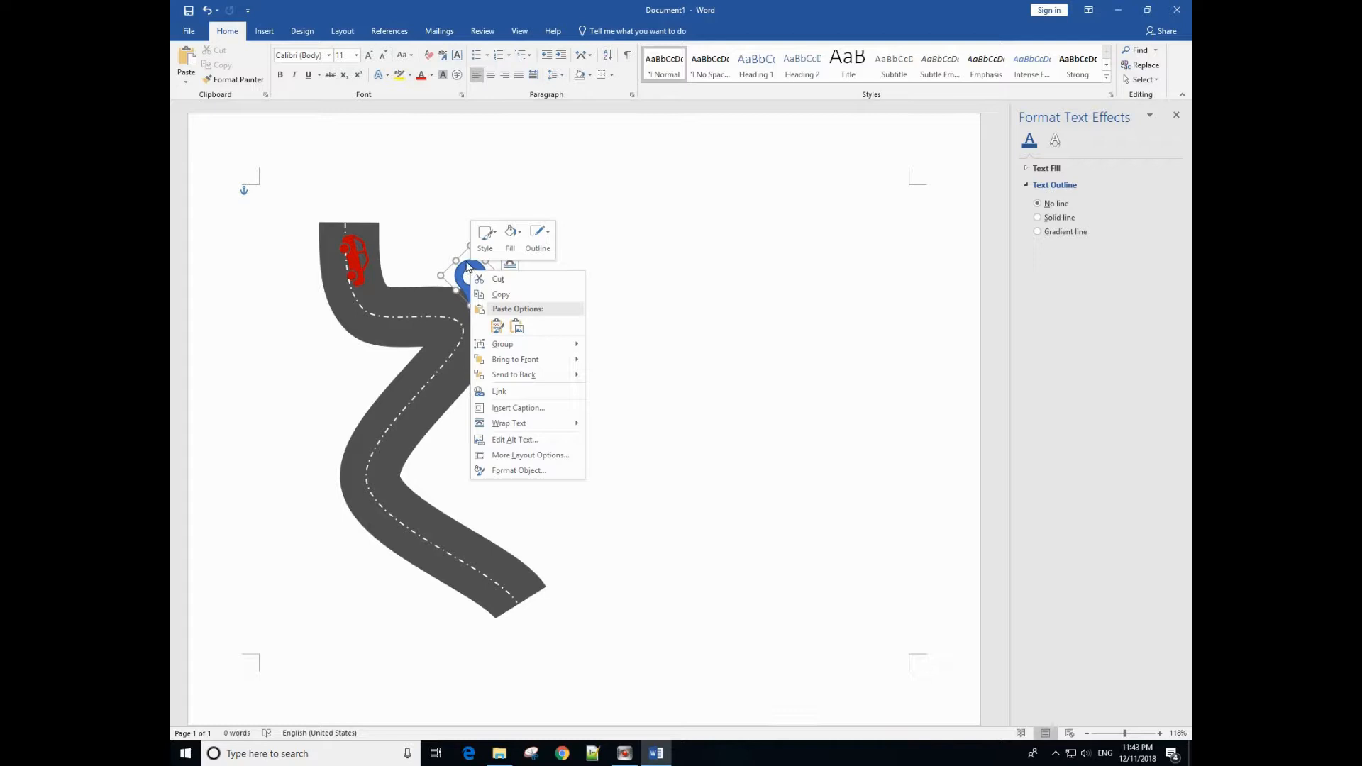
mouse_move(491, 284)
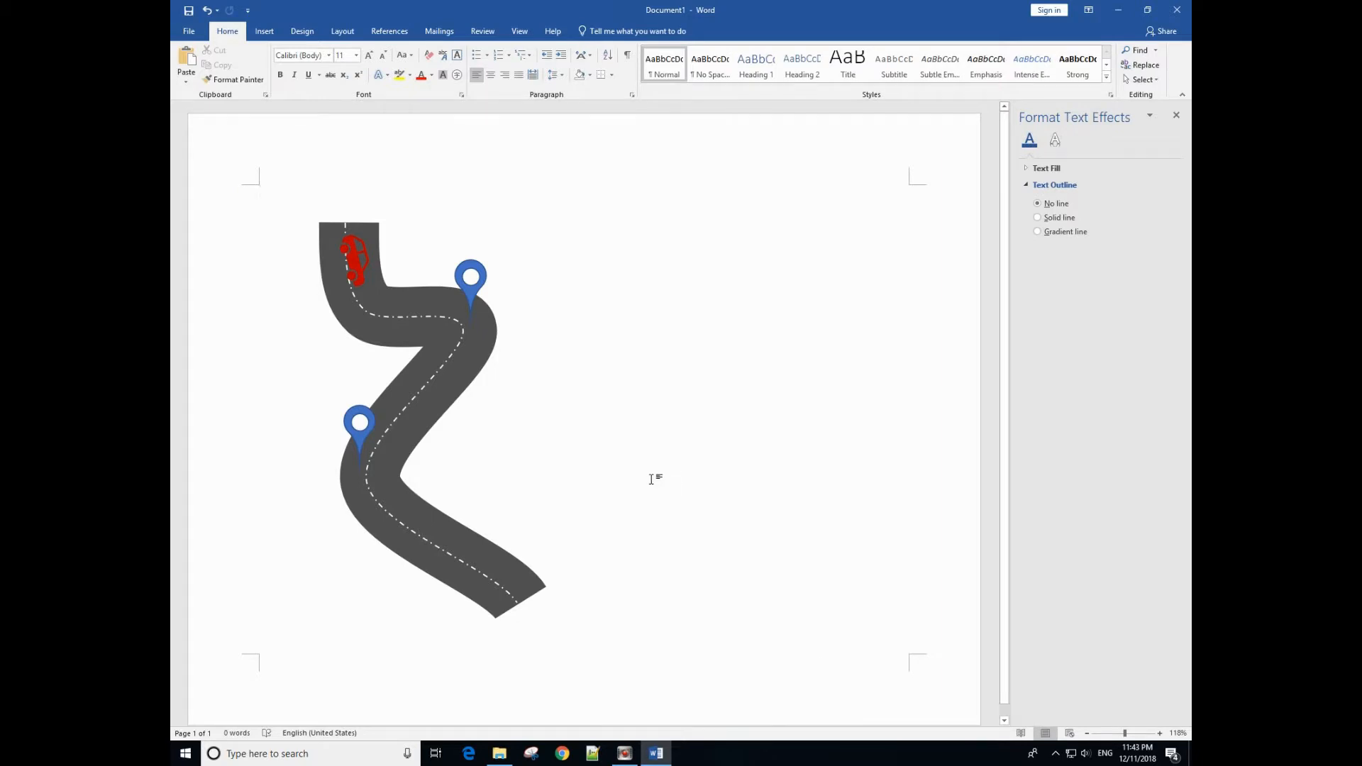
click(359, 425)
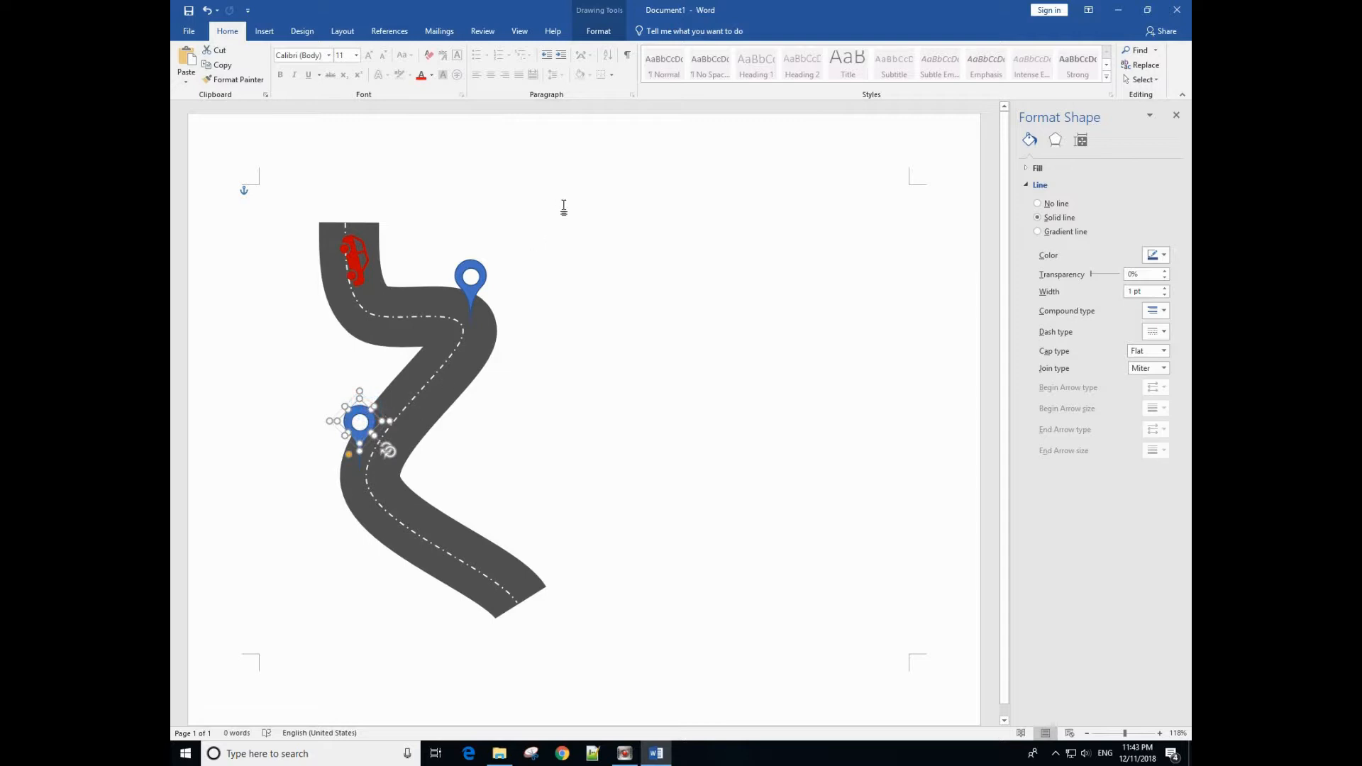
click(598, 30)
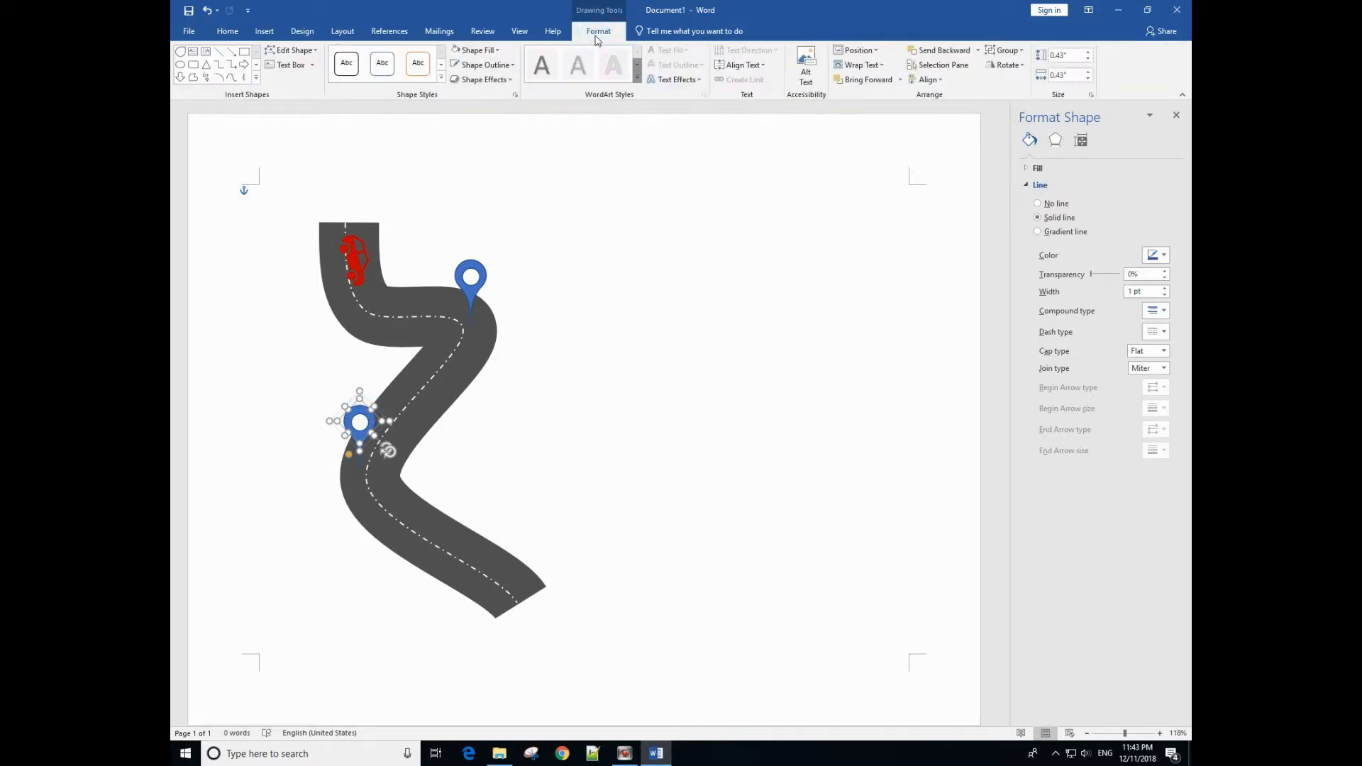
Step: Fill the second pin yellow so it contrasts with the blue upper pin
click(477, 50)
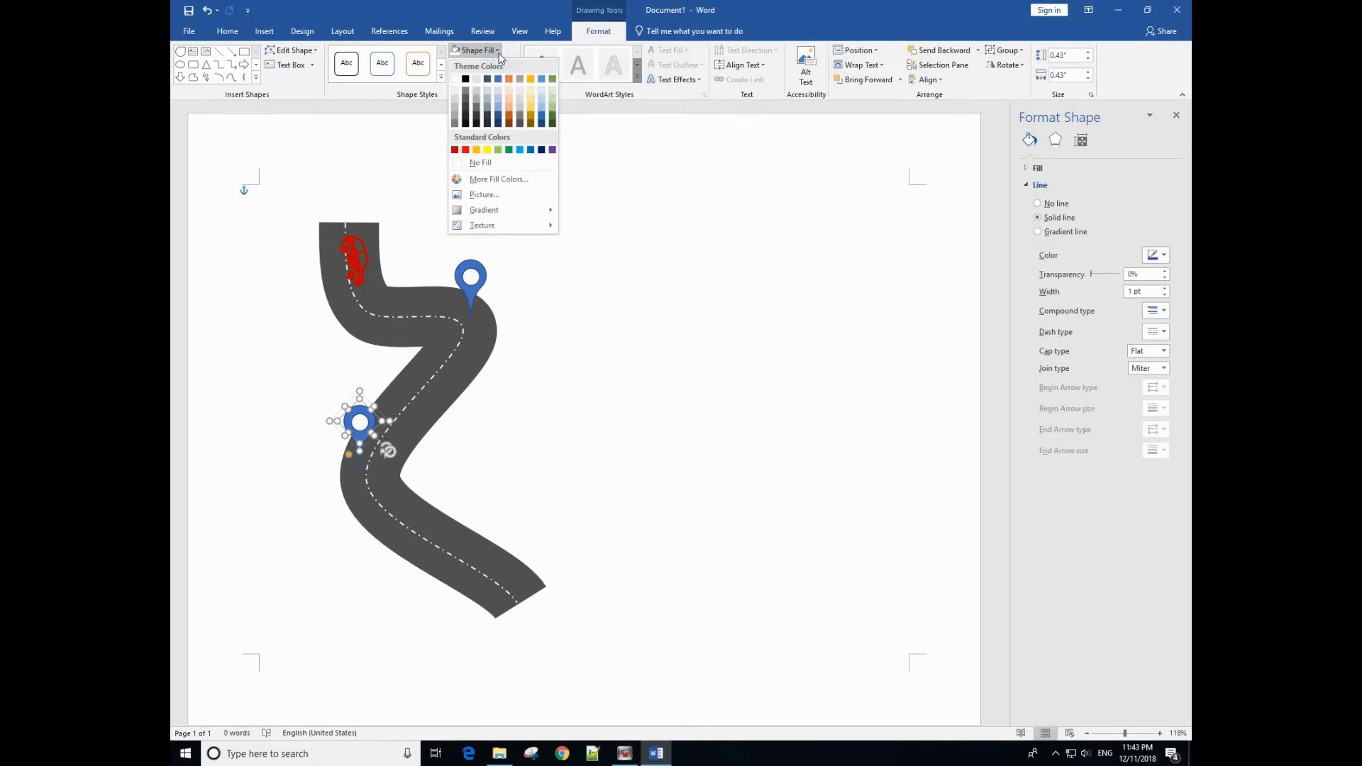
click(475, 149)
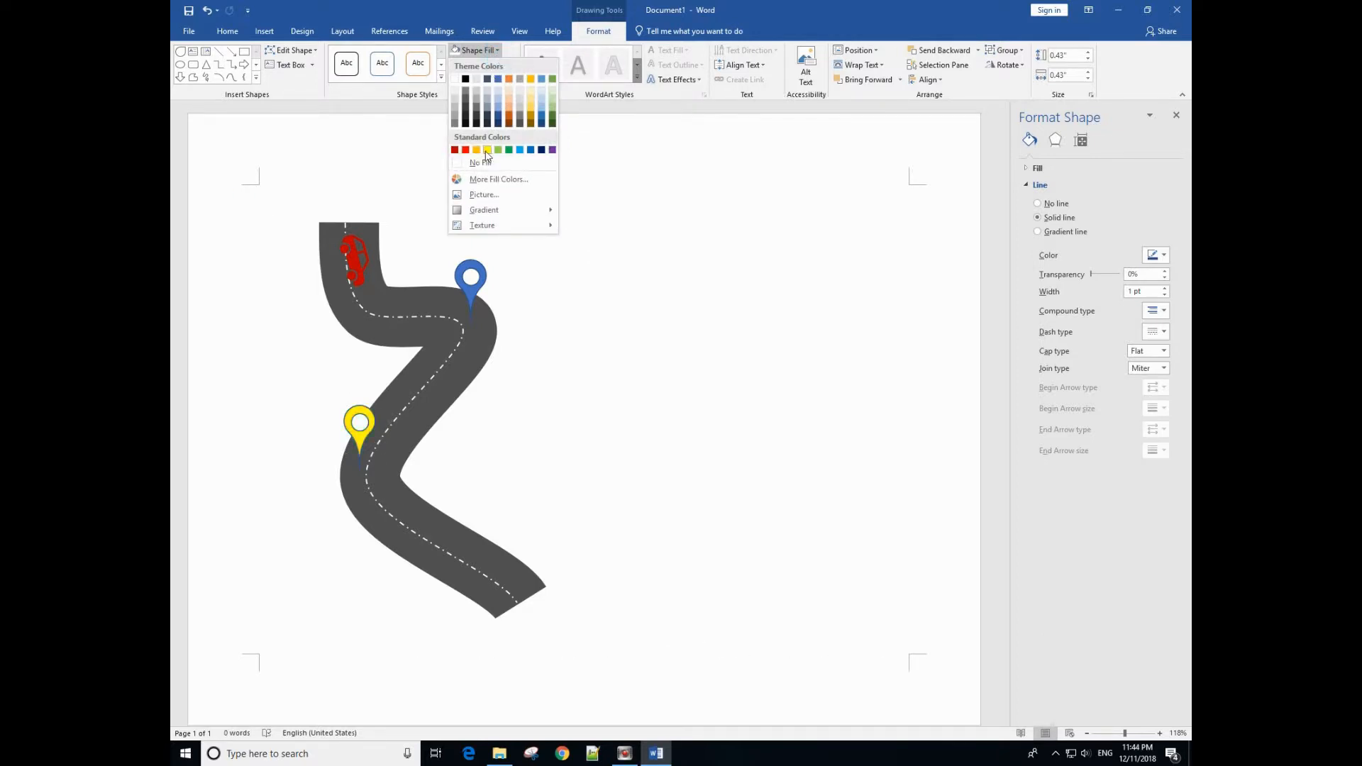
mouse_move(487, 149)
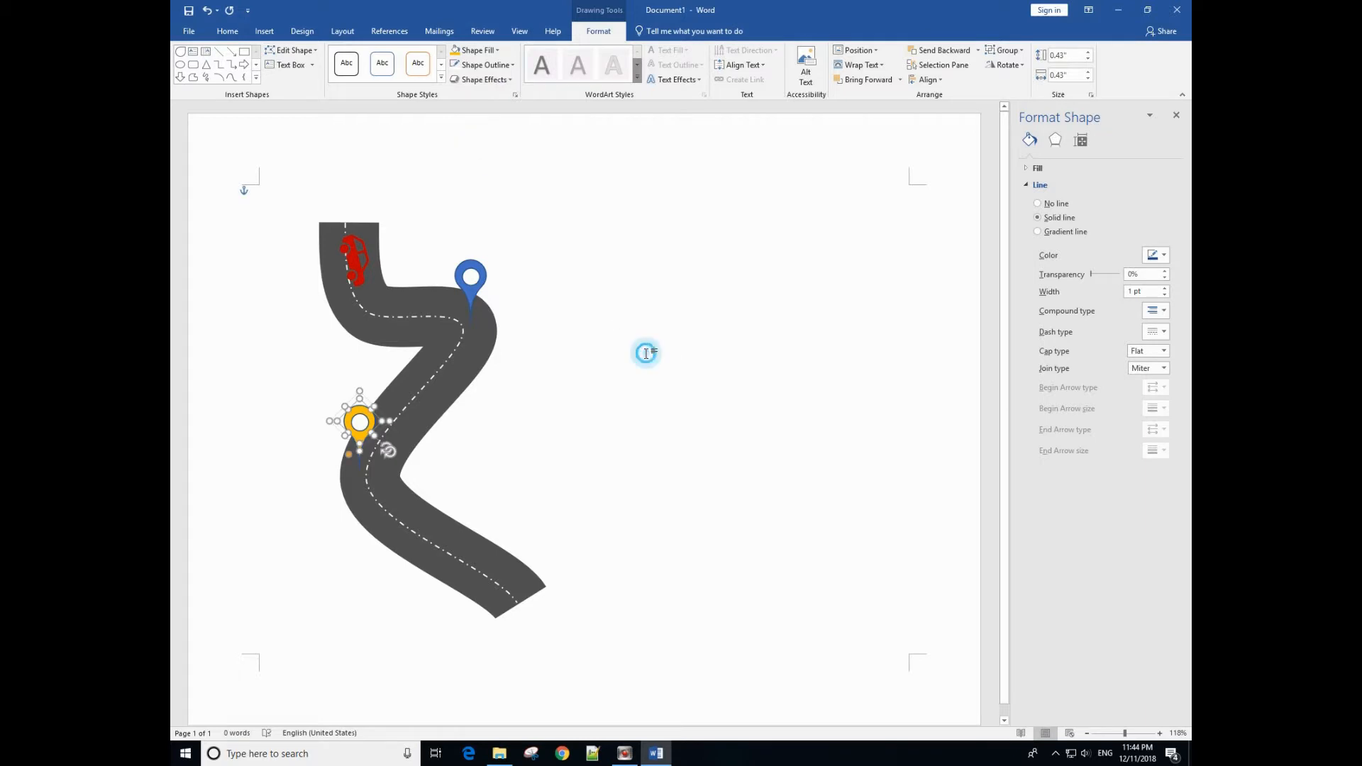
click(644, 354)
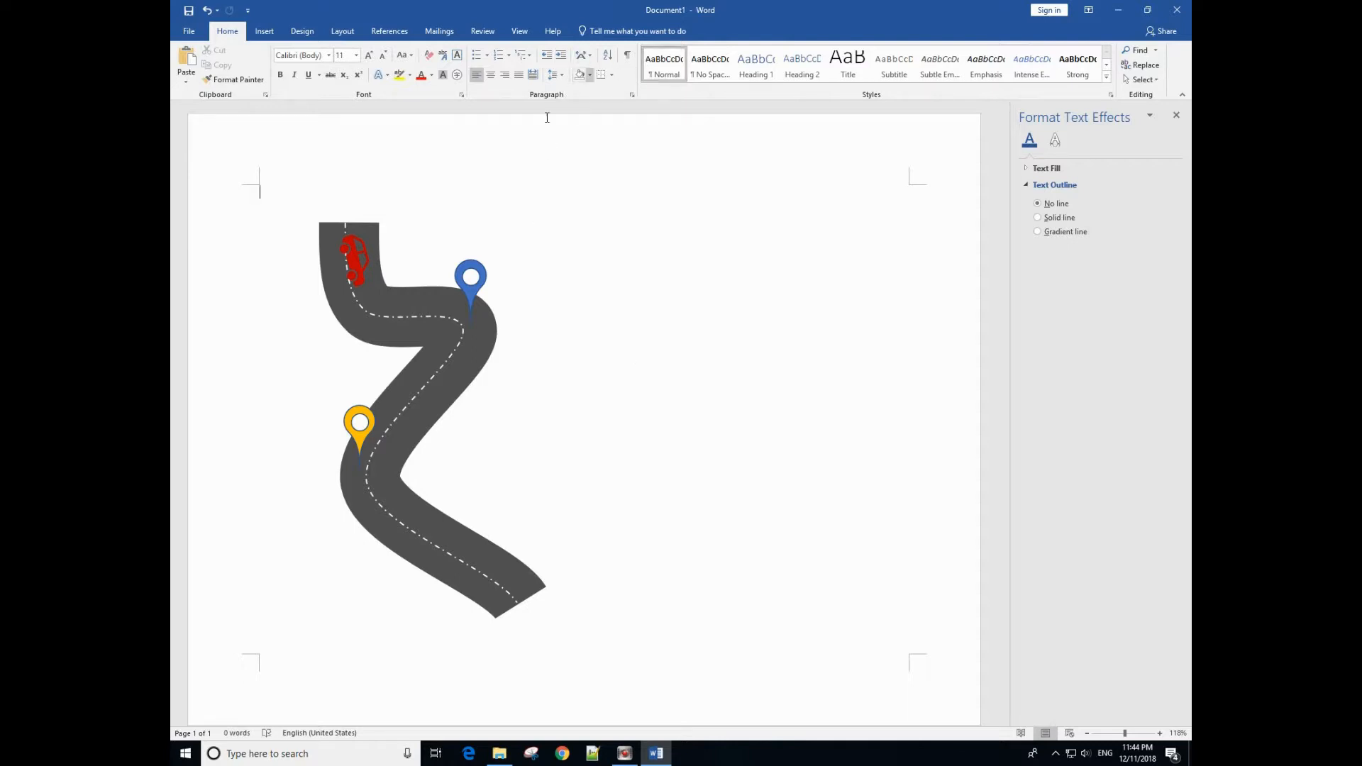
click(359, 425)
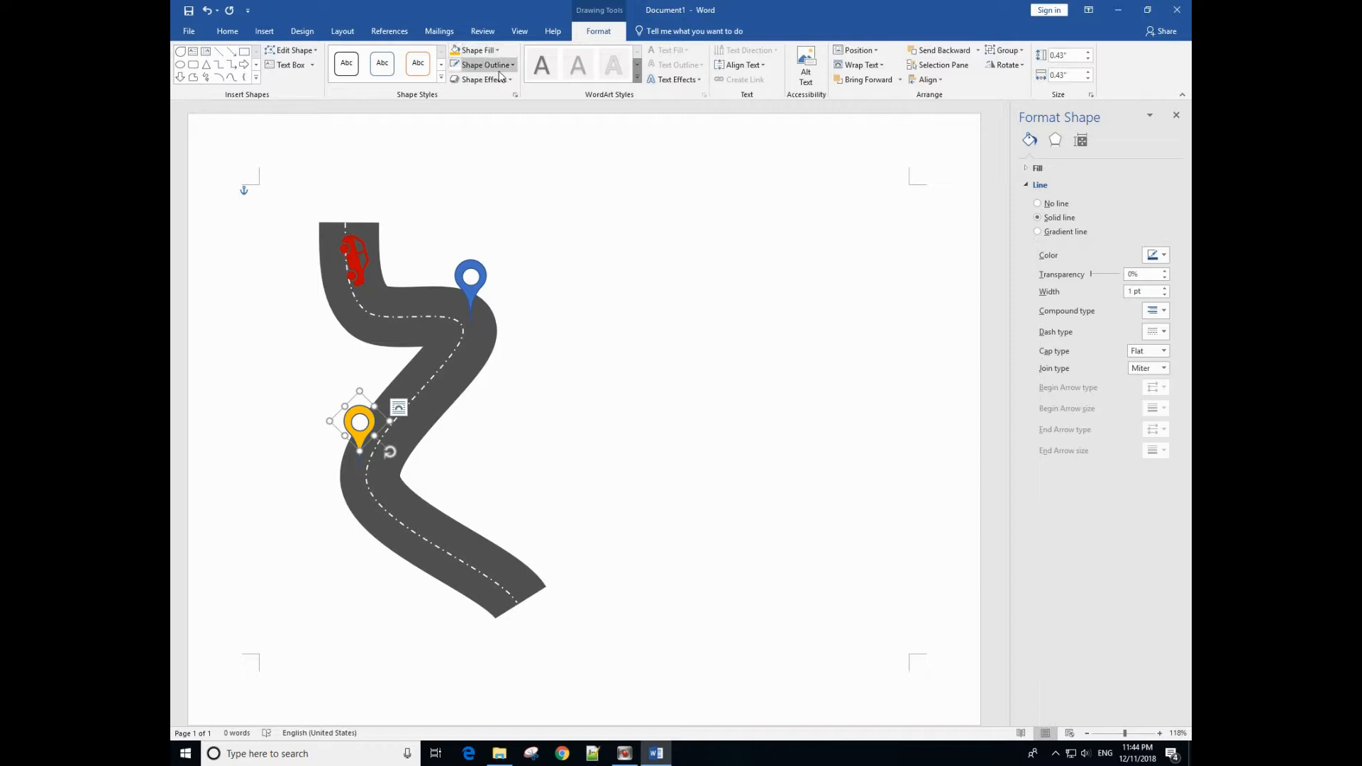
click(485, 64)
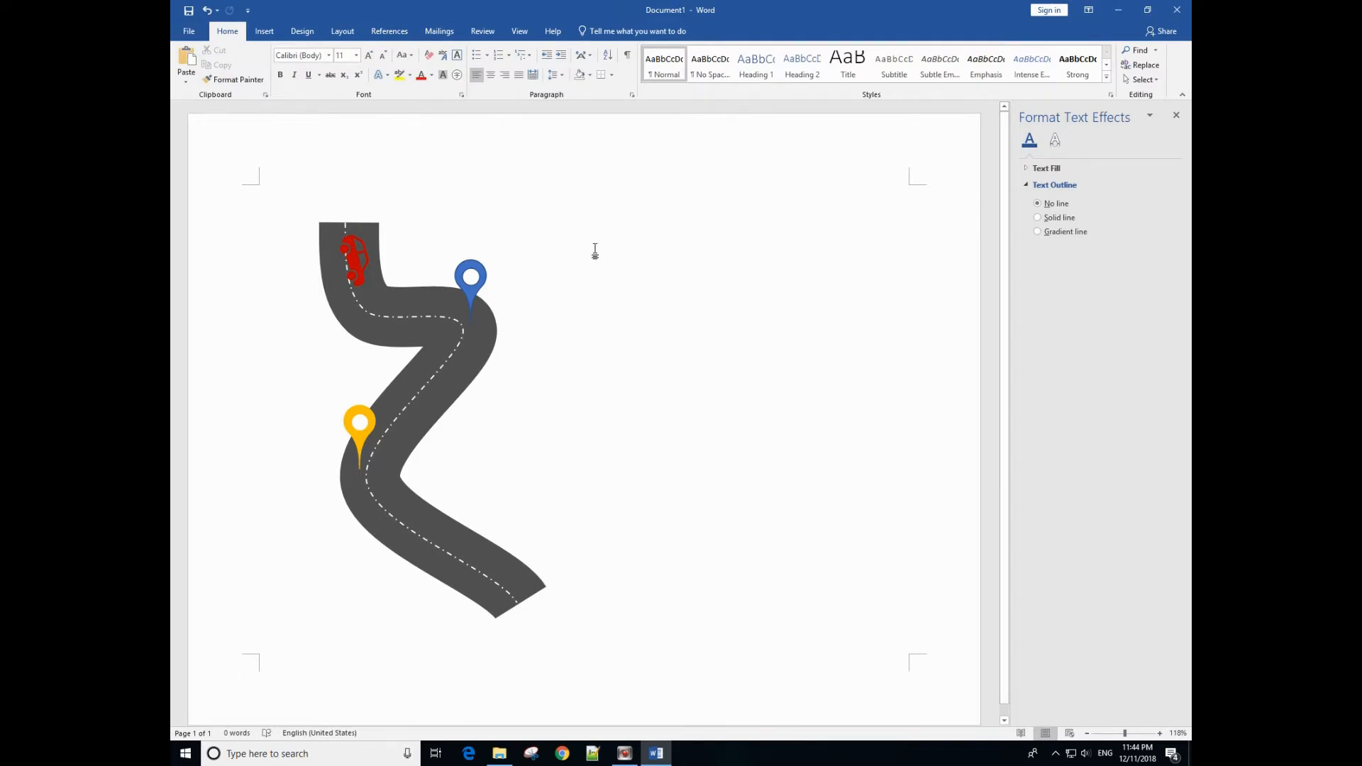
mouse_move(596, 257)
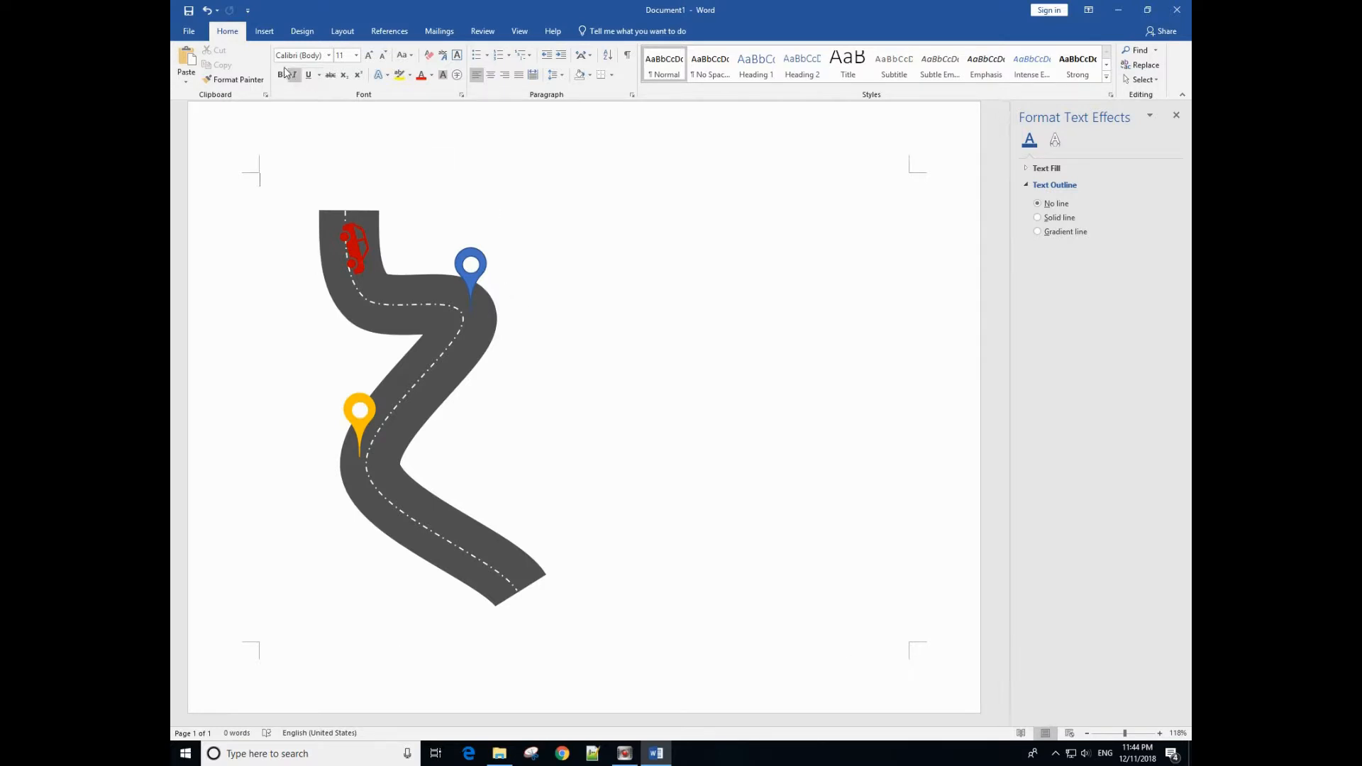
Step: Choose the Block Arc shape for drawing a half-ring on the blank page
click(264, 30)
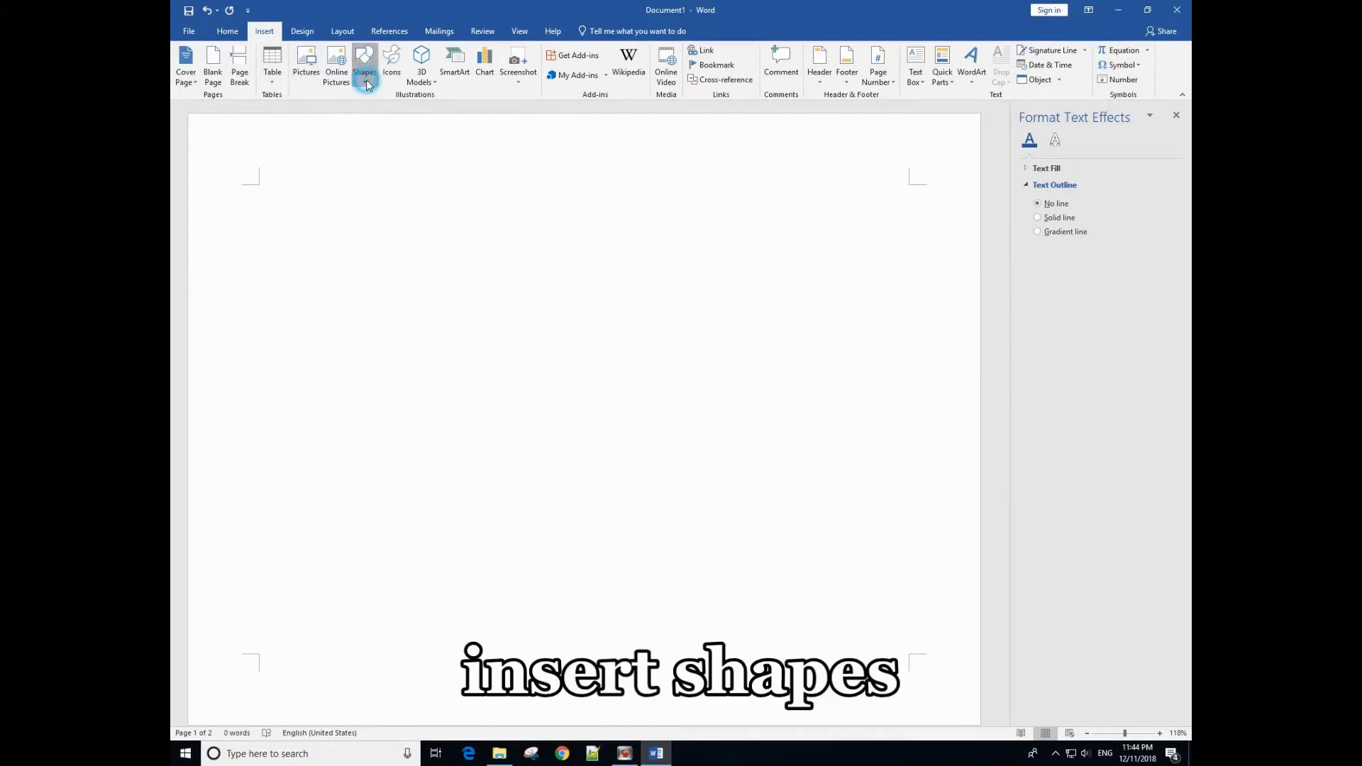
click(364, 67)
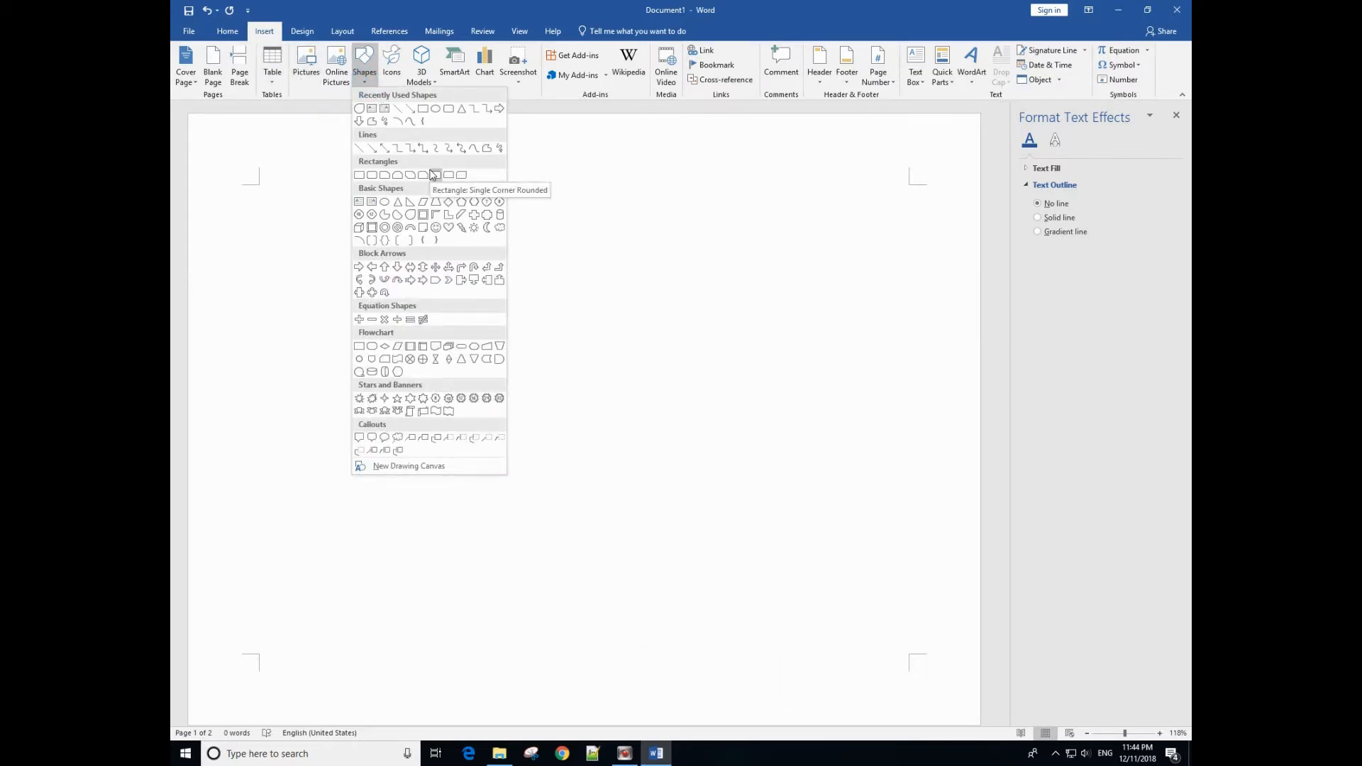
mouse_move(412, 227)
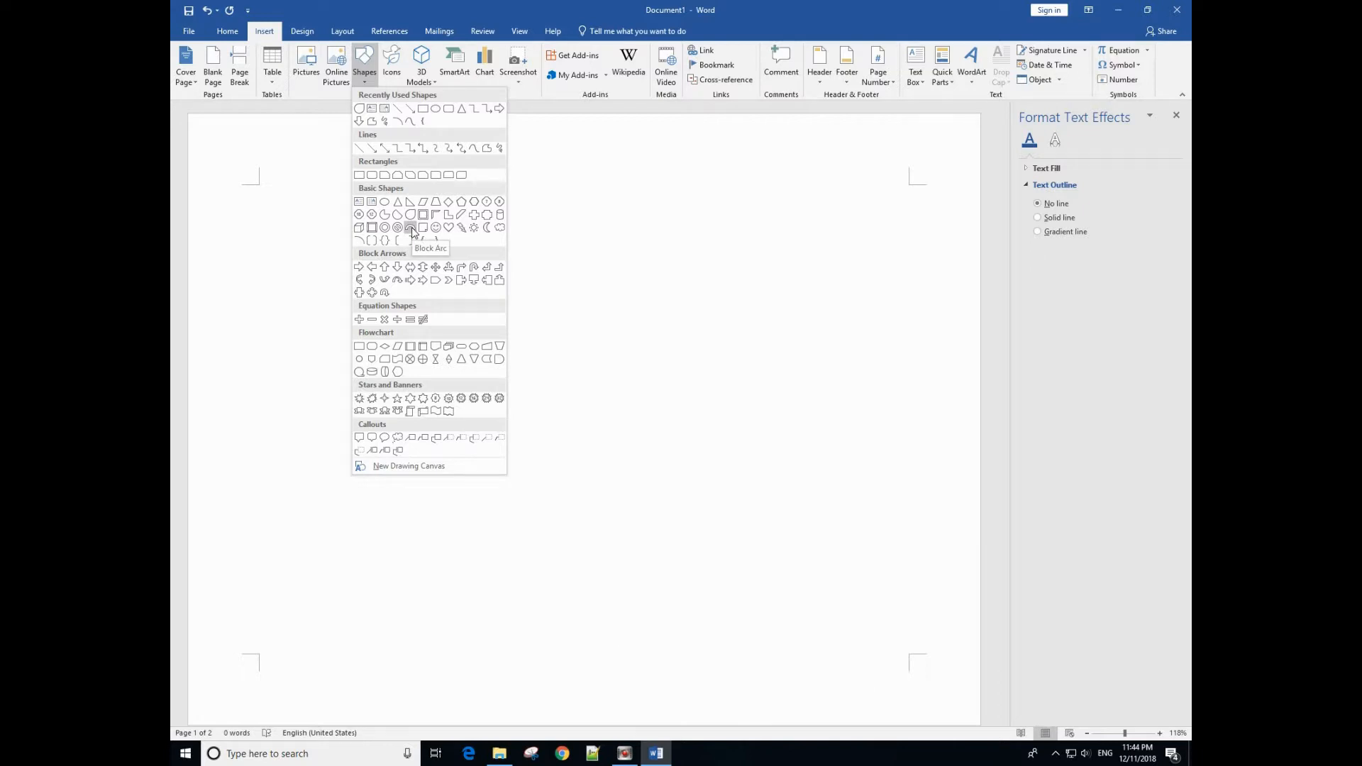
click(411, 227)
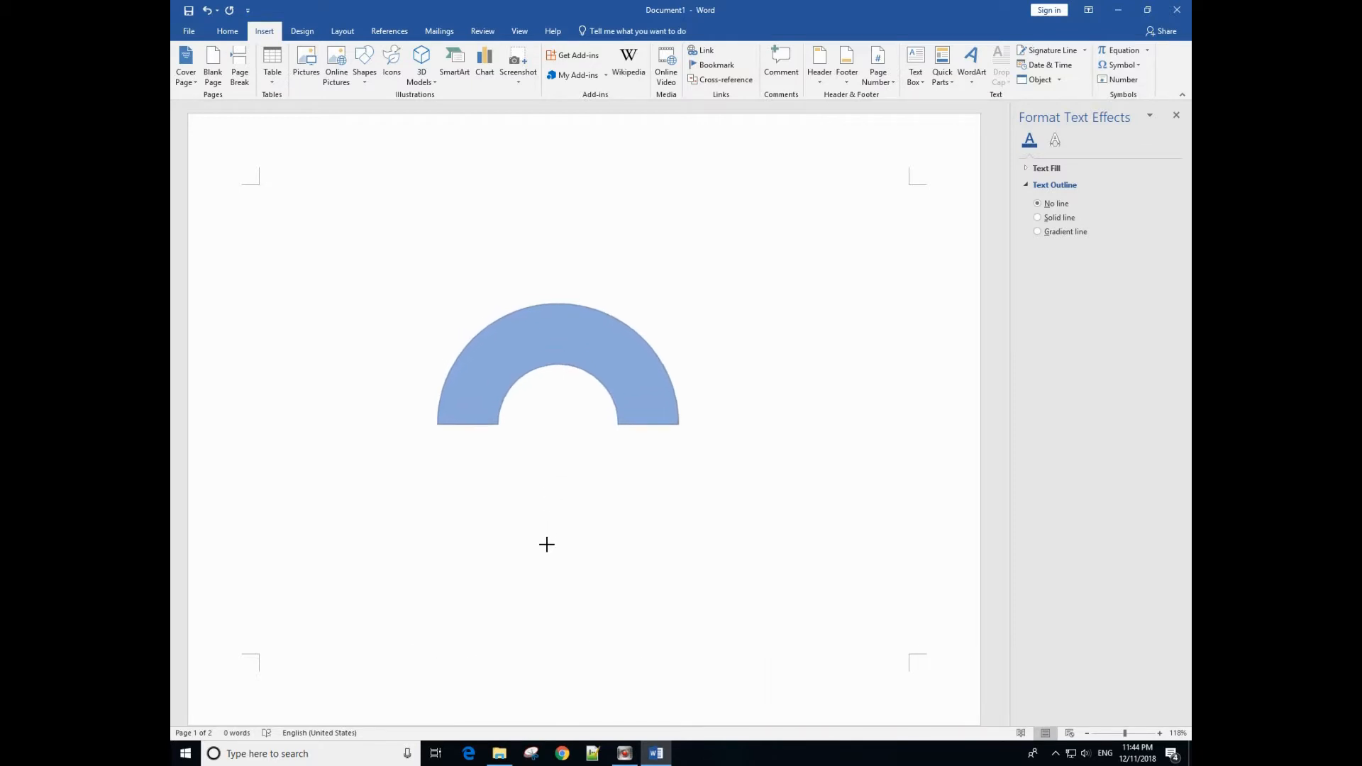
Step: Place the blue block arc and draw a thin white arc line through its middle
click(557, 365)
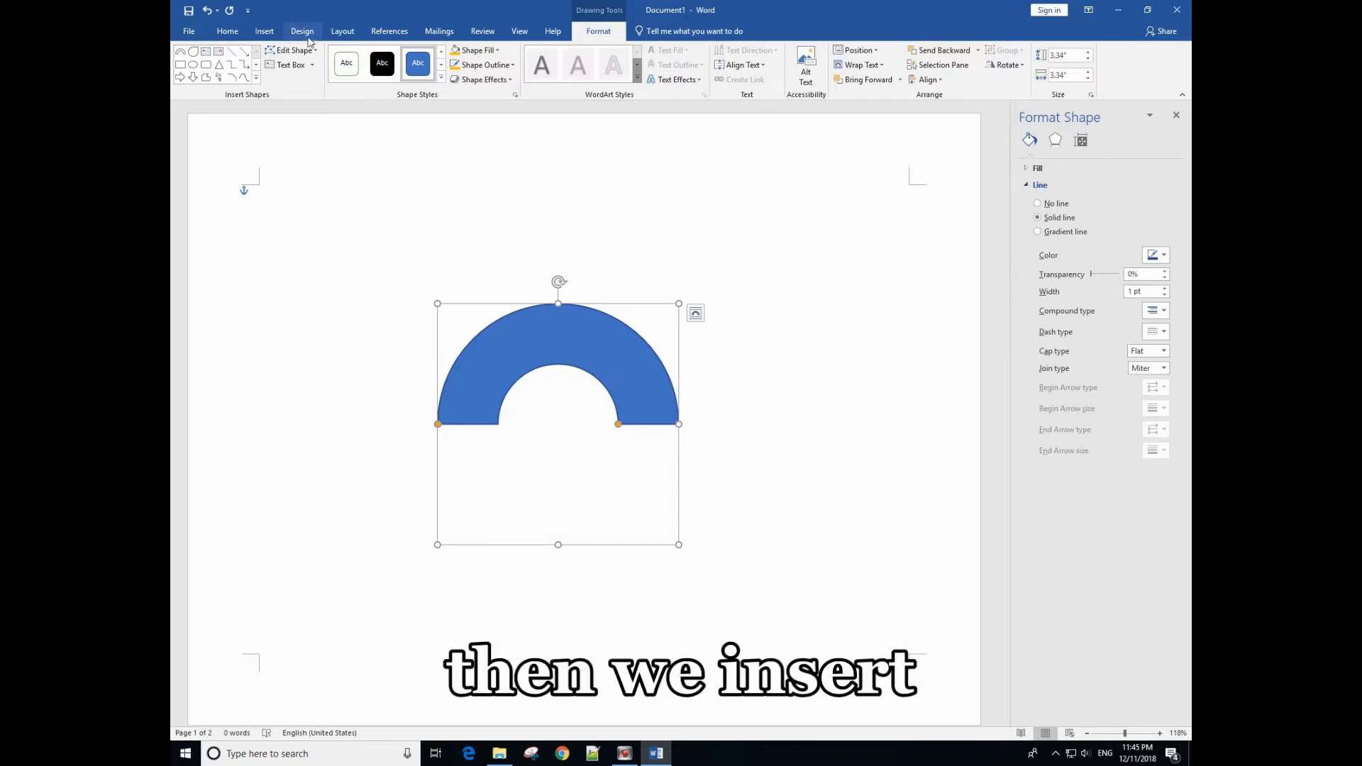
click(264, 31)
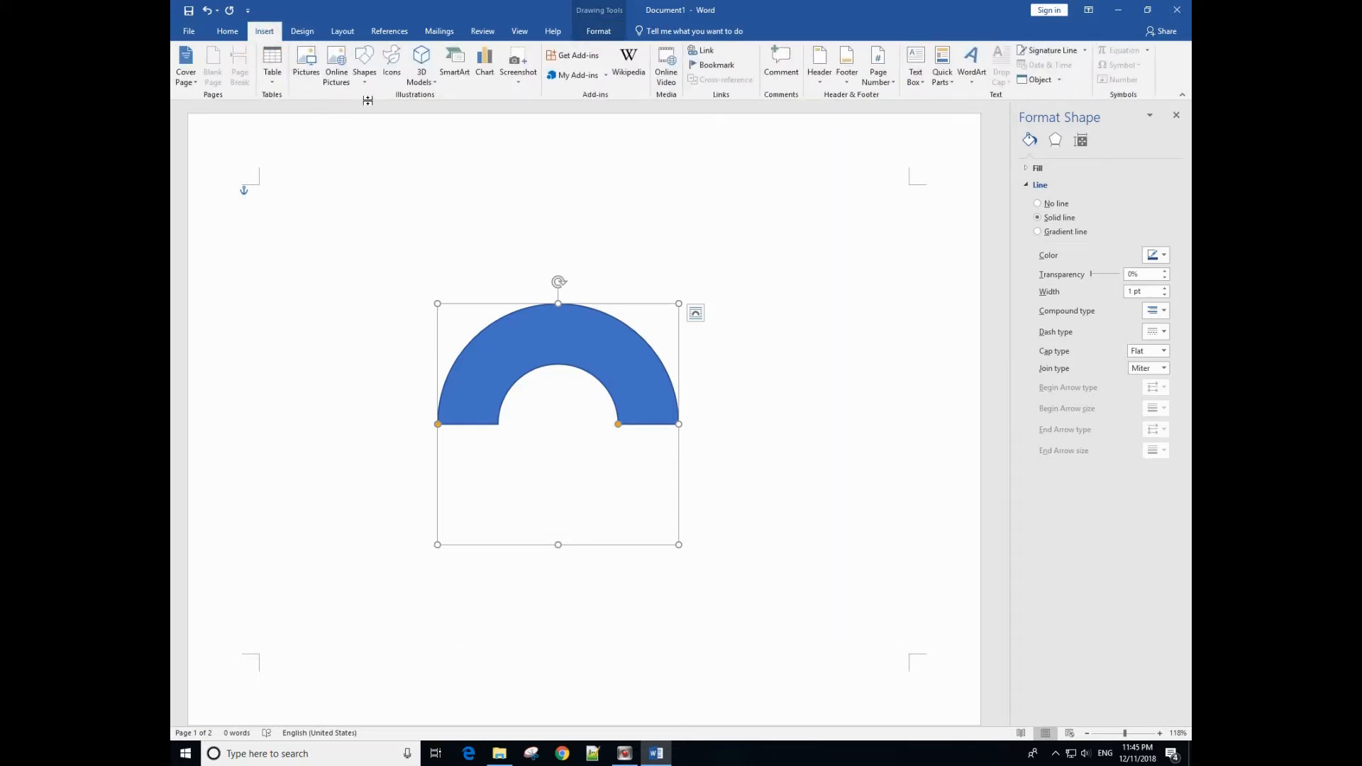
click(364, 62)
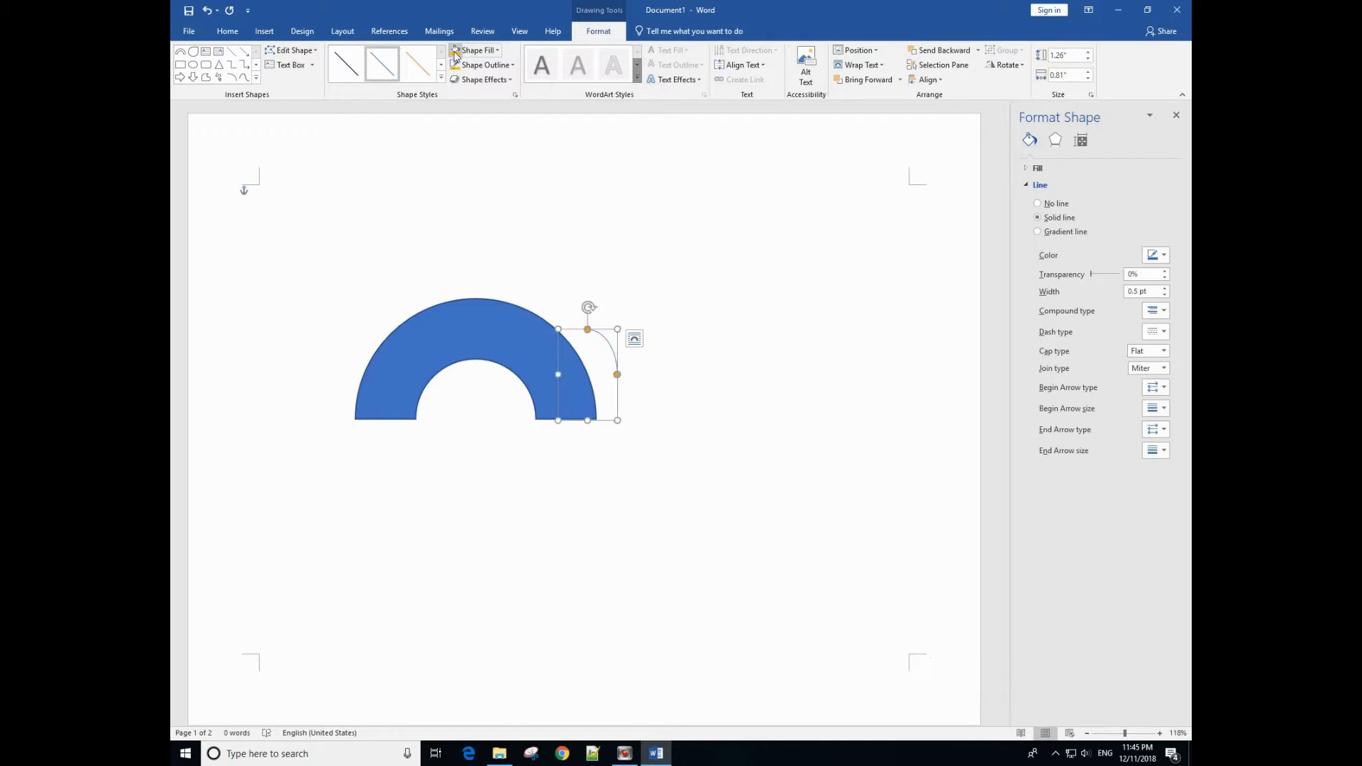
mouse_move(476, 50)
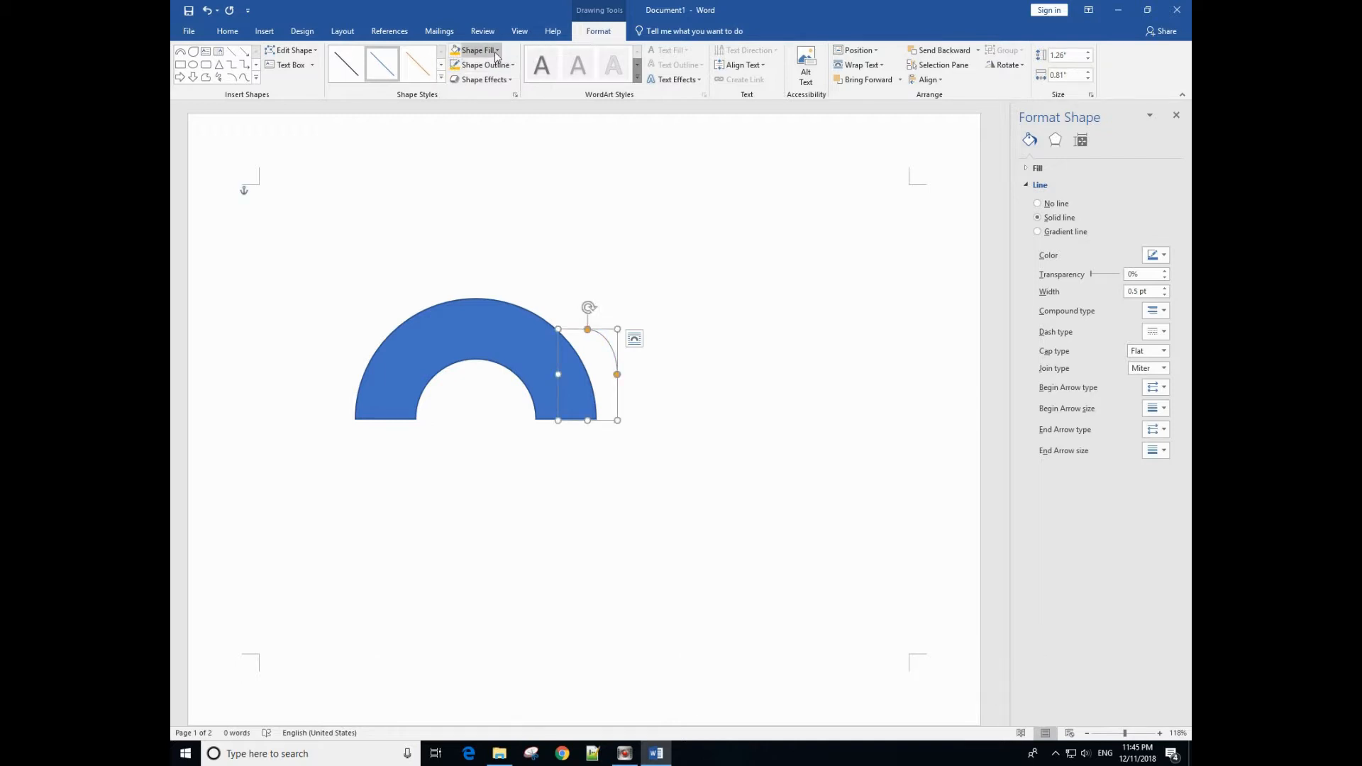
click(484, 64)
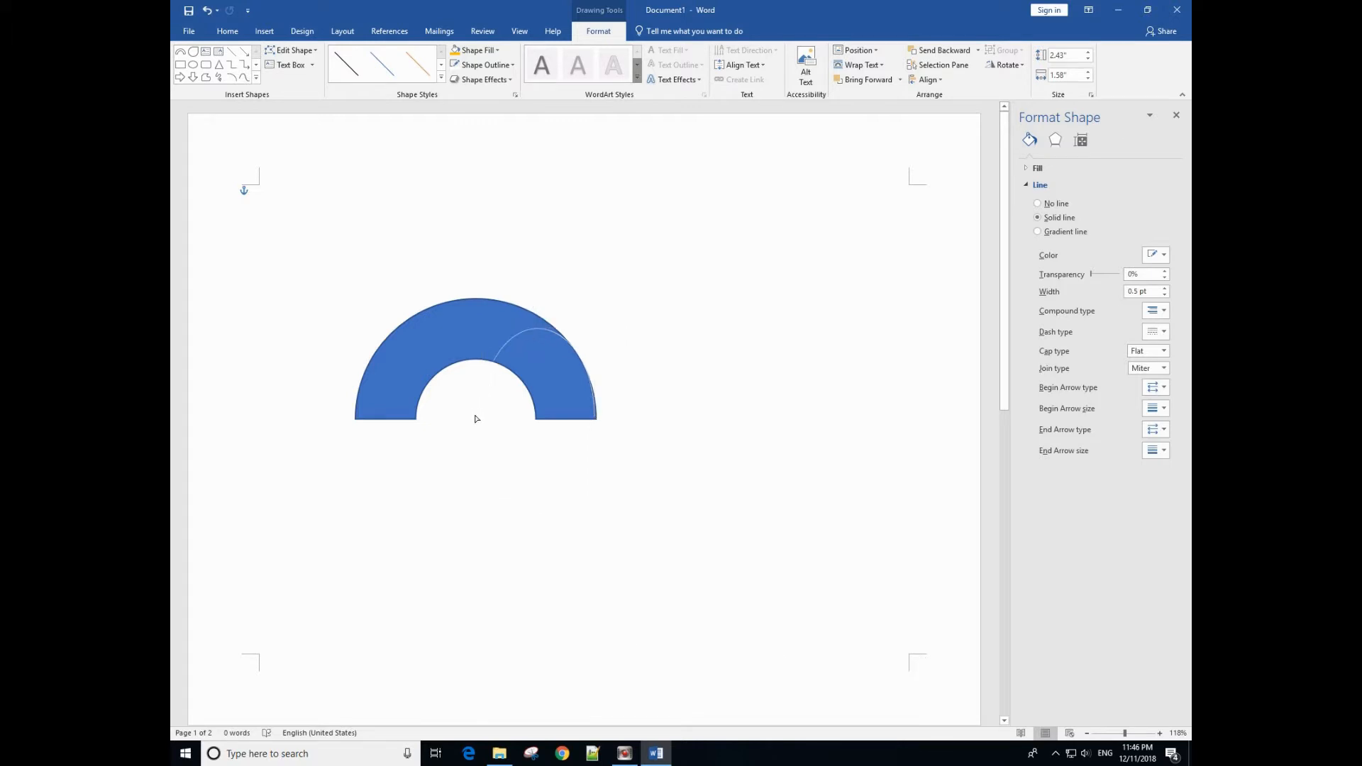
mouse_move(477, 423)
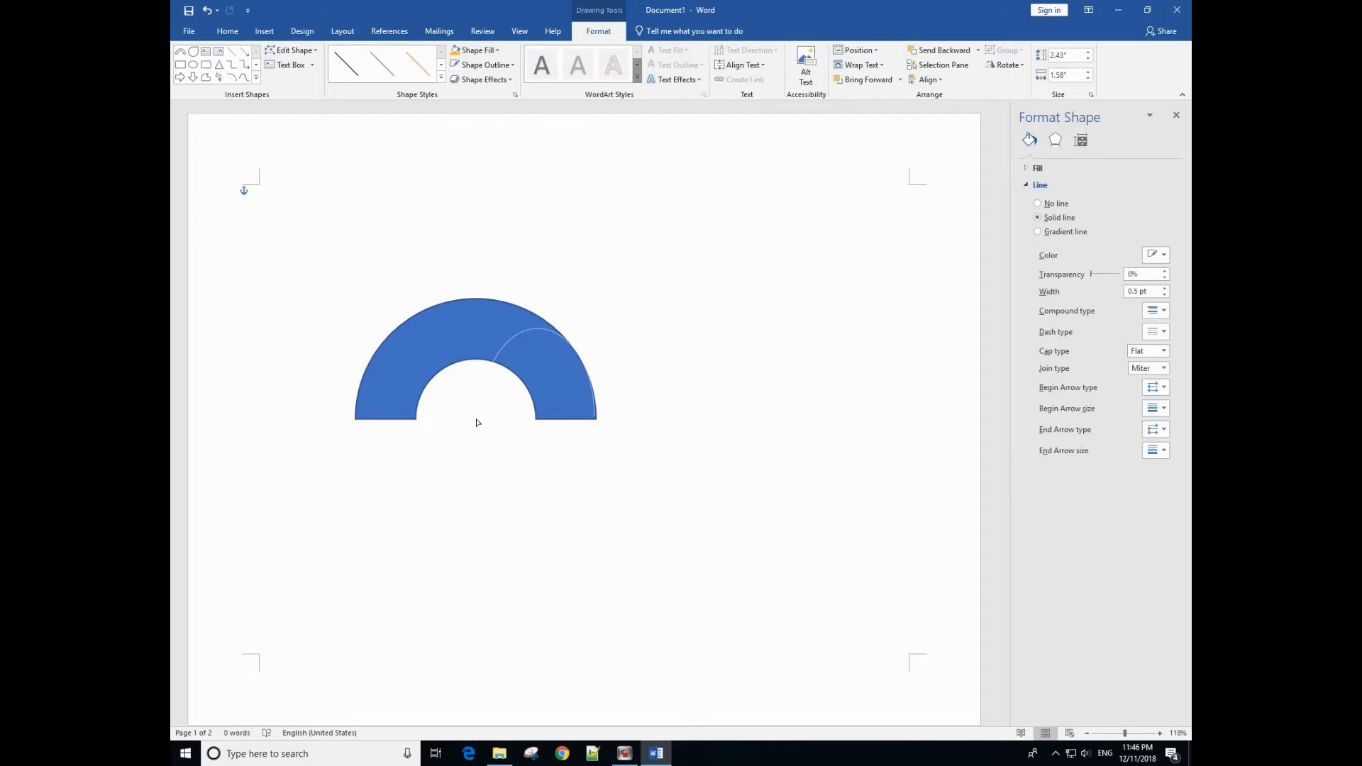
click(524, 363)
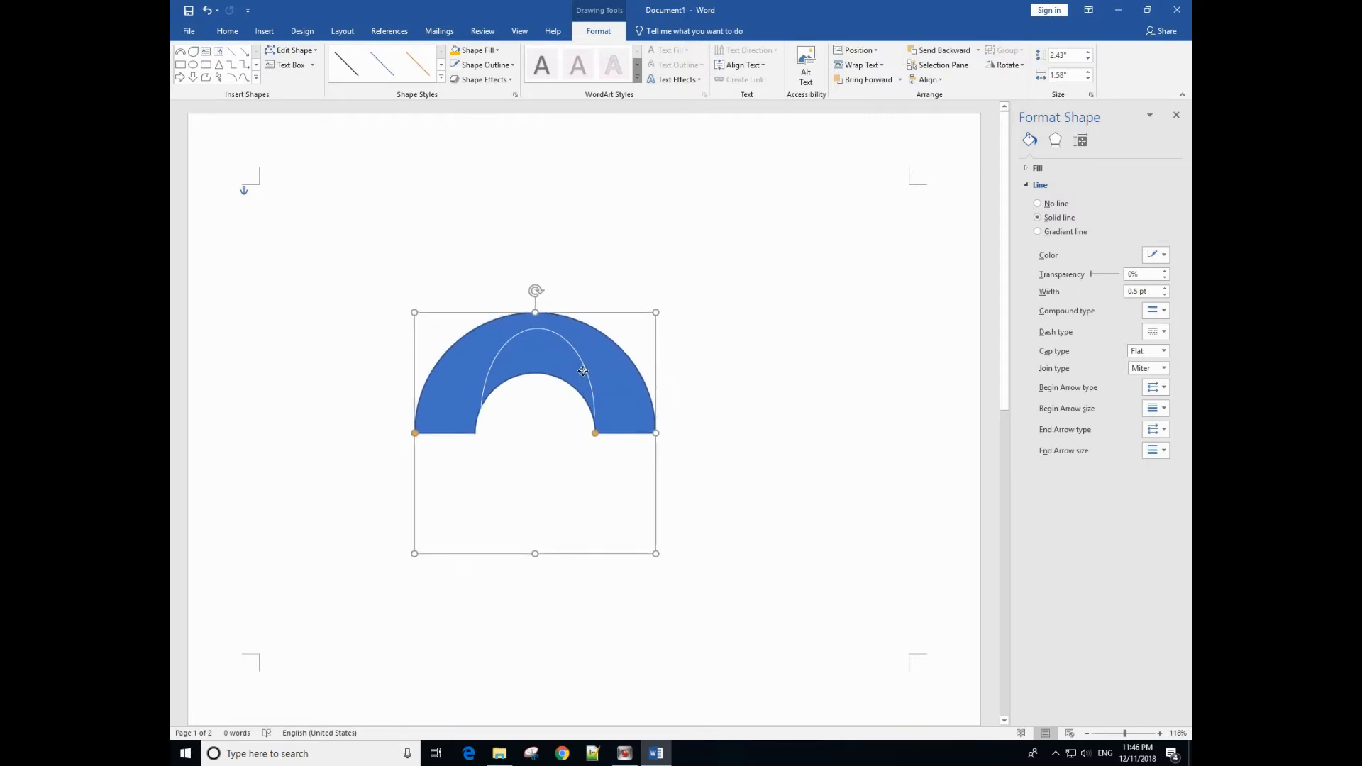
Step: Fit the arc along the ring's middle and make it a thick 6 pt white dashed line
click(417, 64)
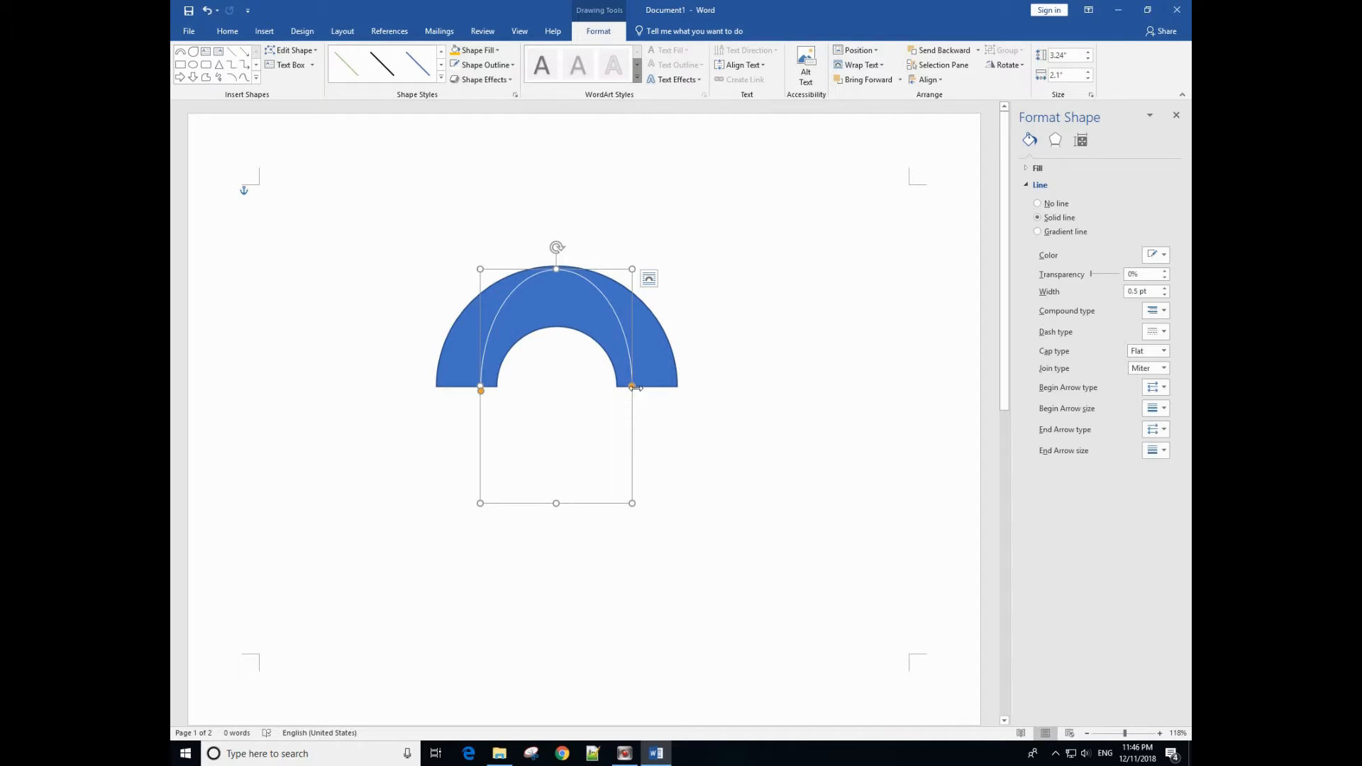
mouse_move(633, 396)
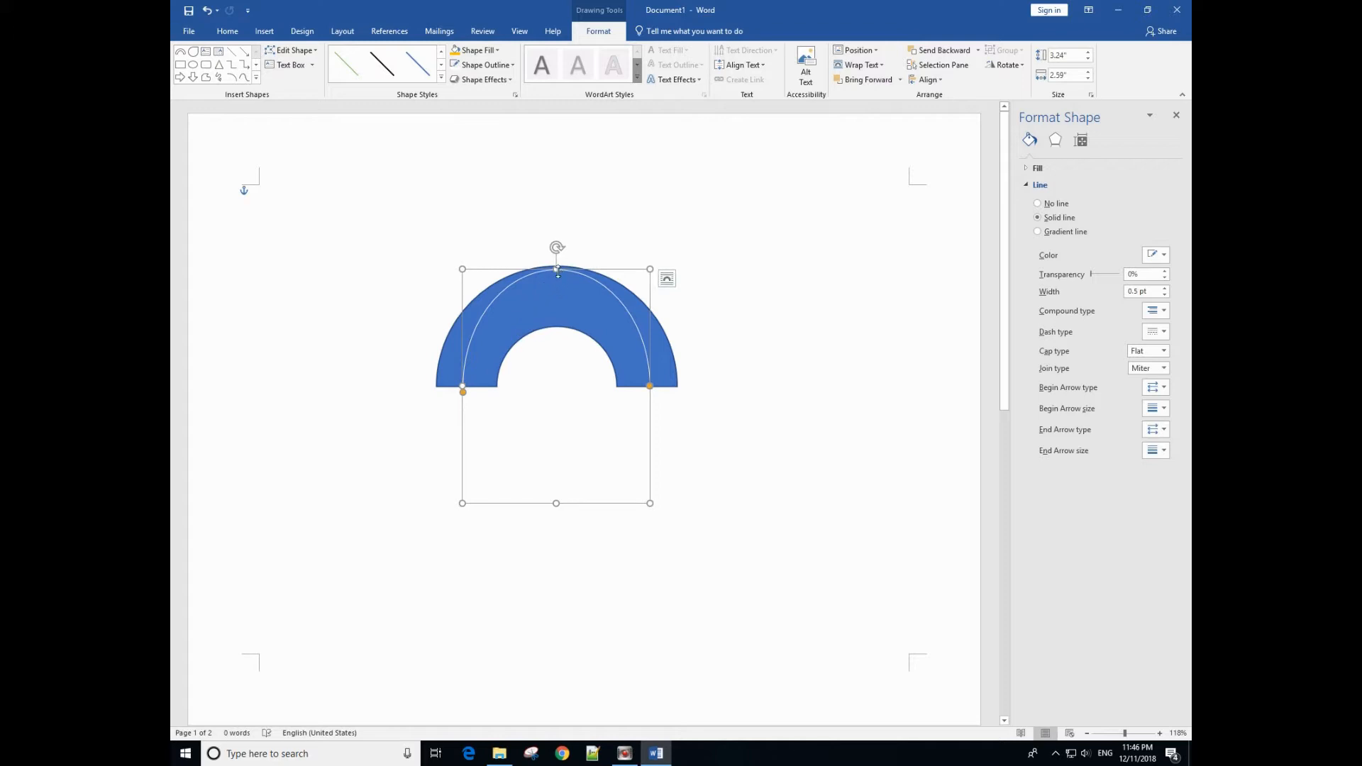
drag(556, 269, 556, 294)
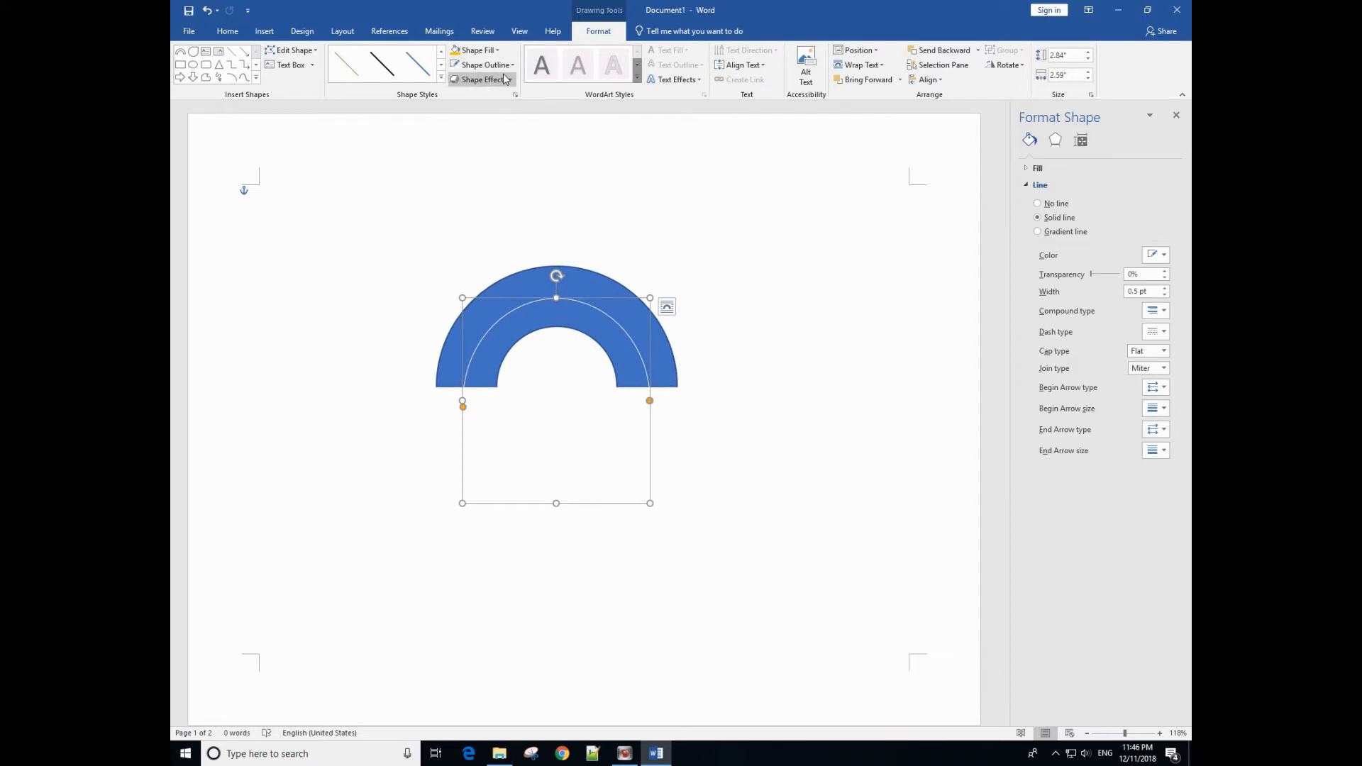
mouse_move(484, 64)
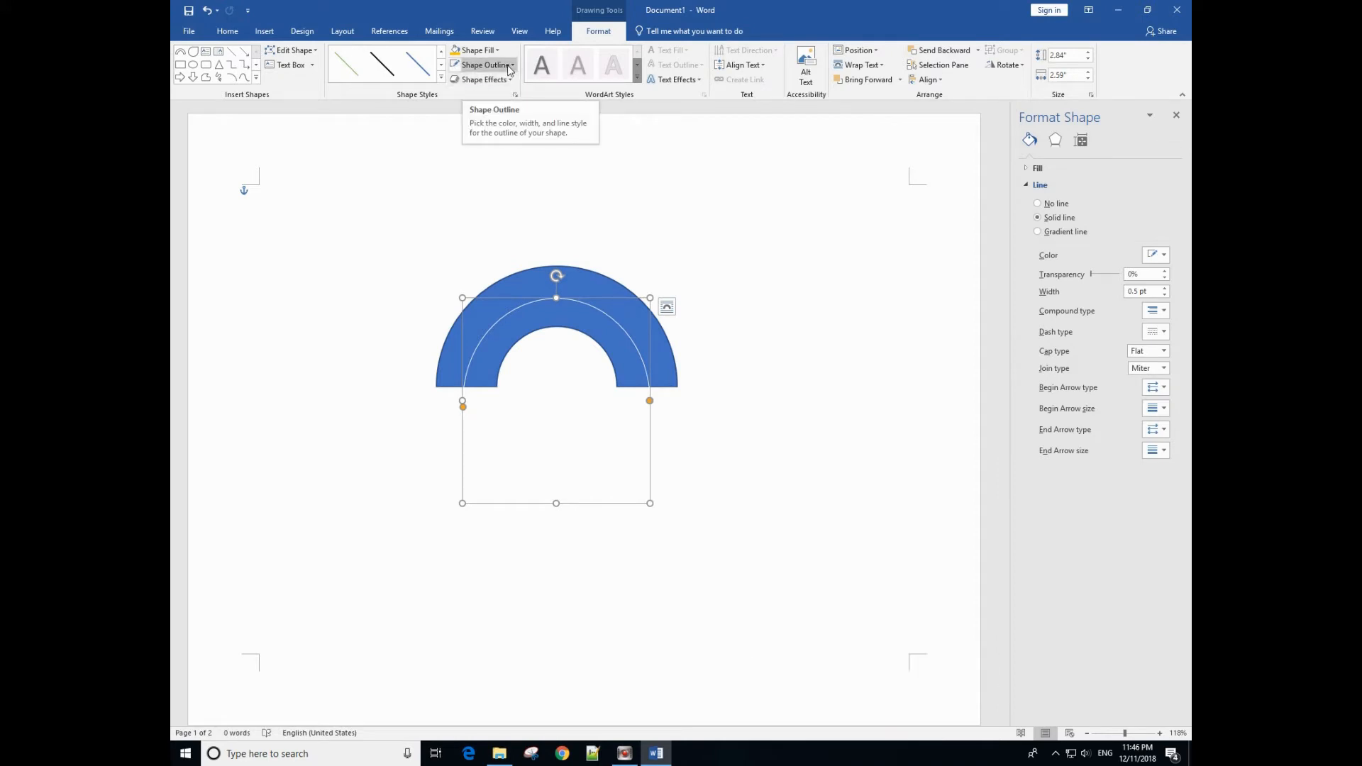
click(481, 225)
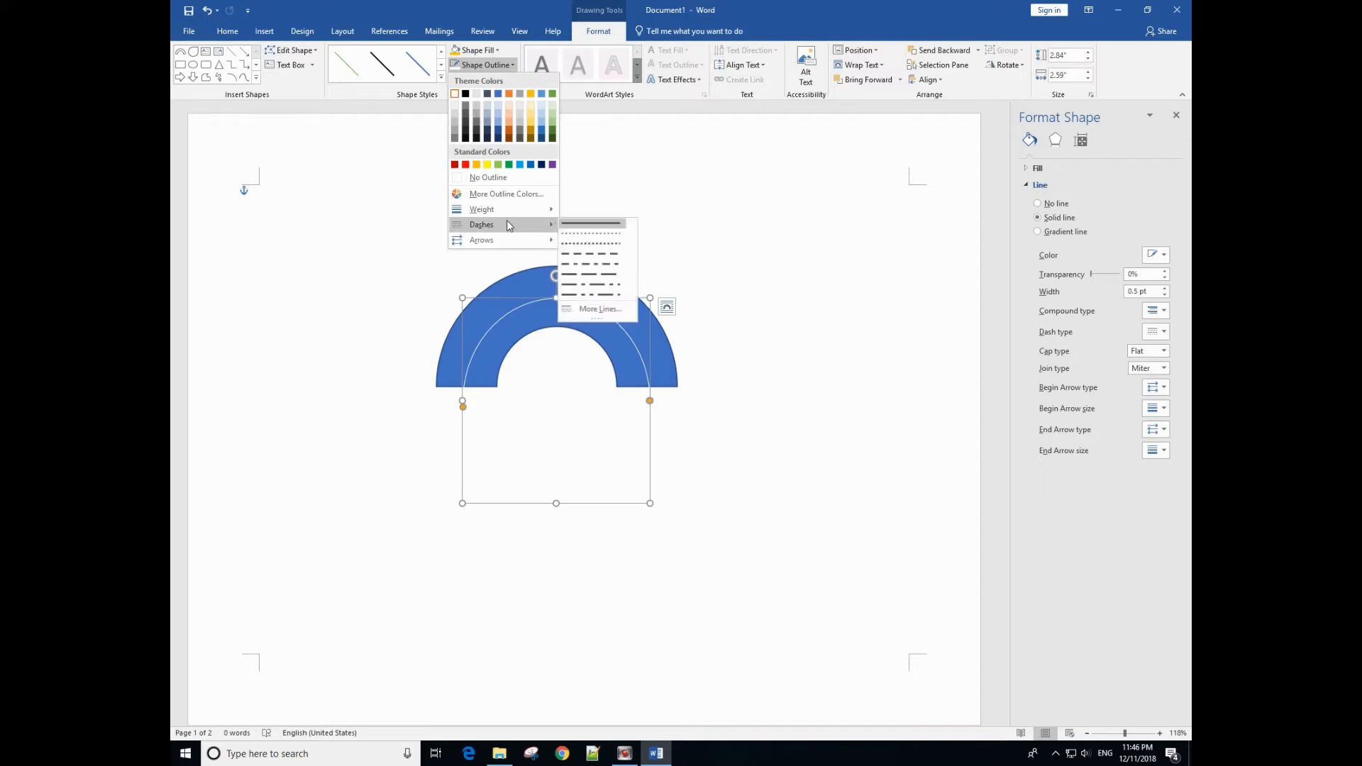
mouse_move(591, 264)
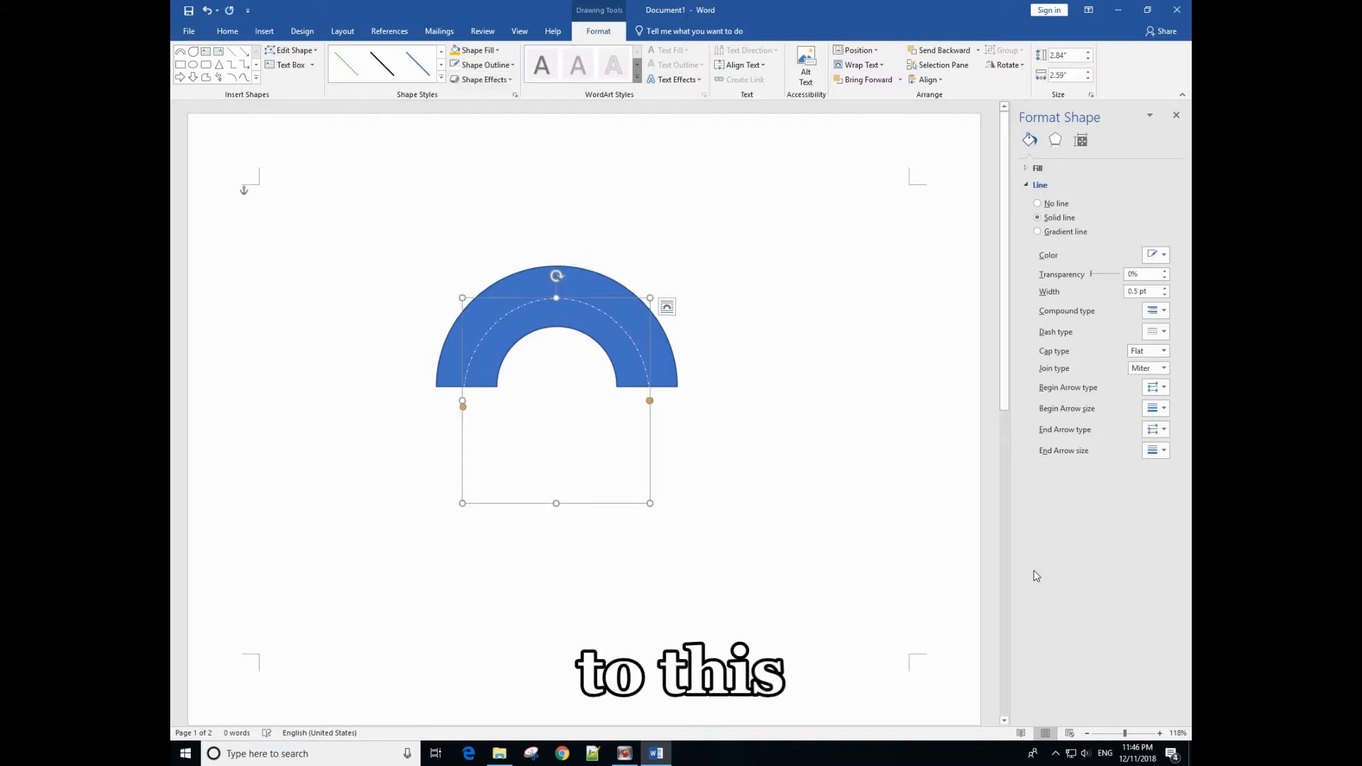
click(1161, 732)
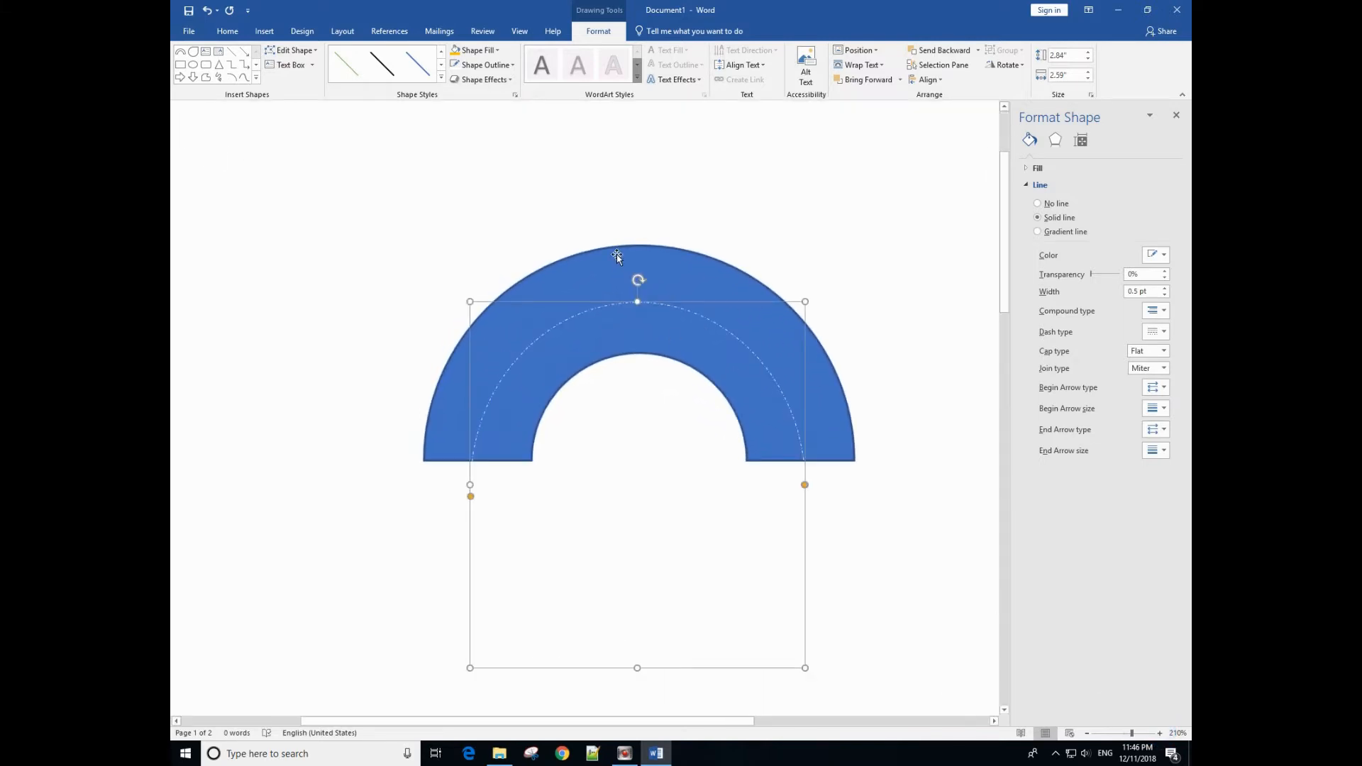
click(485, 64)
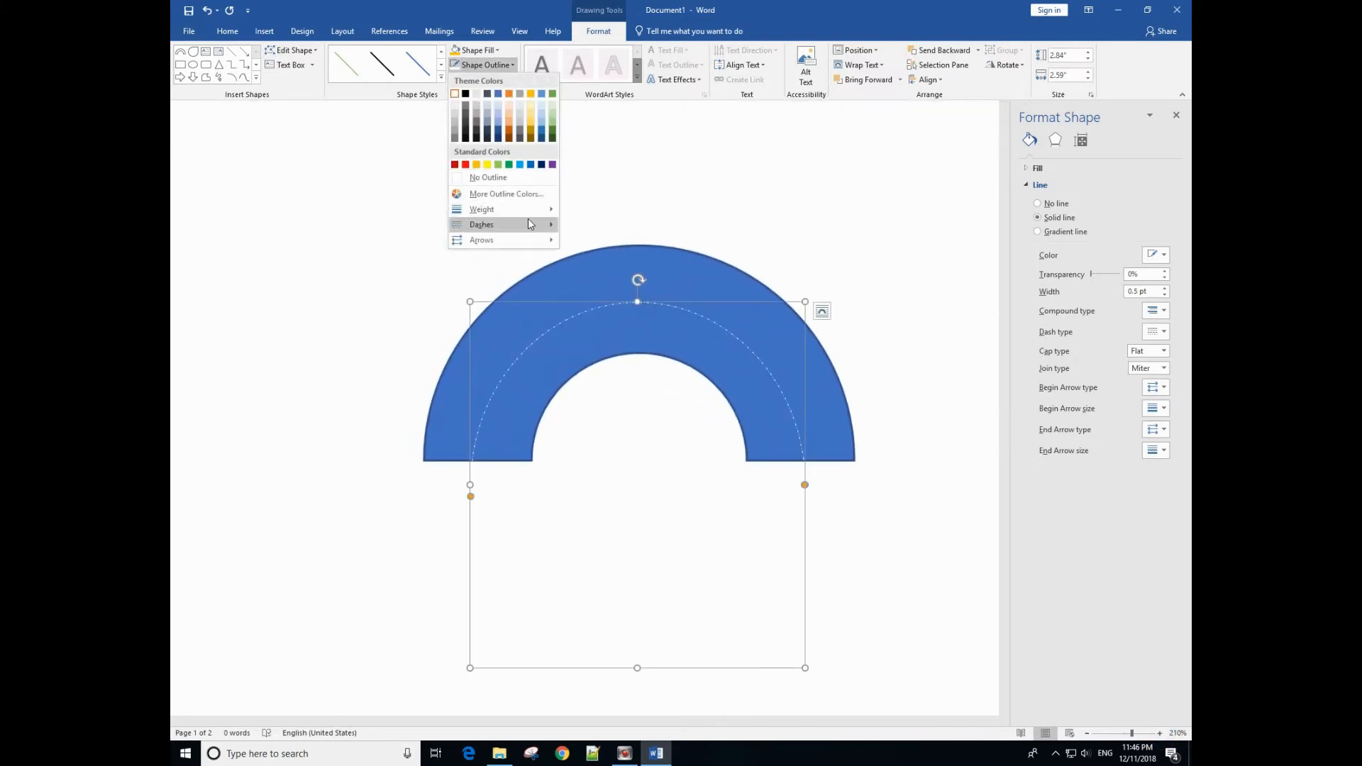
click(481, 209)
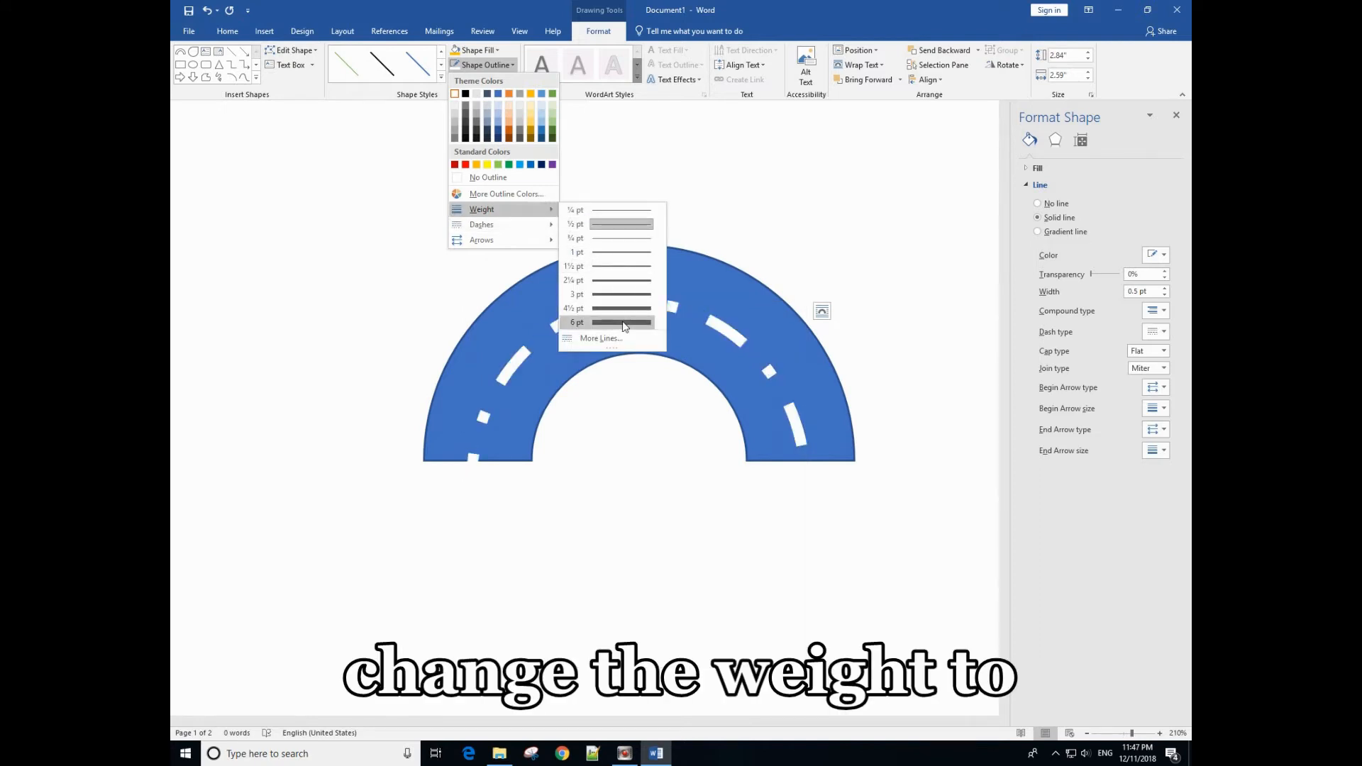
mouse_move(621, 314)
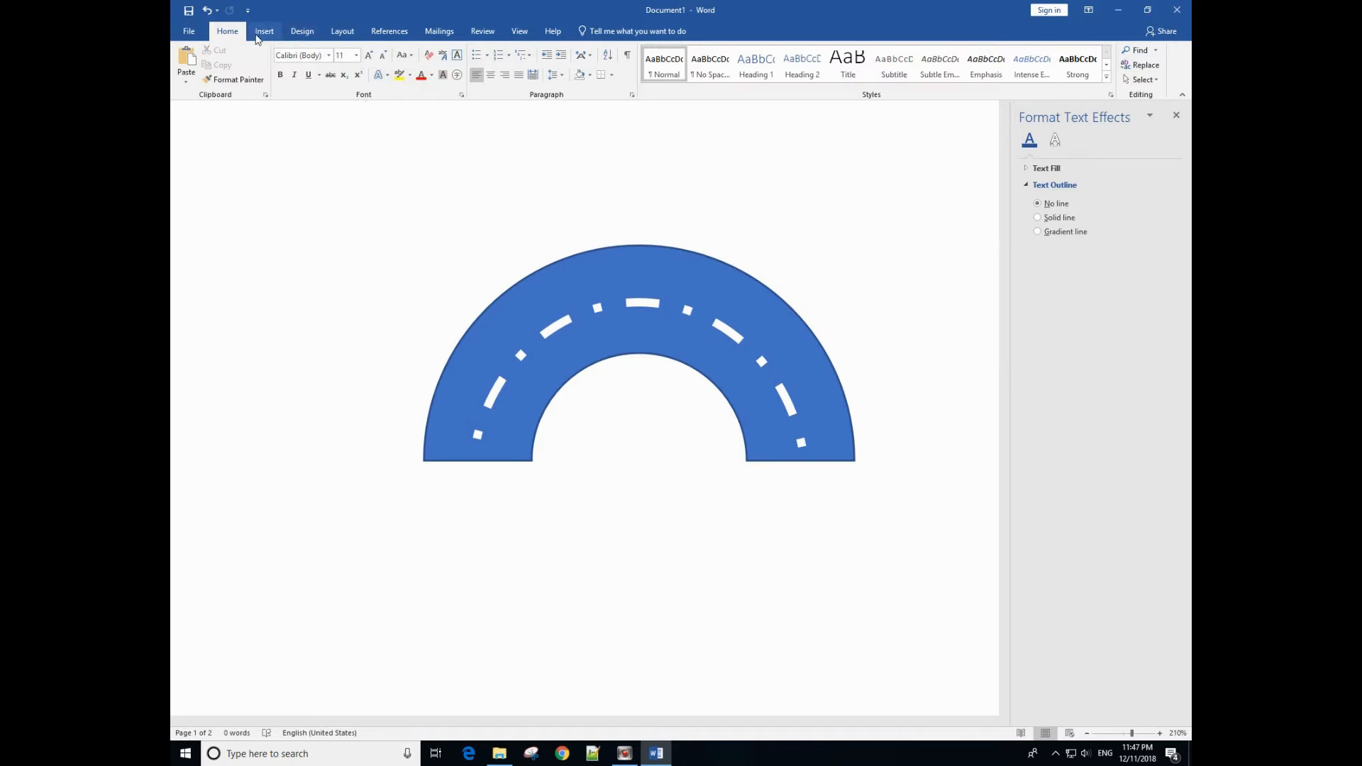
Step: Draw a blue rectangle extending straight down from the arc's left end
click(263, 29)
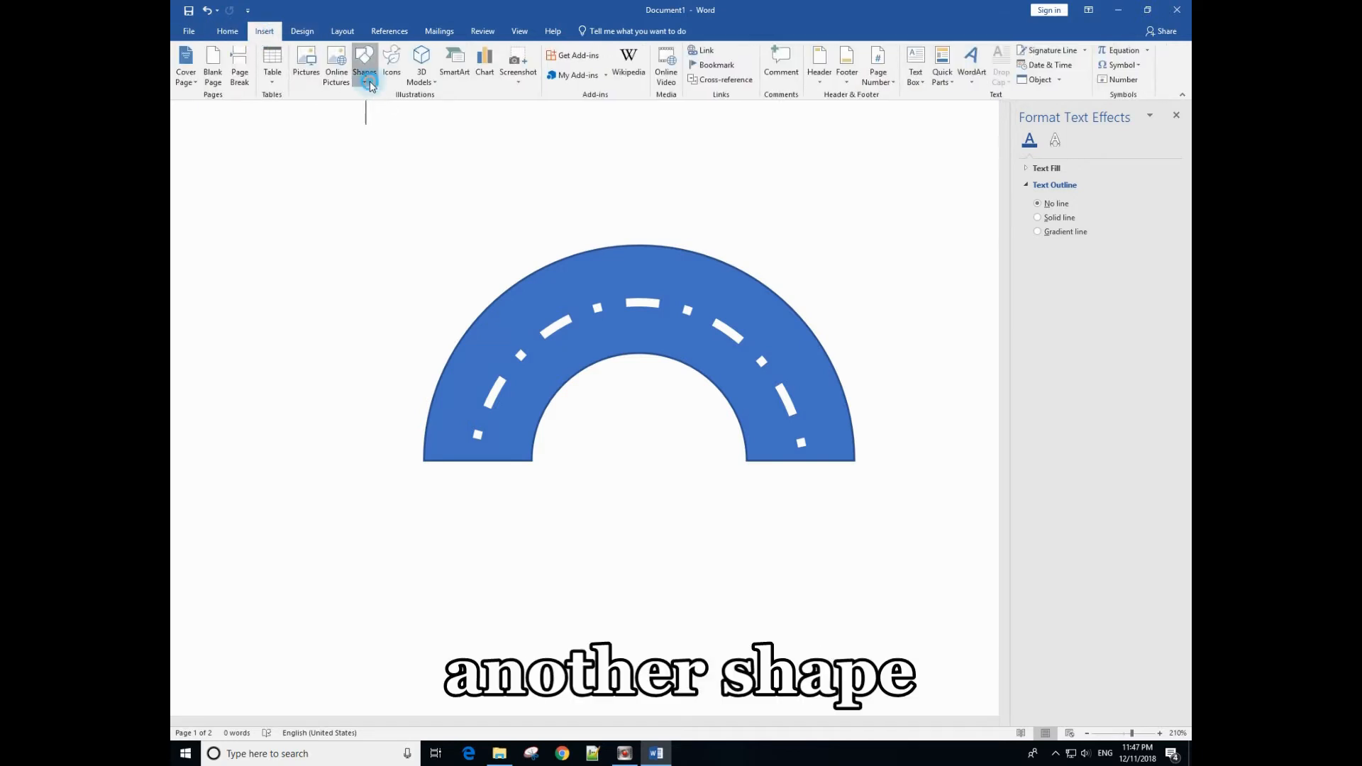
click(364, 66)
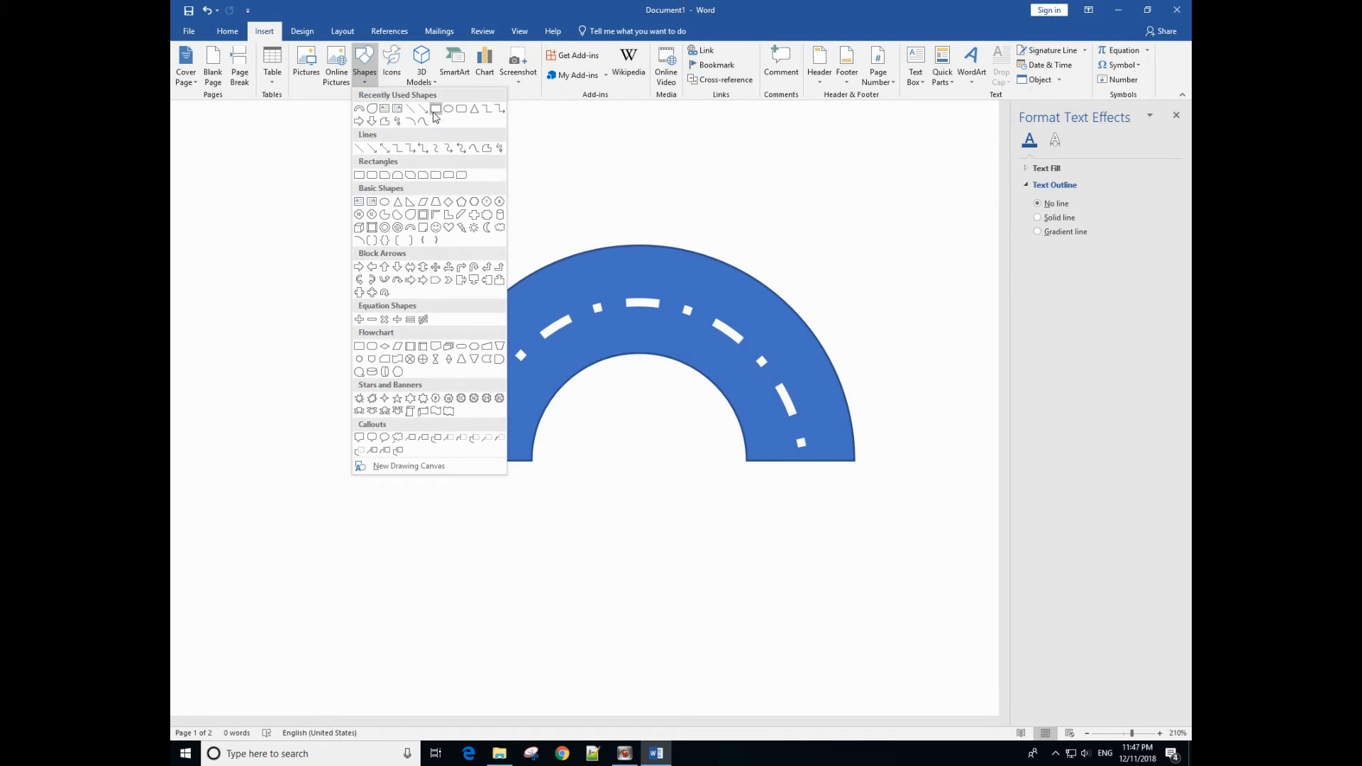
mouse_move(434, 110)
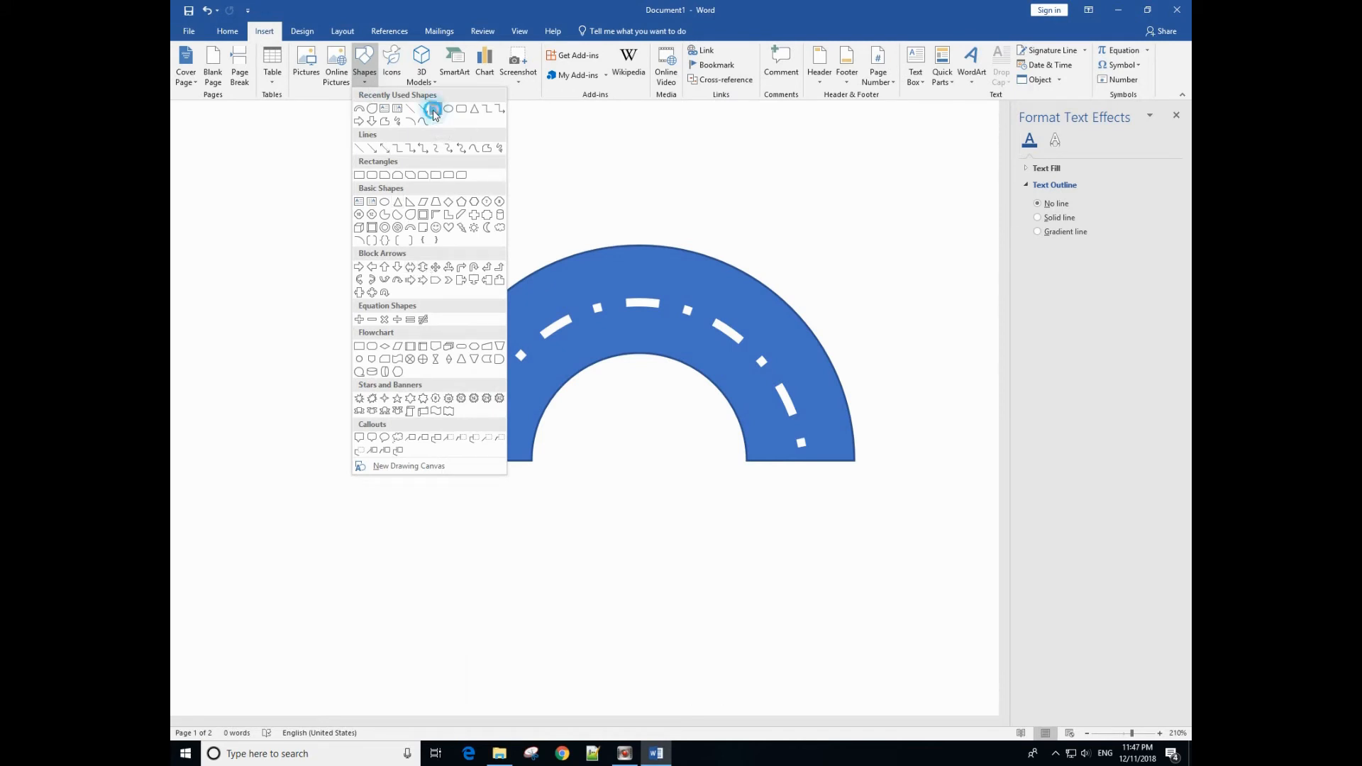
click(434, 109)
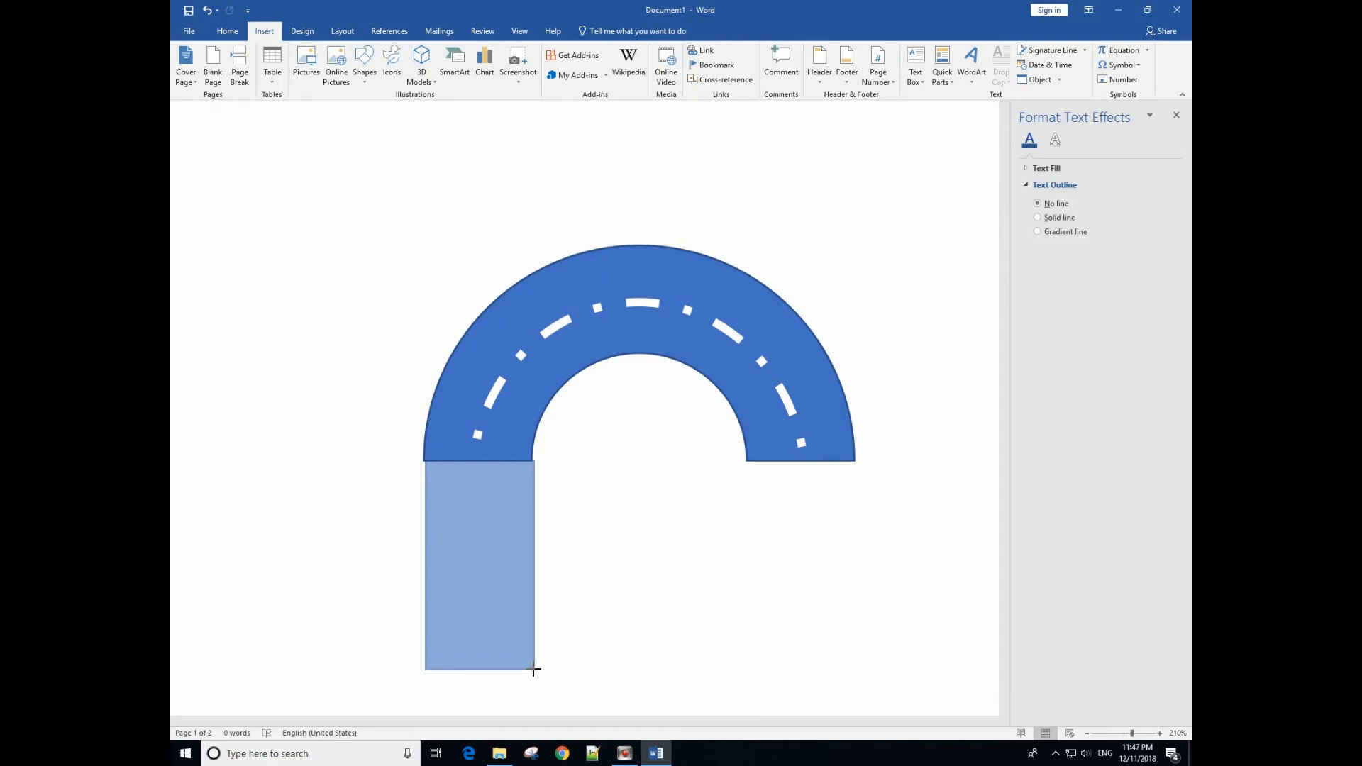
click(478, 565)
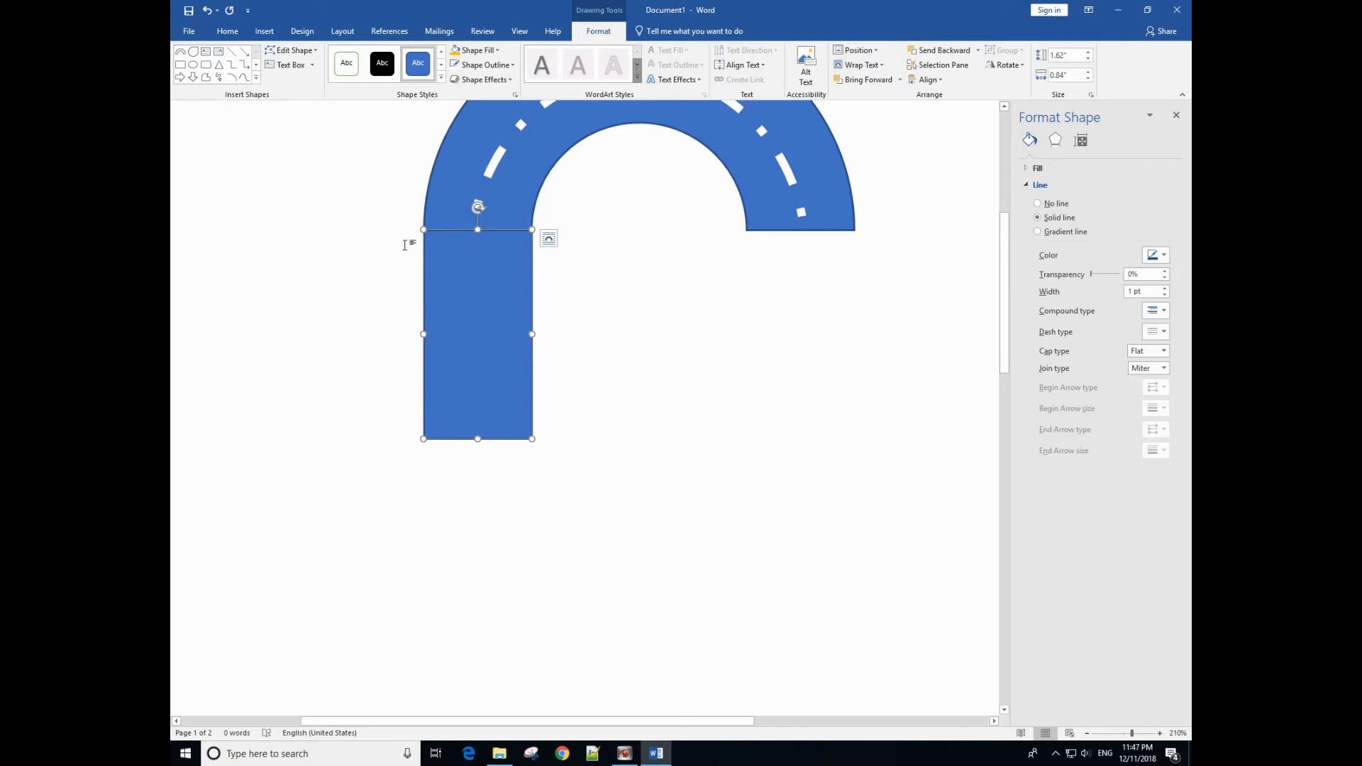
Step: Draw a straight line down the rectangle and make its outline white
click(264, 30)
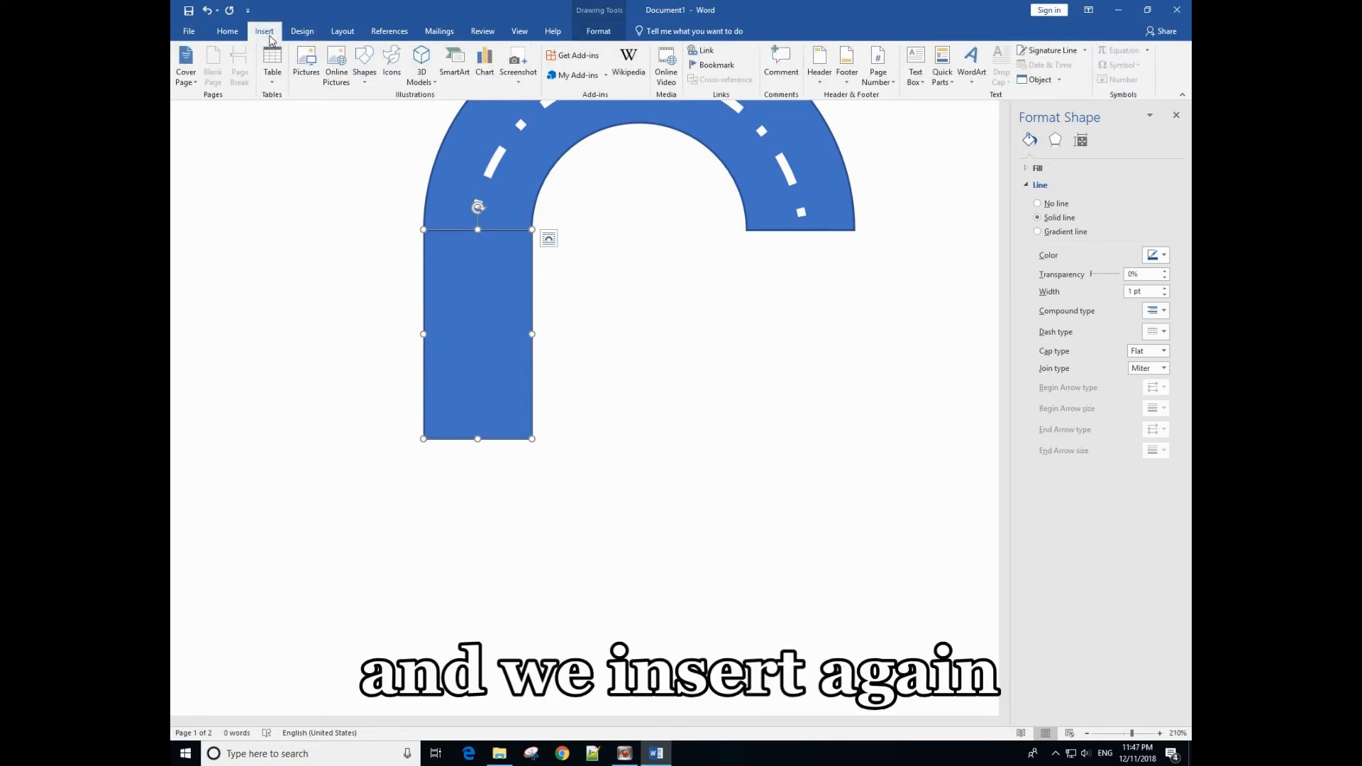
click(364, 65)
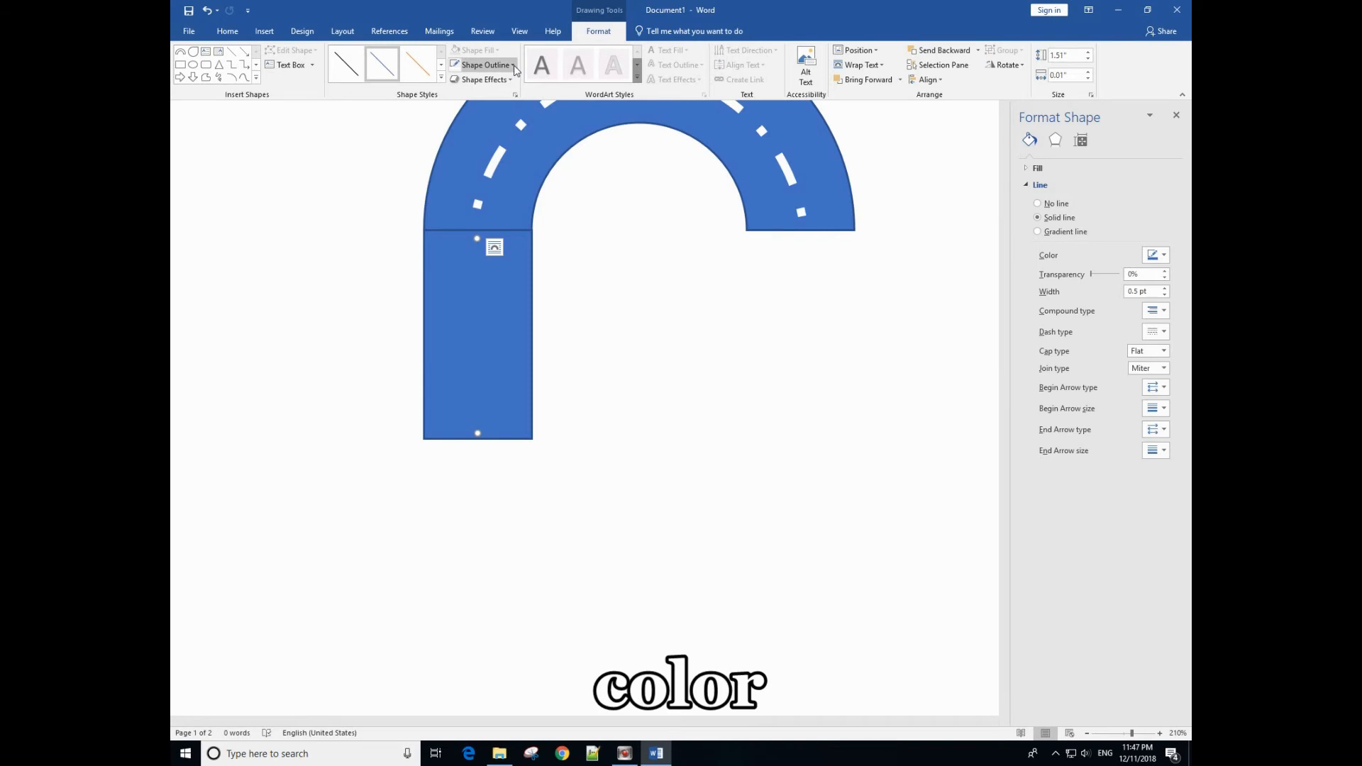
click(485, 64)
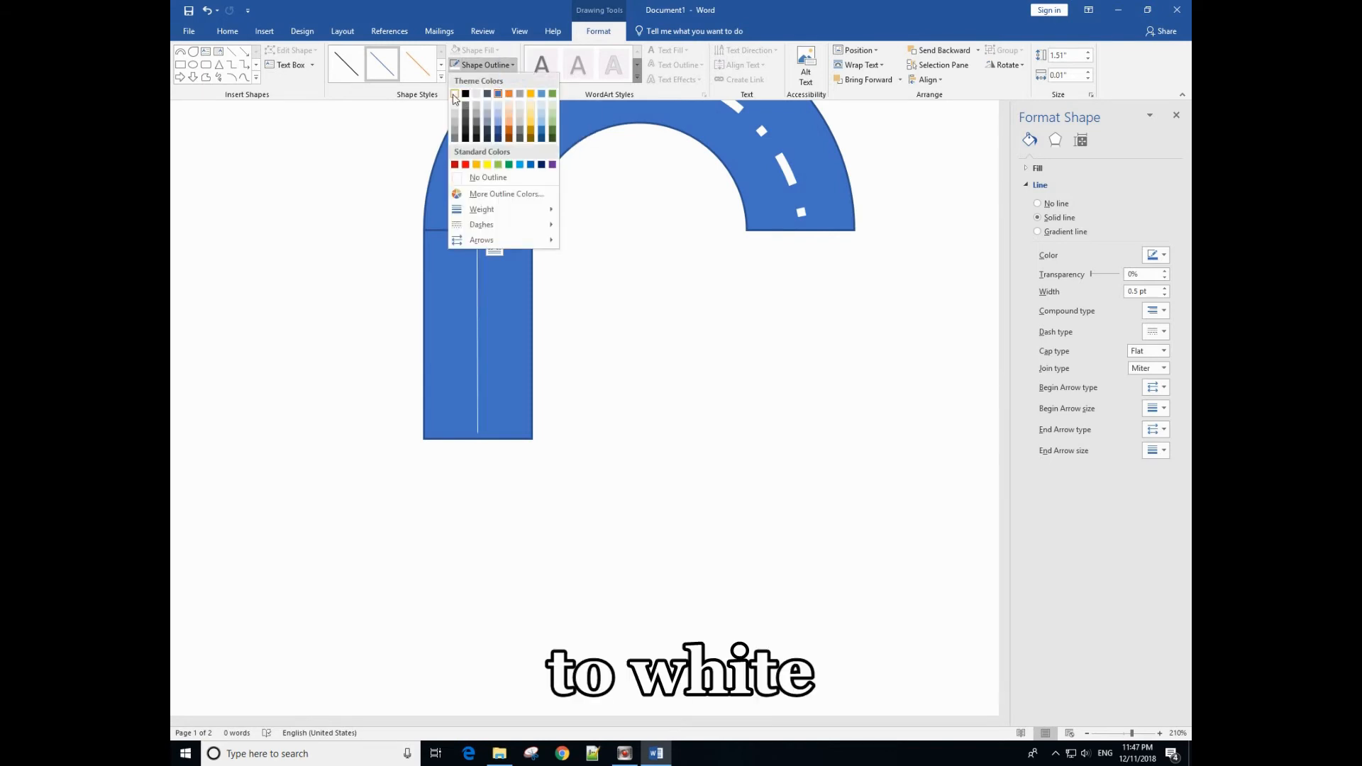
click(454, 93)
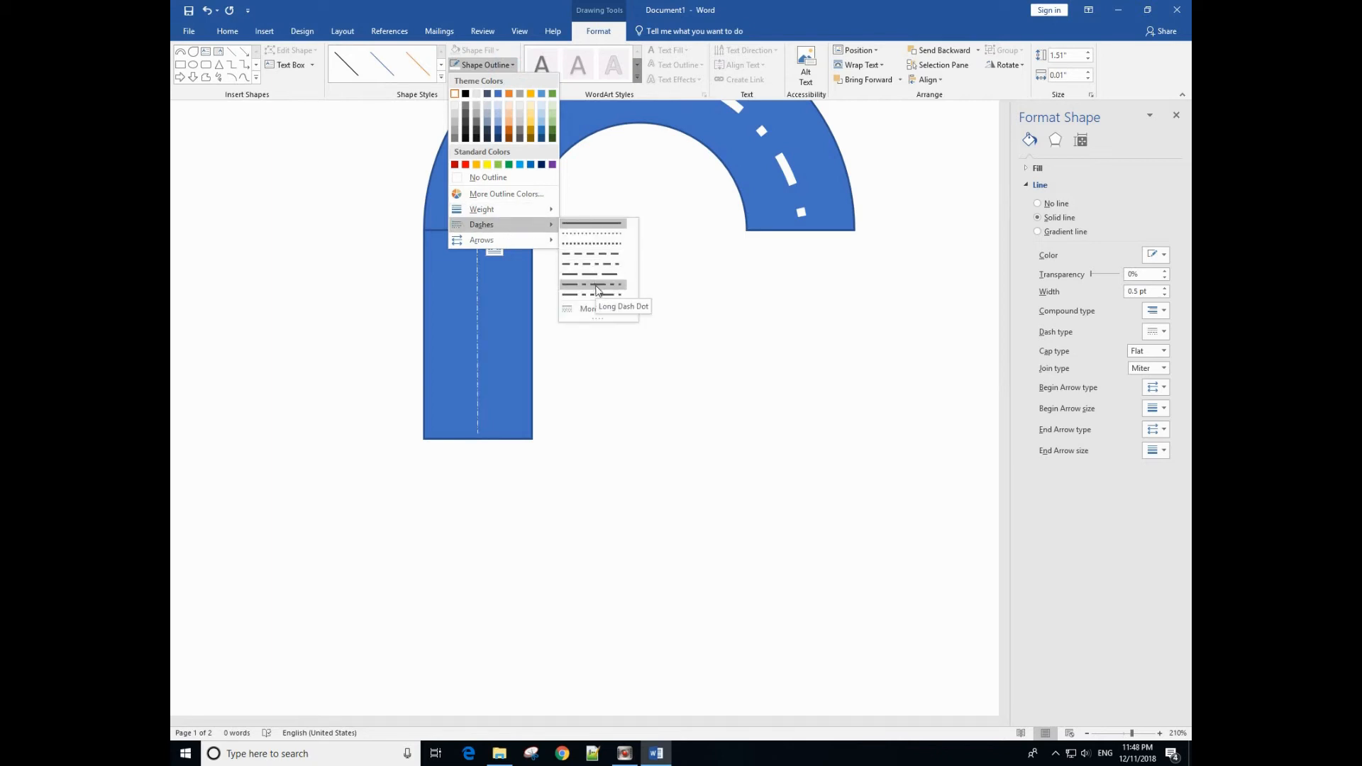
mouse_move(608, 273)
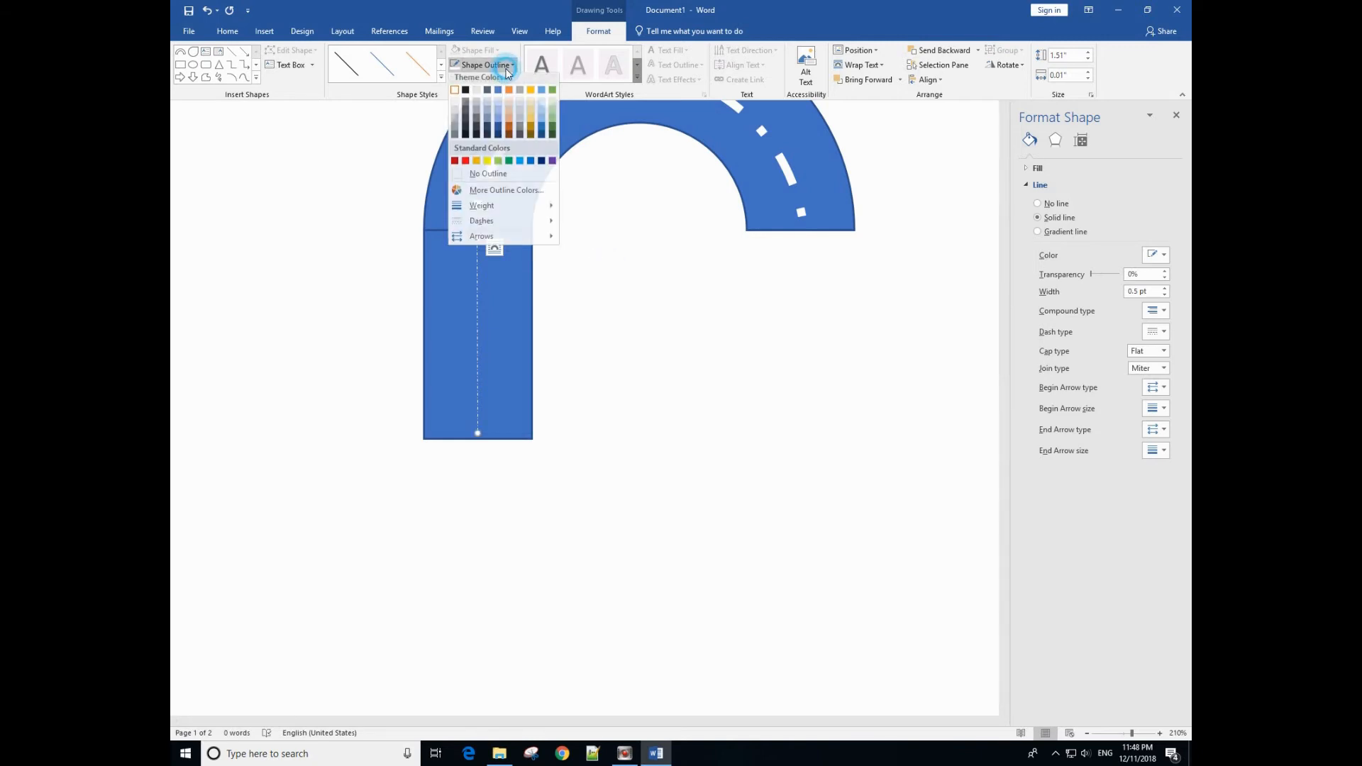
mouse_move(482, 208)
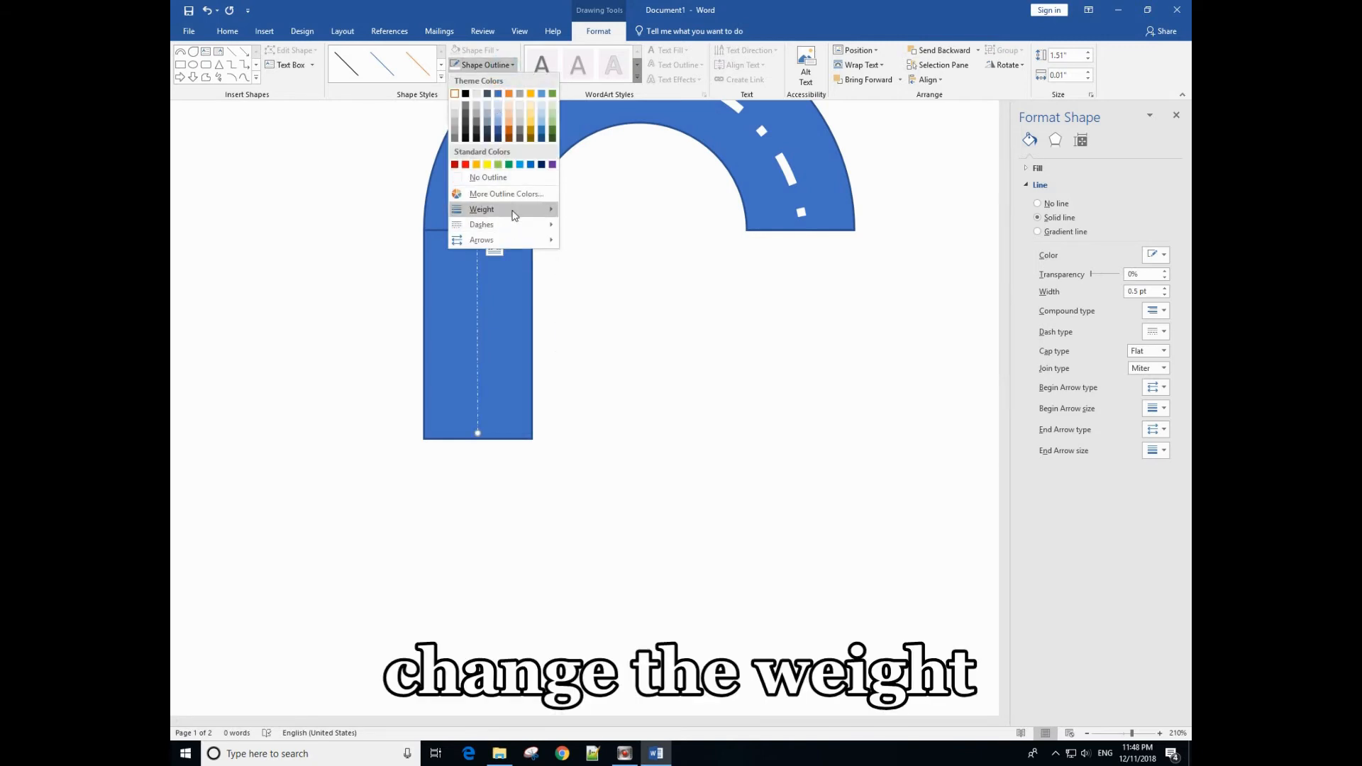
Step: Give the centre line a long dash dot style and 4.5 pt weight
click(481, 208)
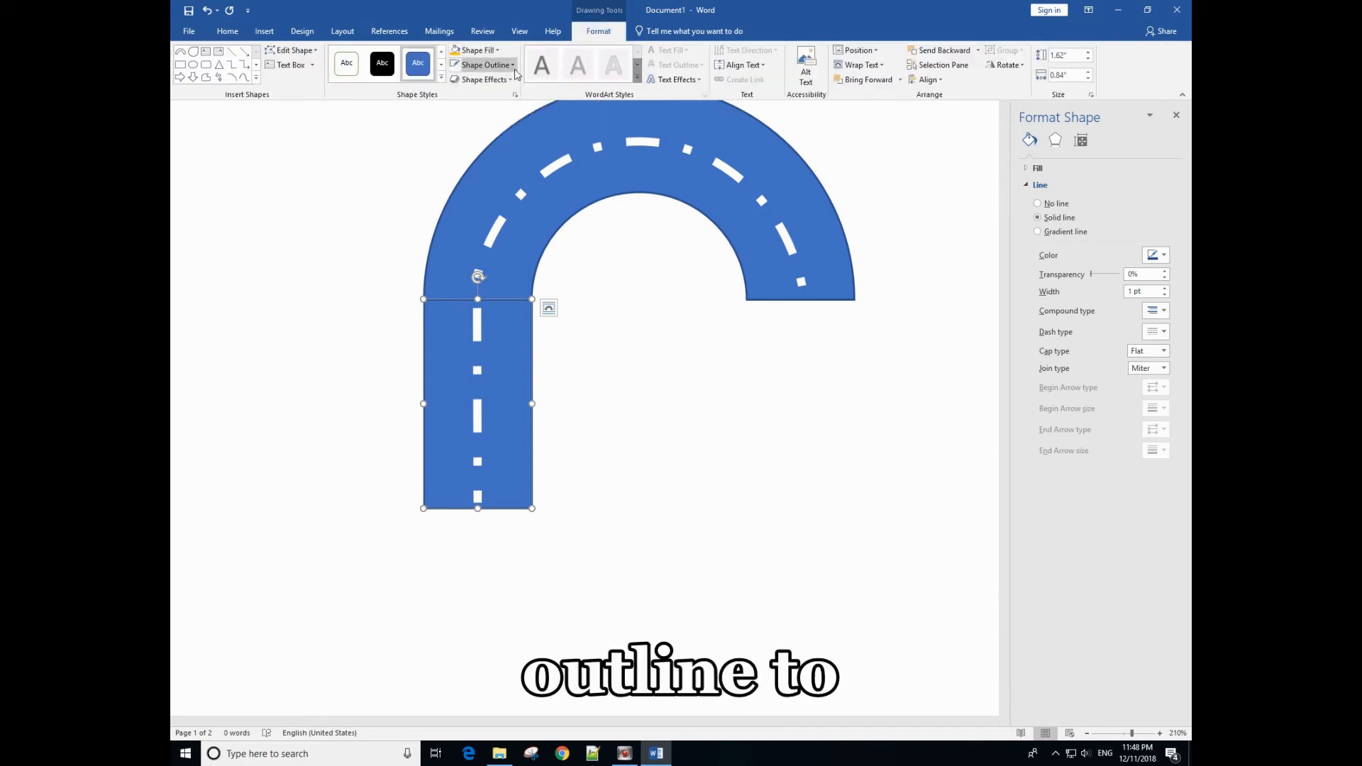
click(486, 64)
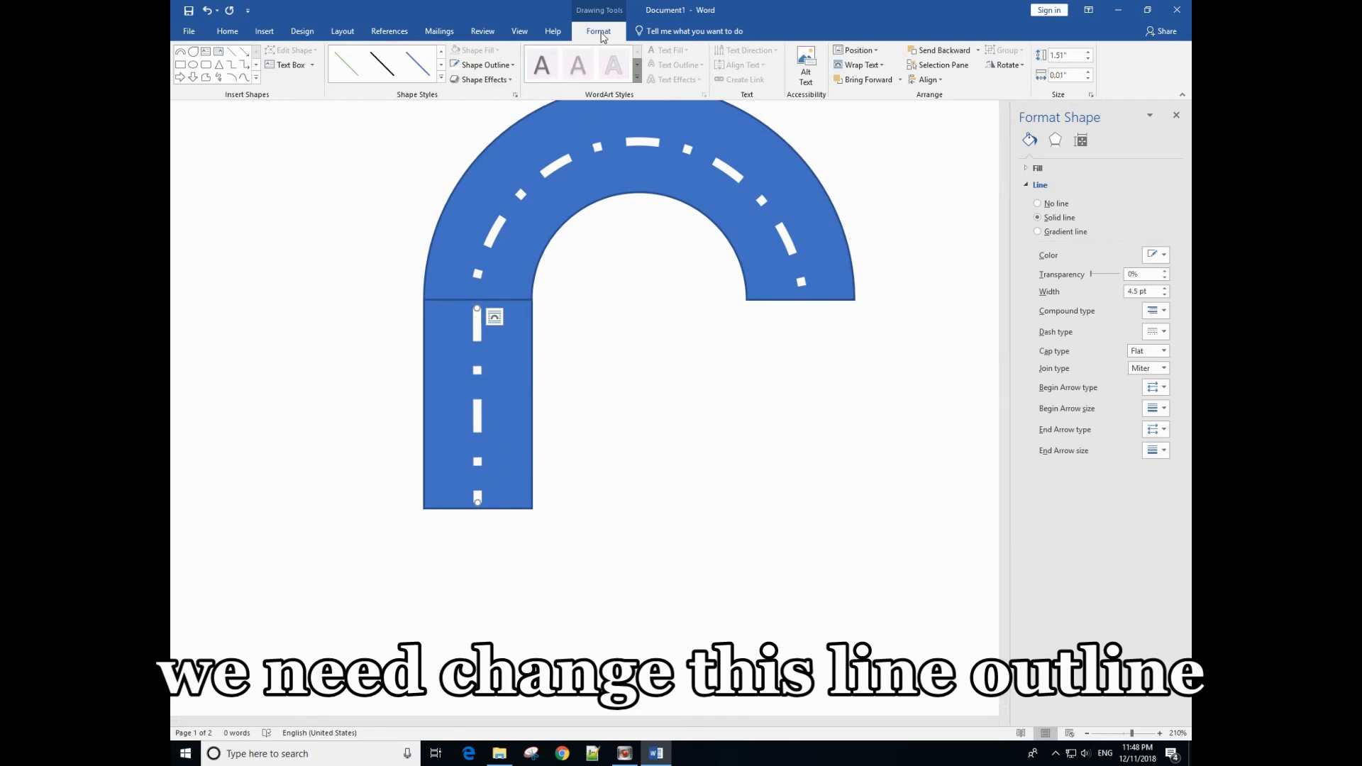
click(484, 63)
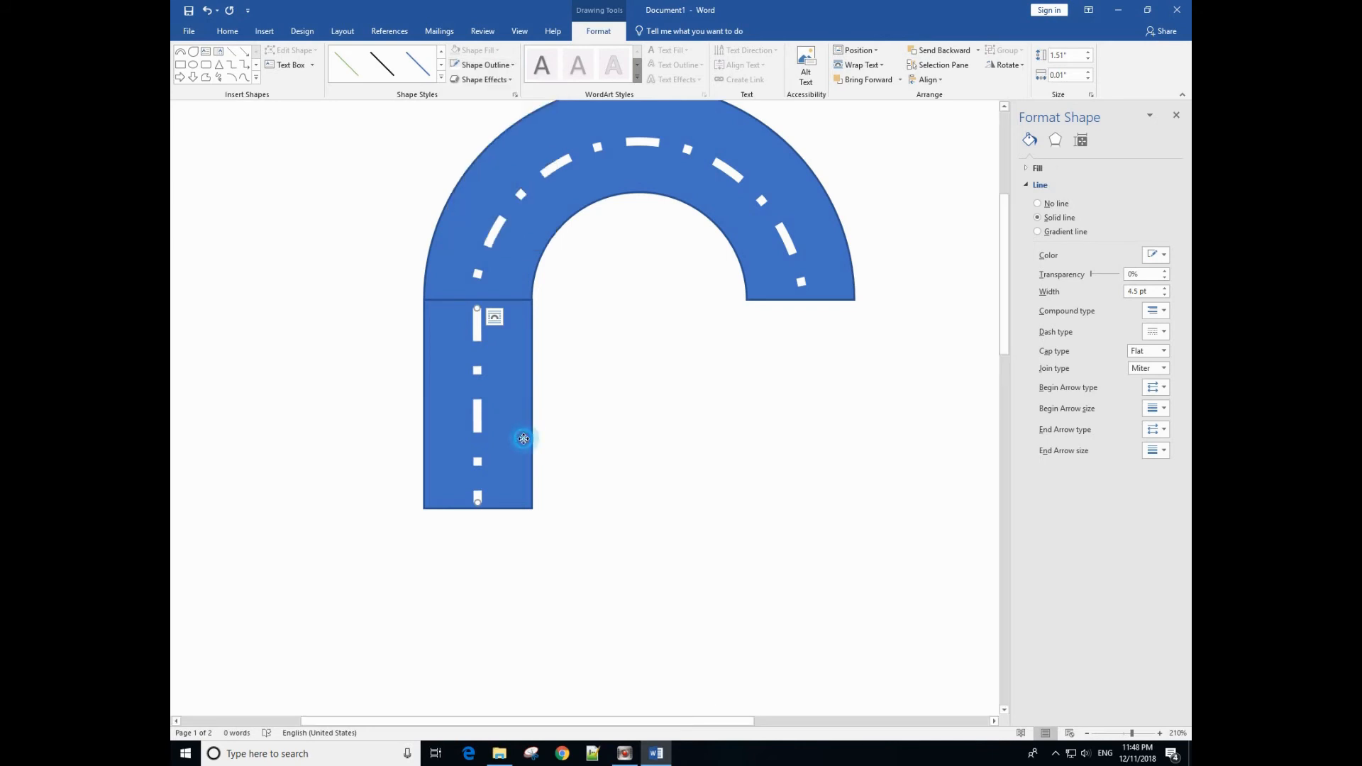
click(476, 403)
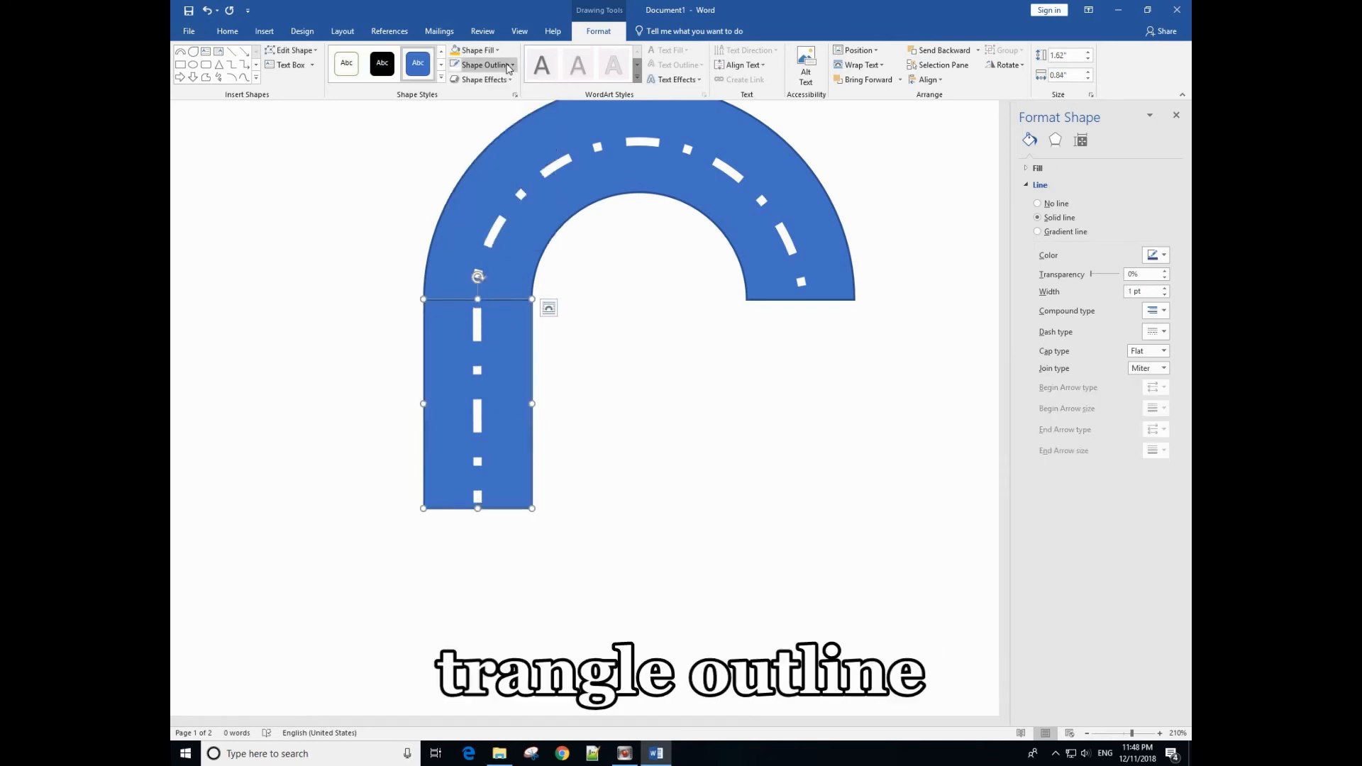
Step: Set Shape Outline to No Outline on the blue rectangle and the arc
click(485, 66)
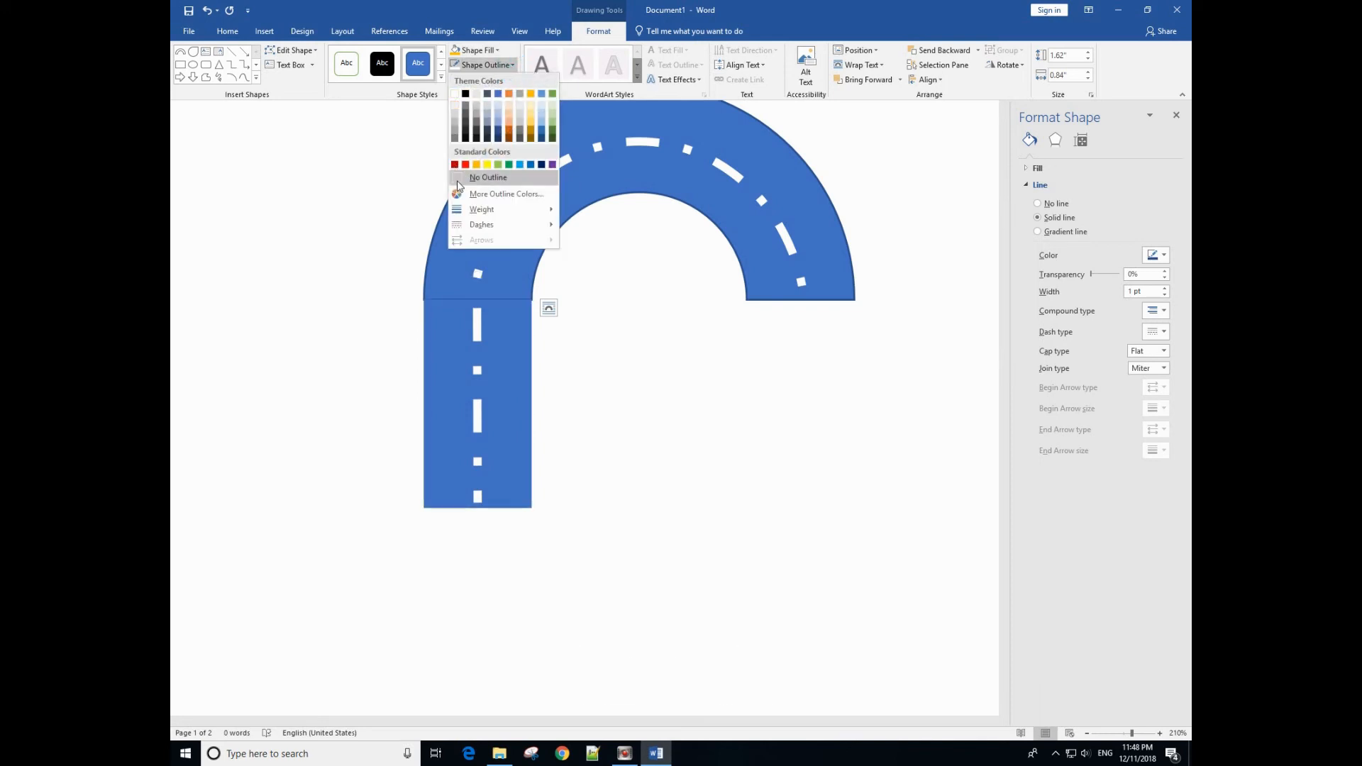
click(488, 177)
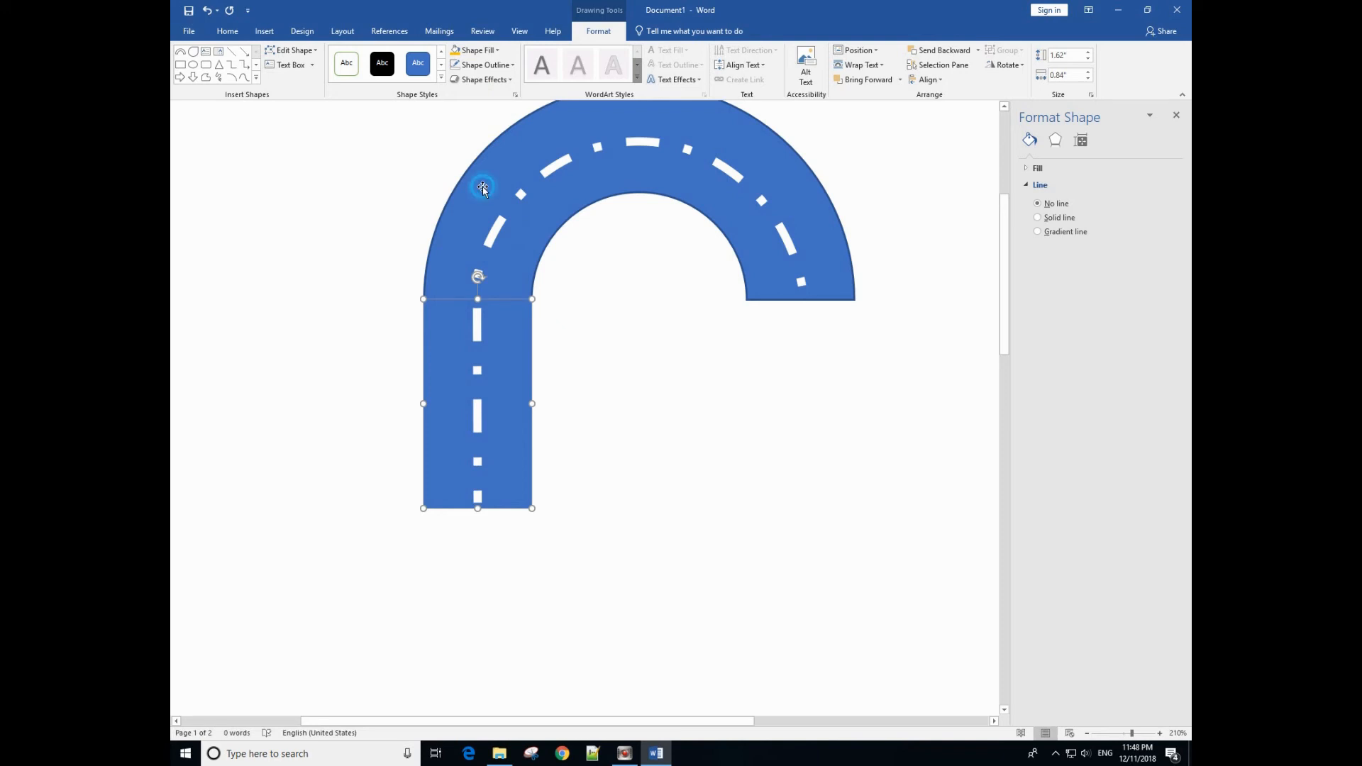
click(1037, 217)
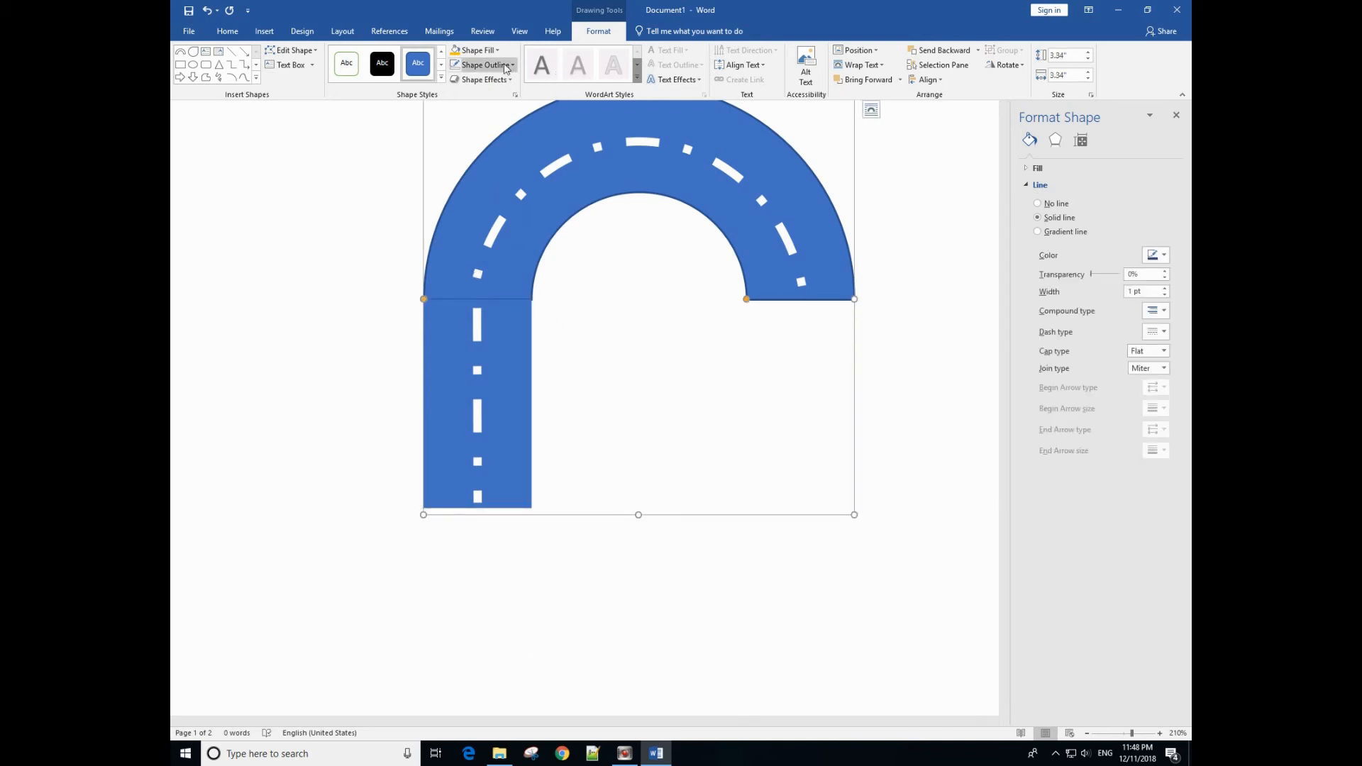
click(1038, 203)
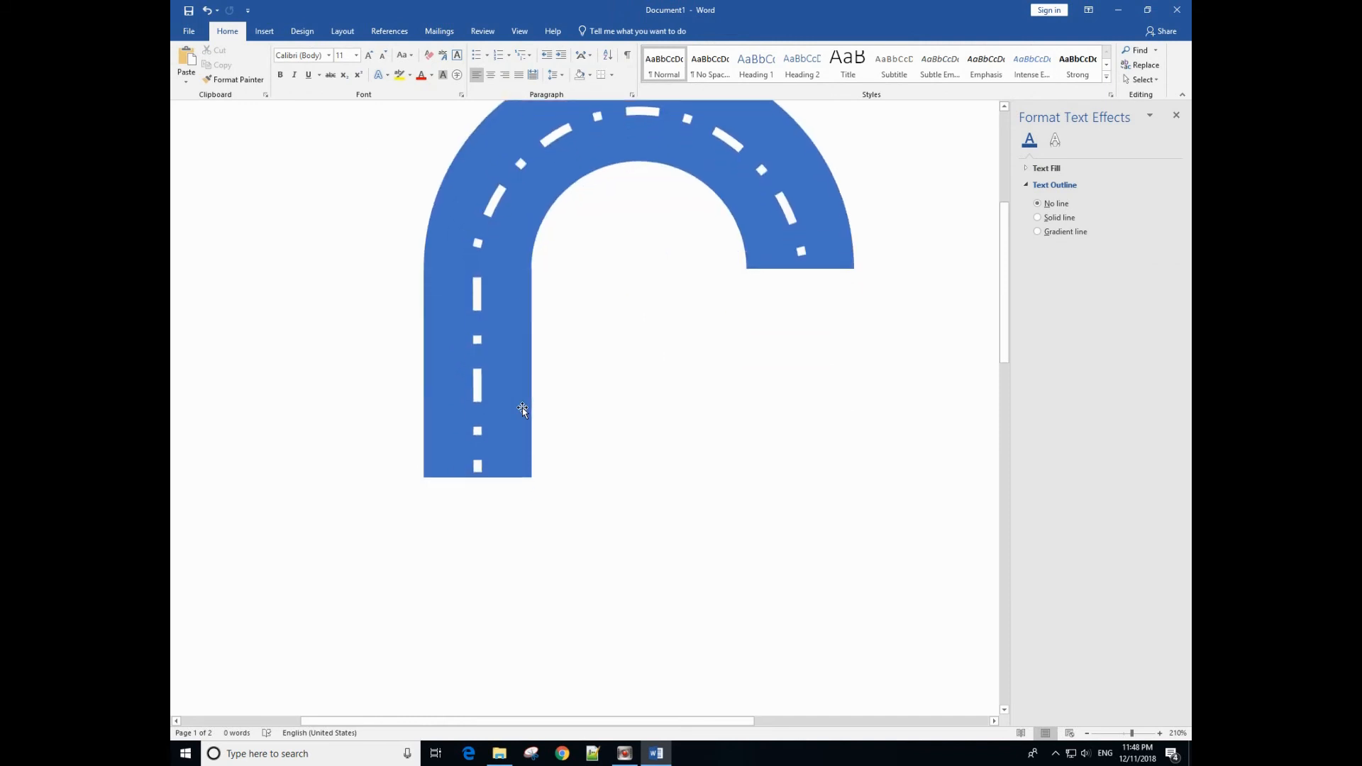
Step: Zoom out to view the whole seamless road on the page
click(1085, 733)
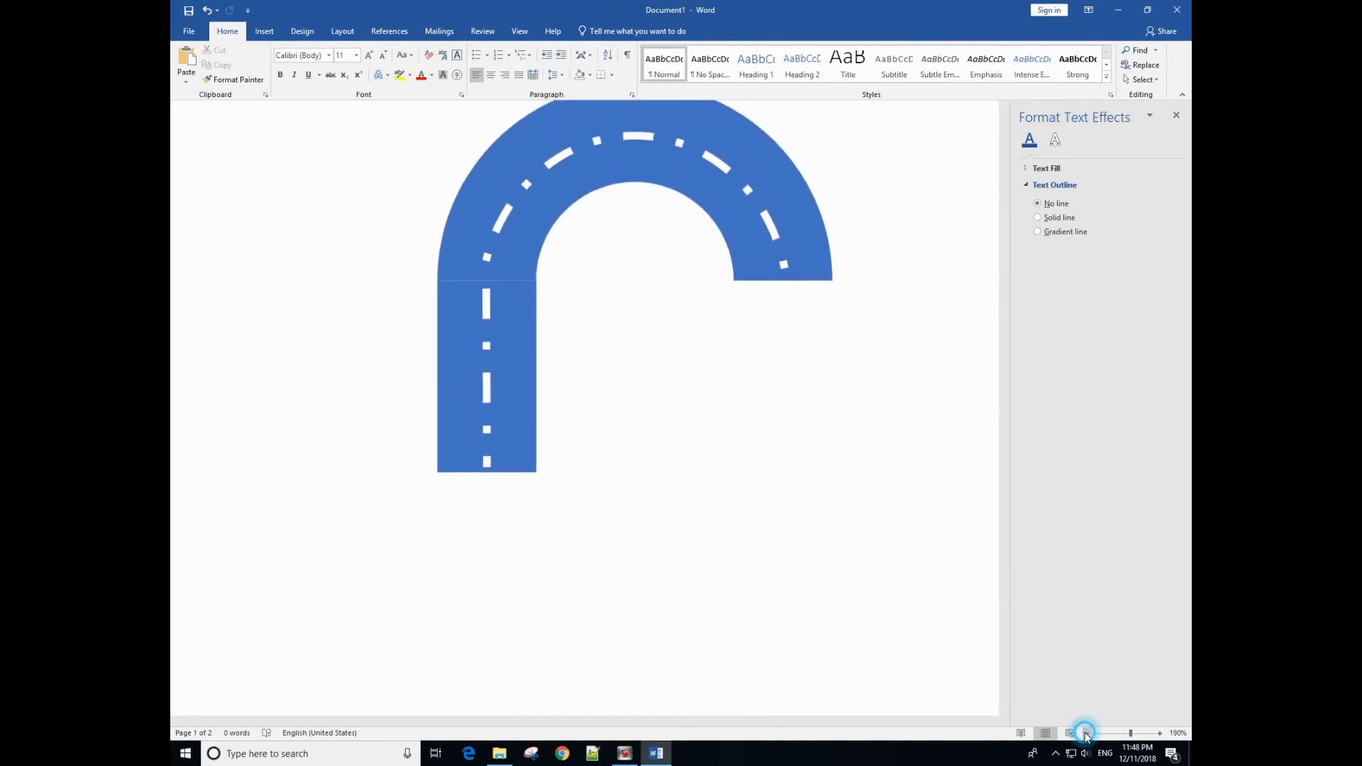
click(1124, 733)
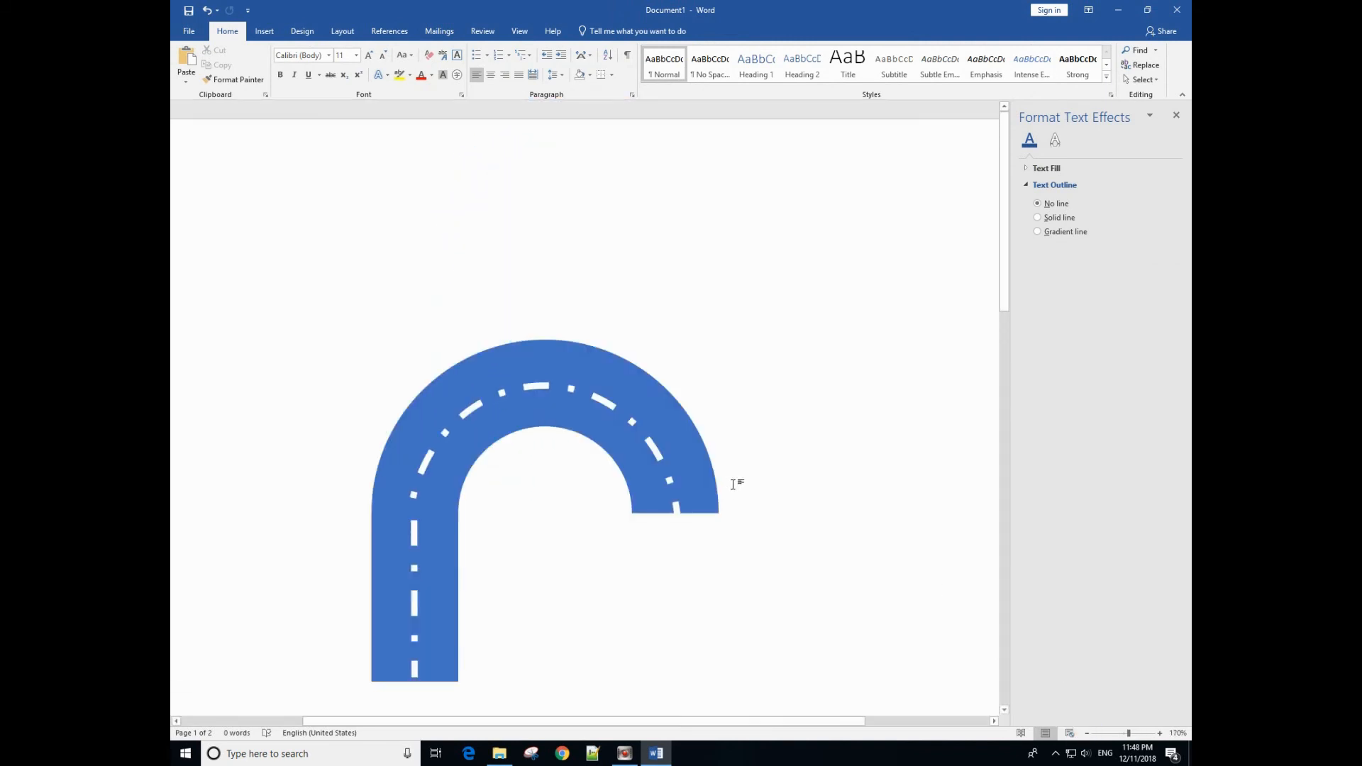
scroll(up, 3)
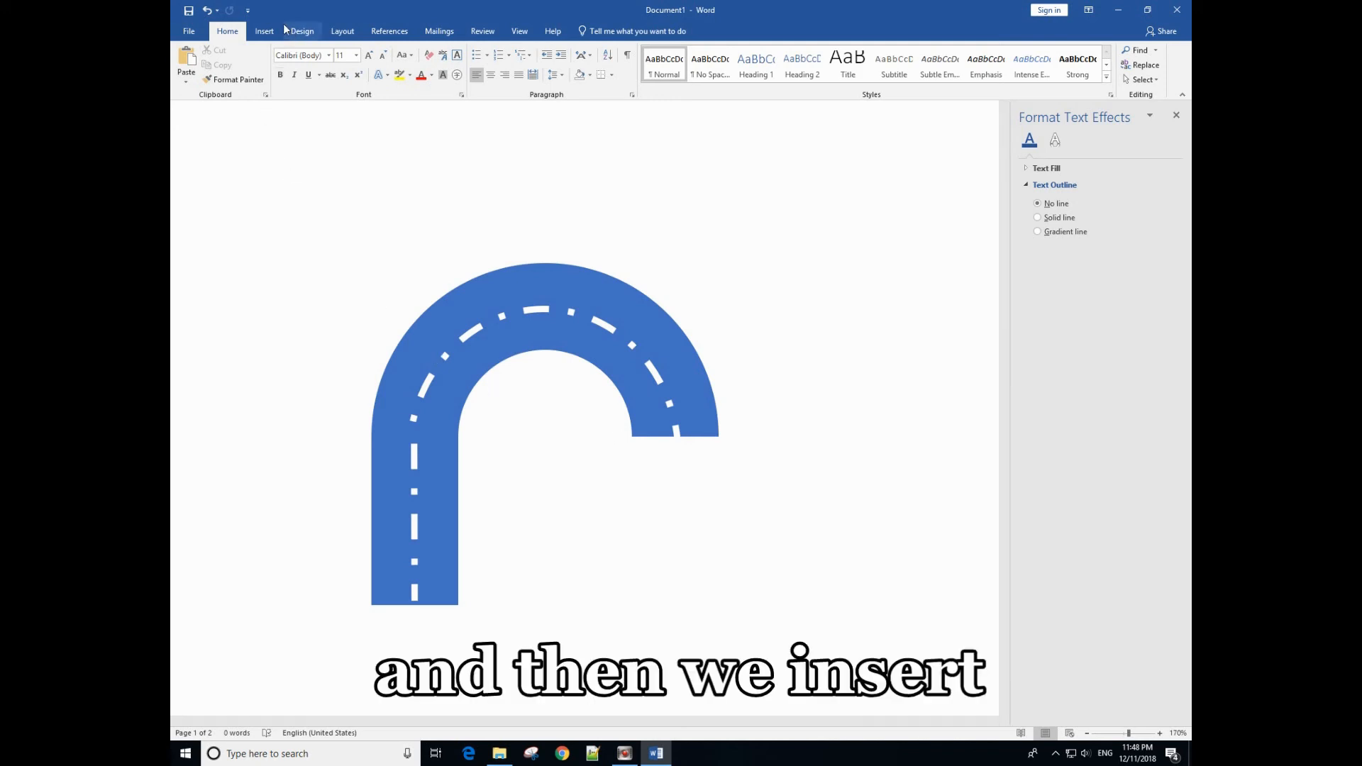
Step: Insert the car icon from the Vehicles icon category
click(264, 30)
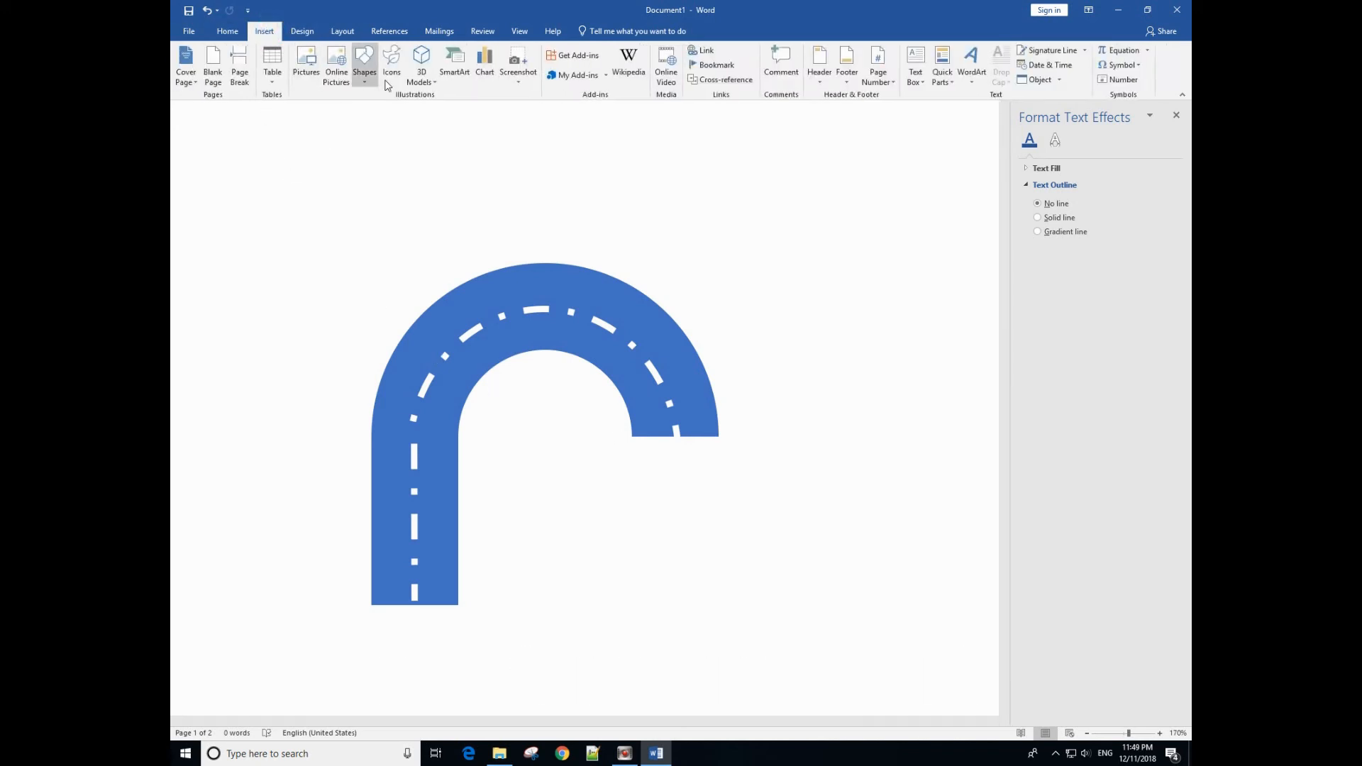
click(392, 61)
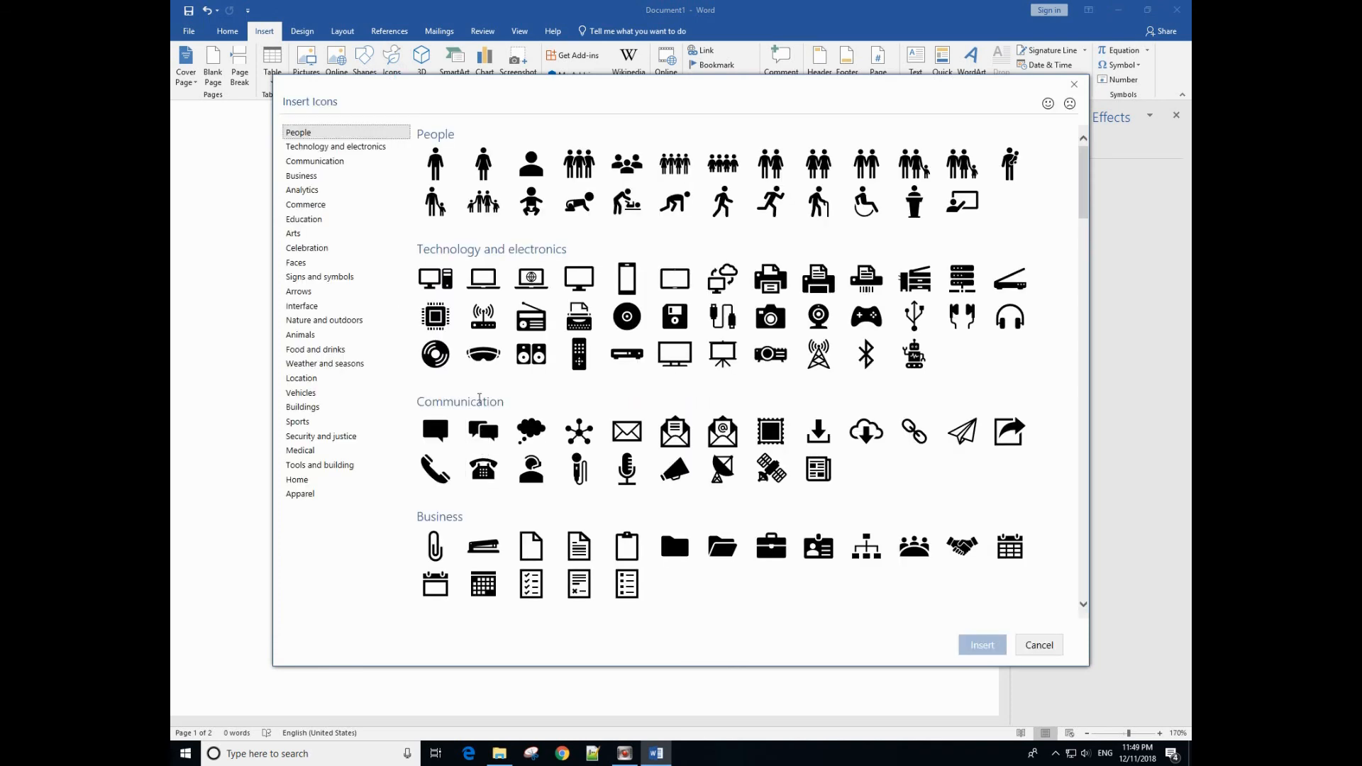
mouse_move(307, 393)
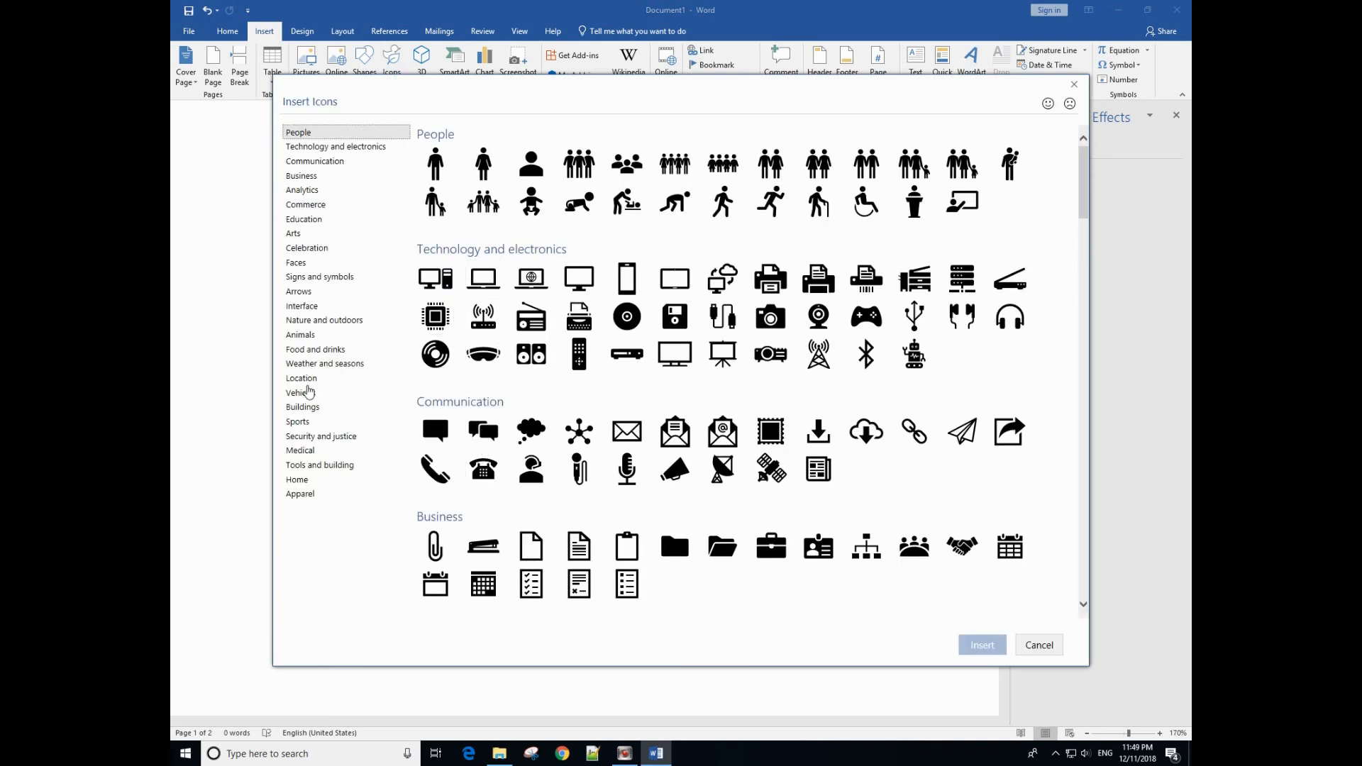
click(300, 393)
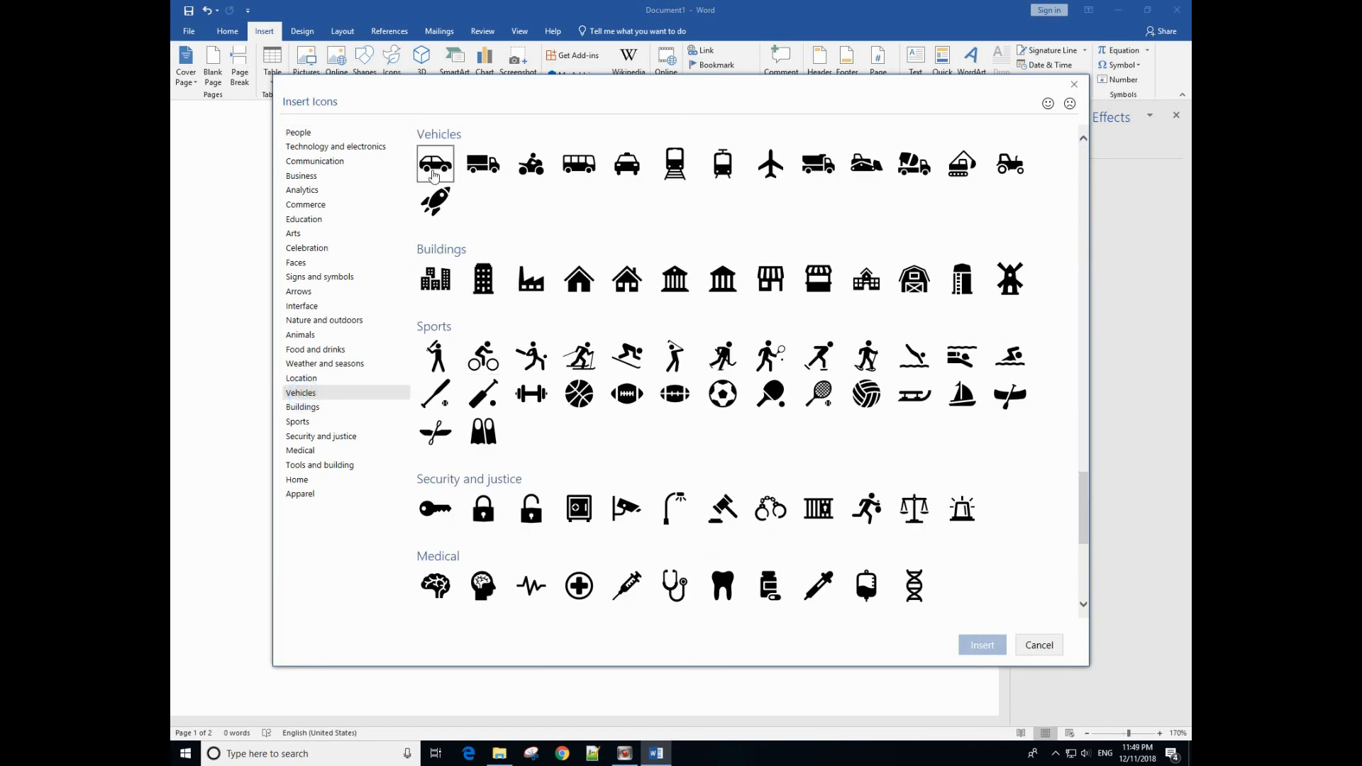
click(982, 644)
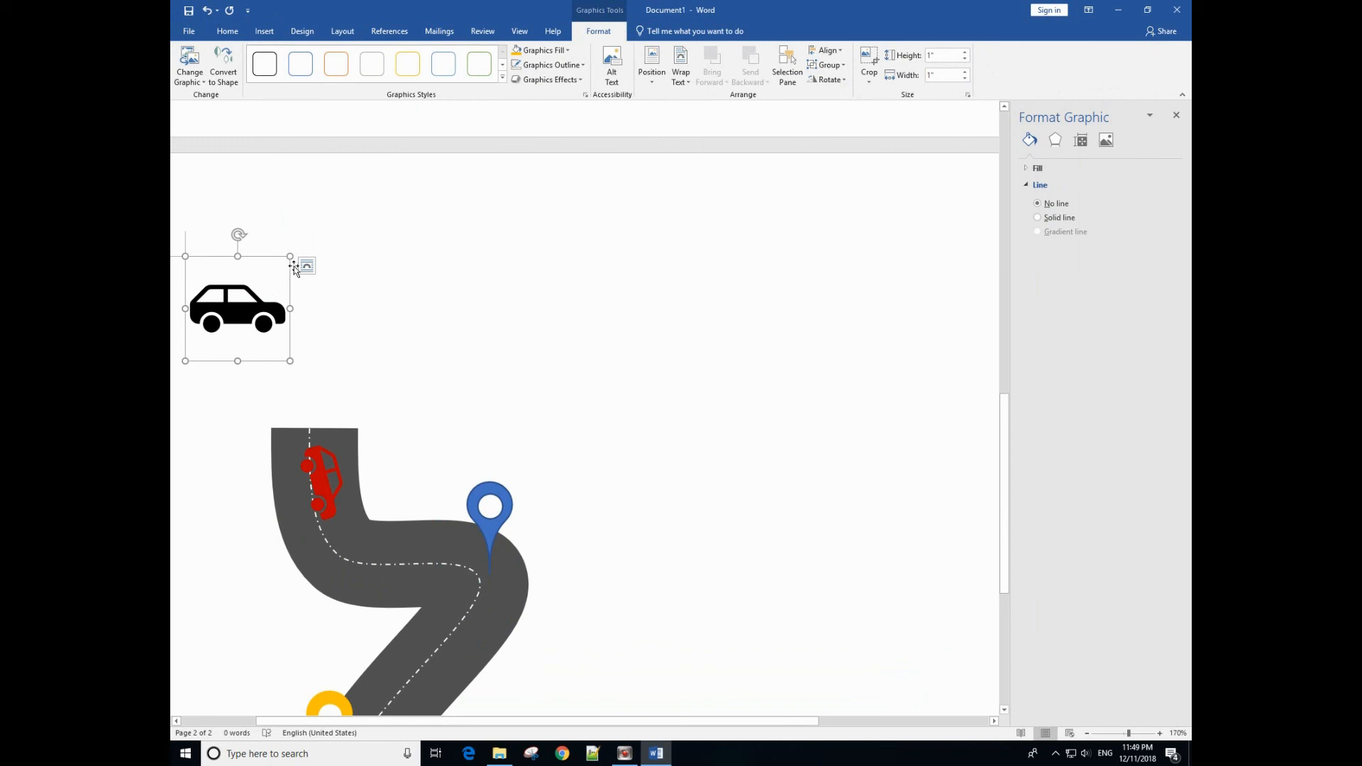
Step: Set the car's layout to In Front of Text so it floats freely
click(306, 265)
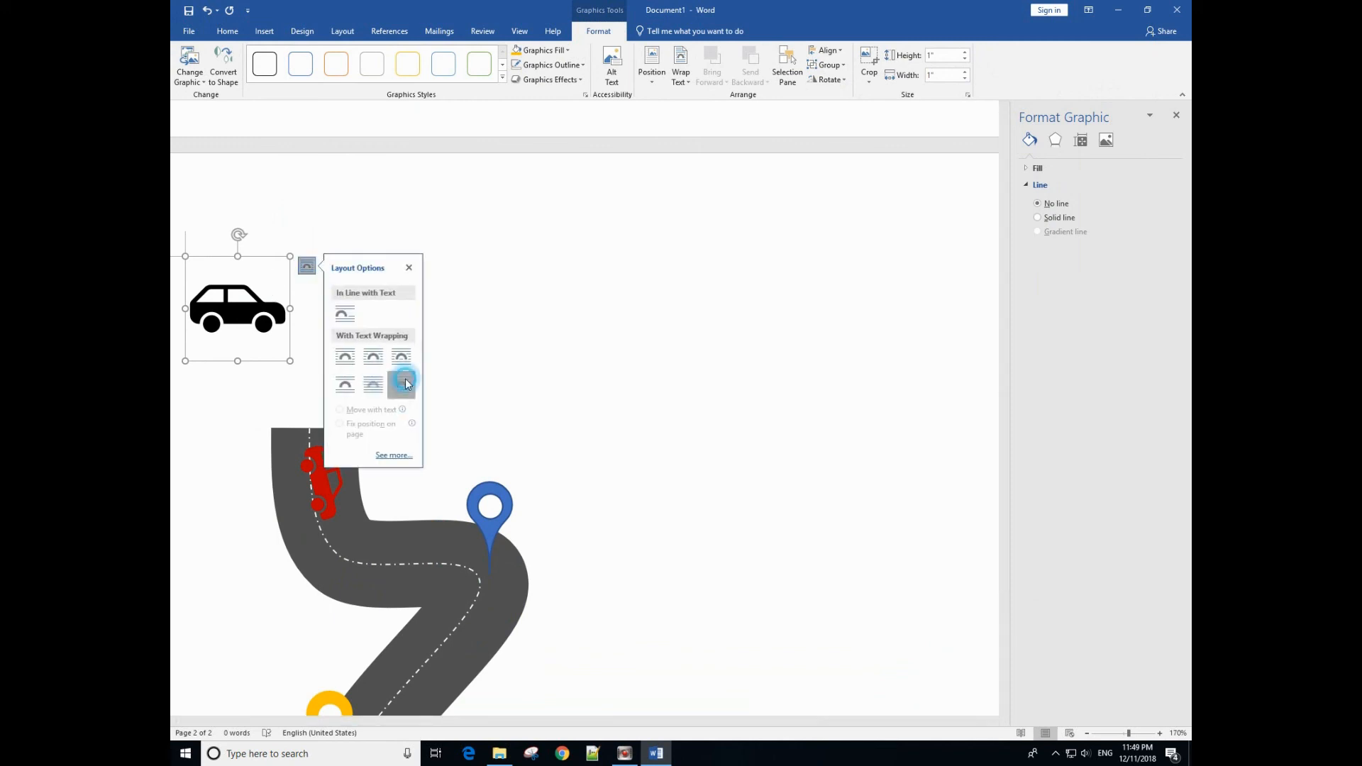
click(406, 385)
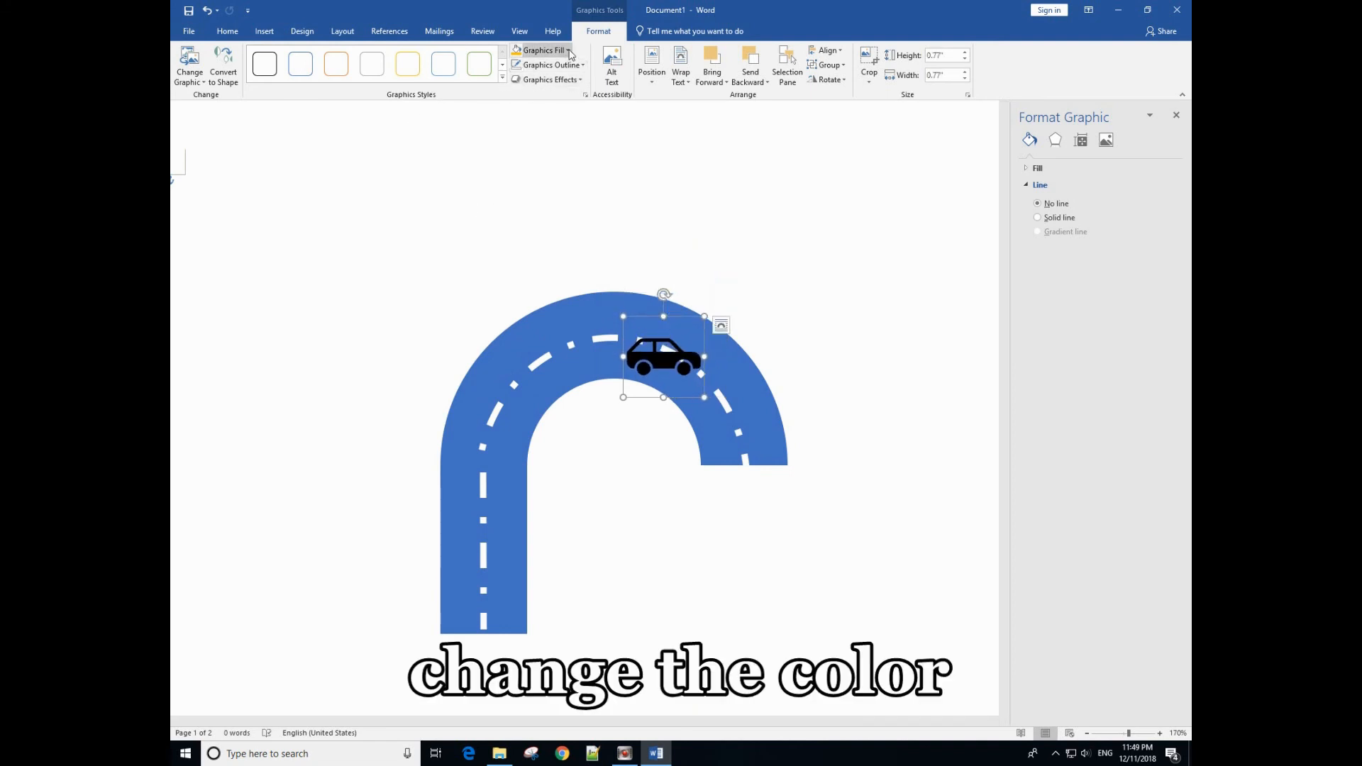
Step: Fill the car icon purple and tilt it to follow the road's bend
click(542, 50)
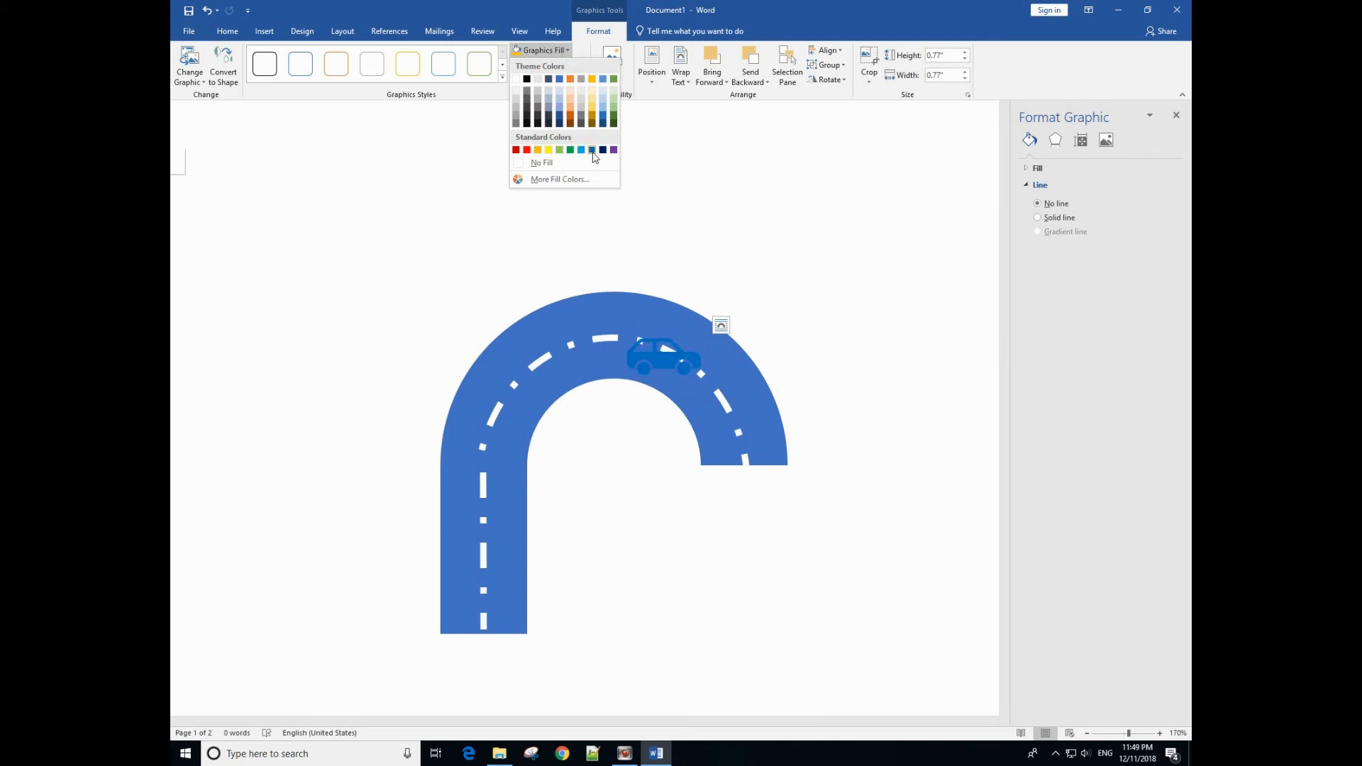
click(613, 149)
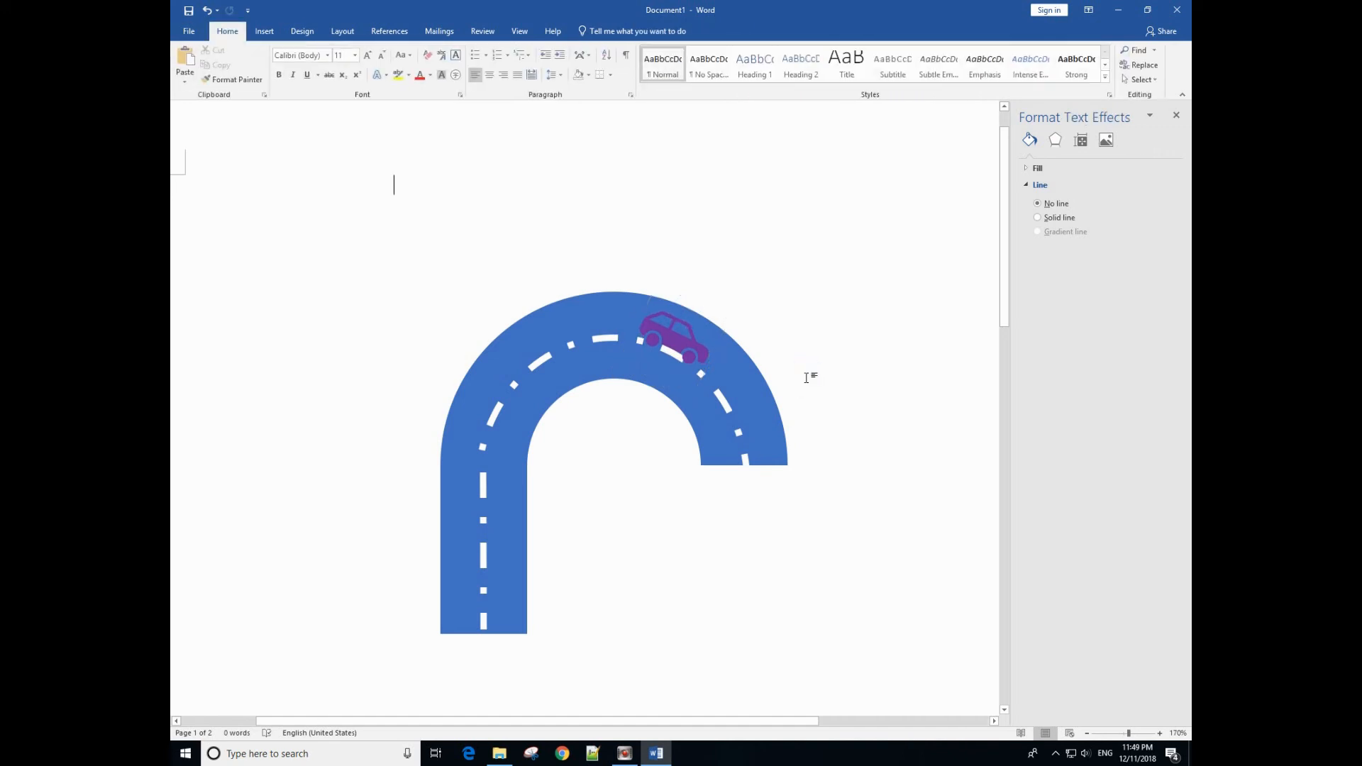
click(1054, 141)
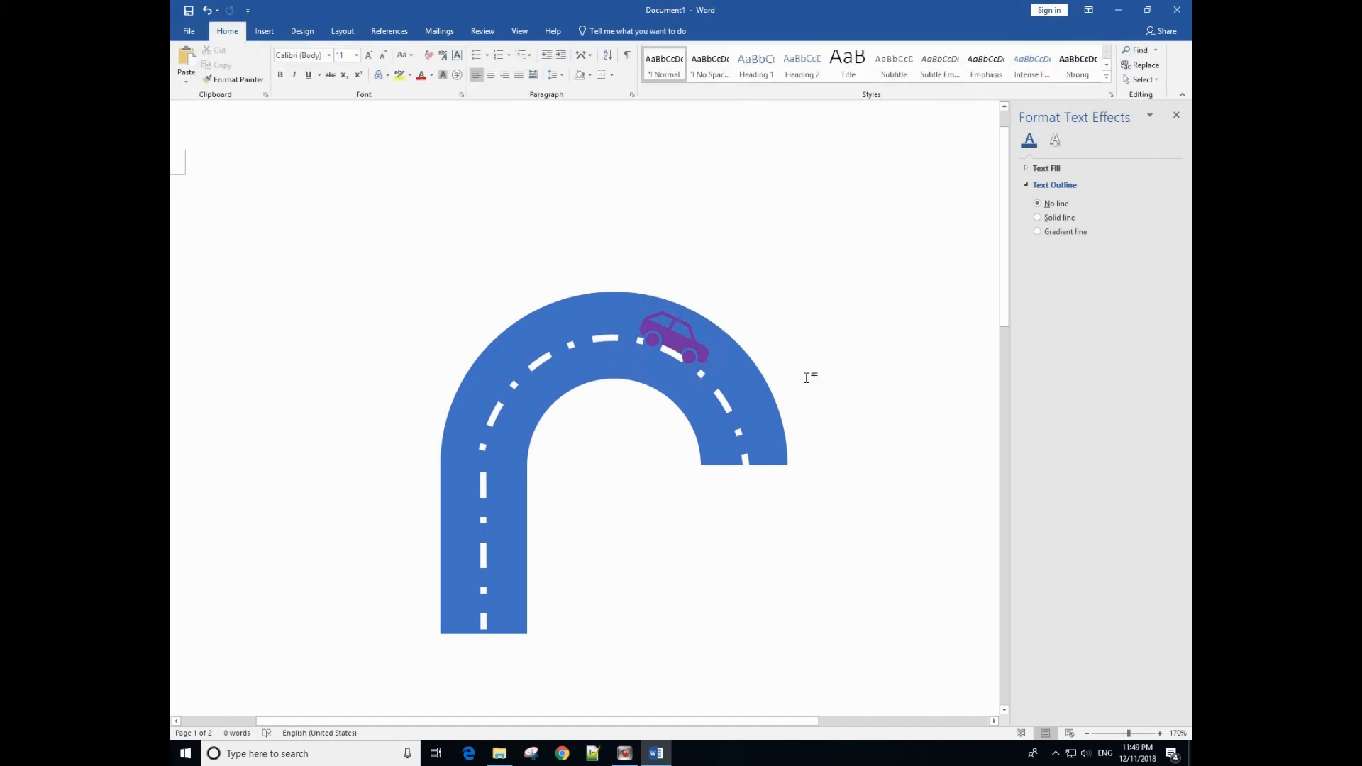